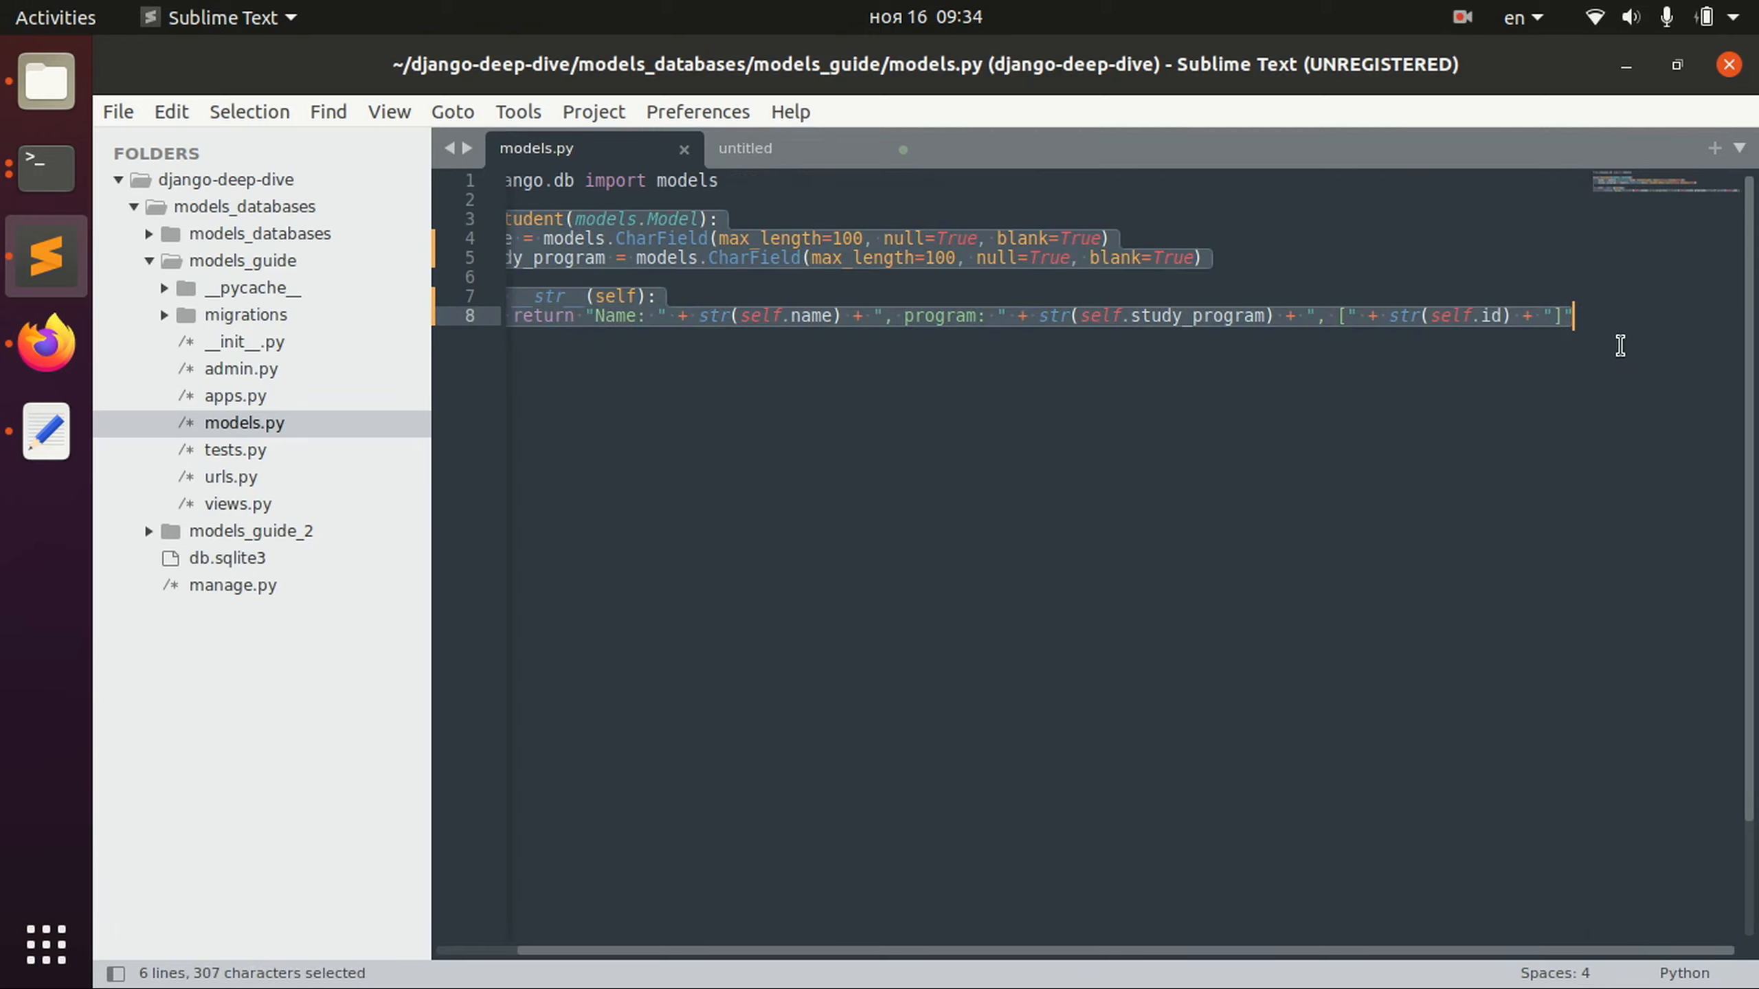
Inspect the Student model's fields and __str__ method in the model code.
{"action": "left_click", "coordinate": [557, 237]}
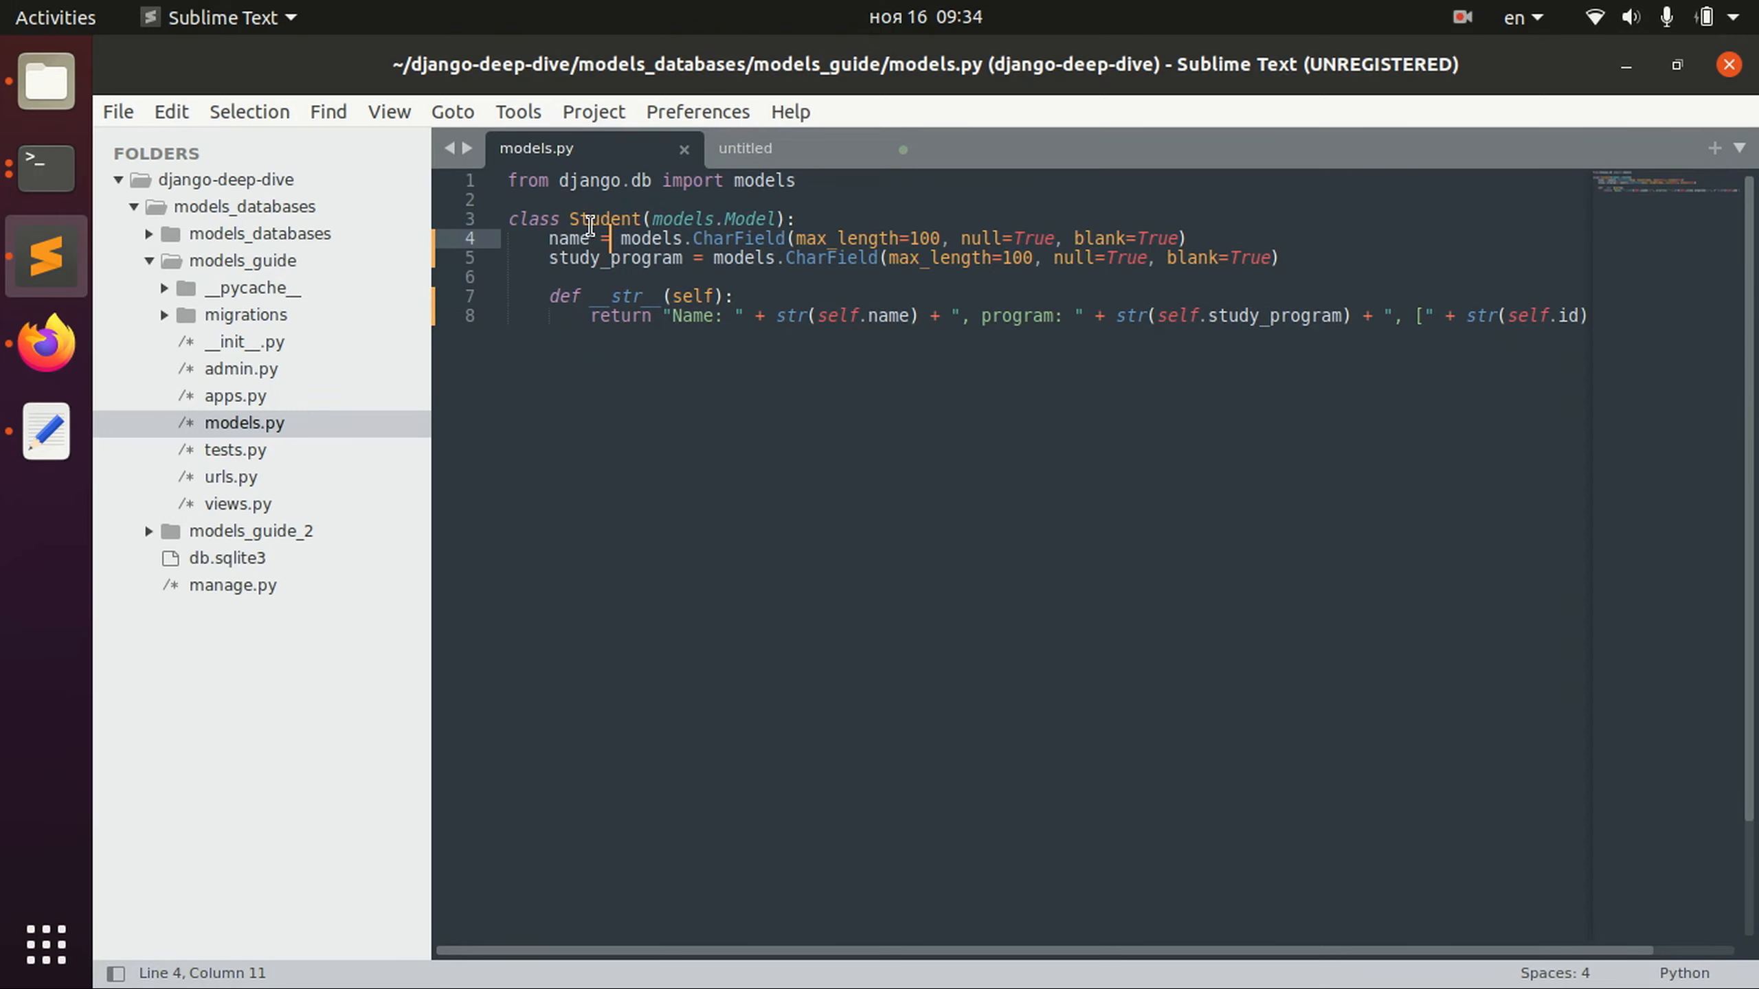
{"action": "double_click", "coordinate": [613, 257]}
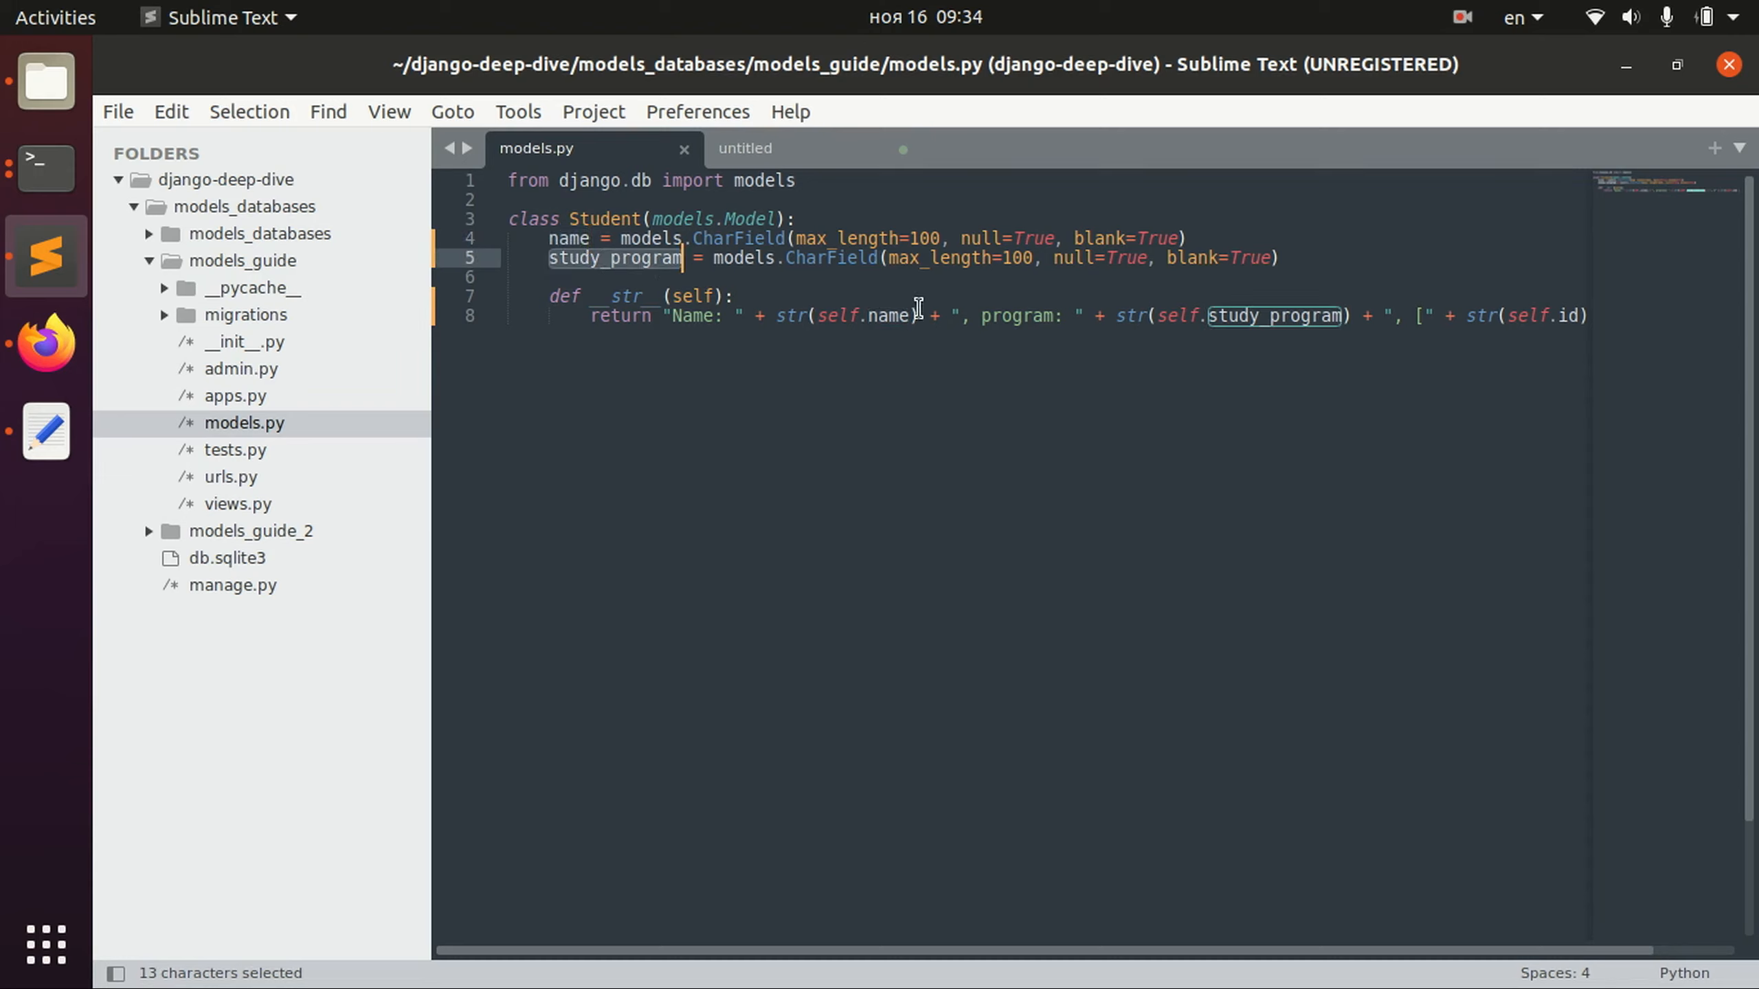
{"action": "left_click", "coordinate": [598, 296]}
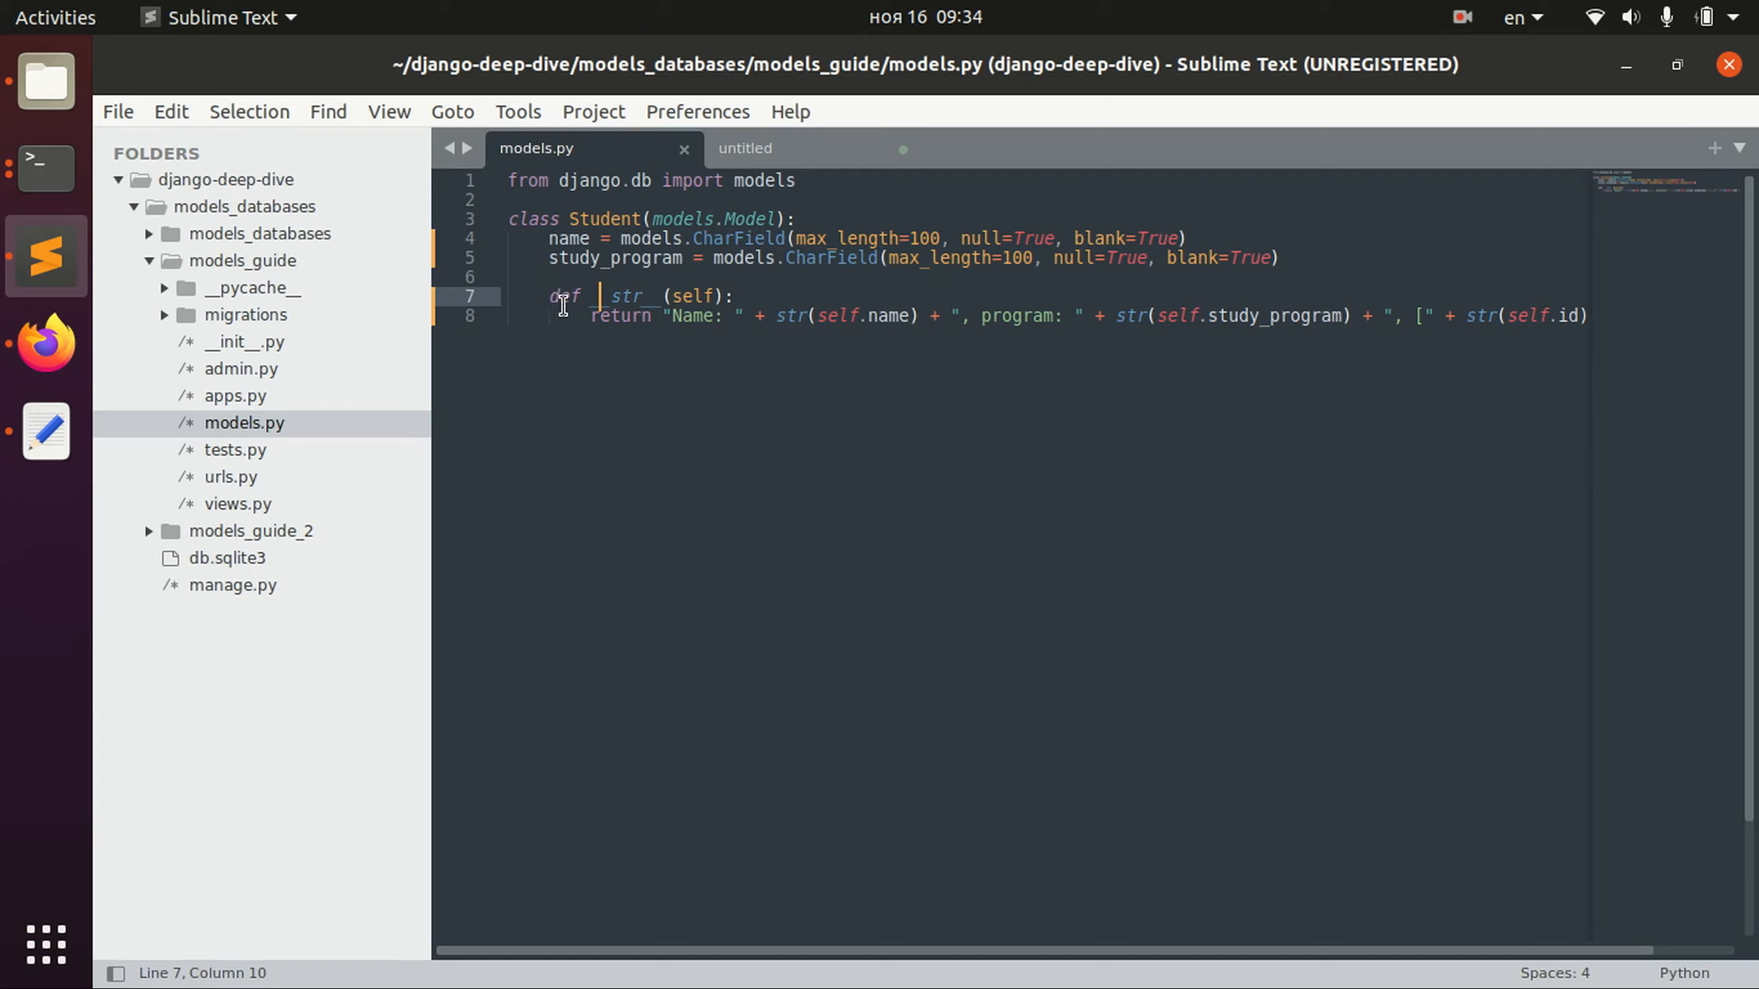
{"action": "mouse_move", "coordinate": [750, 970]}
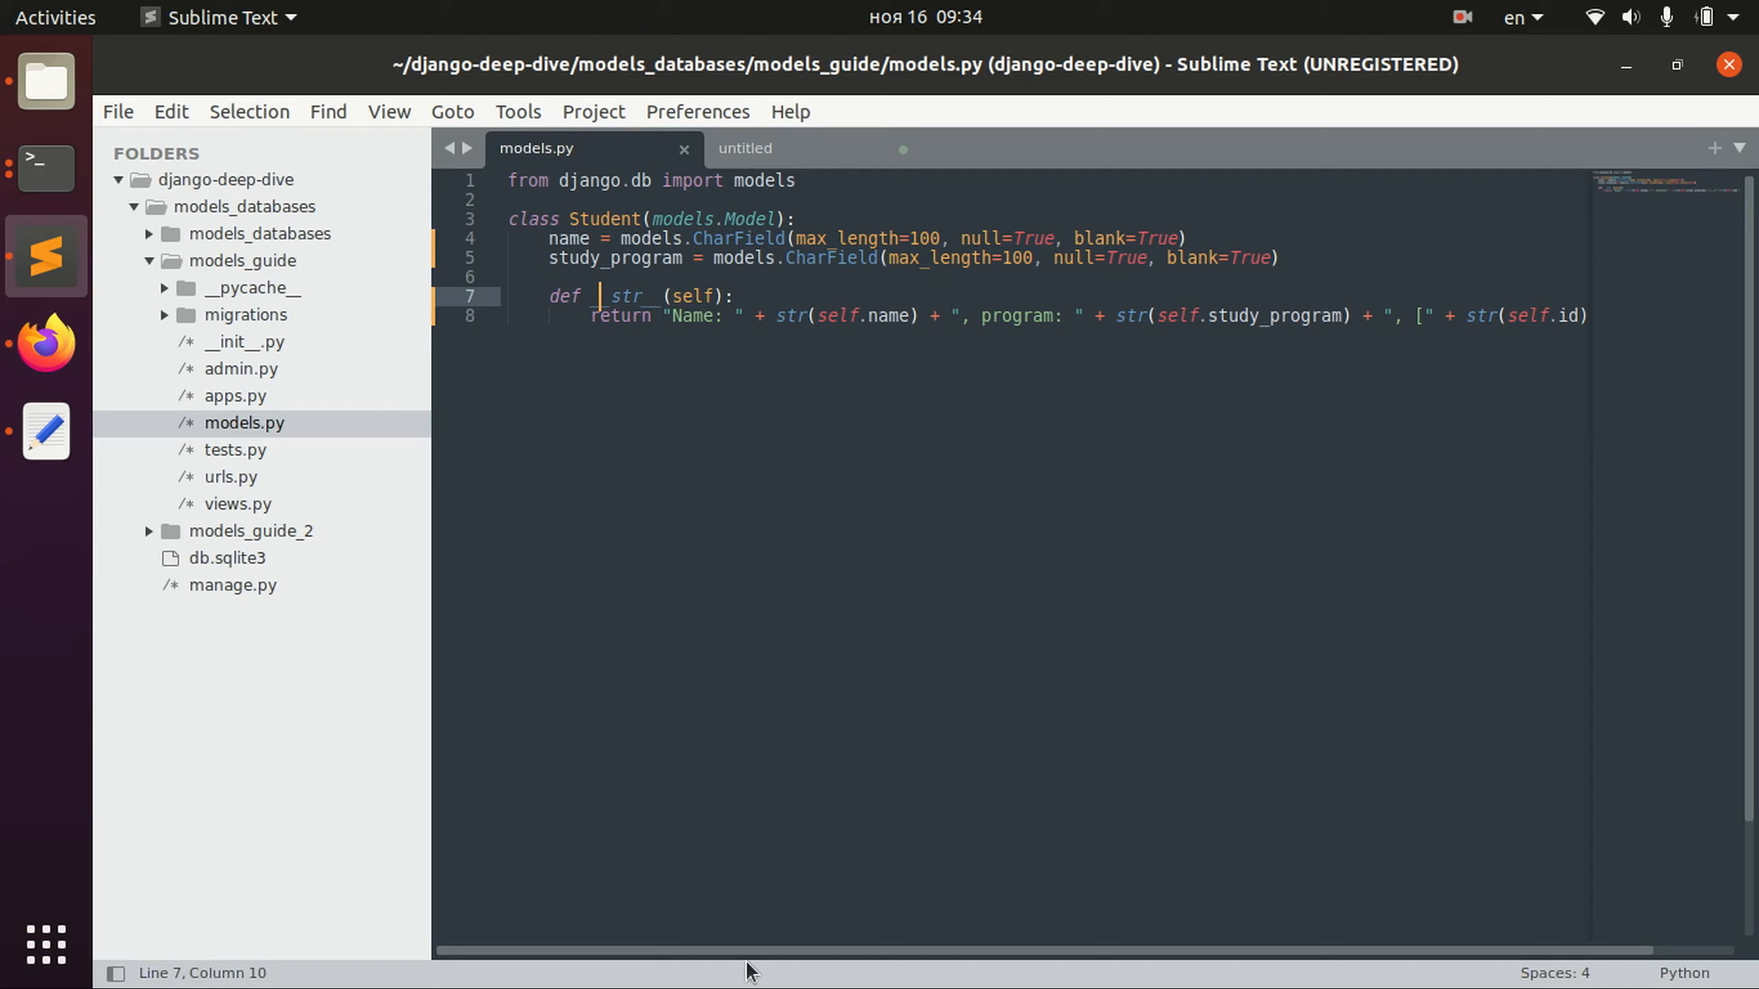
{"action": "mouse_move", "coordinate": [1490, 395]}
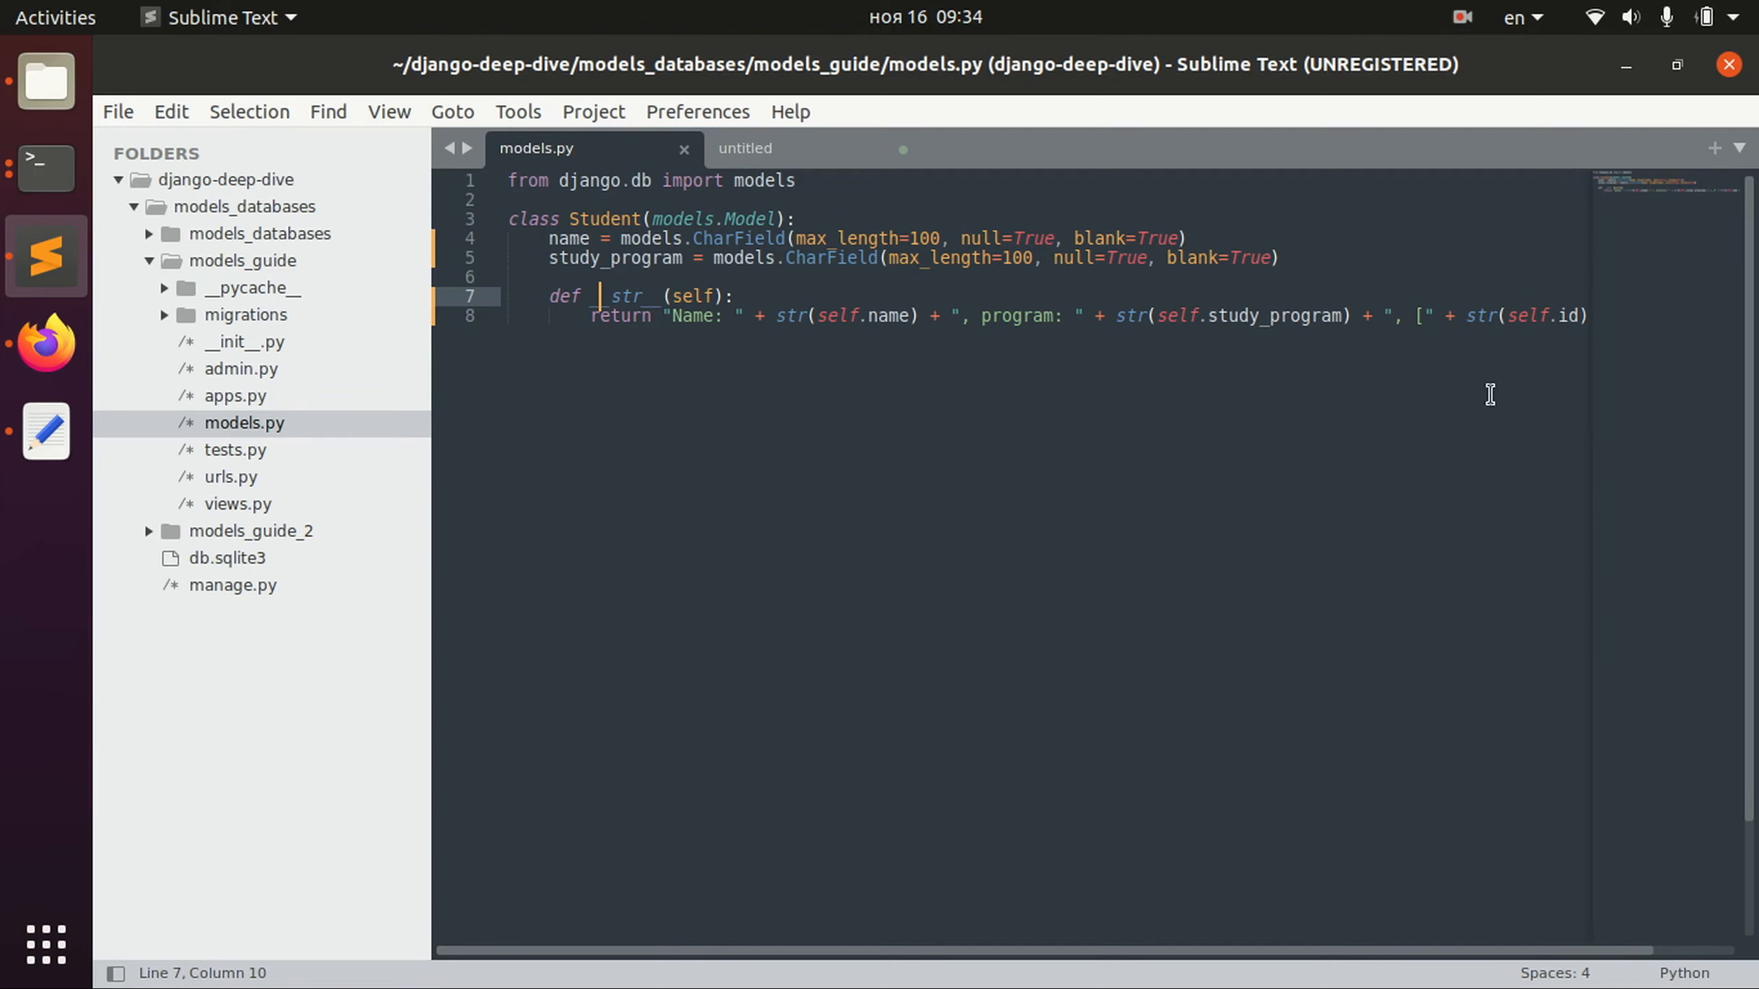
{"action": "mouse_move", "coordinate": [679, 207]}
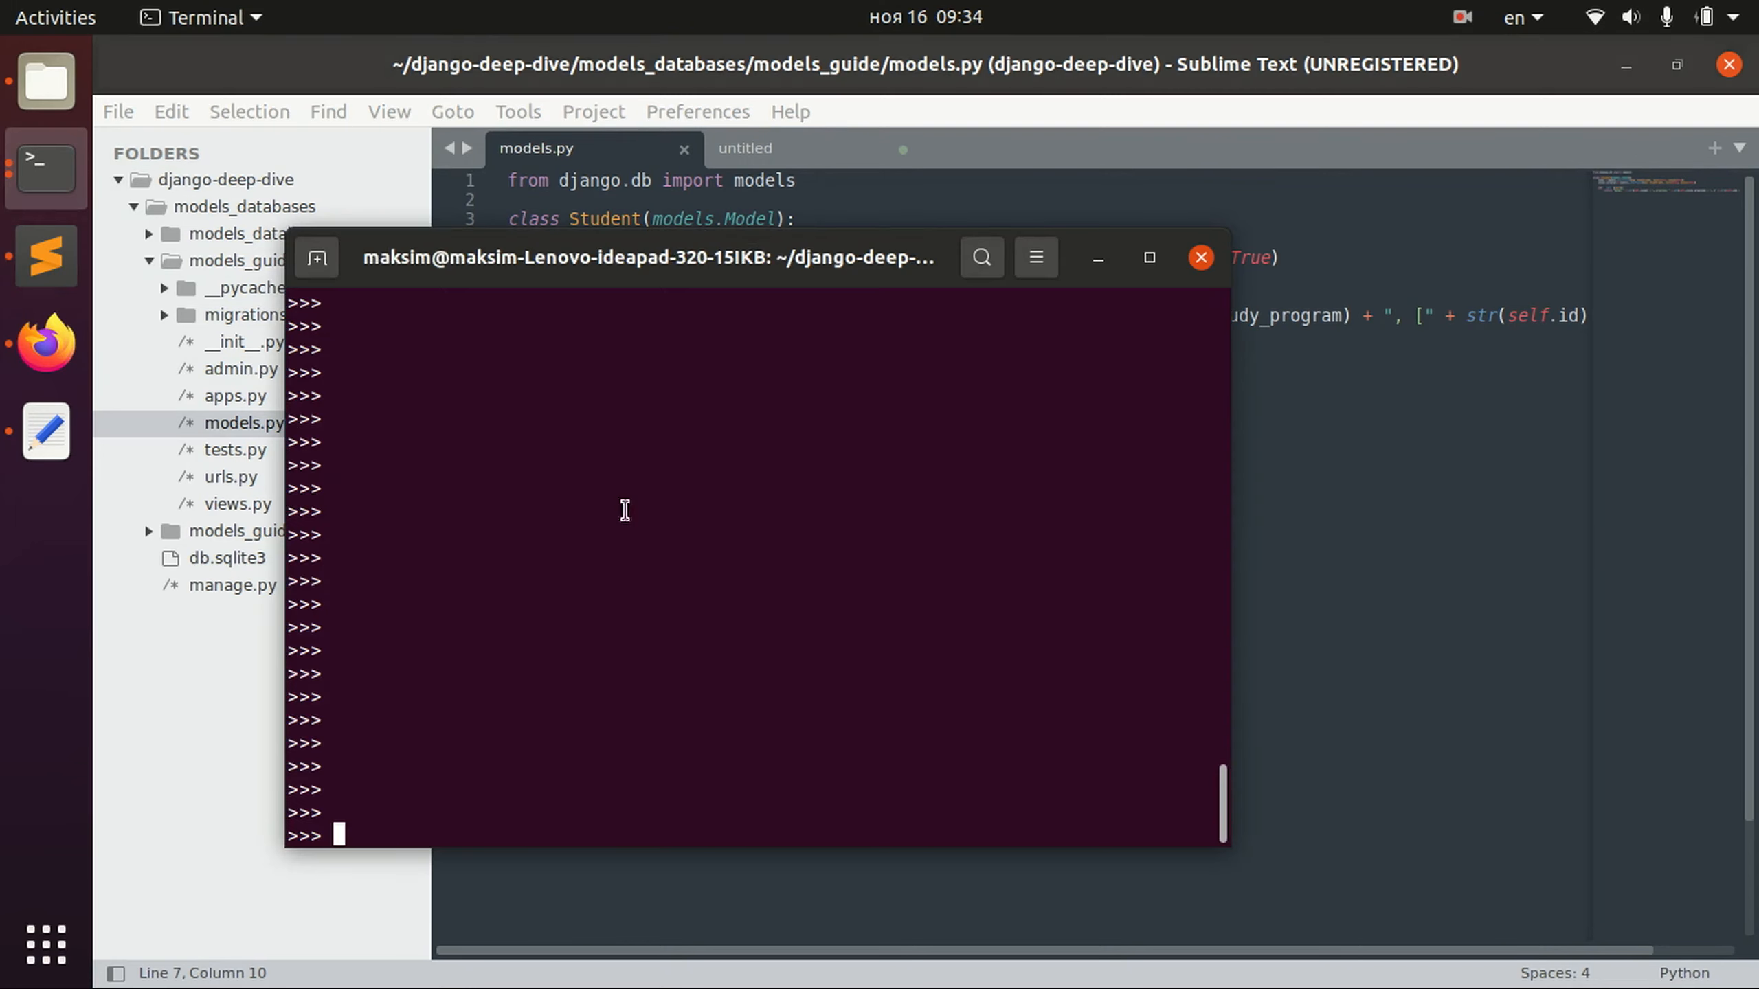
{"action": "mouse_move", "coordinate": [786, 557]}
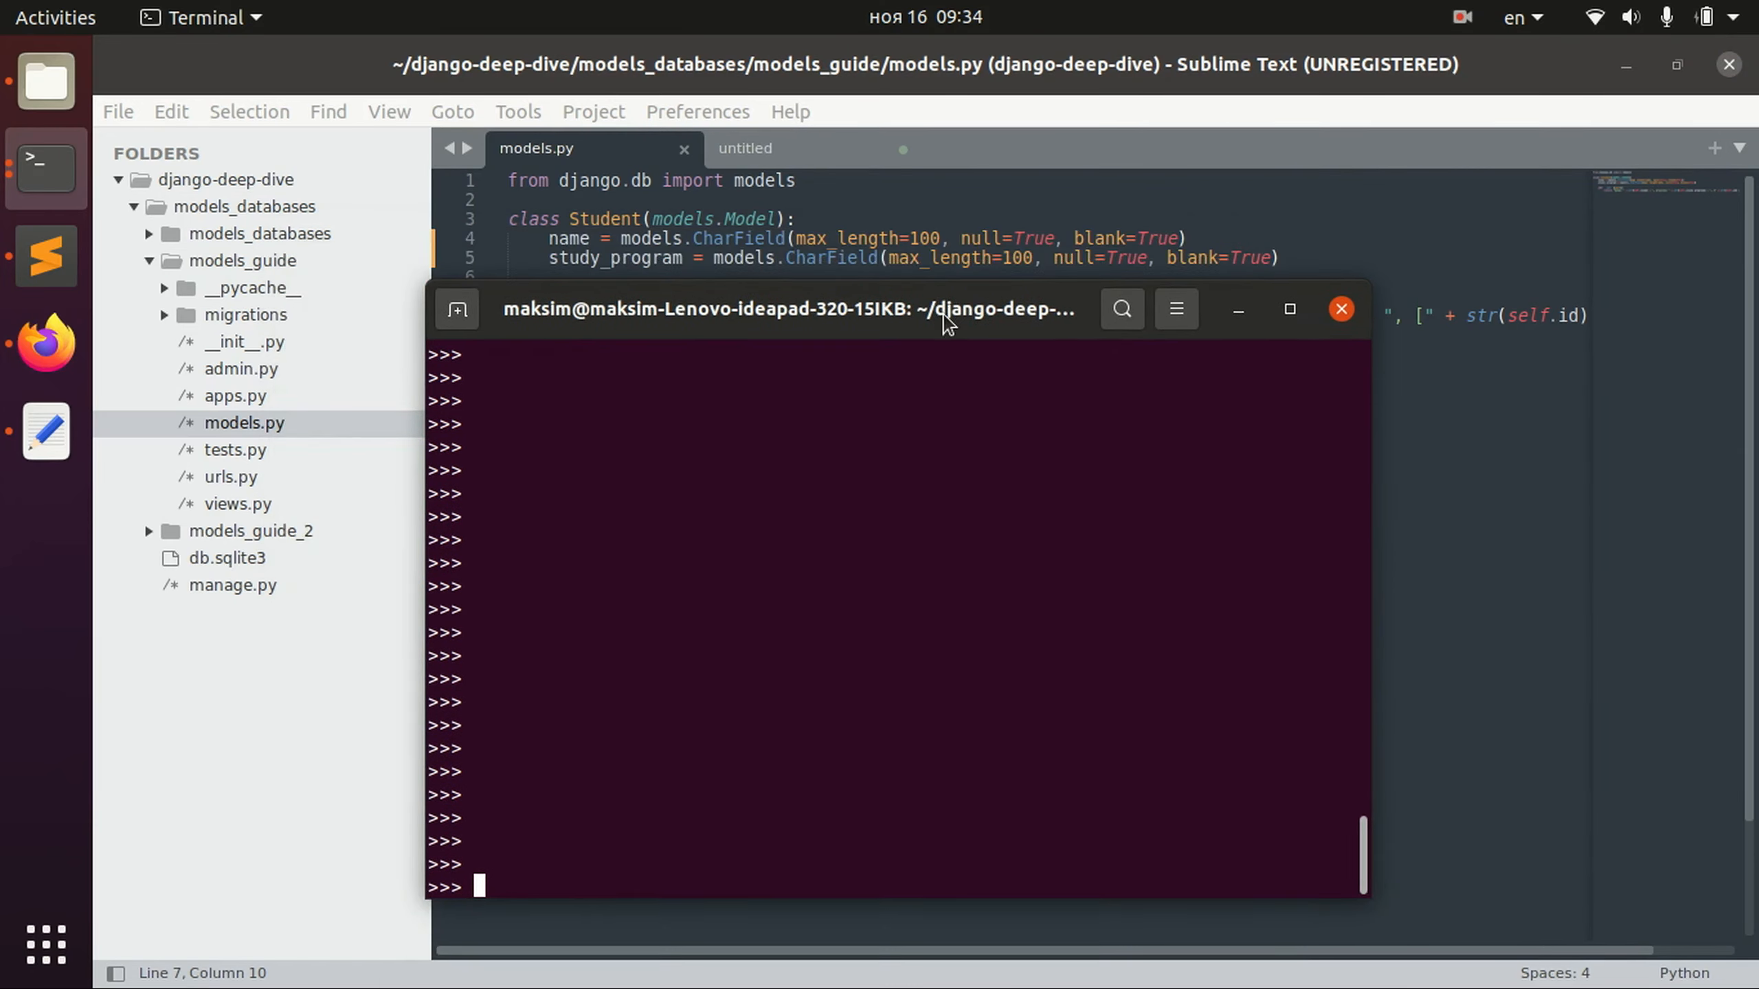
Begin typing 'student = Student.objects.' in the Django shell.
{"action": "type", "text": "stud"}
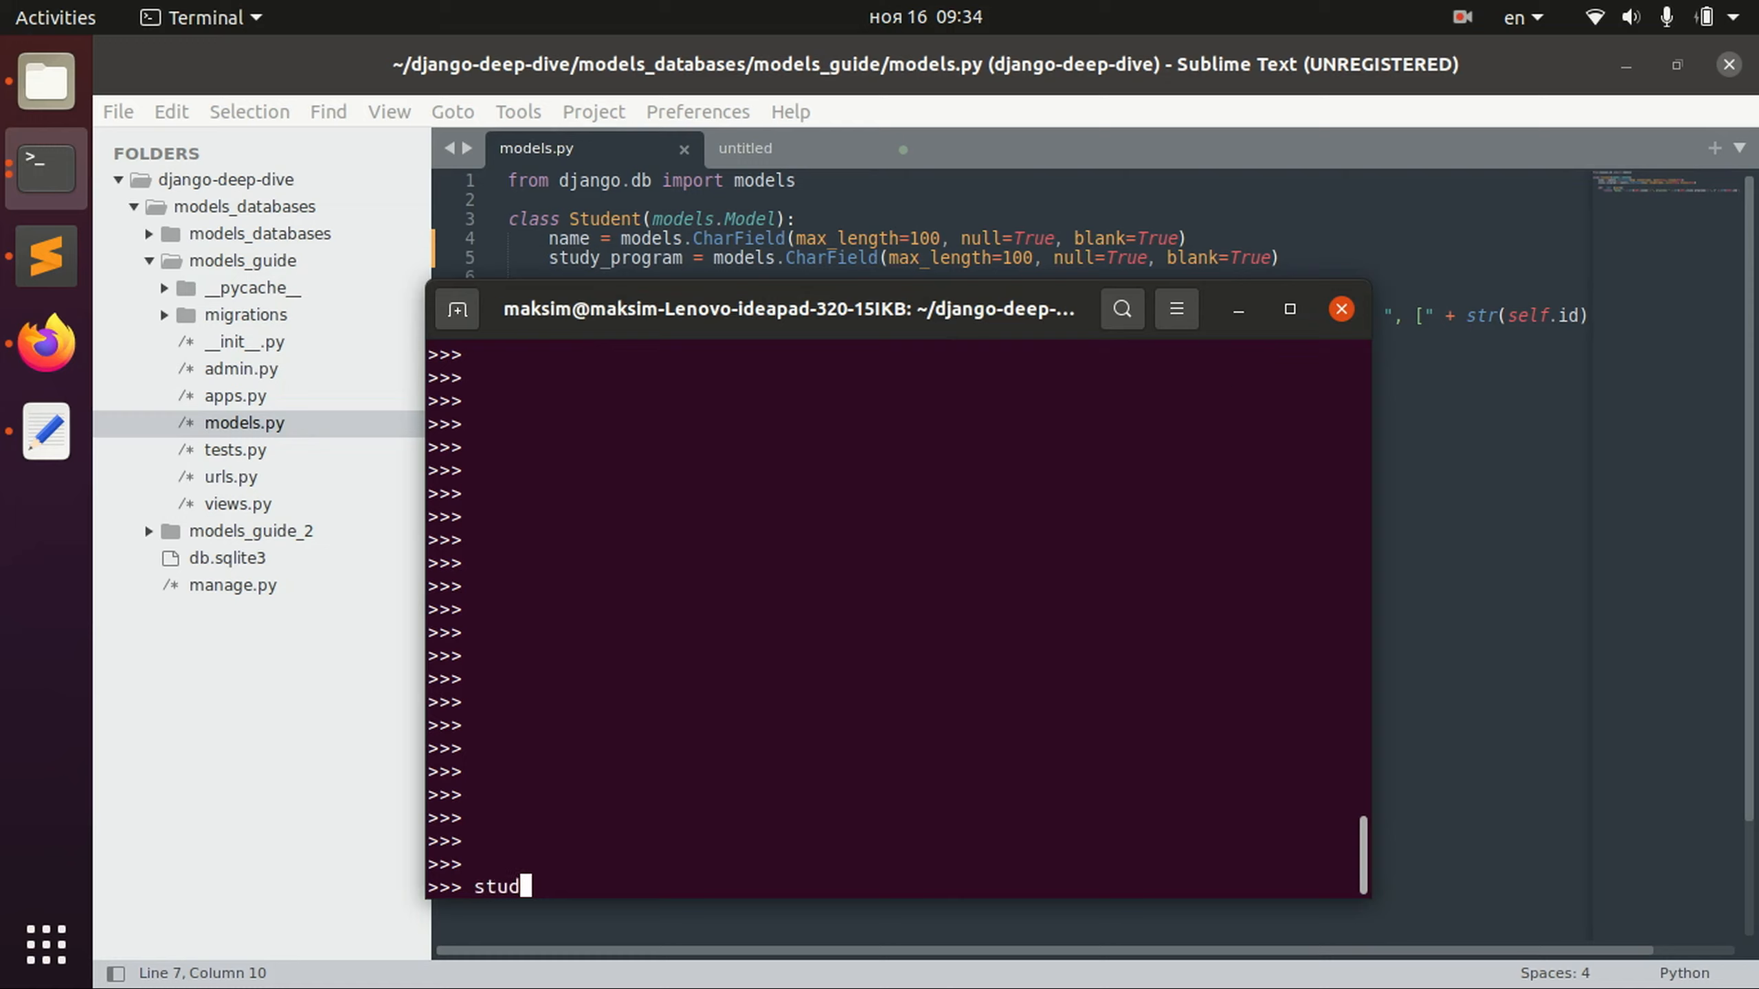
{"action": "type", "text": "ent ="}
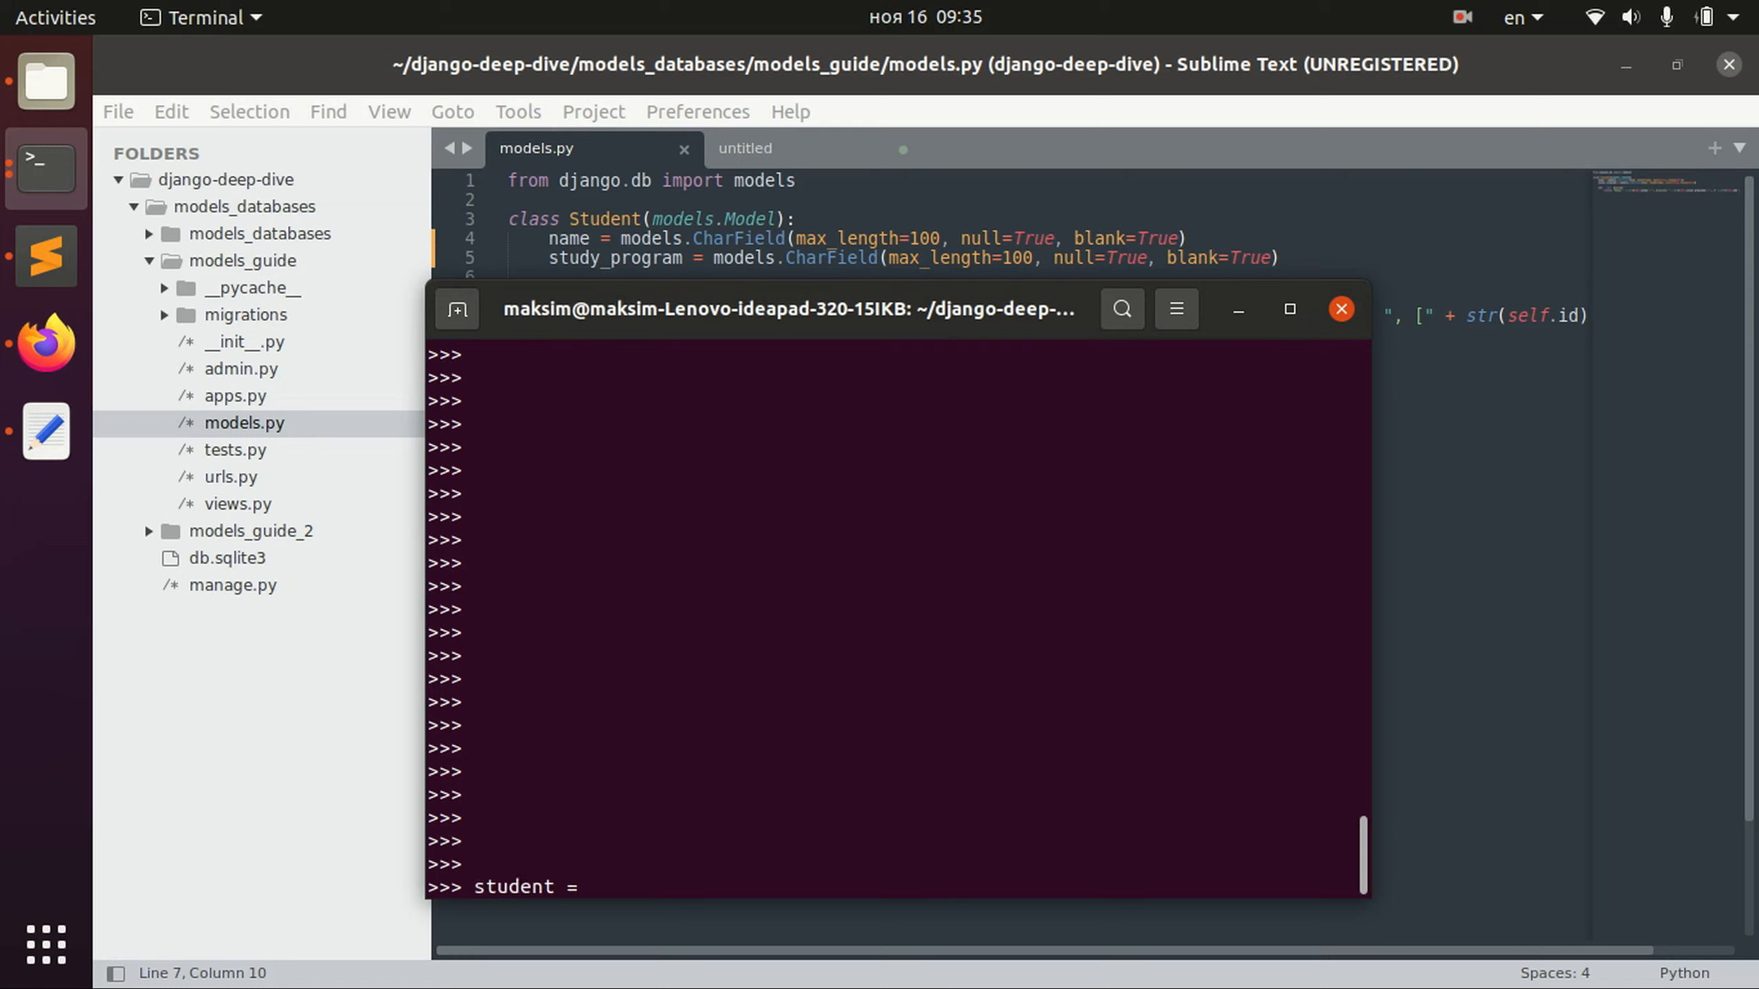
{"action": "type", "text": "Student.ob"}
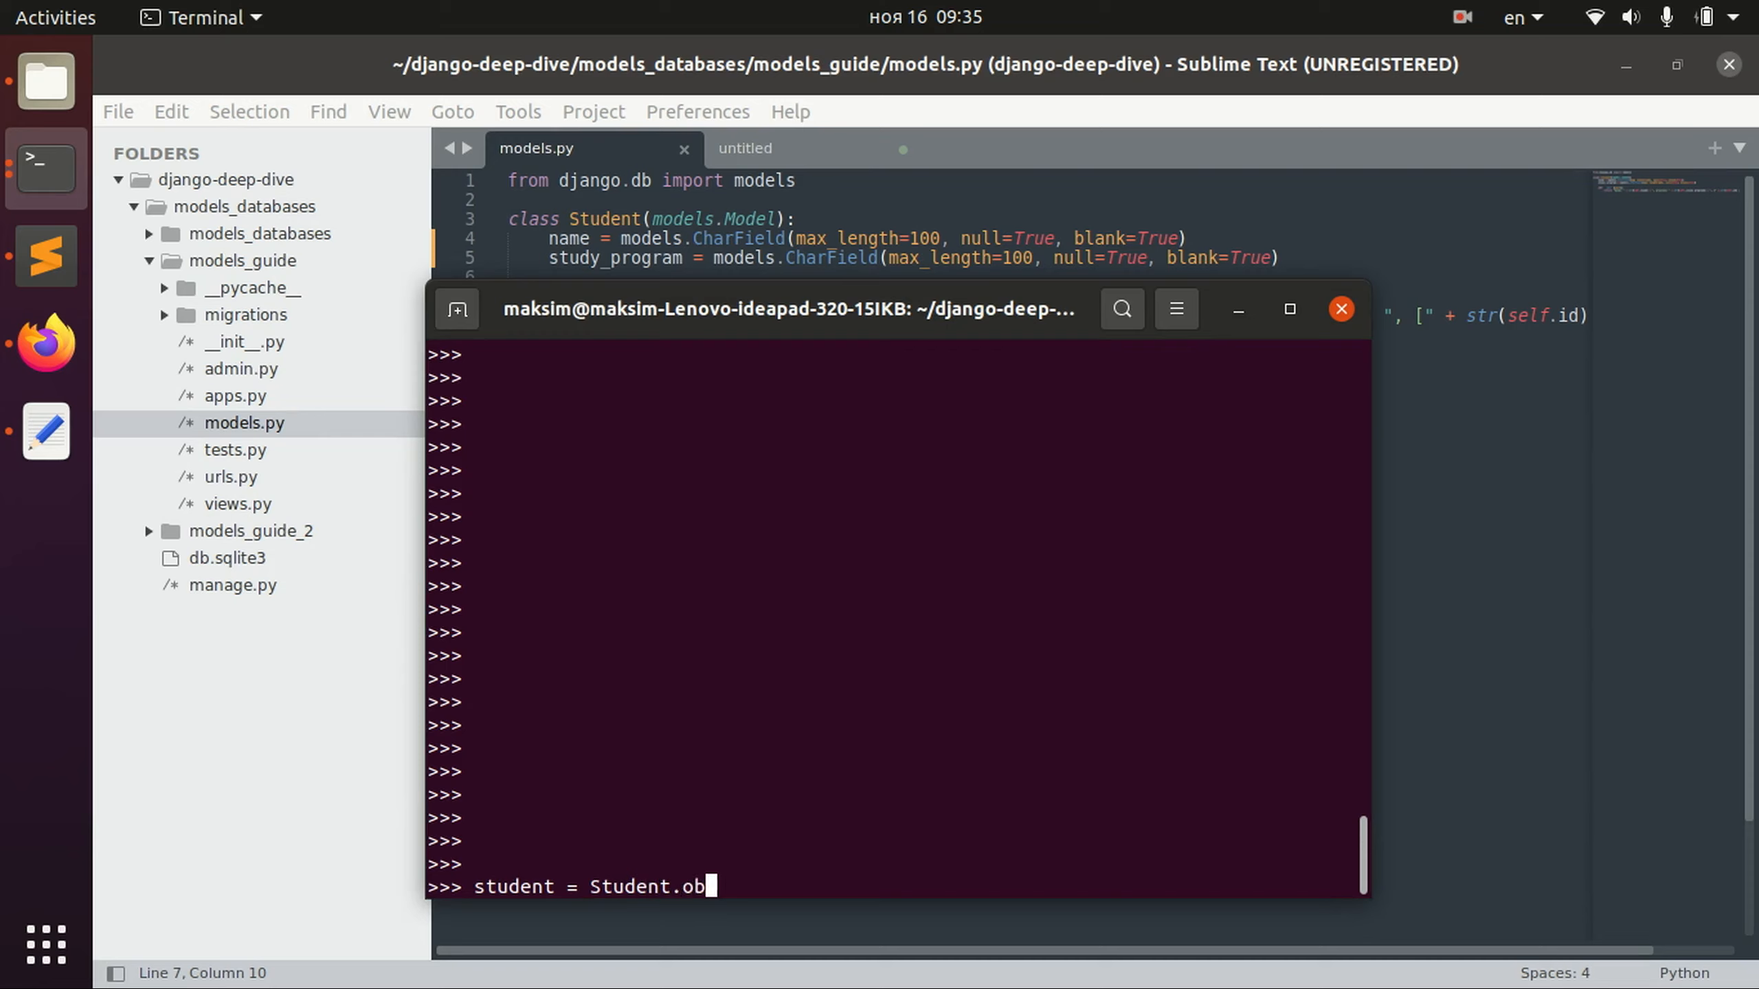
{"action": "type", "text": "jects."}
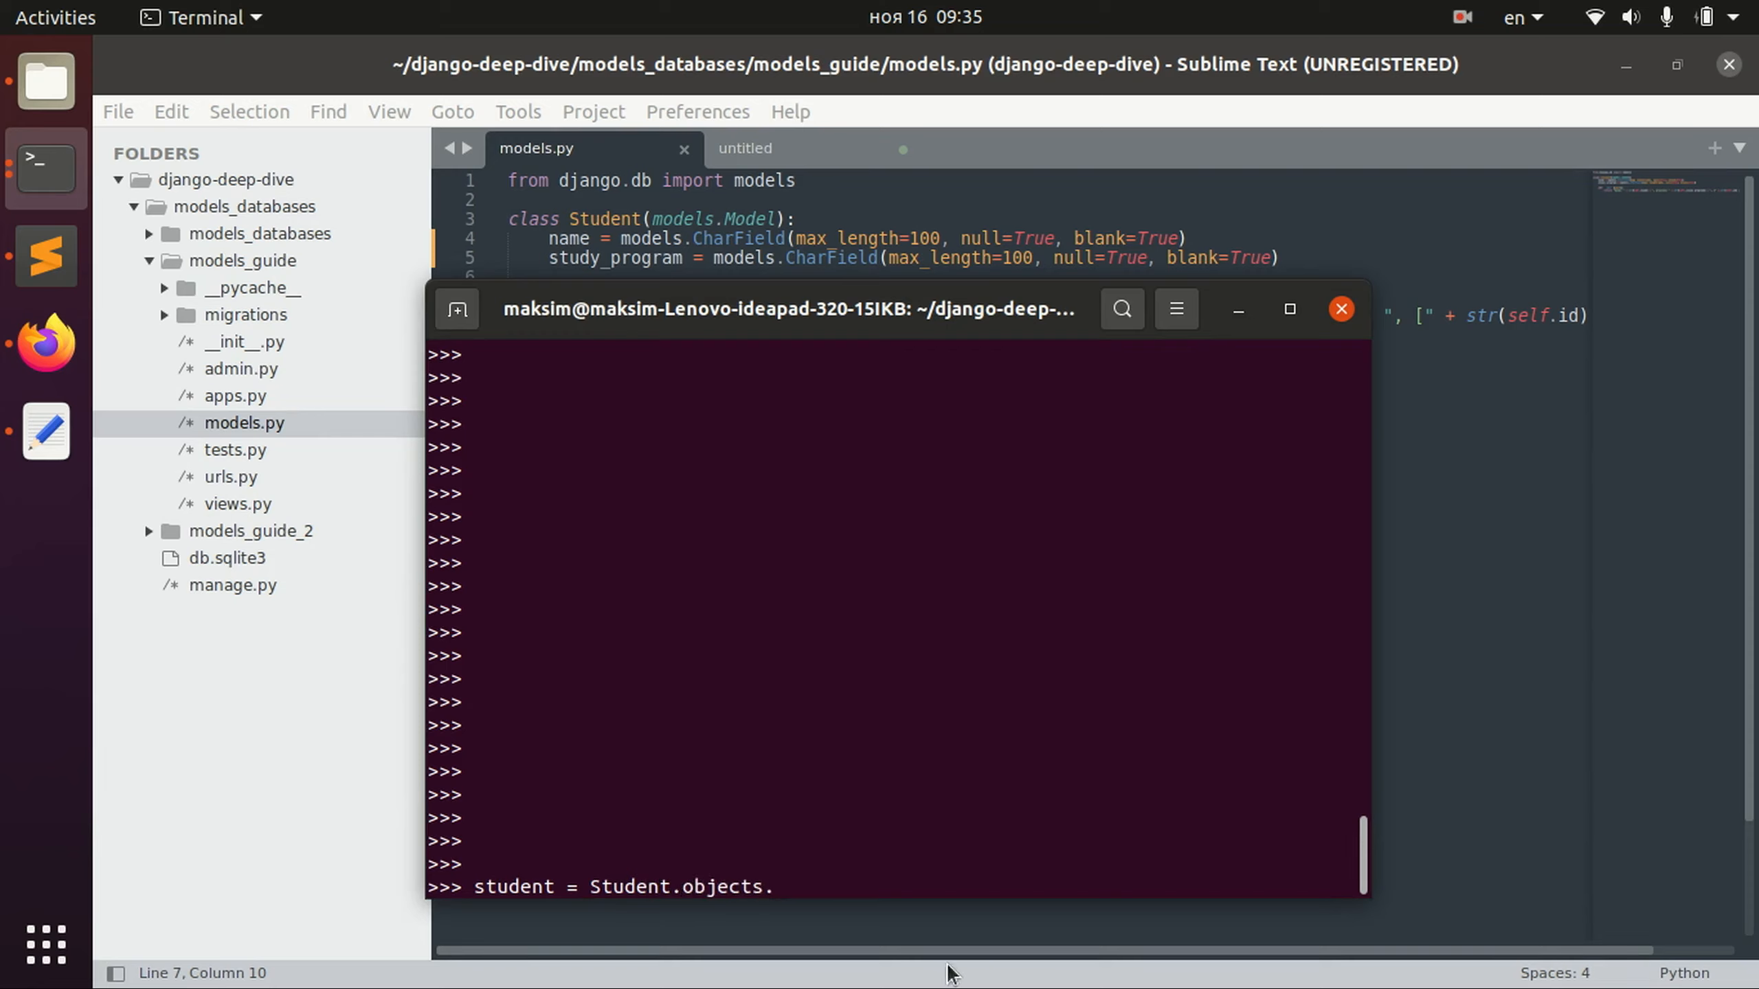
{"action": "double_click", "coordinate": [719, 886]}
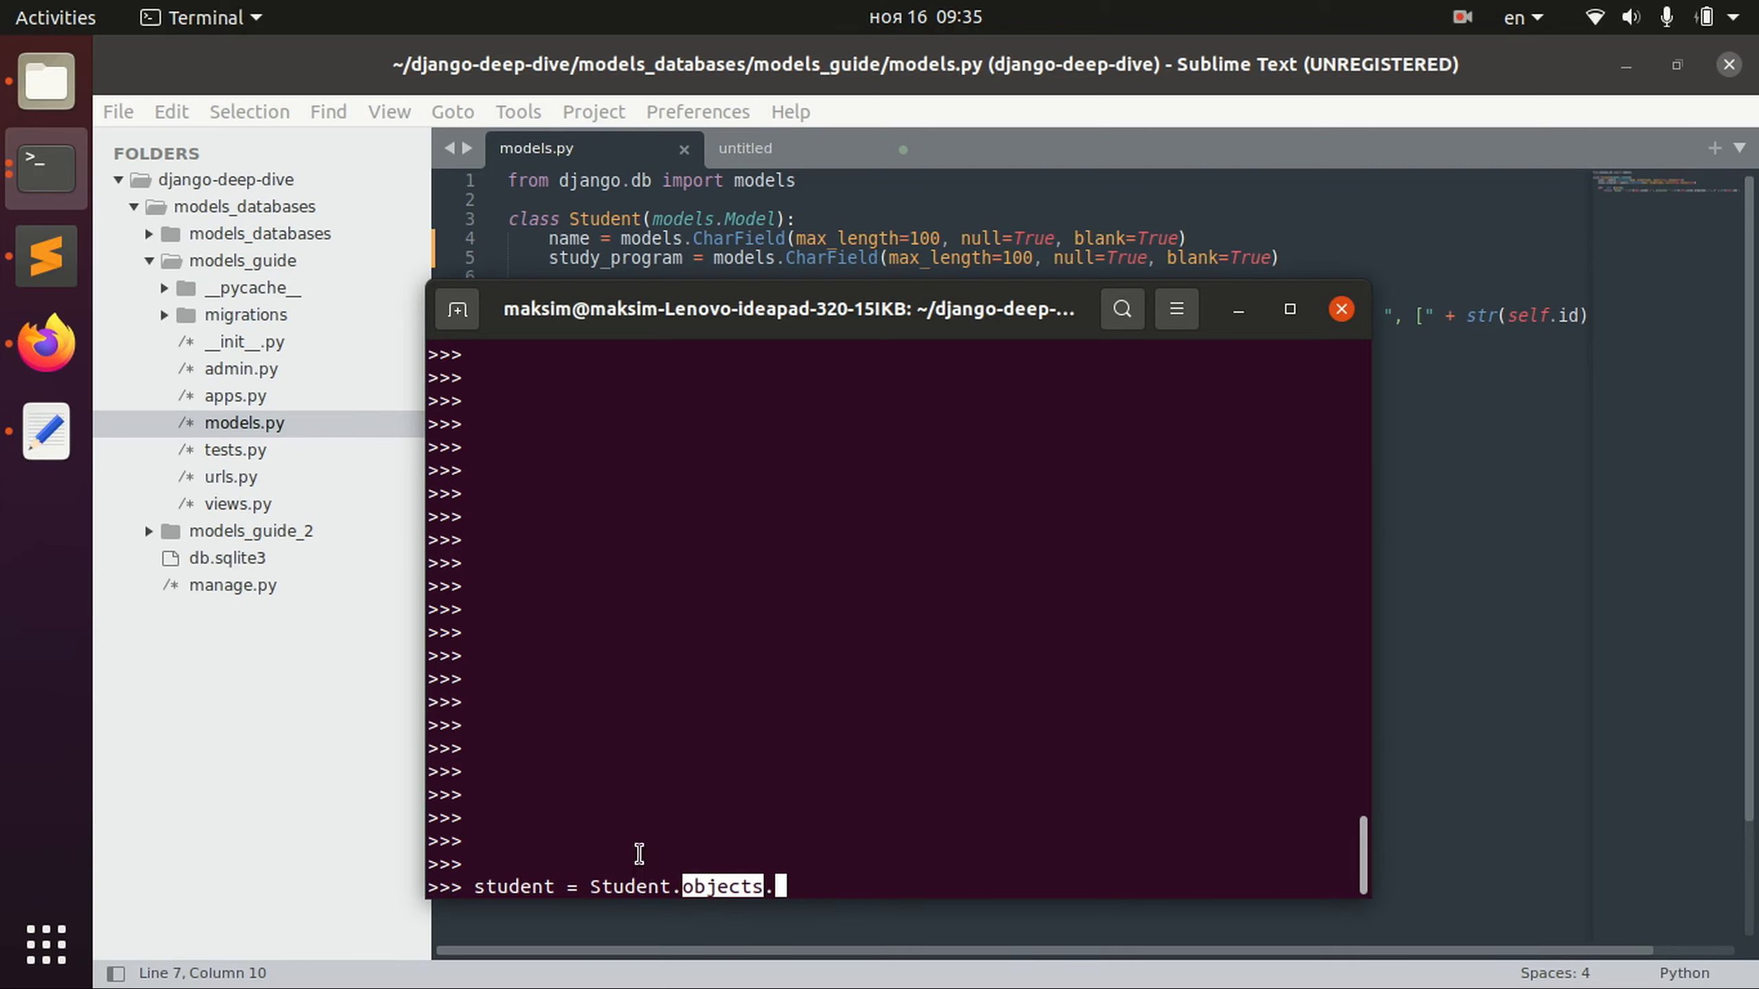
{"action": "mouse_move", "coordinate": [730, 892]}
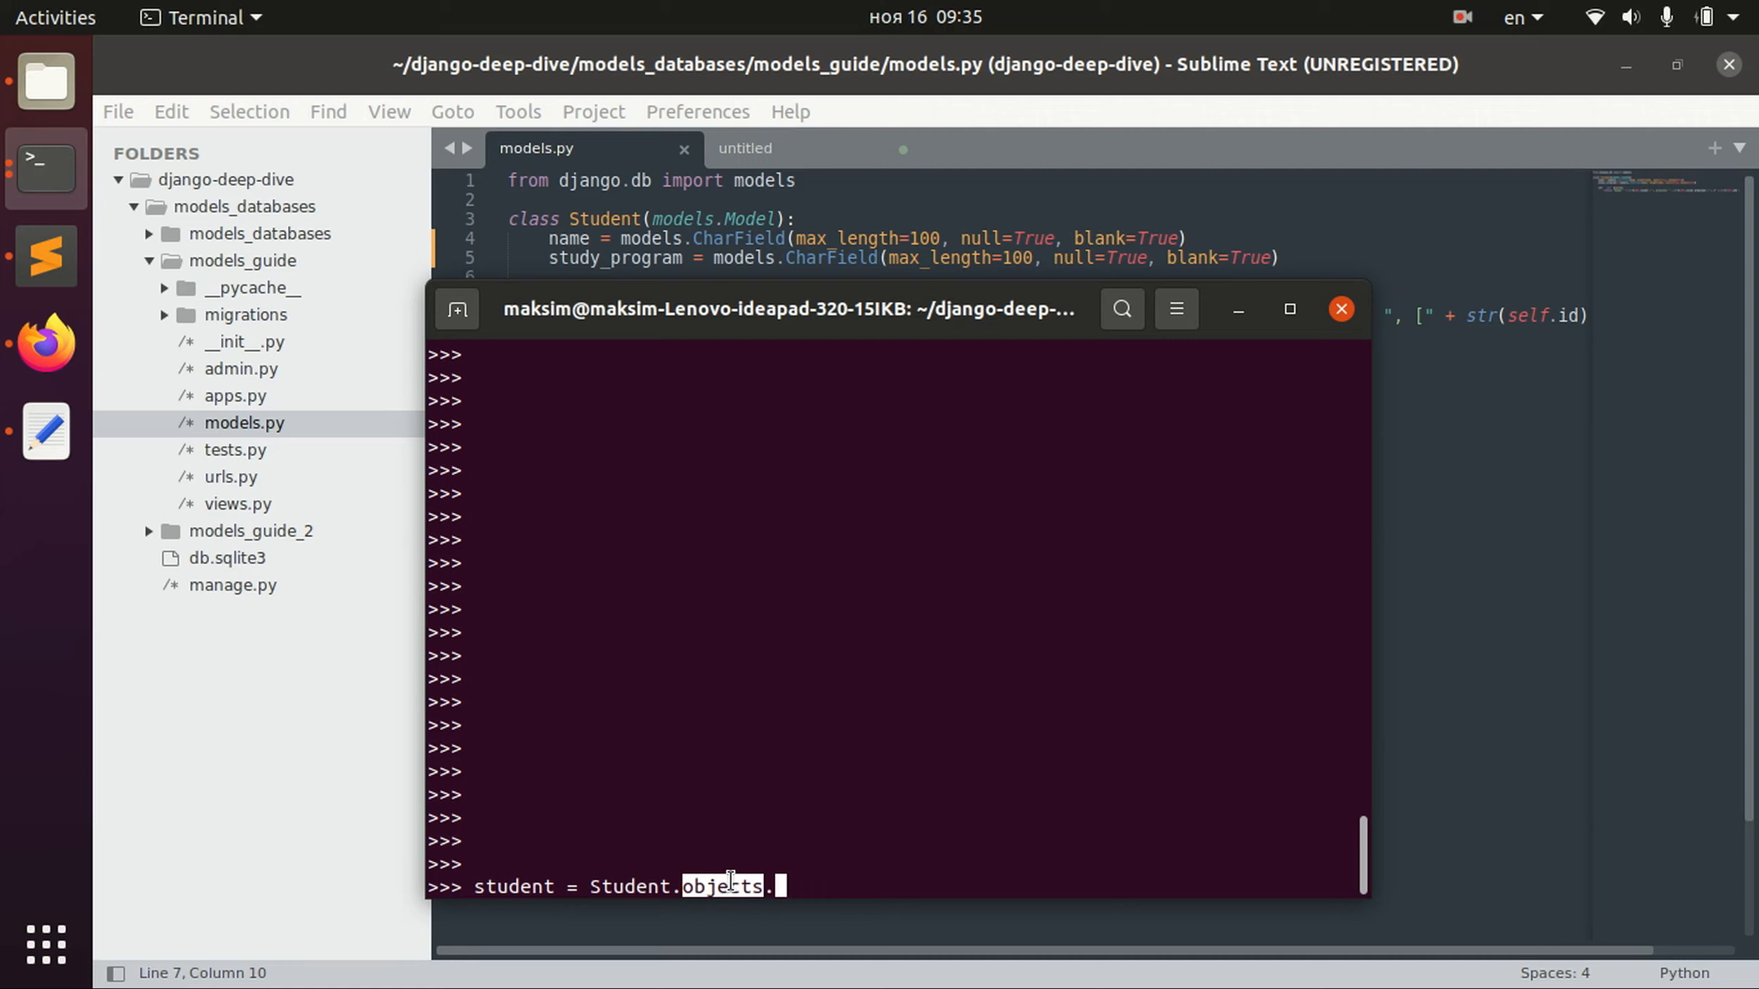
{"action": "mouse_move", "coordinate": [715, 896]}
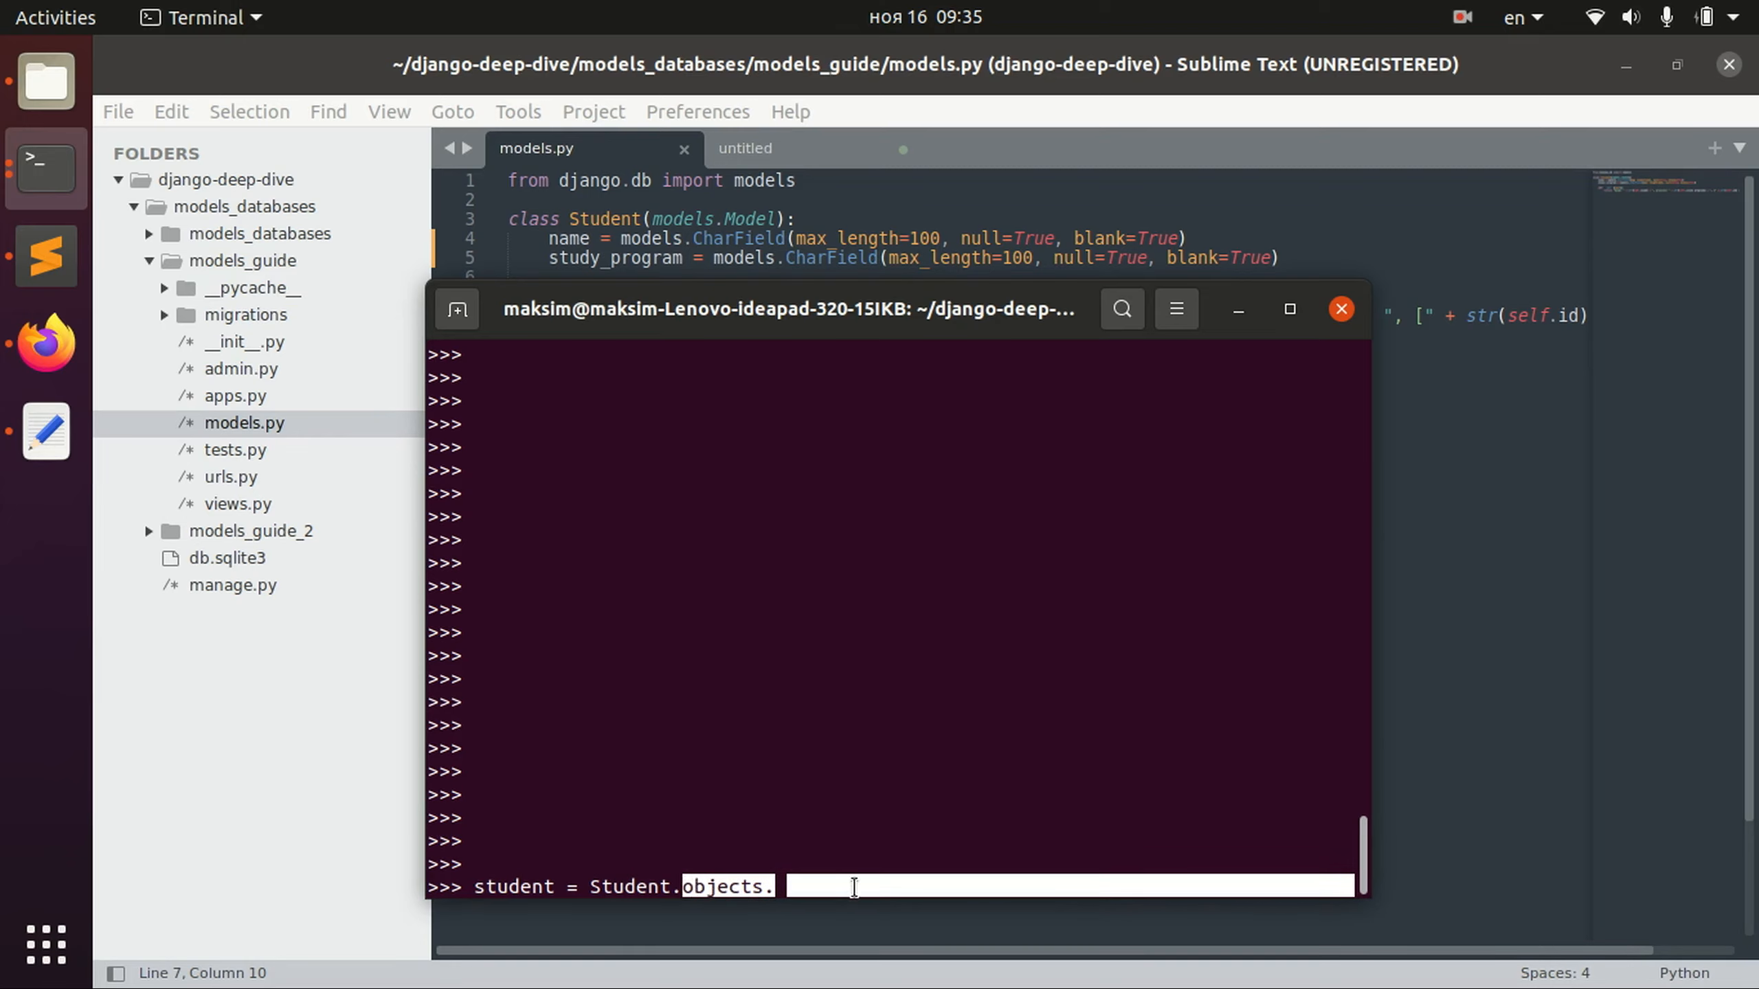
Complete create(name="John", study_program="Psychology") to create the student.
{"action": "type", "text": "create"}
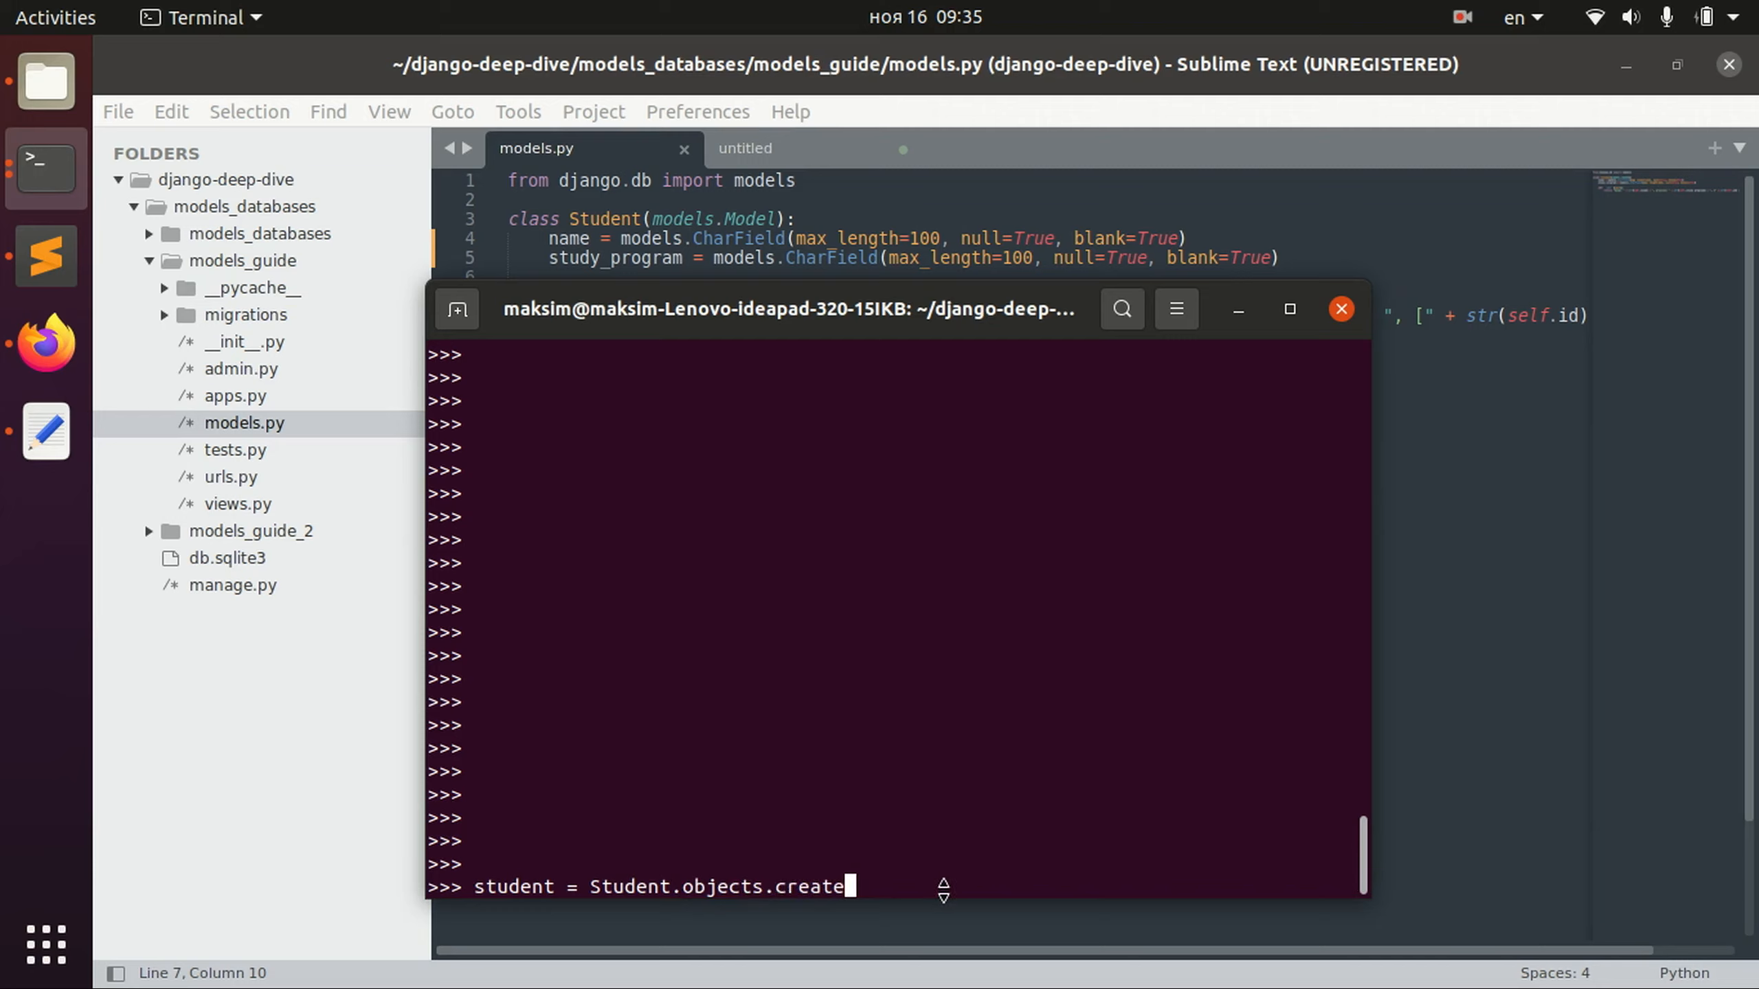
{"action": "type", "text": "()"}
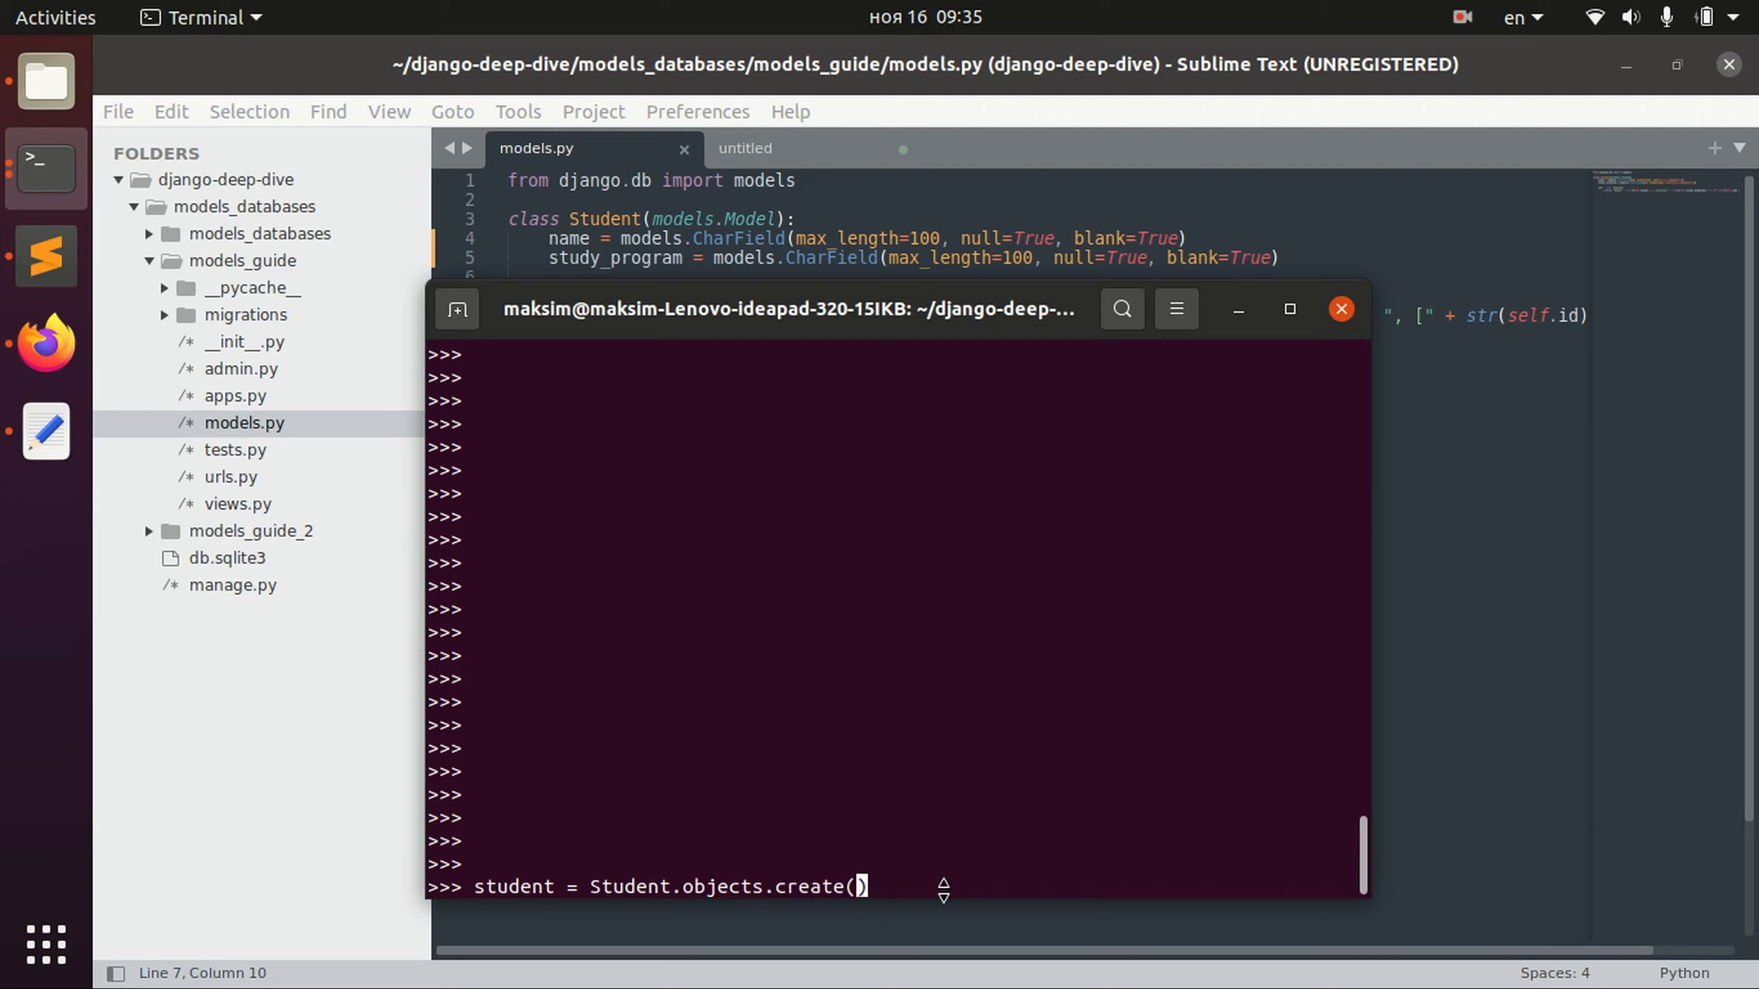
{"action": "type", "text": "name="}
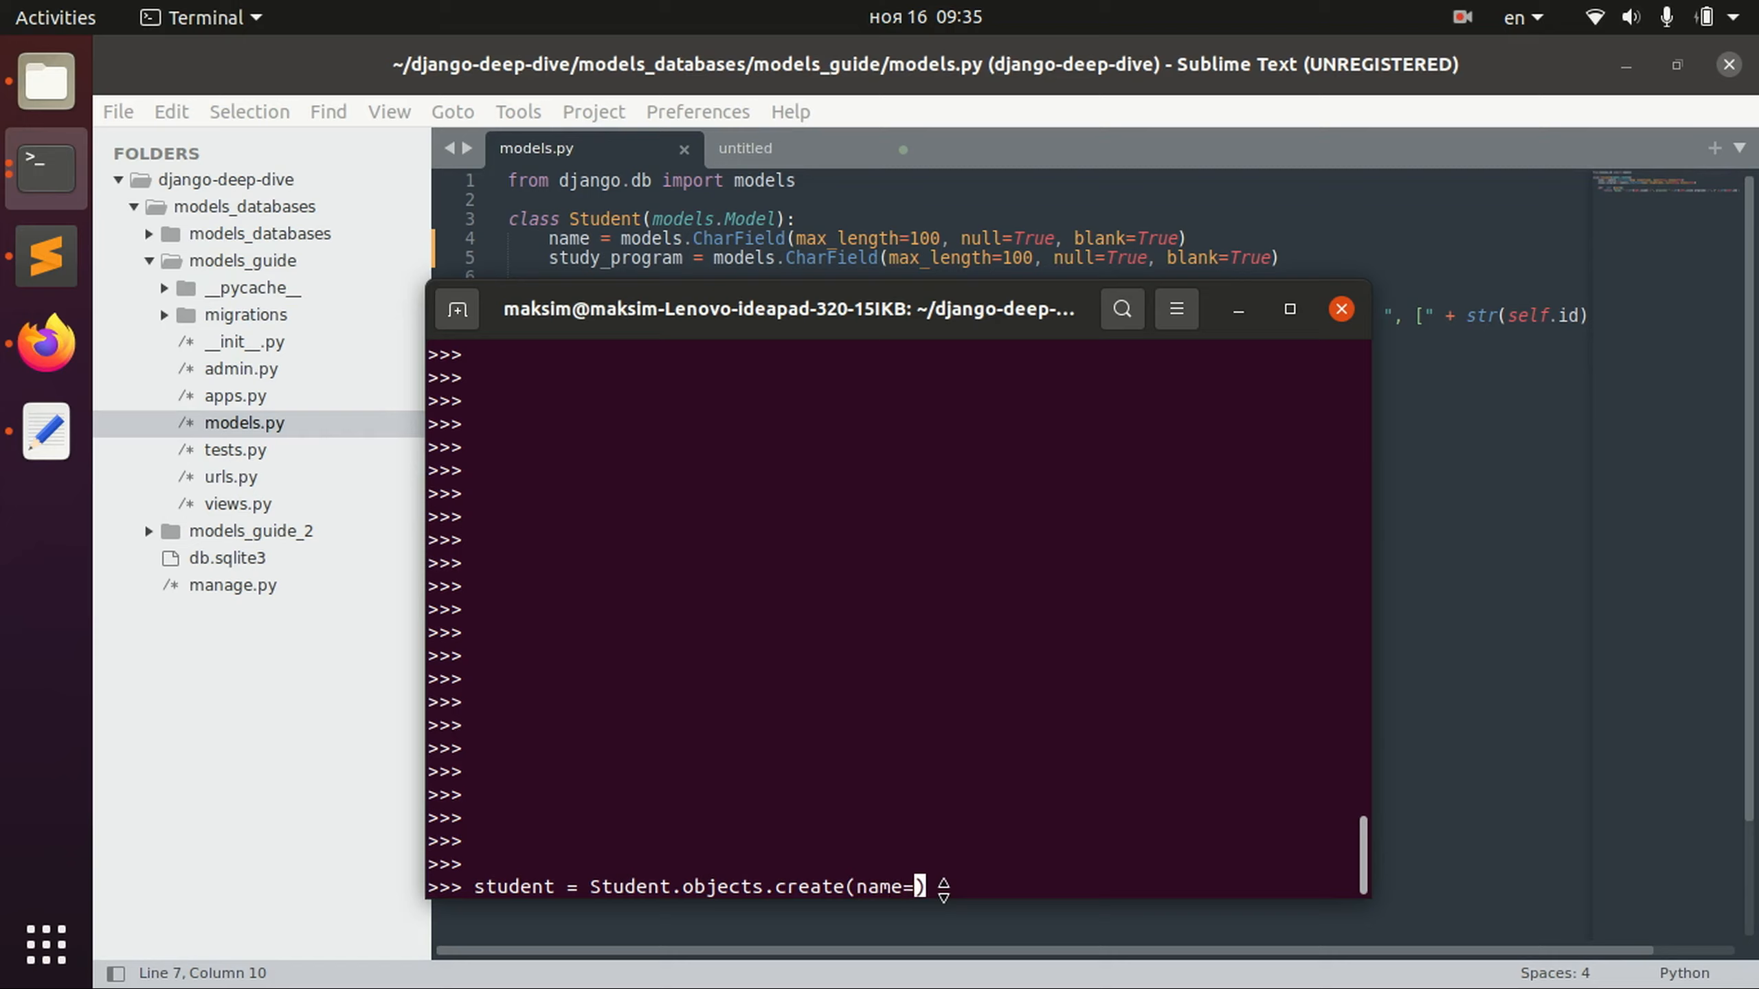
{"action": "type", "text": "\"John\")"}
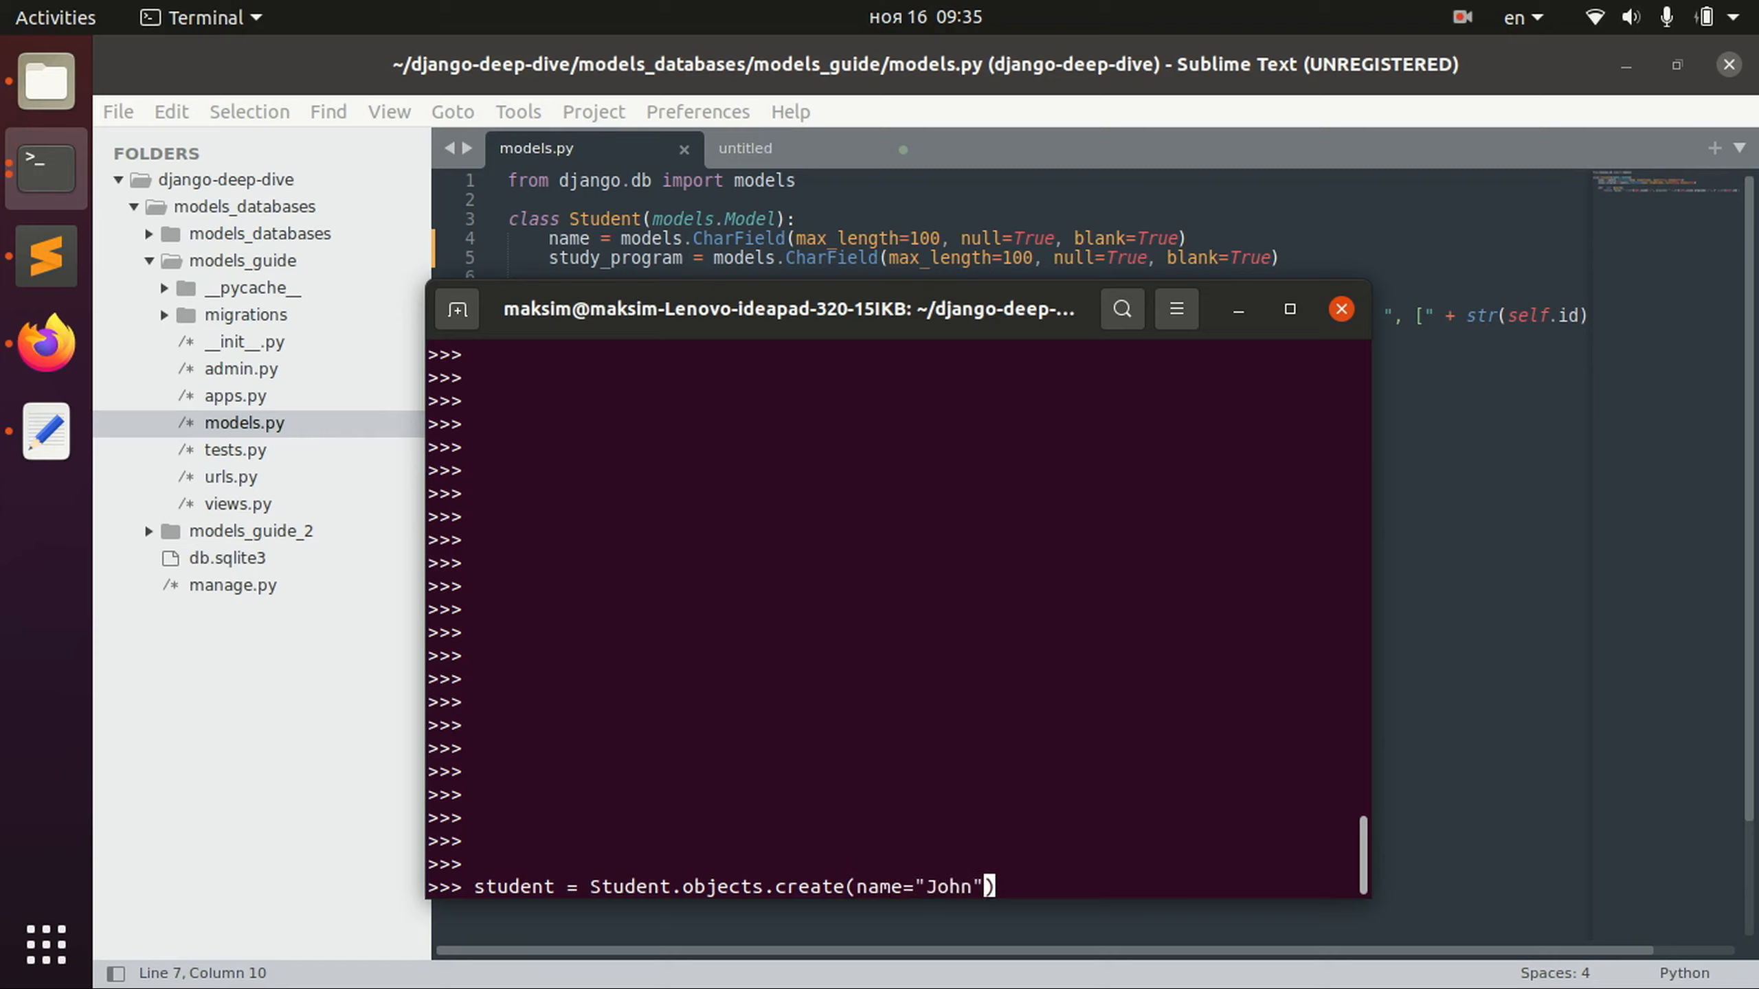
{"action": "type", "text": ", st"}
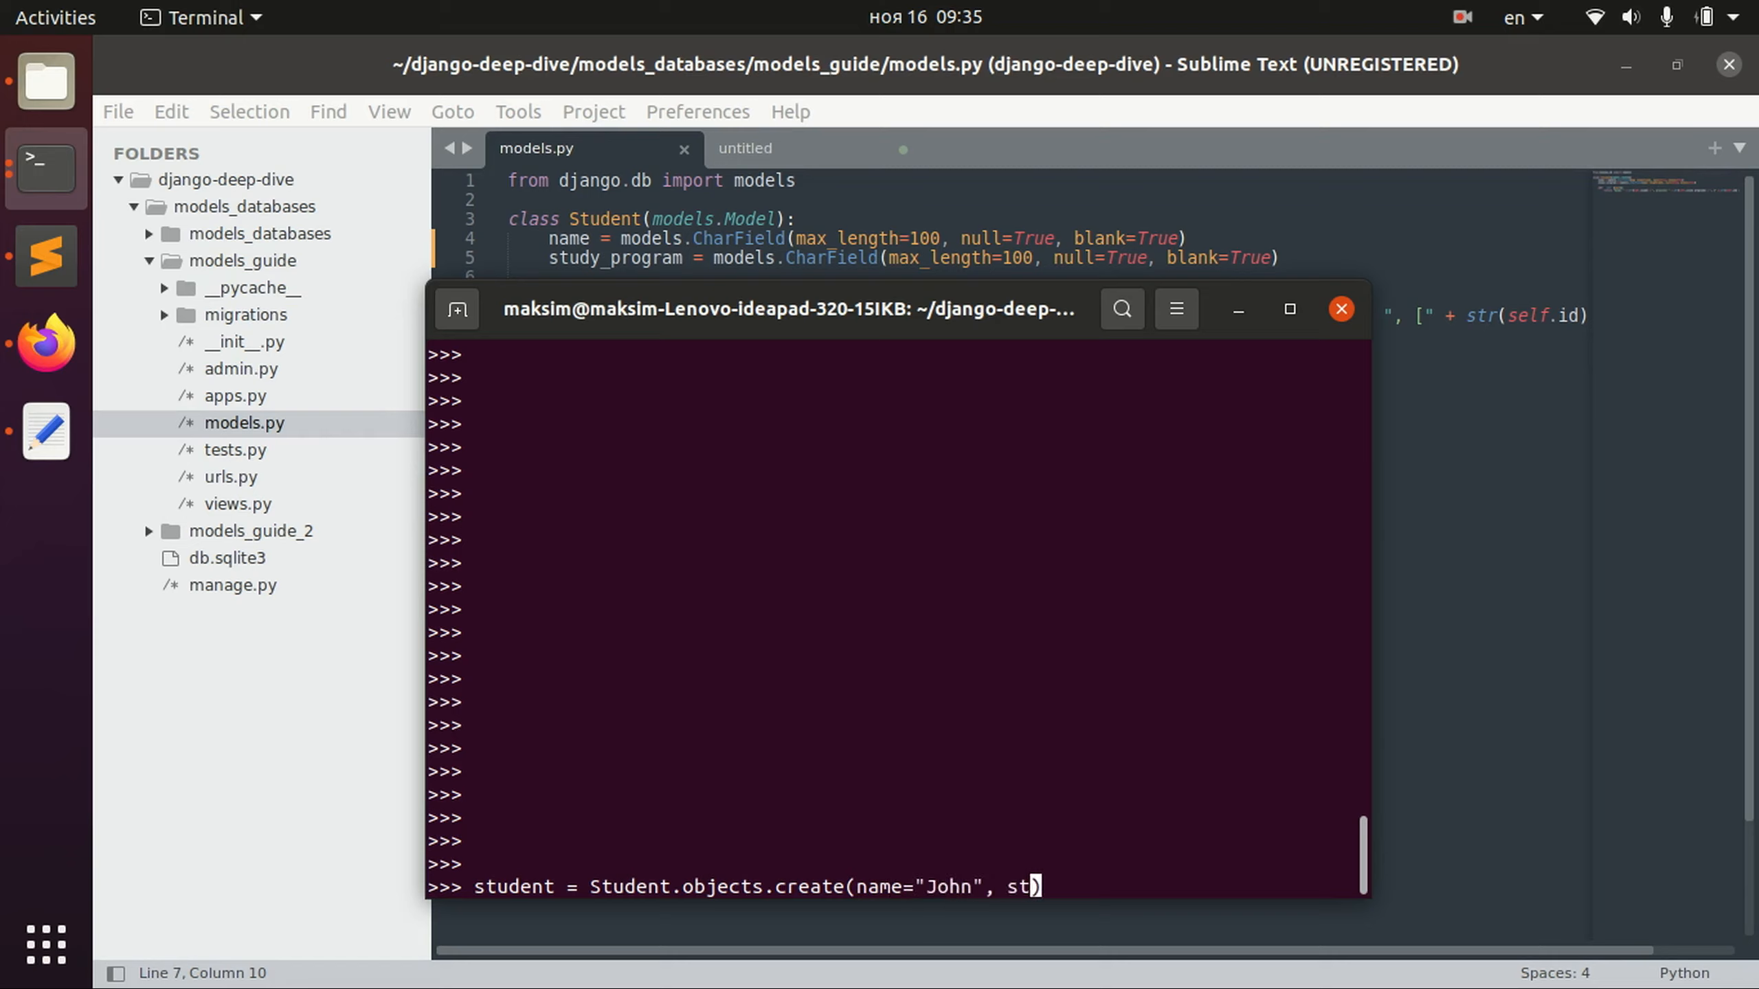
{"action": "type", "text": "udy_program"}
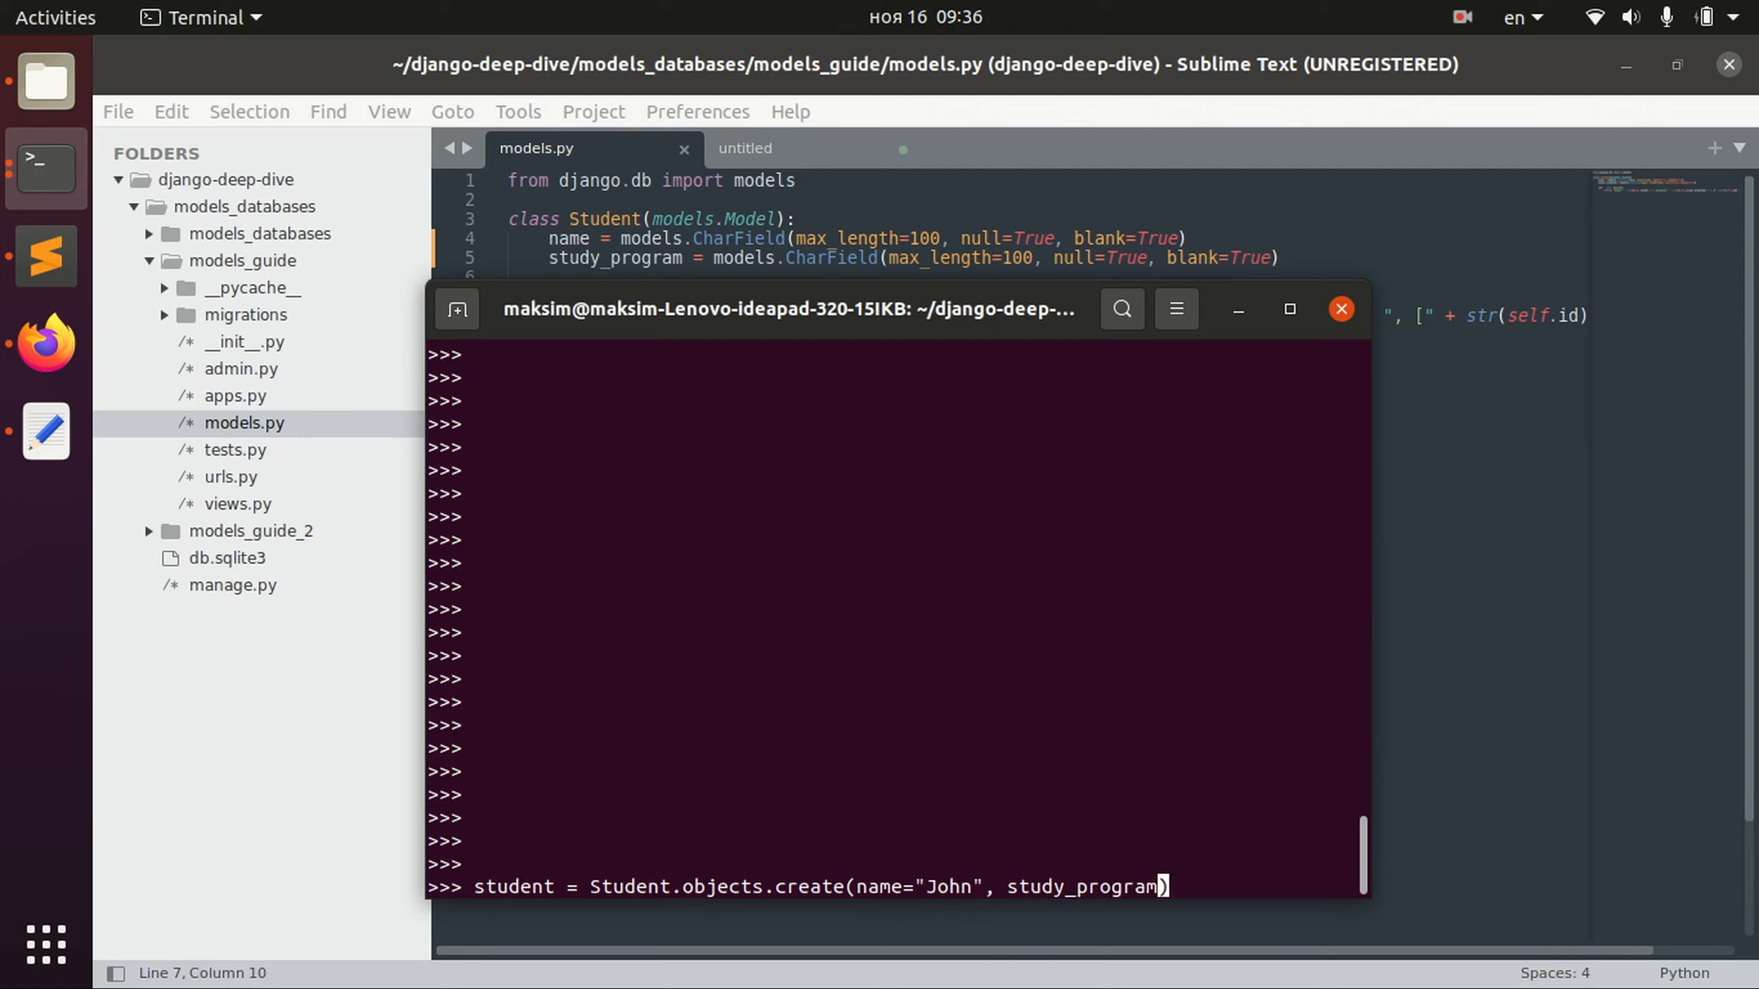
{"action": "type", "text": "=\"Psychology"}
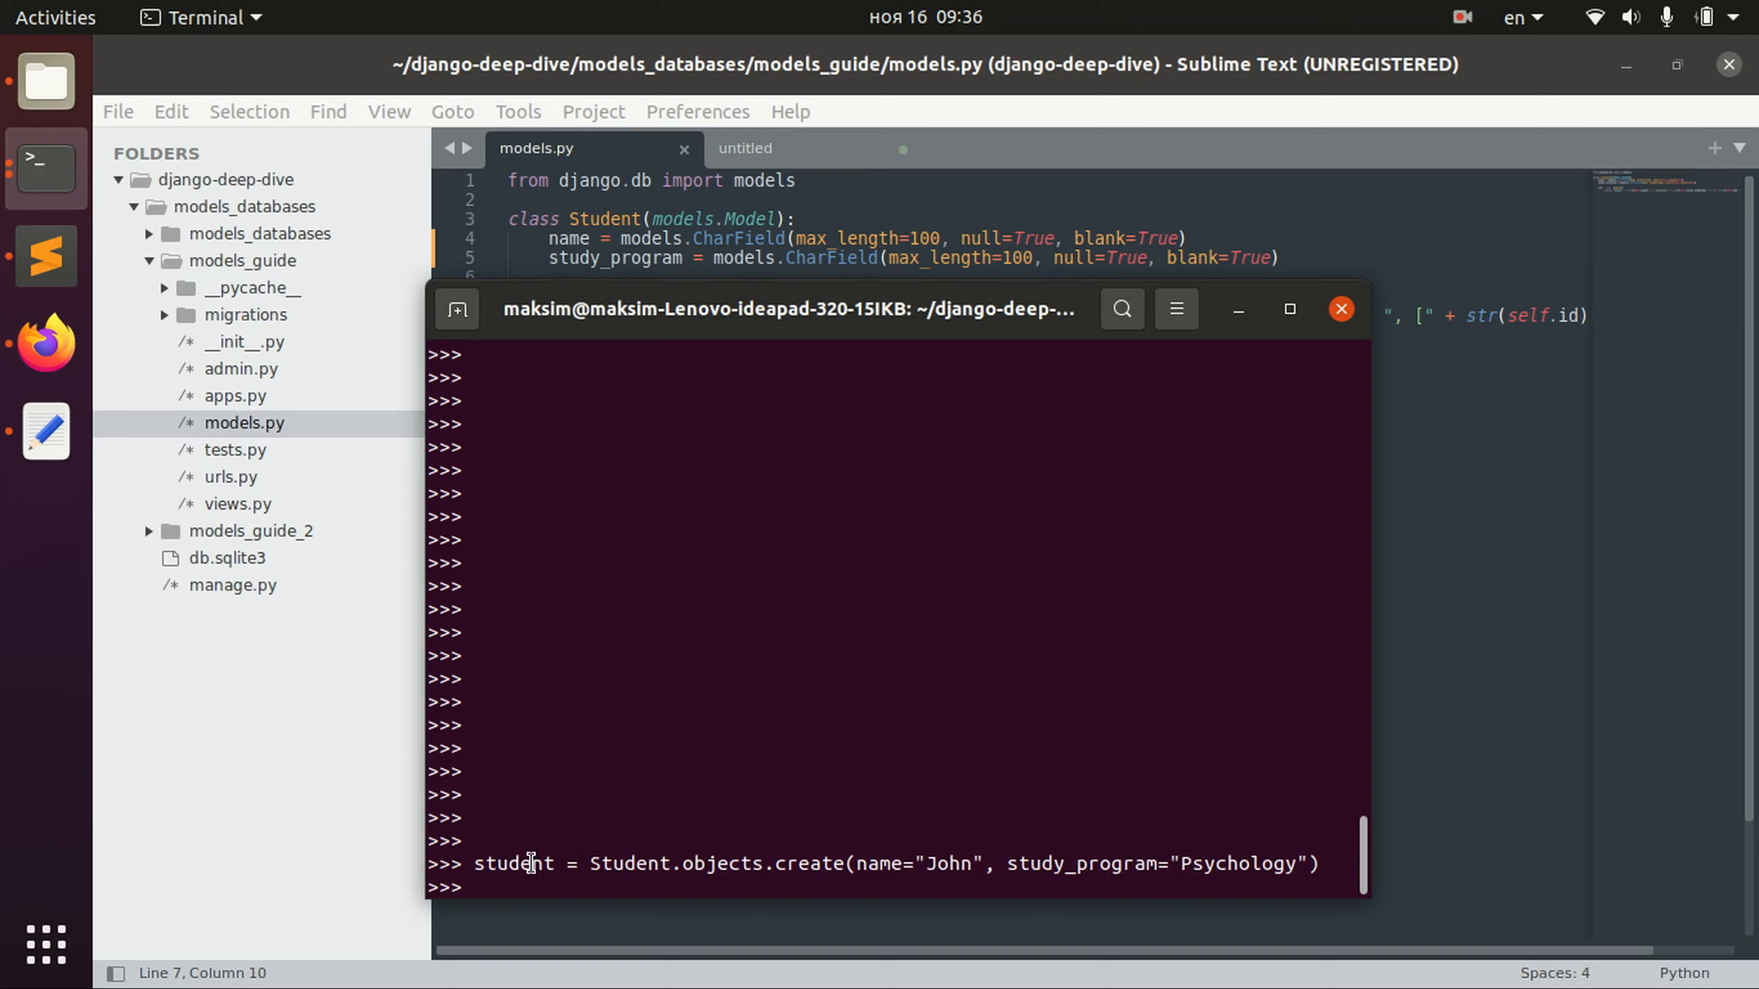
Save the student and display it, showing record 12.
{"action": "type", "text": "student.save()"}
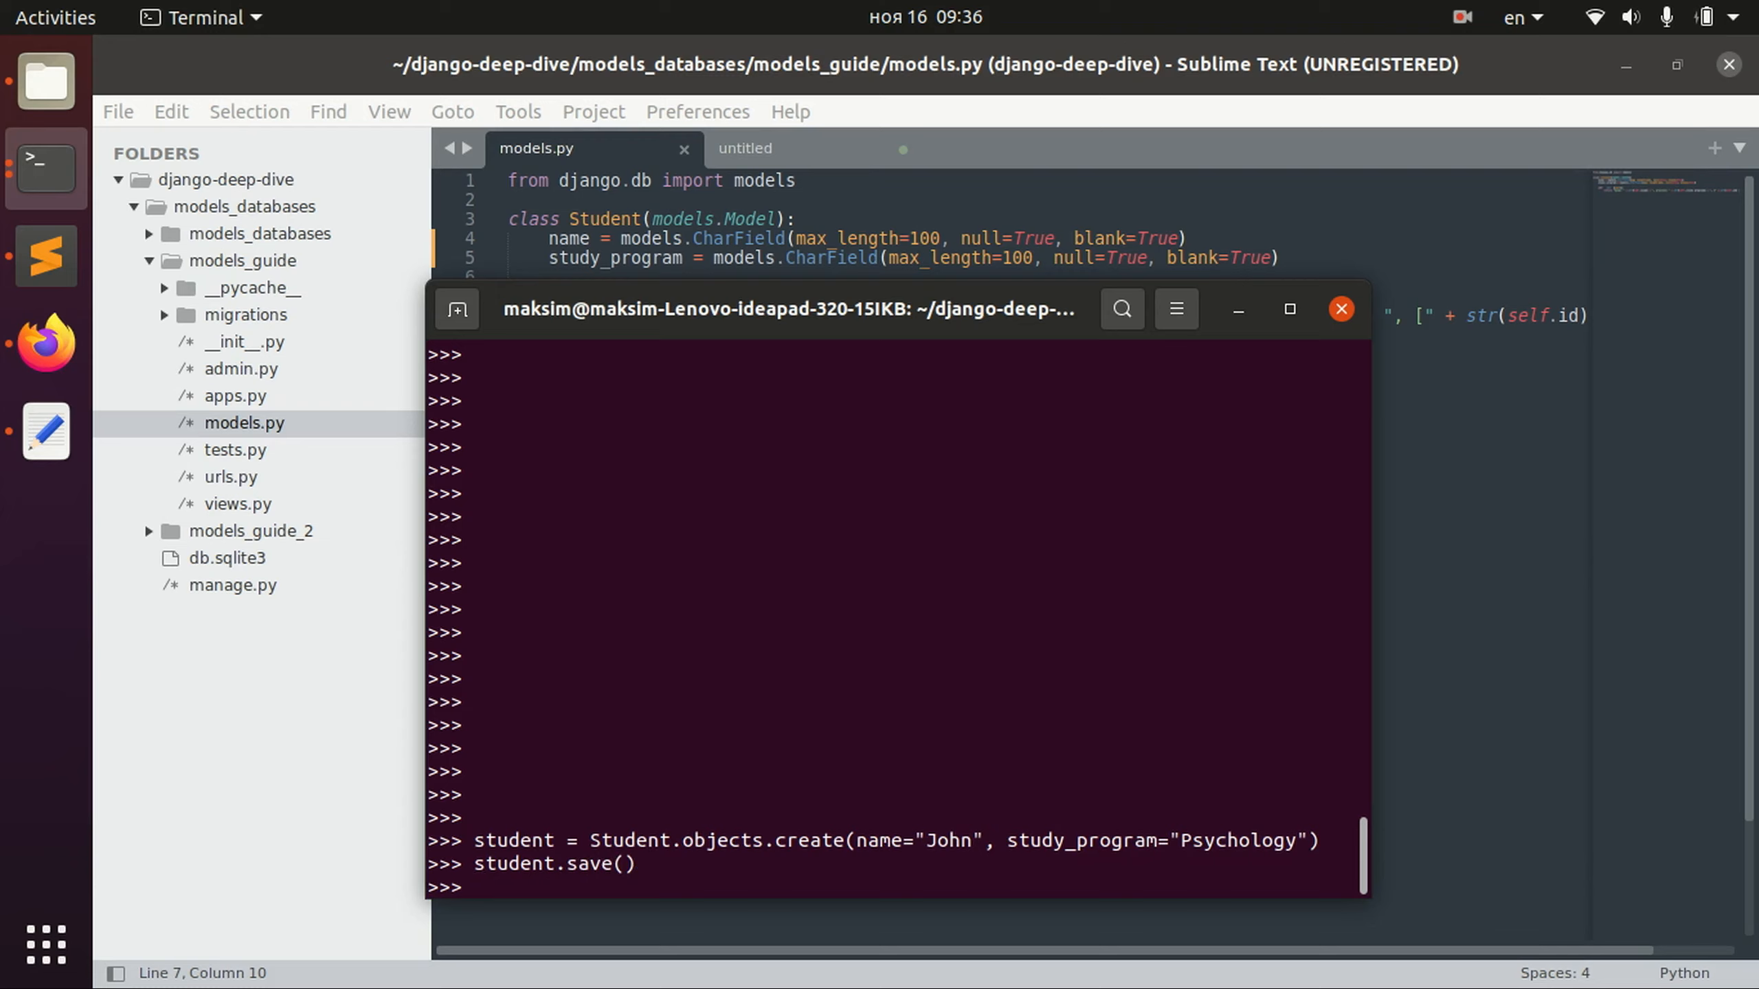
{"action": "type", "text": "student"}
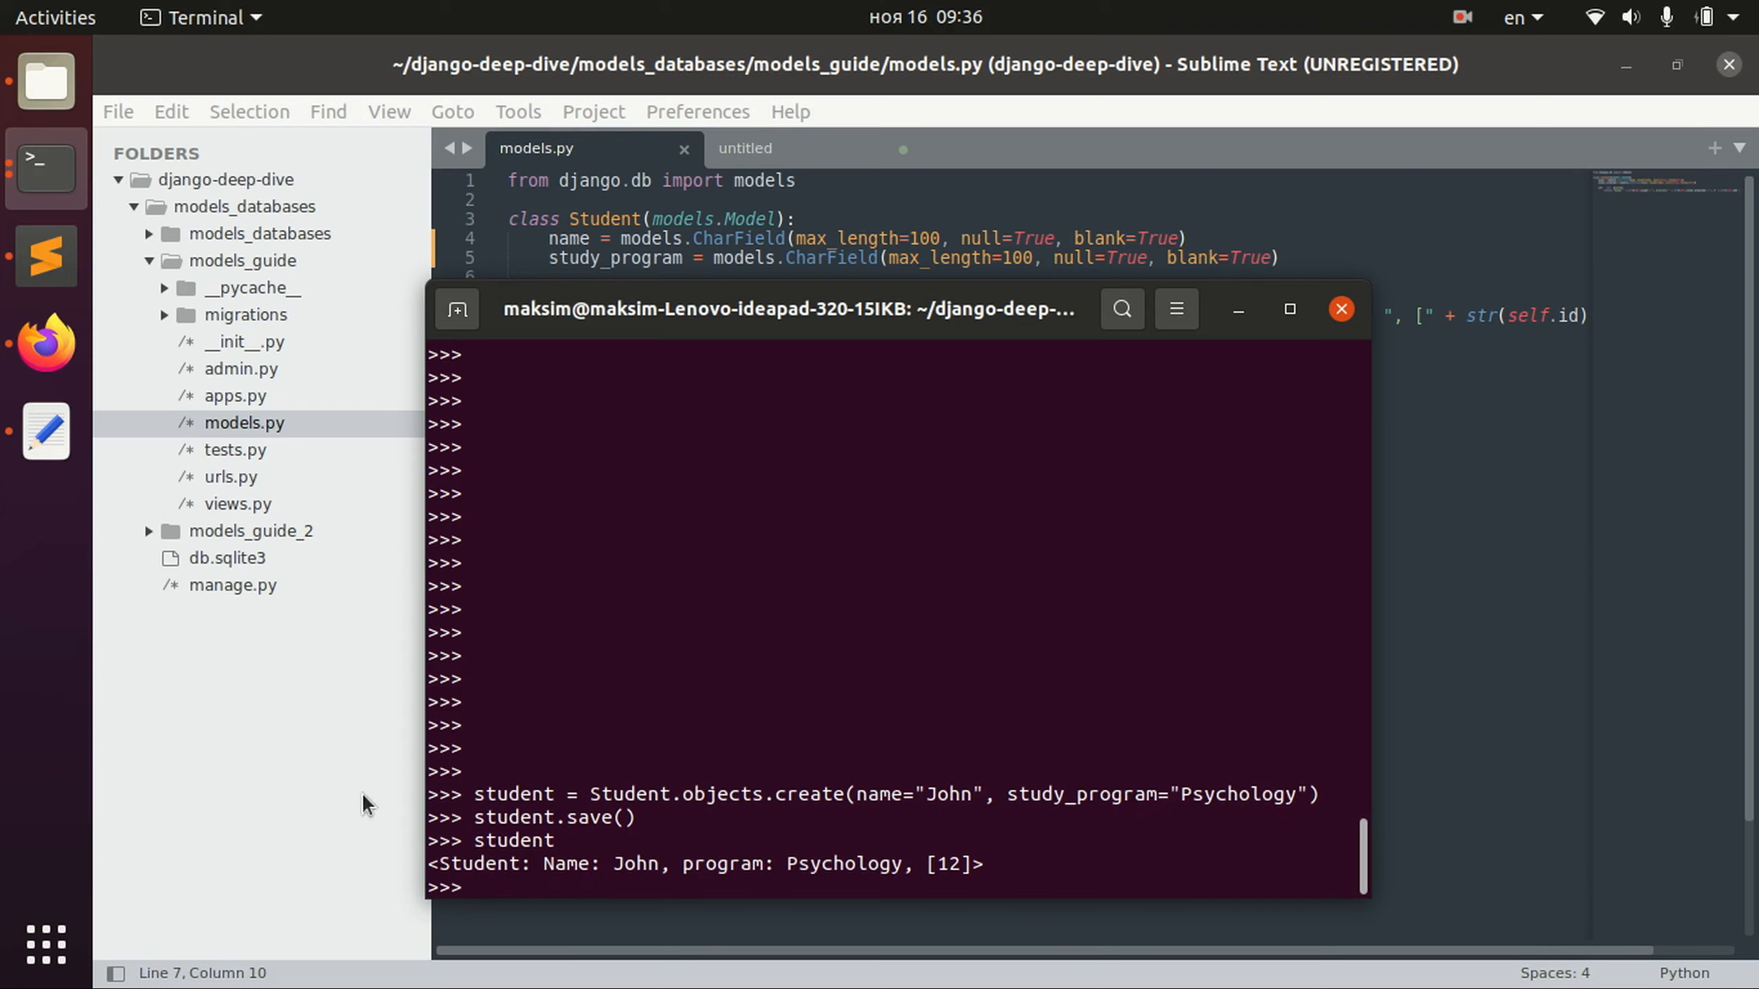
{"action": "double_click", "coordinate": [513, 840]}
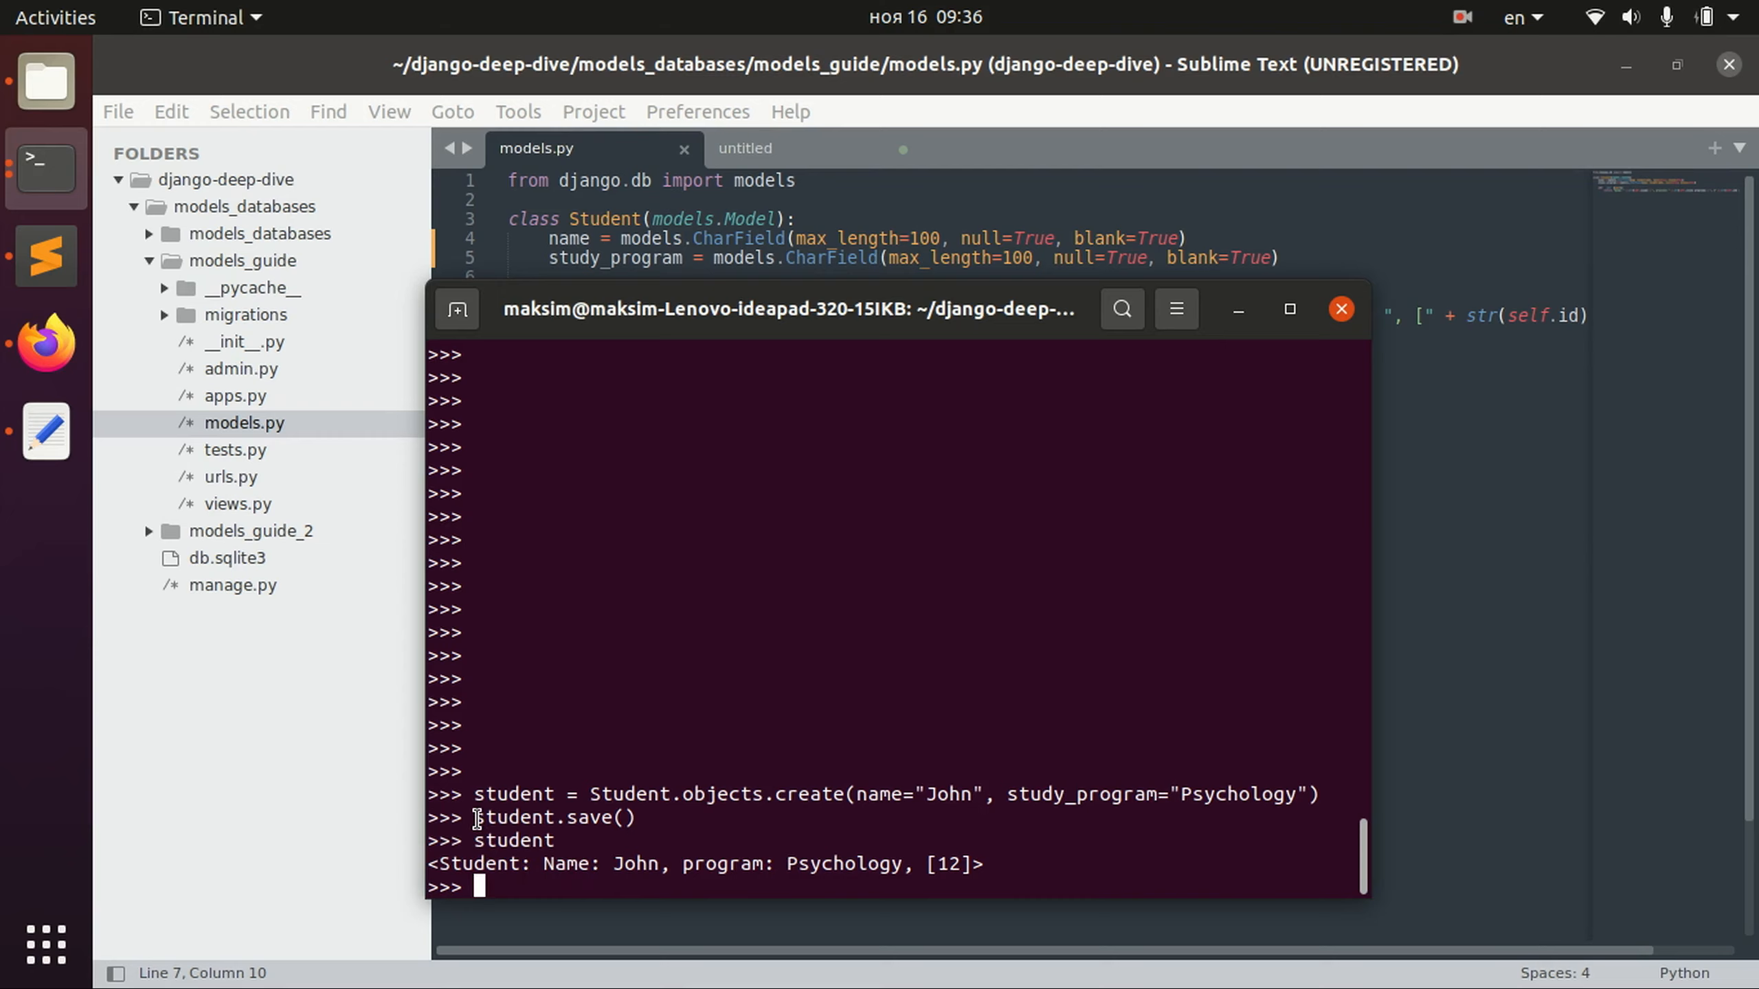
{"action": "double_click", "coordinate": [514, 817]}
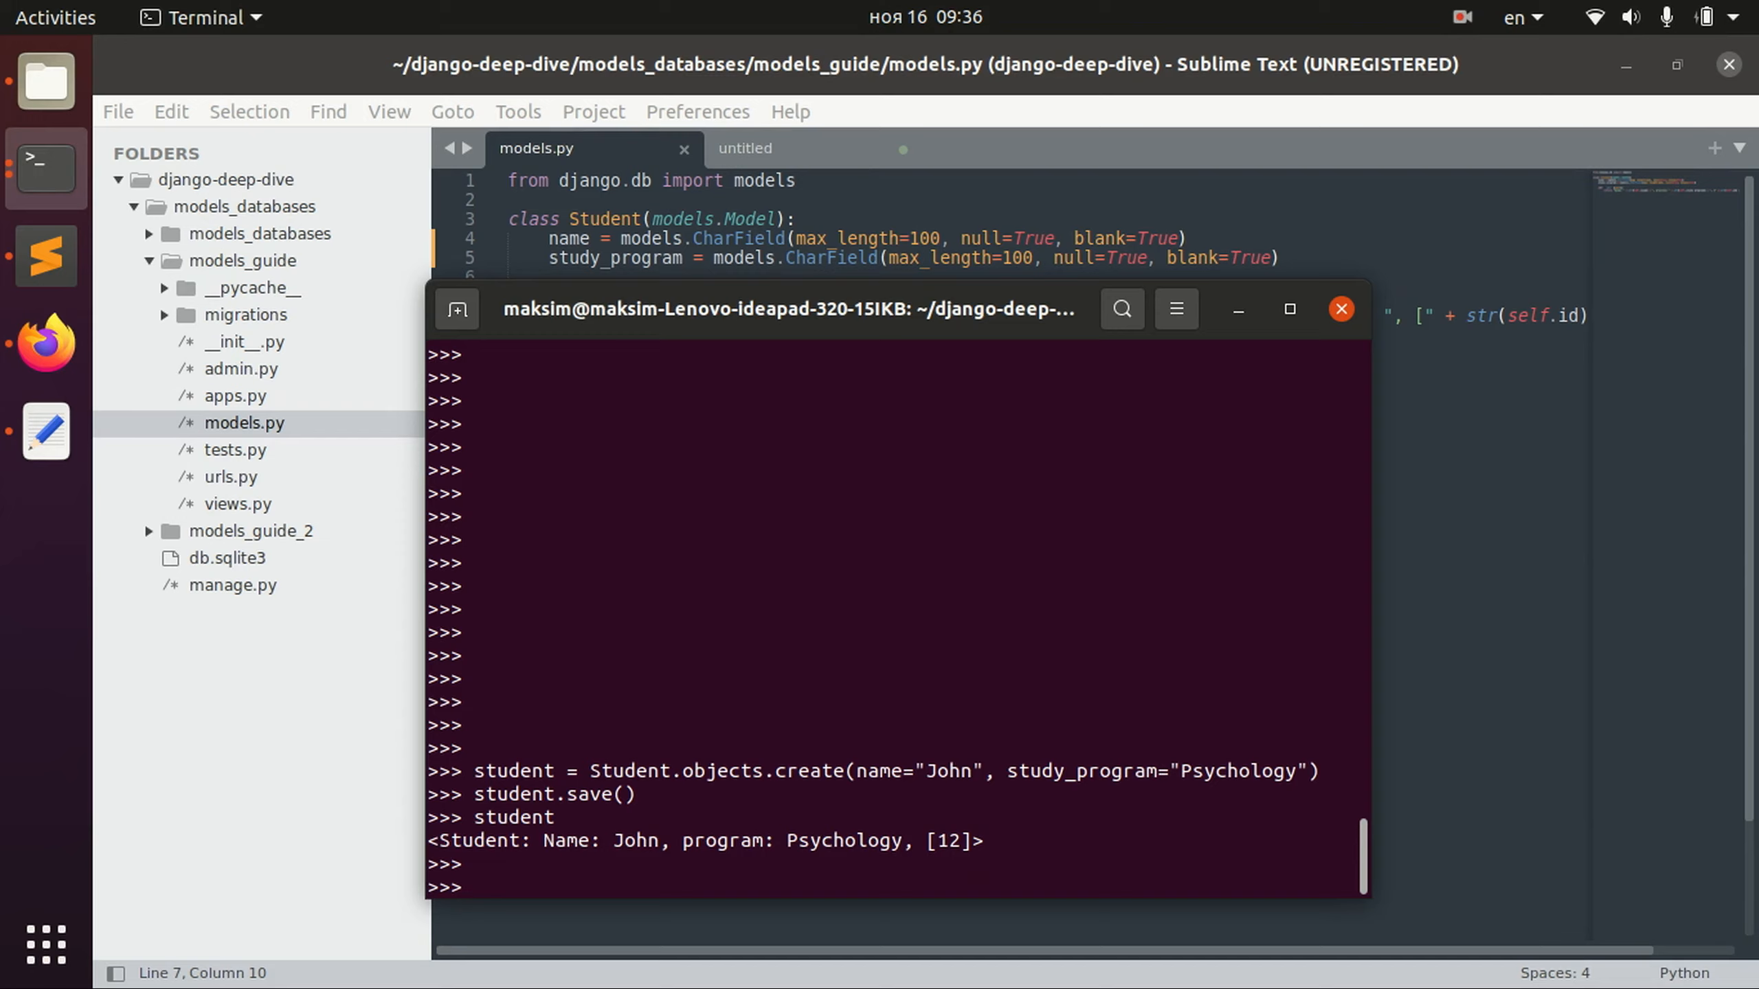
Type student.program="CS" in the shell and select parts of the line.
{"action": "type", "text": "student."}
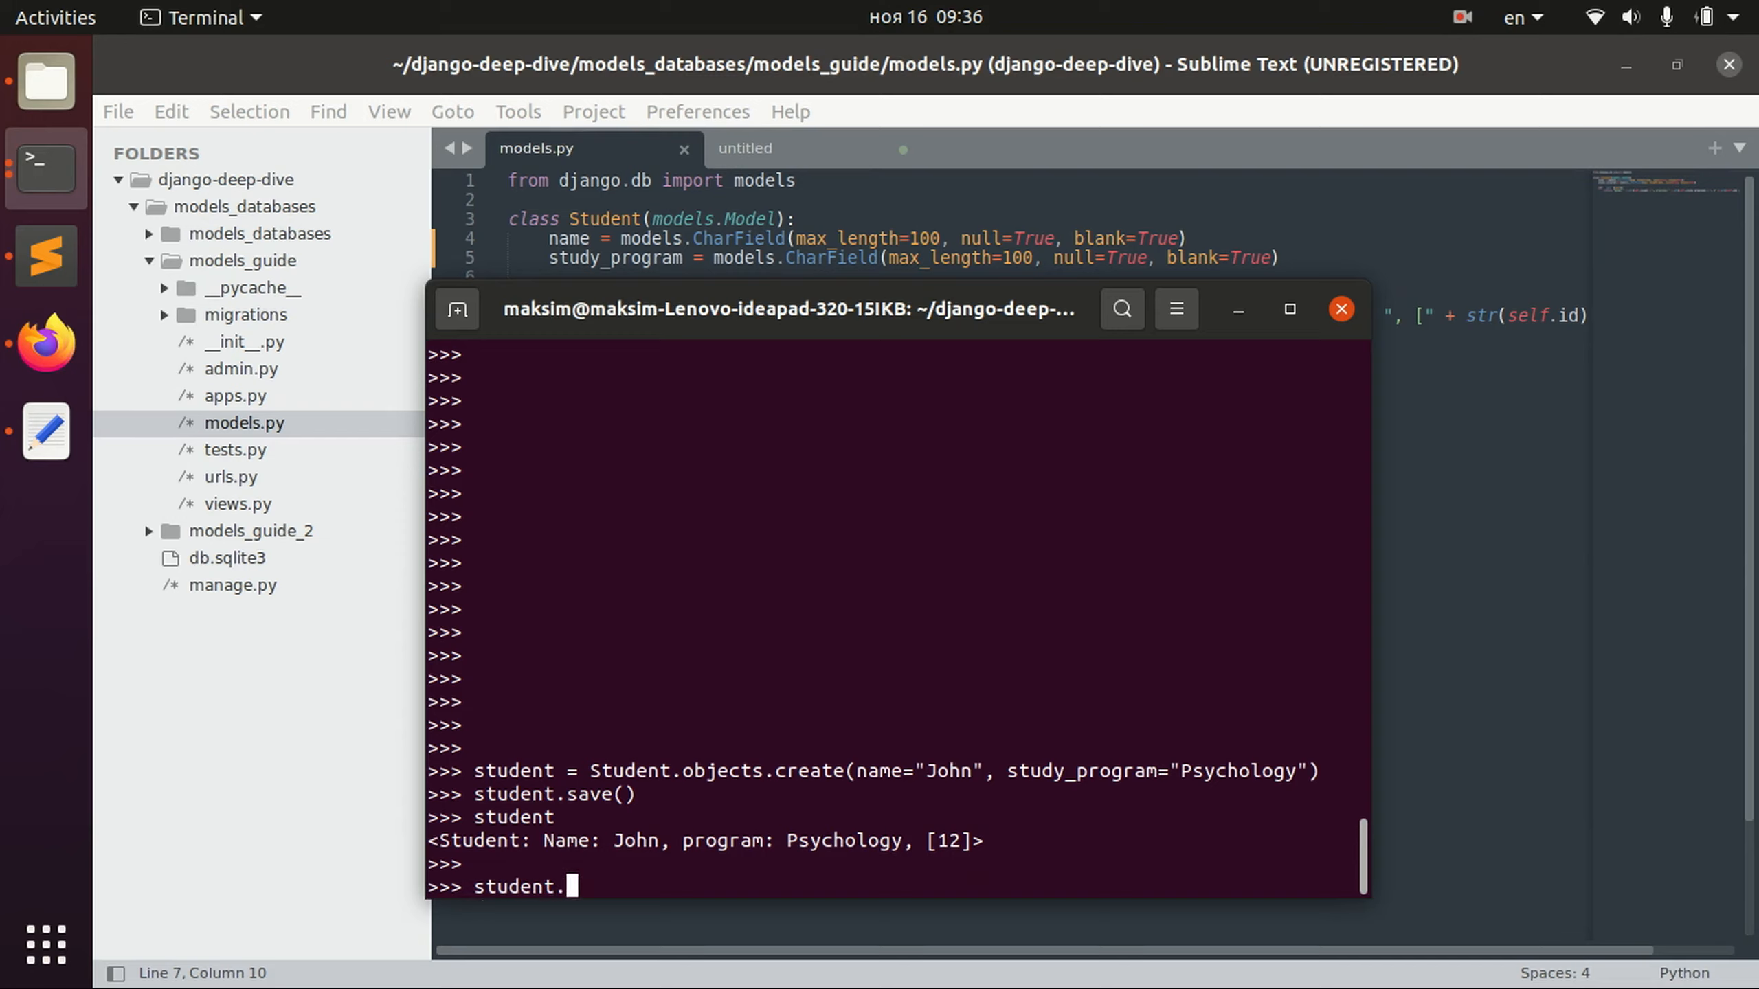
{"action": "type", "text": "pro"}
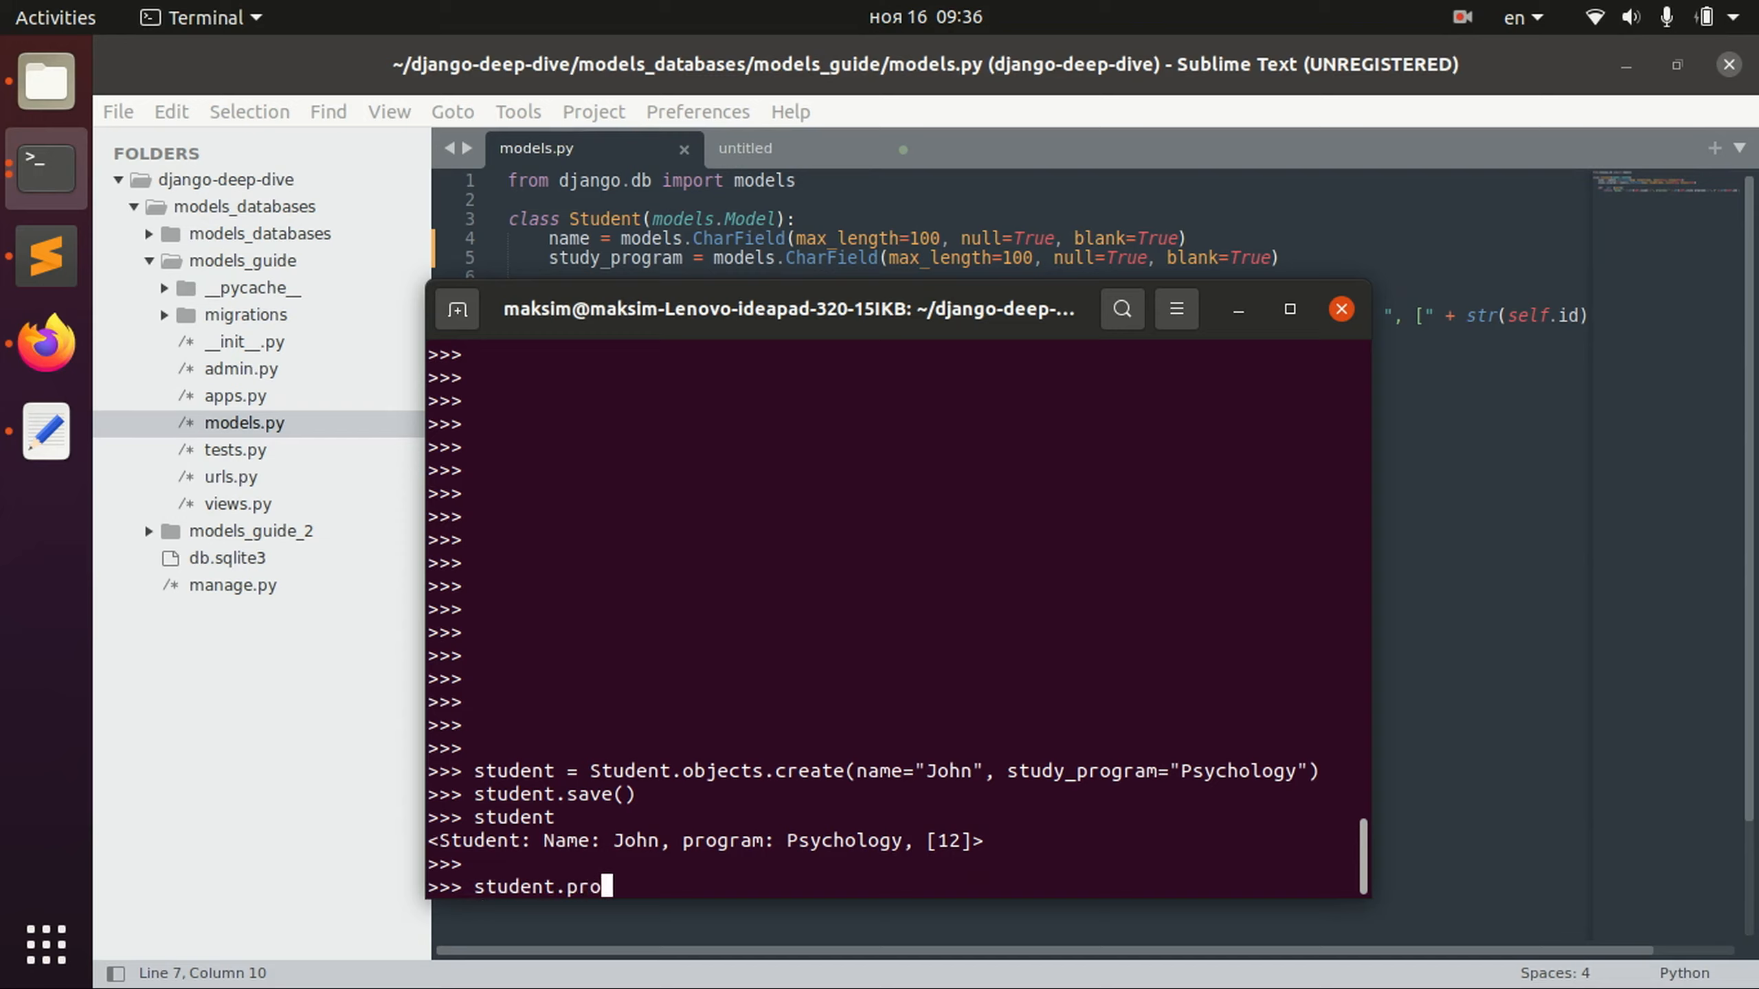
{"action": "type", "text": "gram=\"C"}
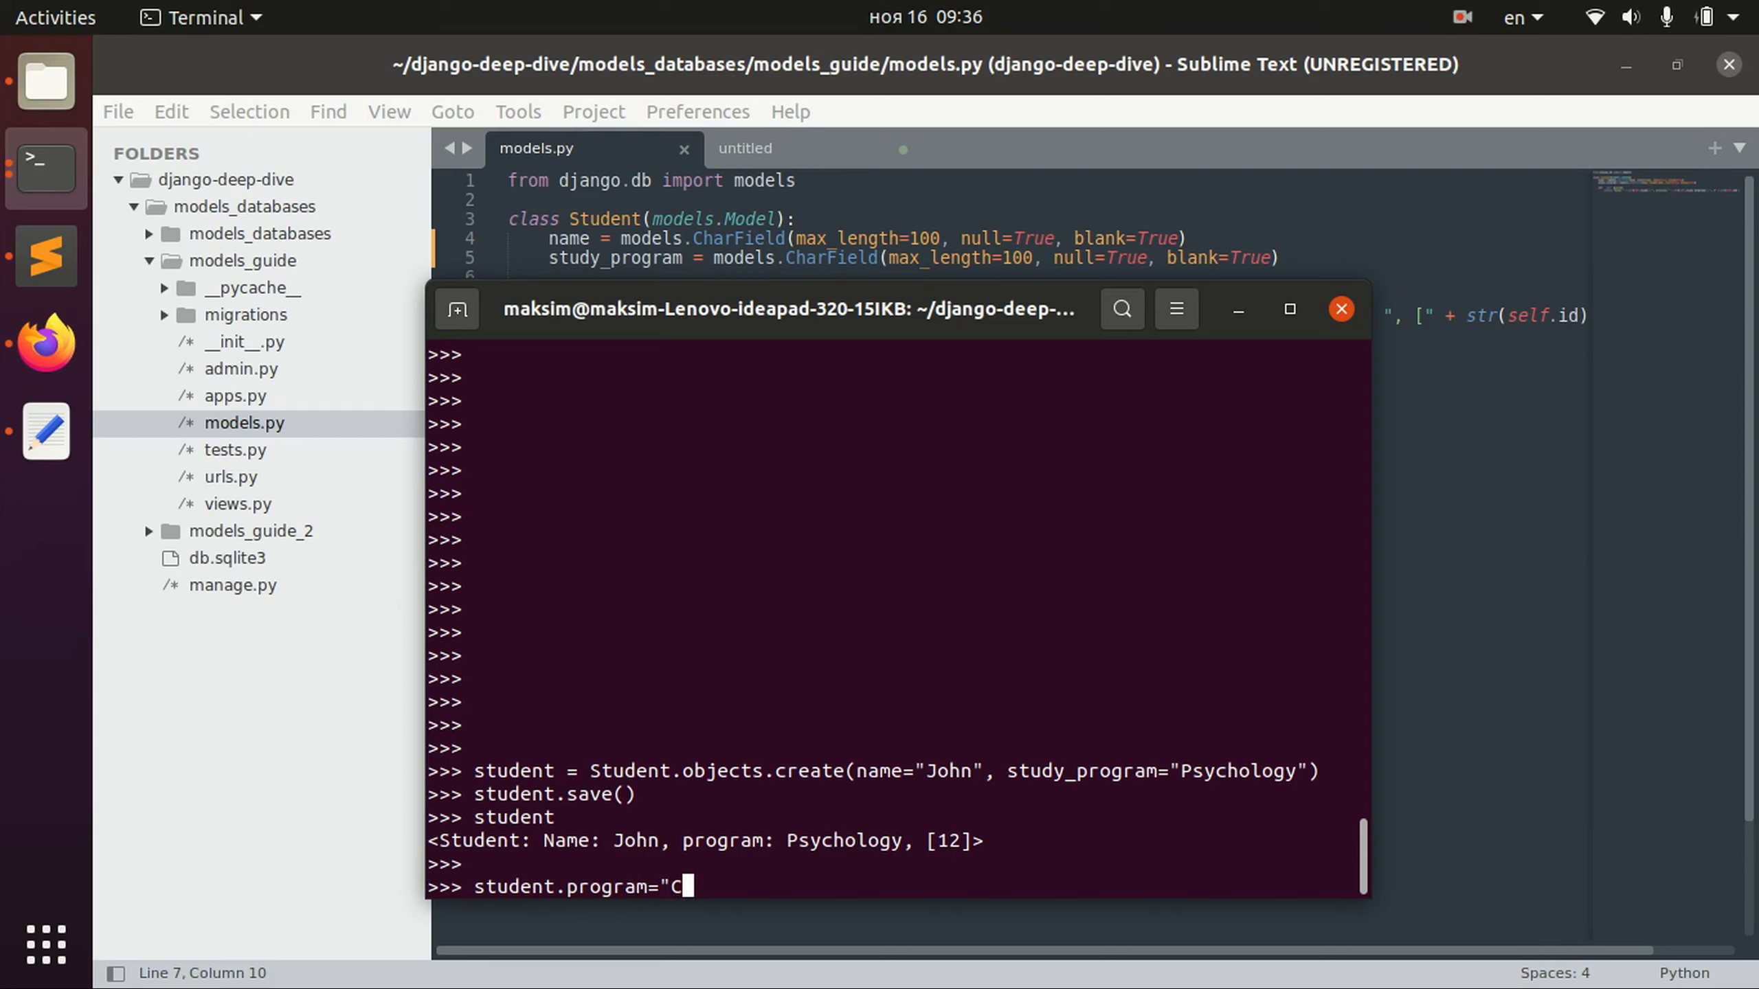
{"action": "type", "text": "S\""}
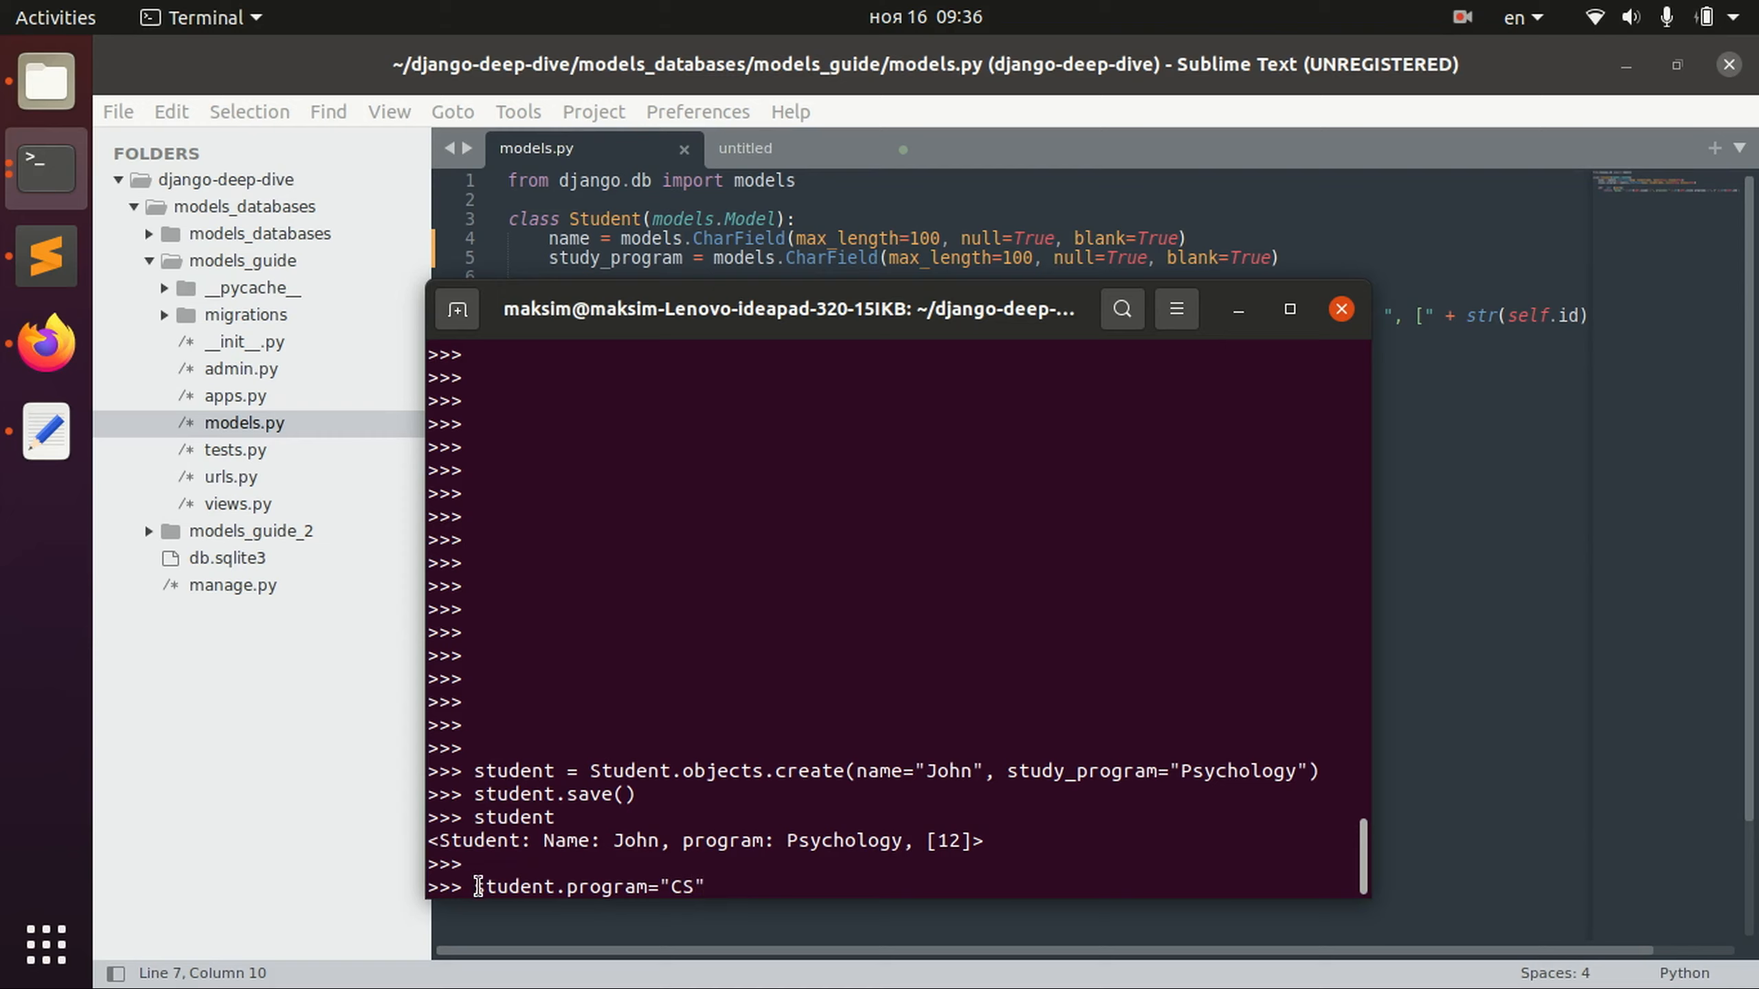
{"action": "double_click", "coordinate": [511, 886]}
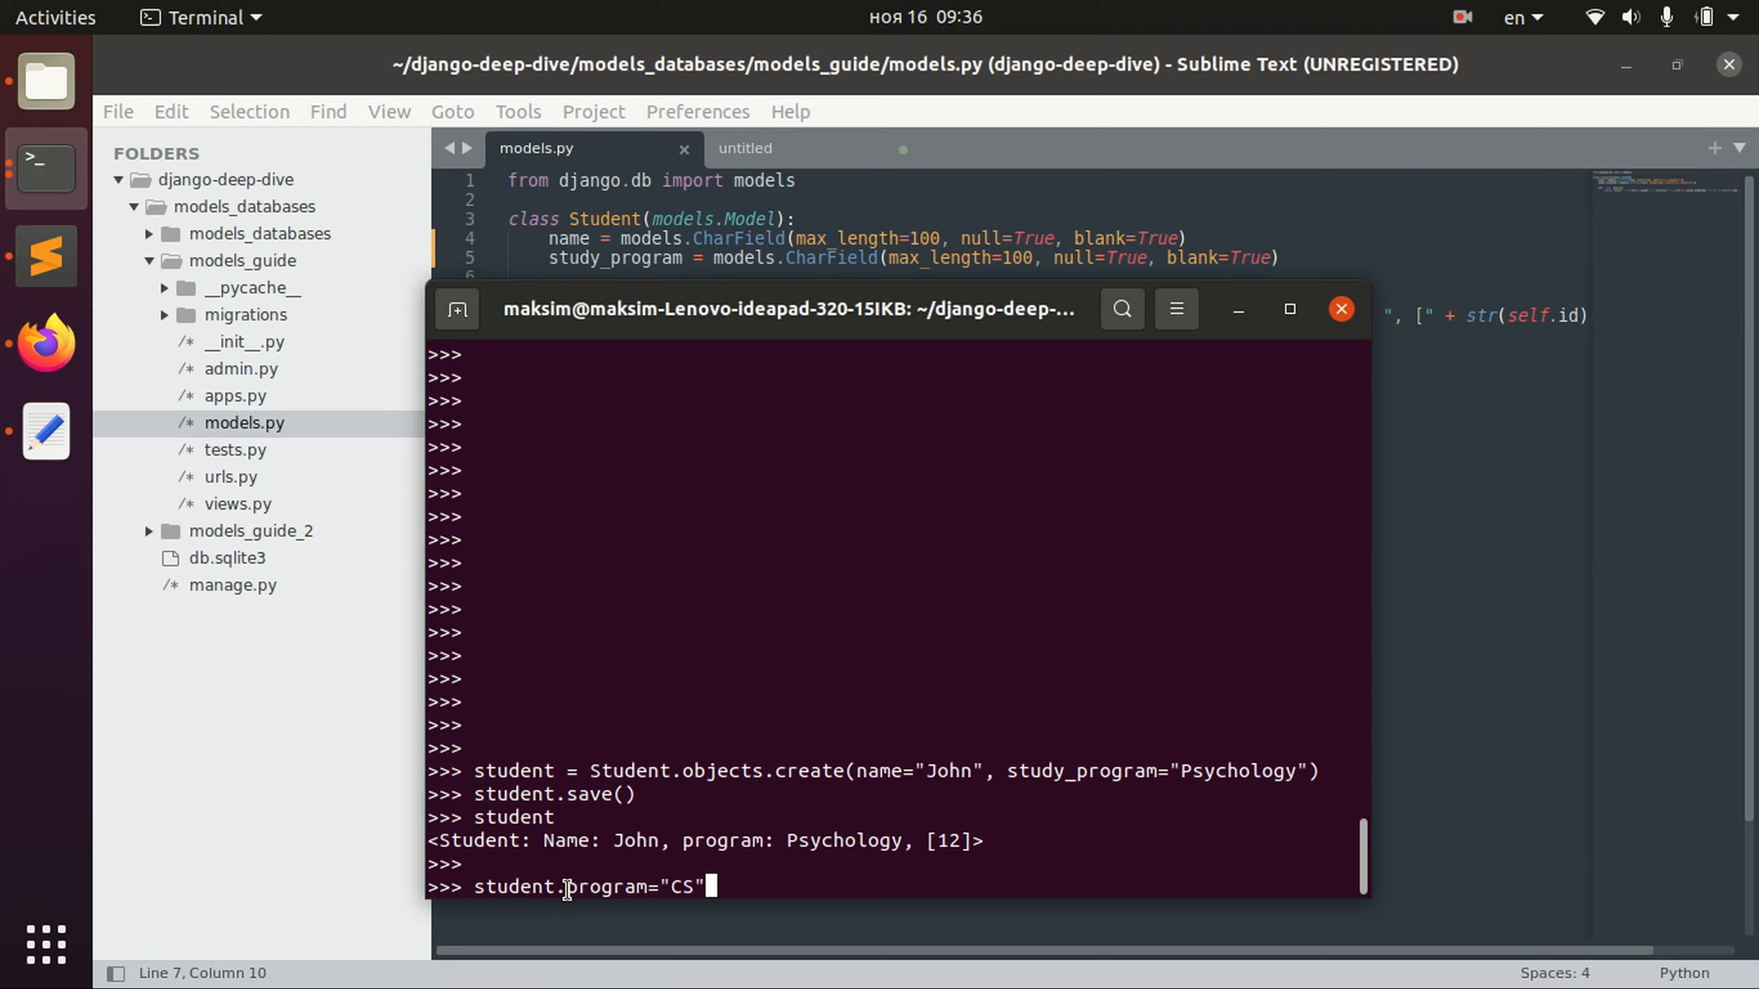
{"action": "double_click", "coordinate": [606, 887]}
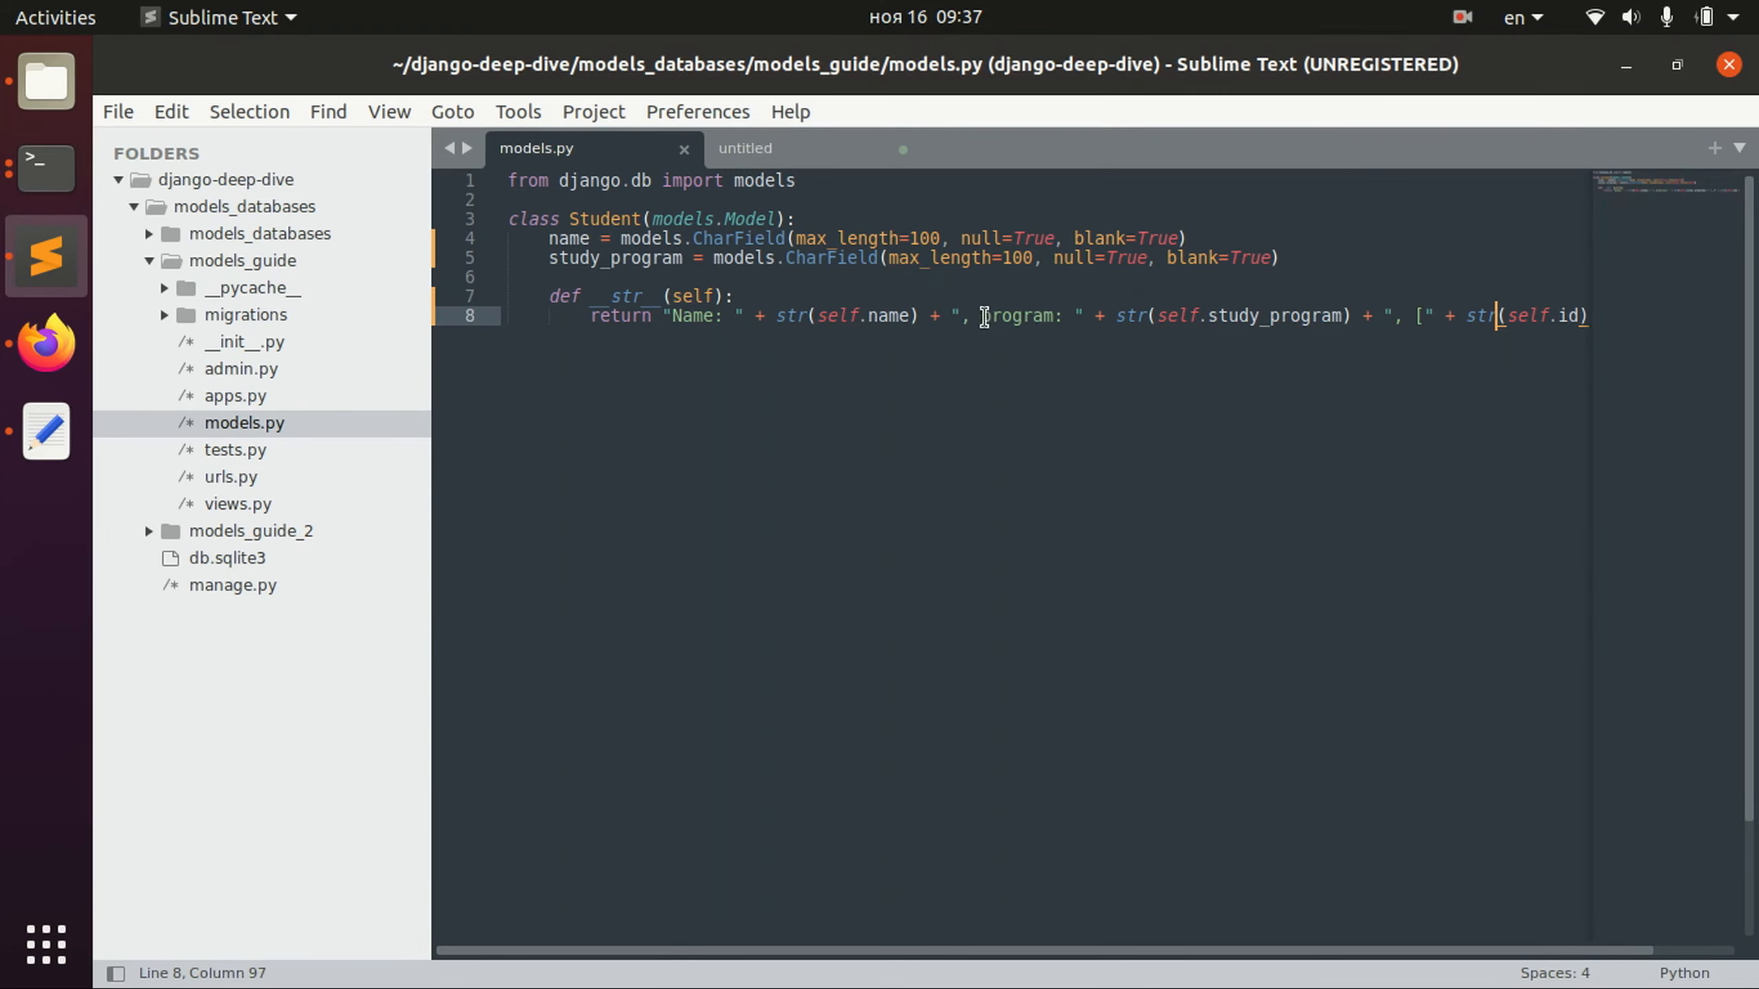
Select the study_program field name in models.py.
{"action": "double_click", "coordinate": [1019, 316]}
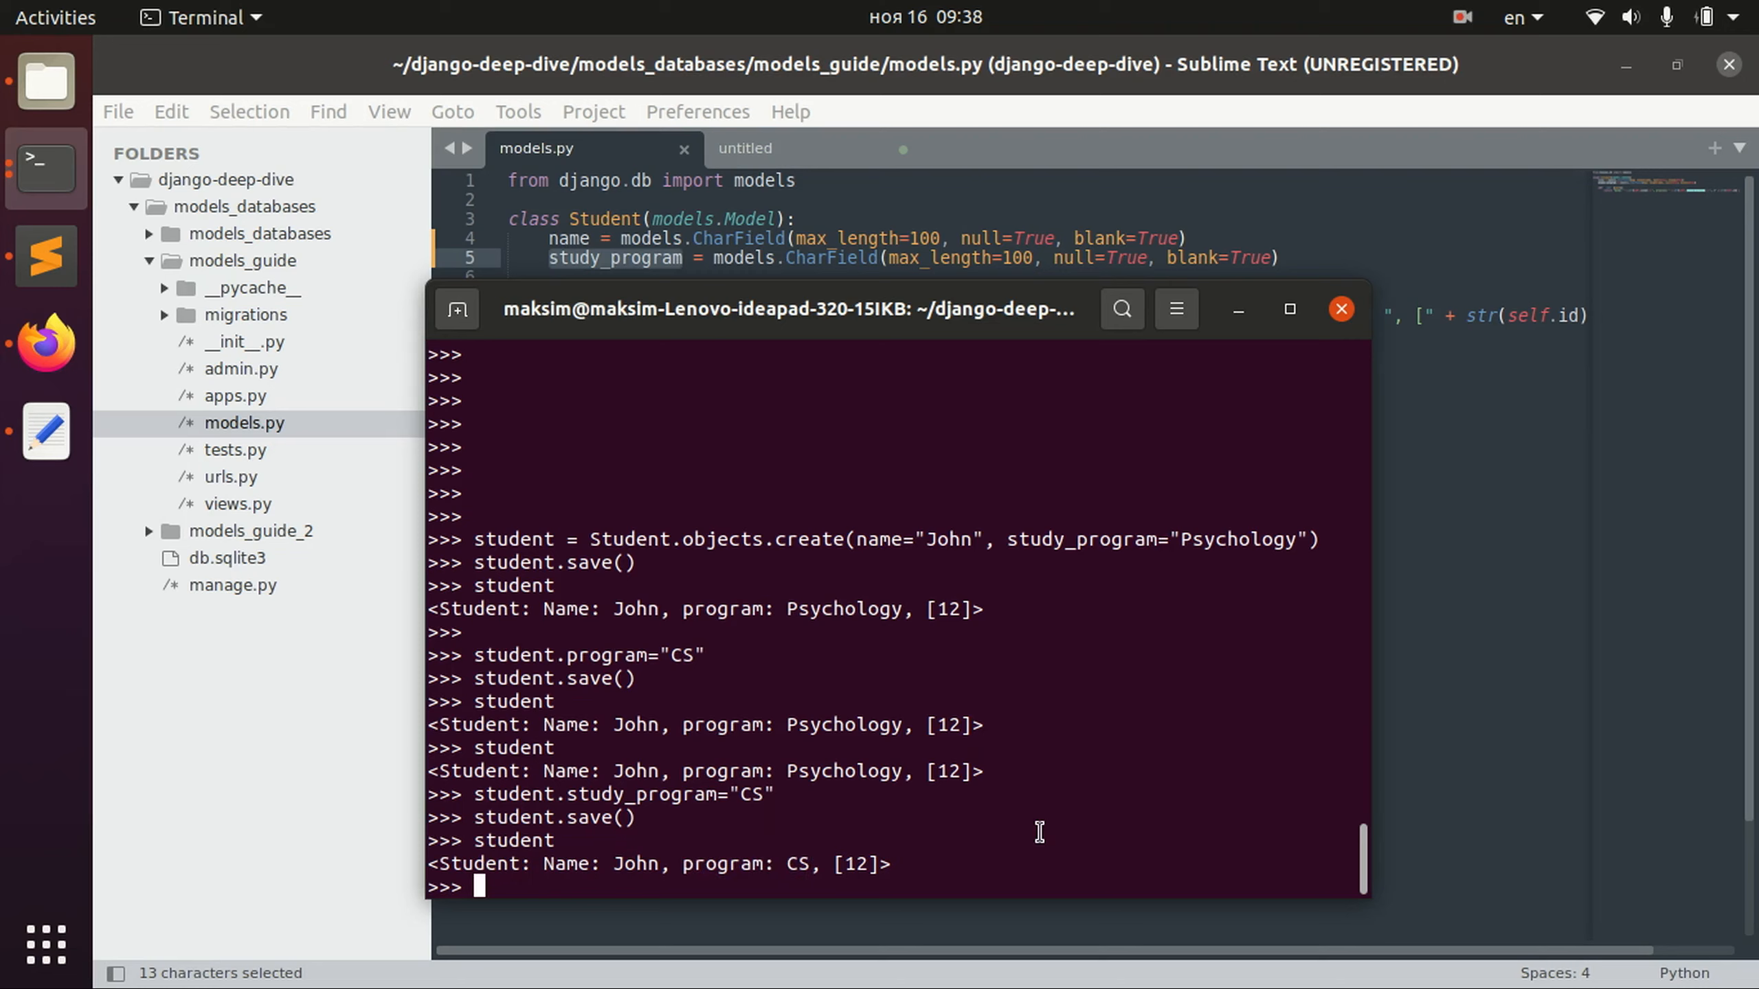
Set student.study_program to "CS", save, and display John as CS record 12.
{"action": "type", "text": "student"}
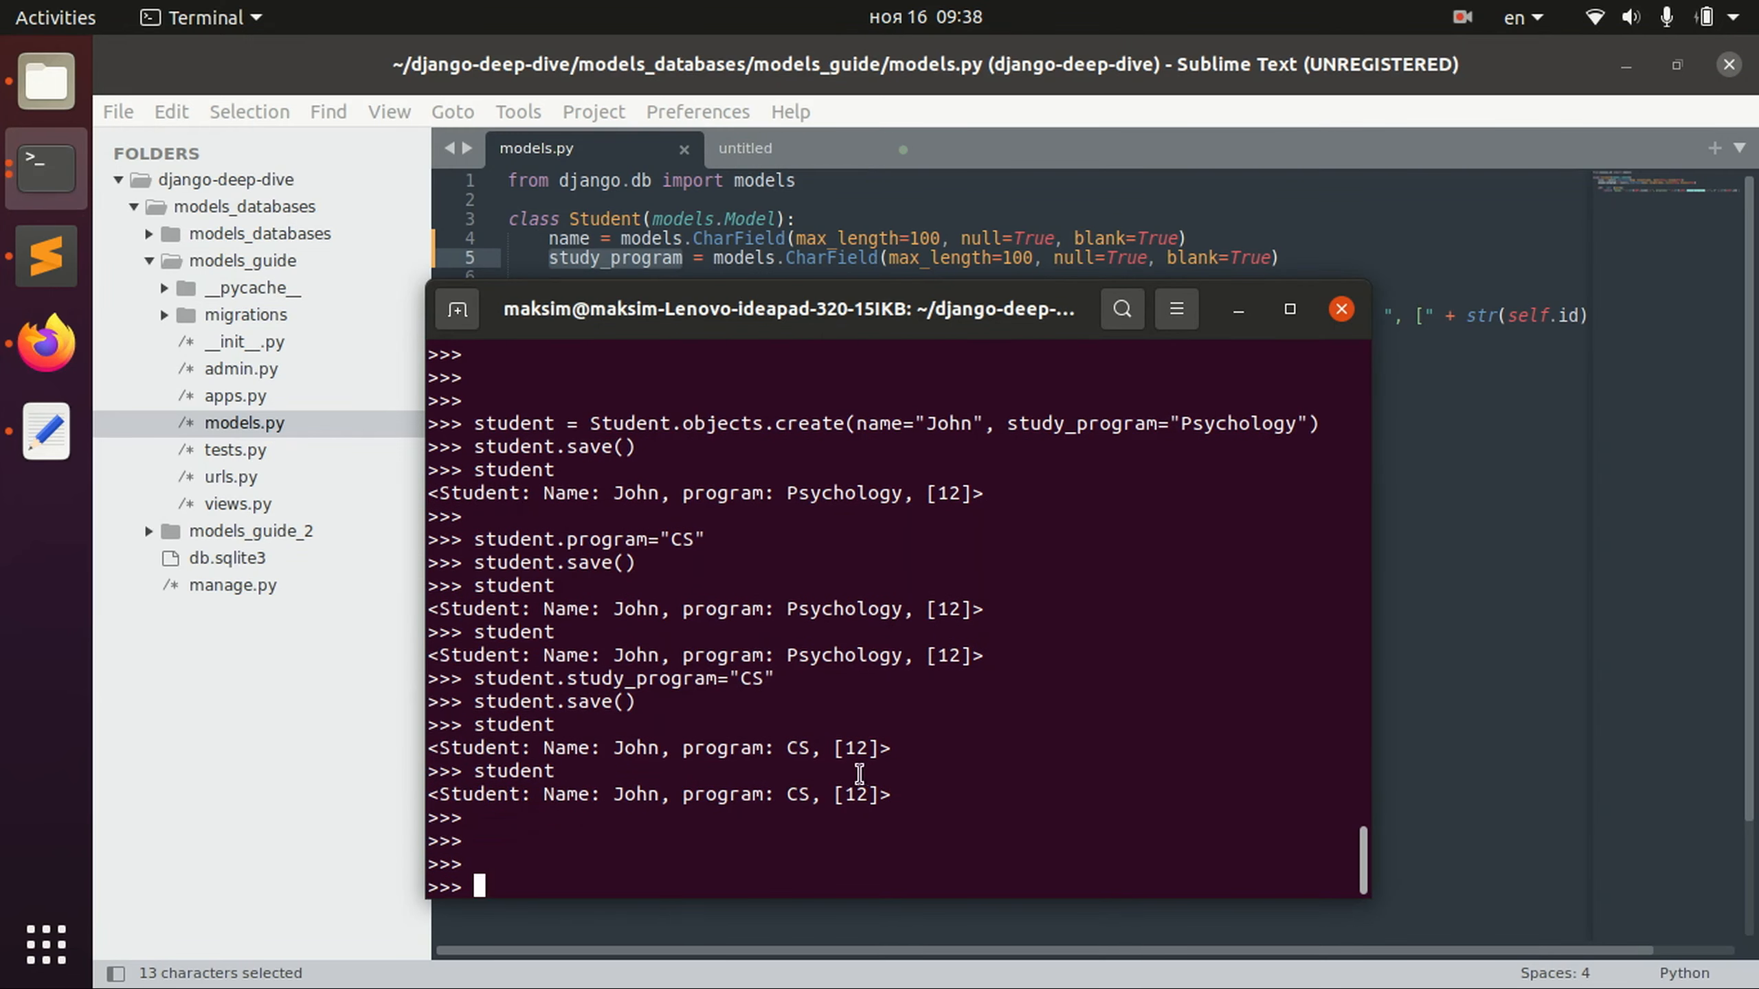
{"action": "mouse_move", "coordinate": [850, 757]}
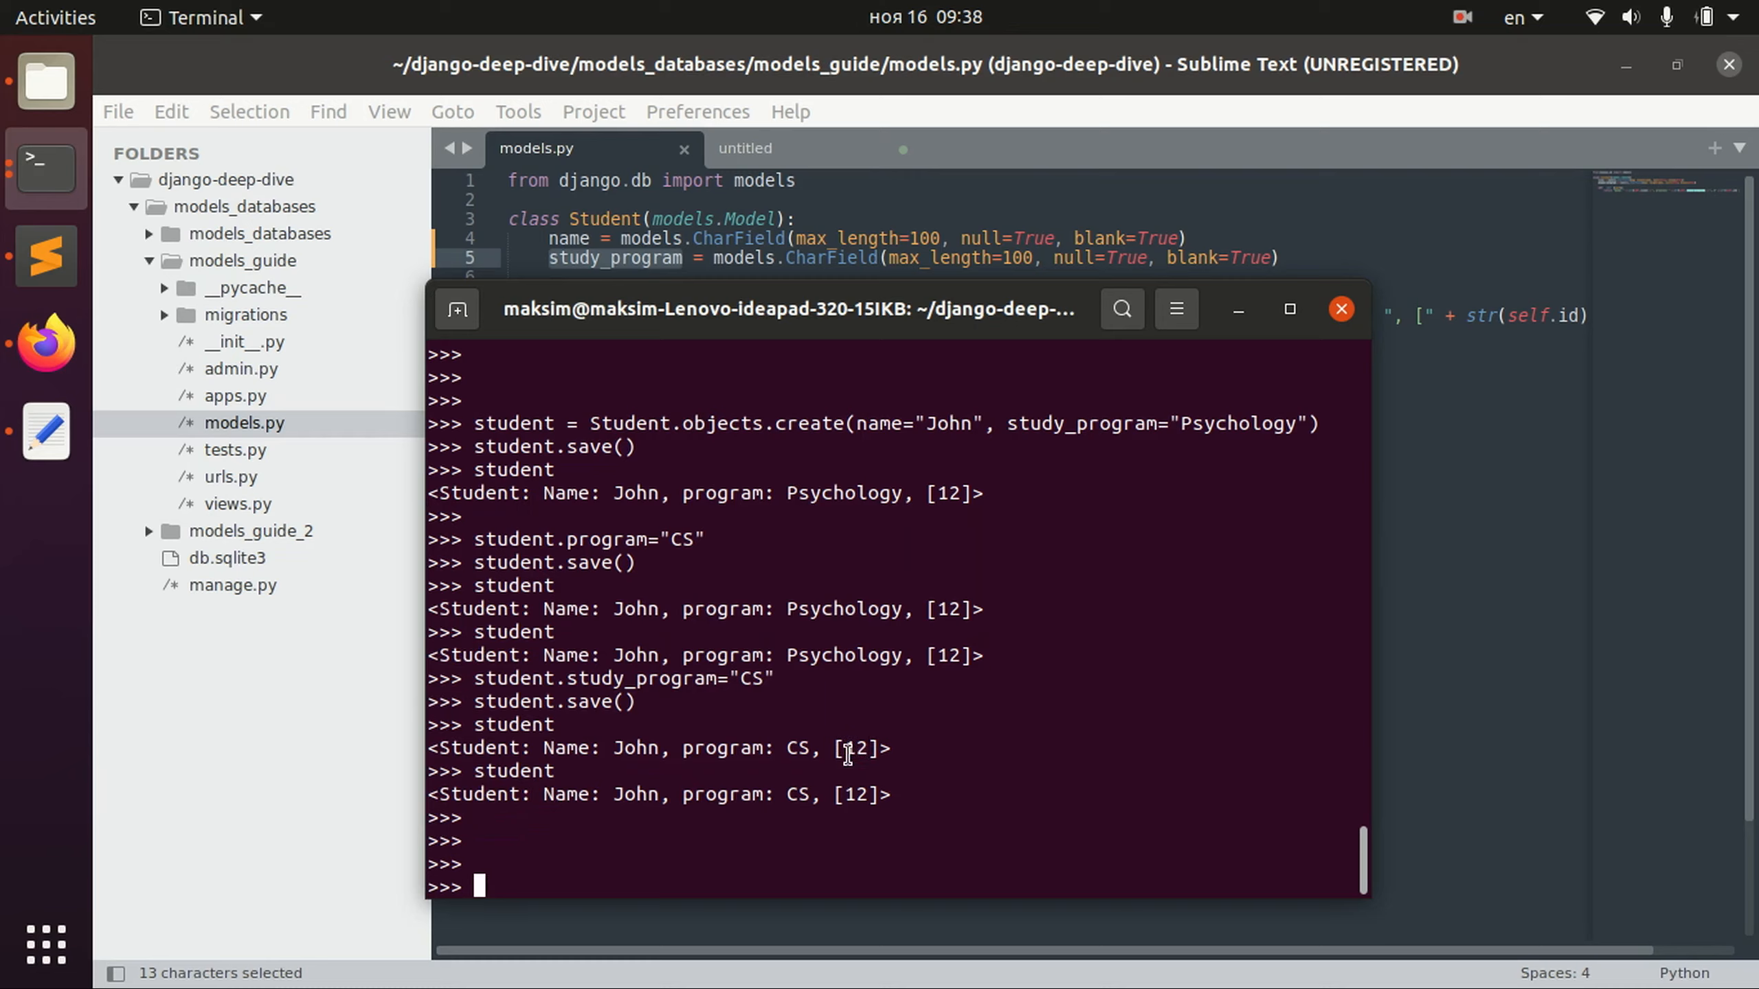
{"action": "double_click", "coordinate": [854, 748]}
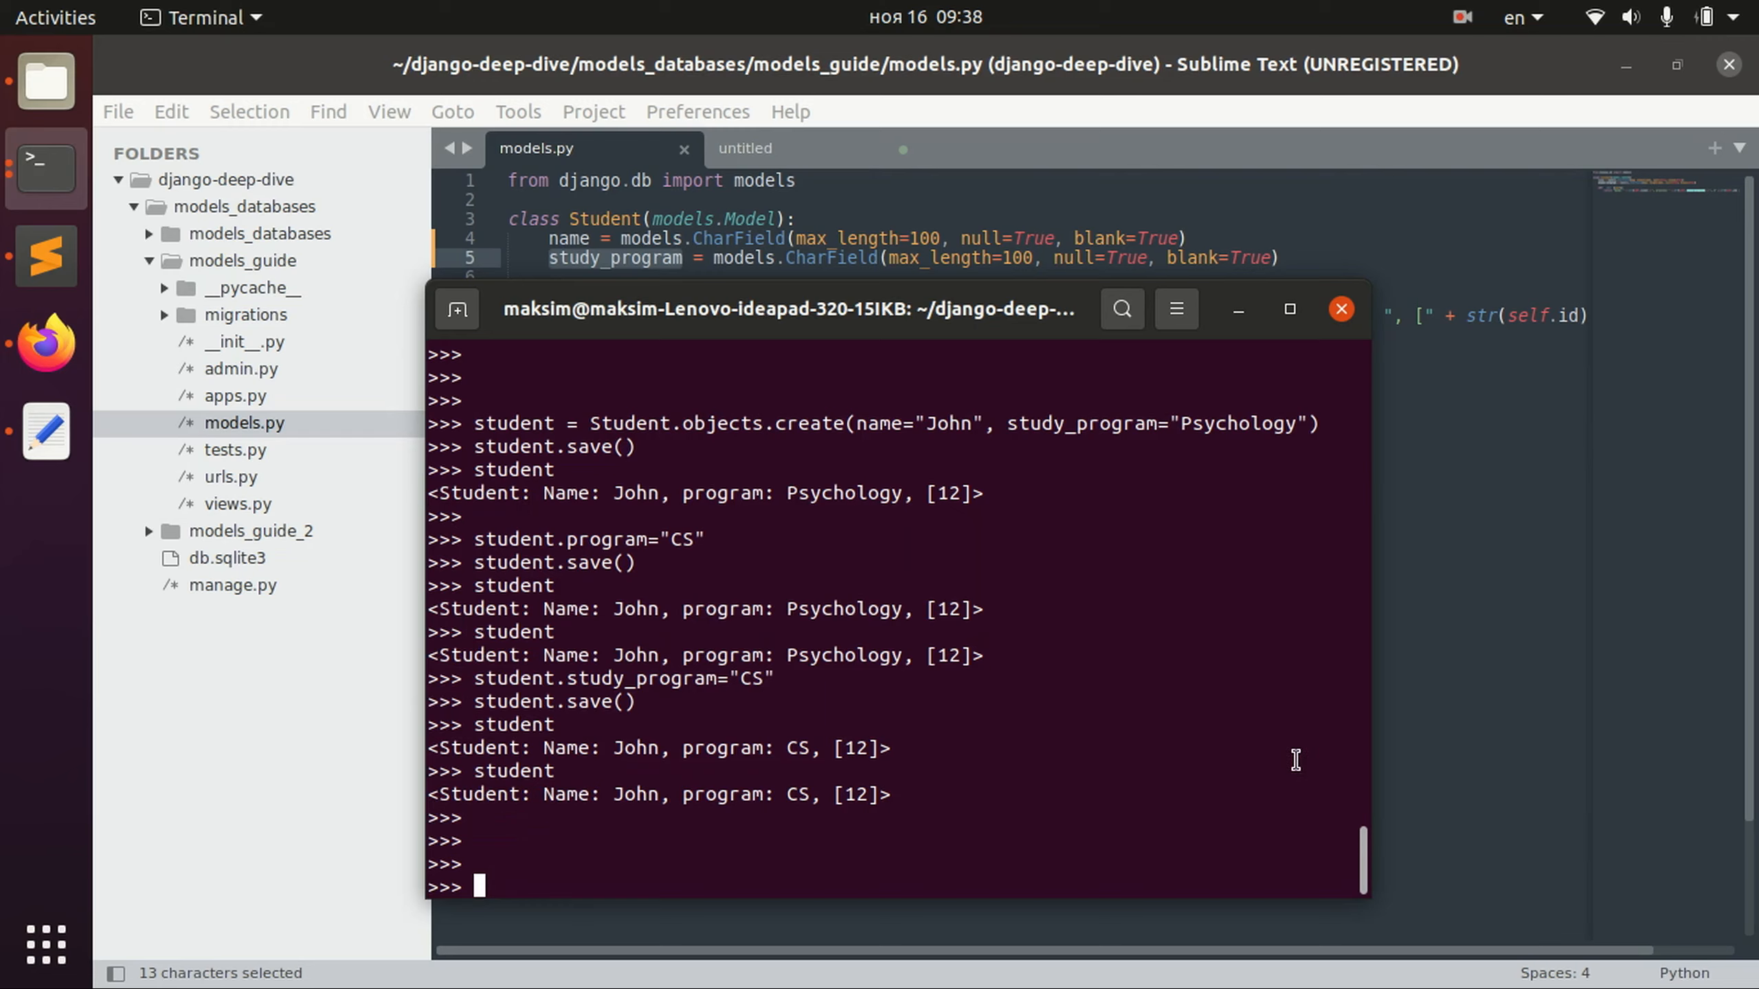
{"action": "type", "text": "student"}
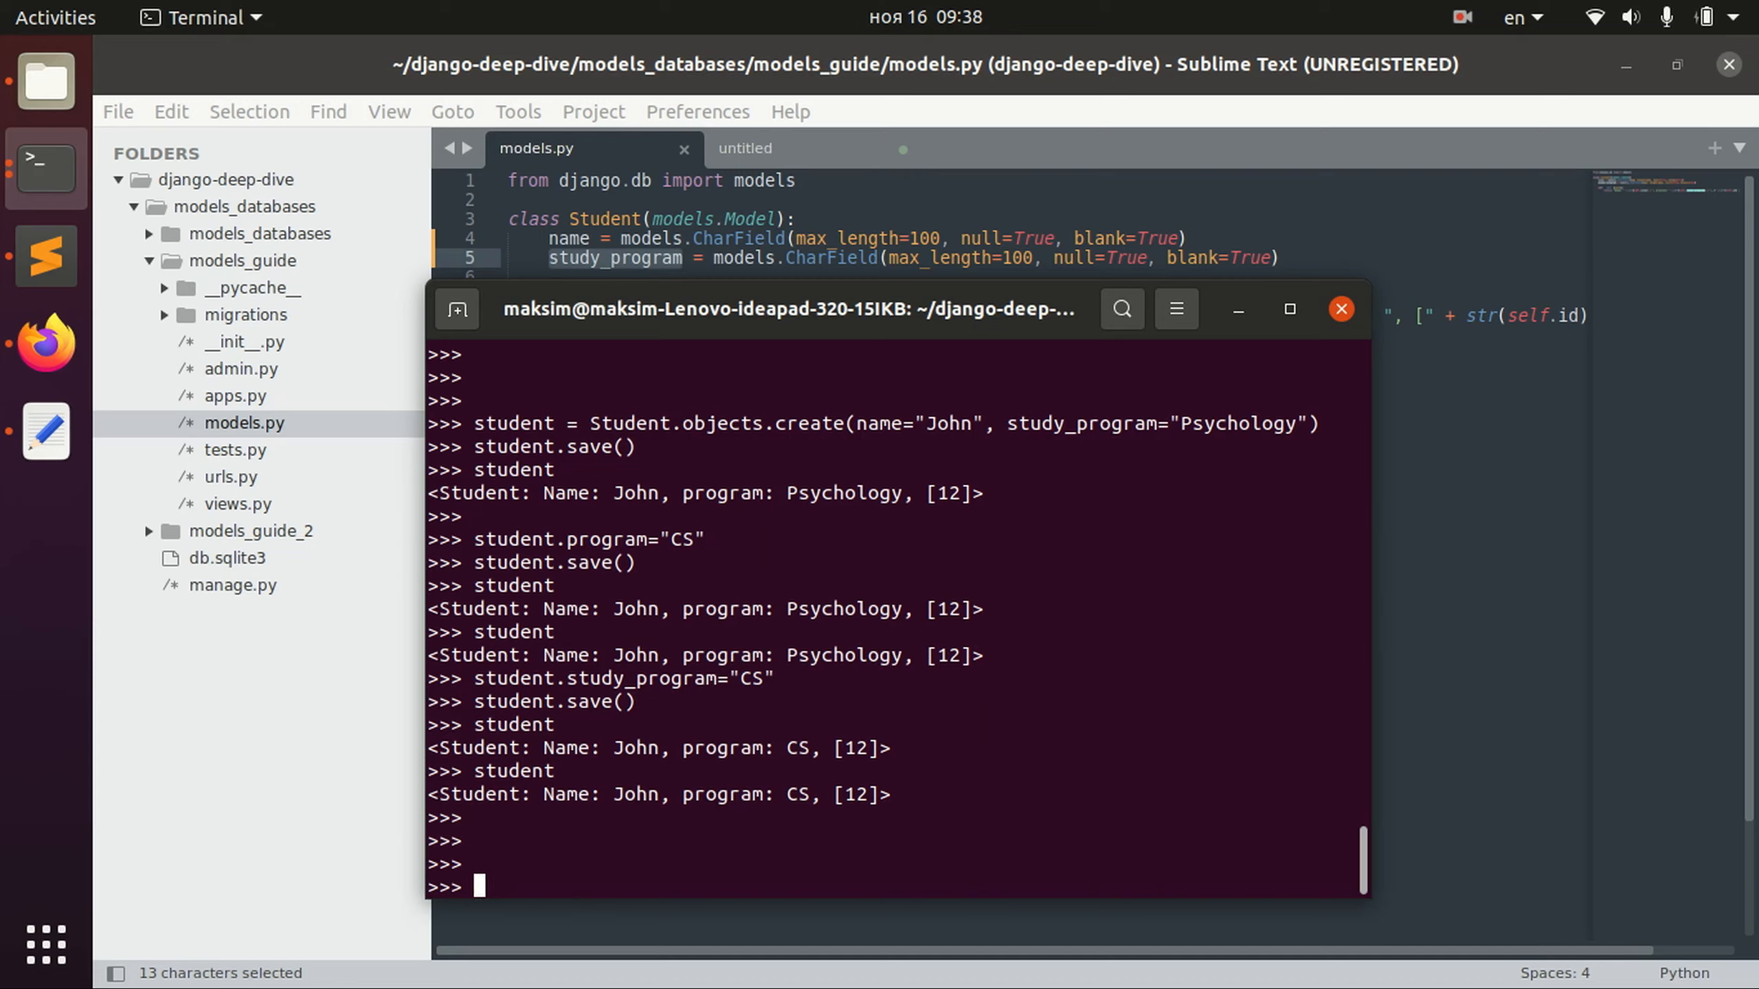
Run Student.objects.get(id=12) and get(name="John"), both returning John in CS.
{"action": "type", "text": "Student.objects"}
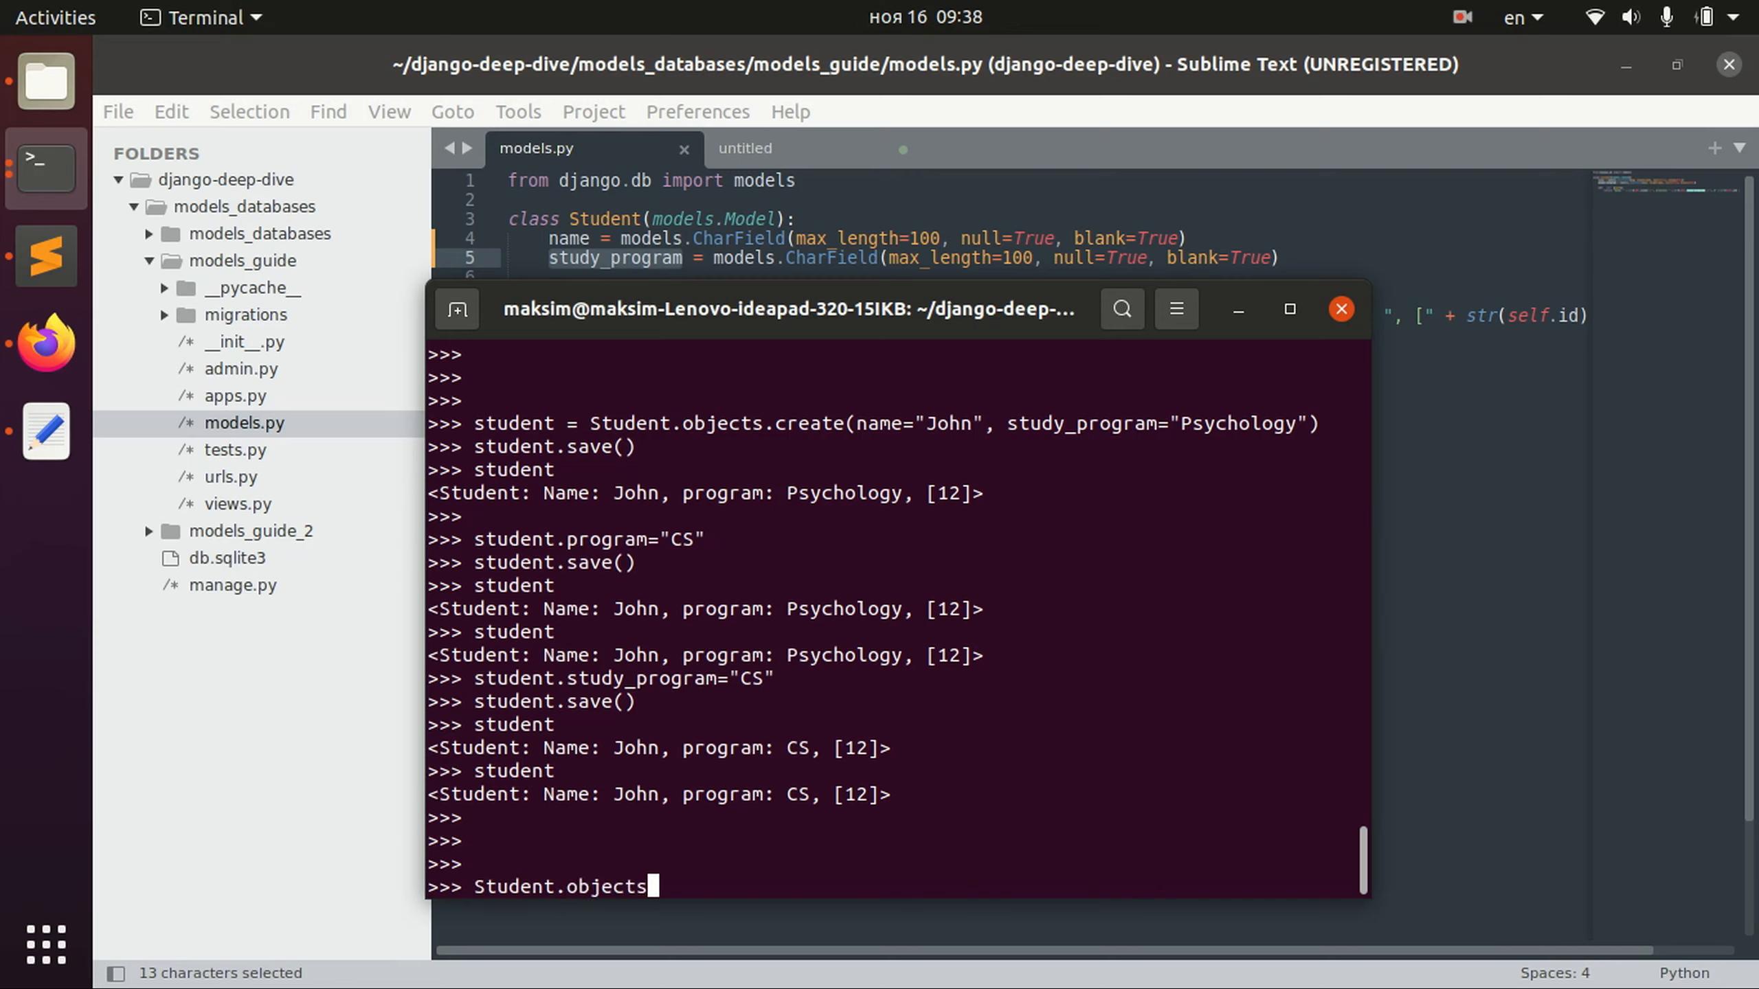
{"action": "type", "text": ".get(id="}
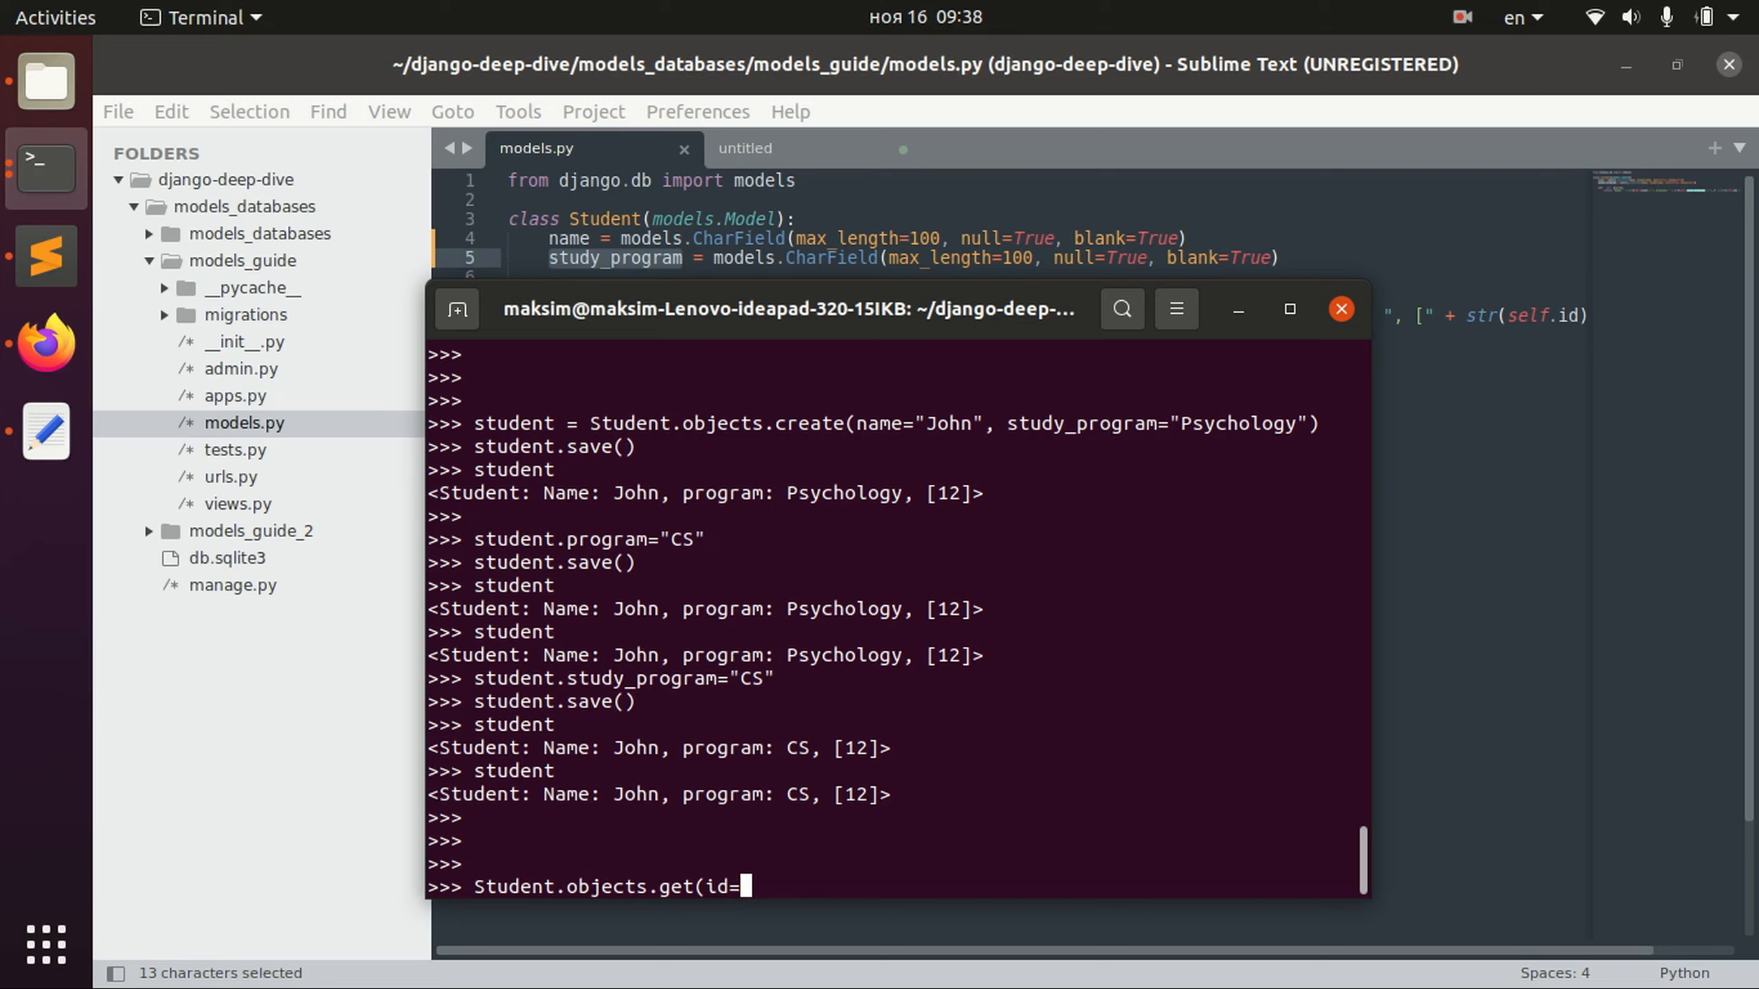
{"action": "type", "text": "12)"}
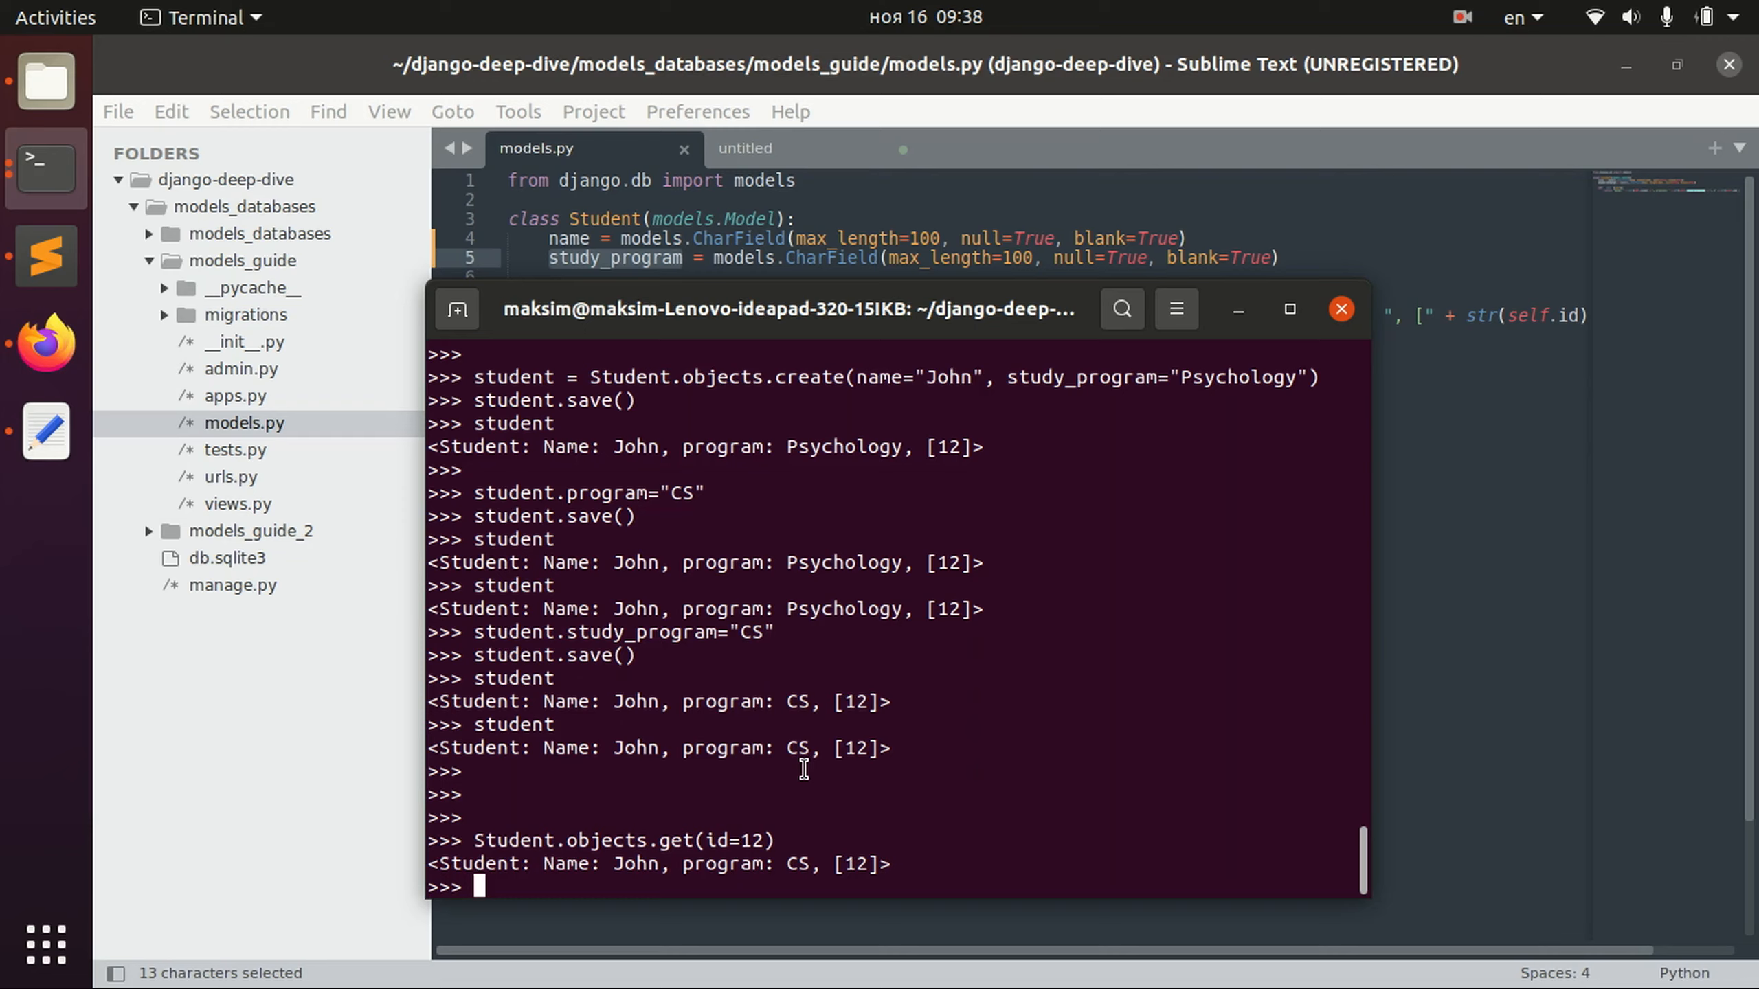
{"action": "type", "text": "Student.objects.get(id=12)"}
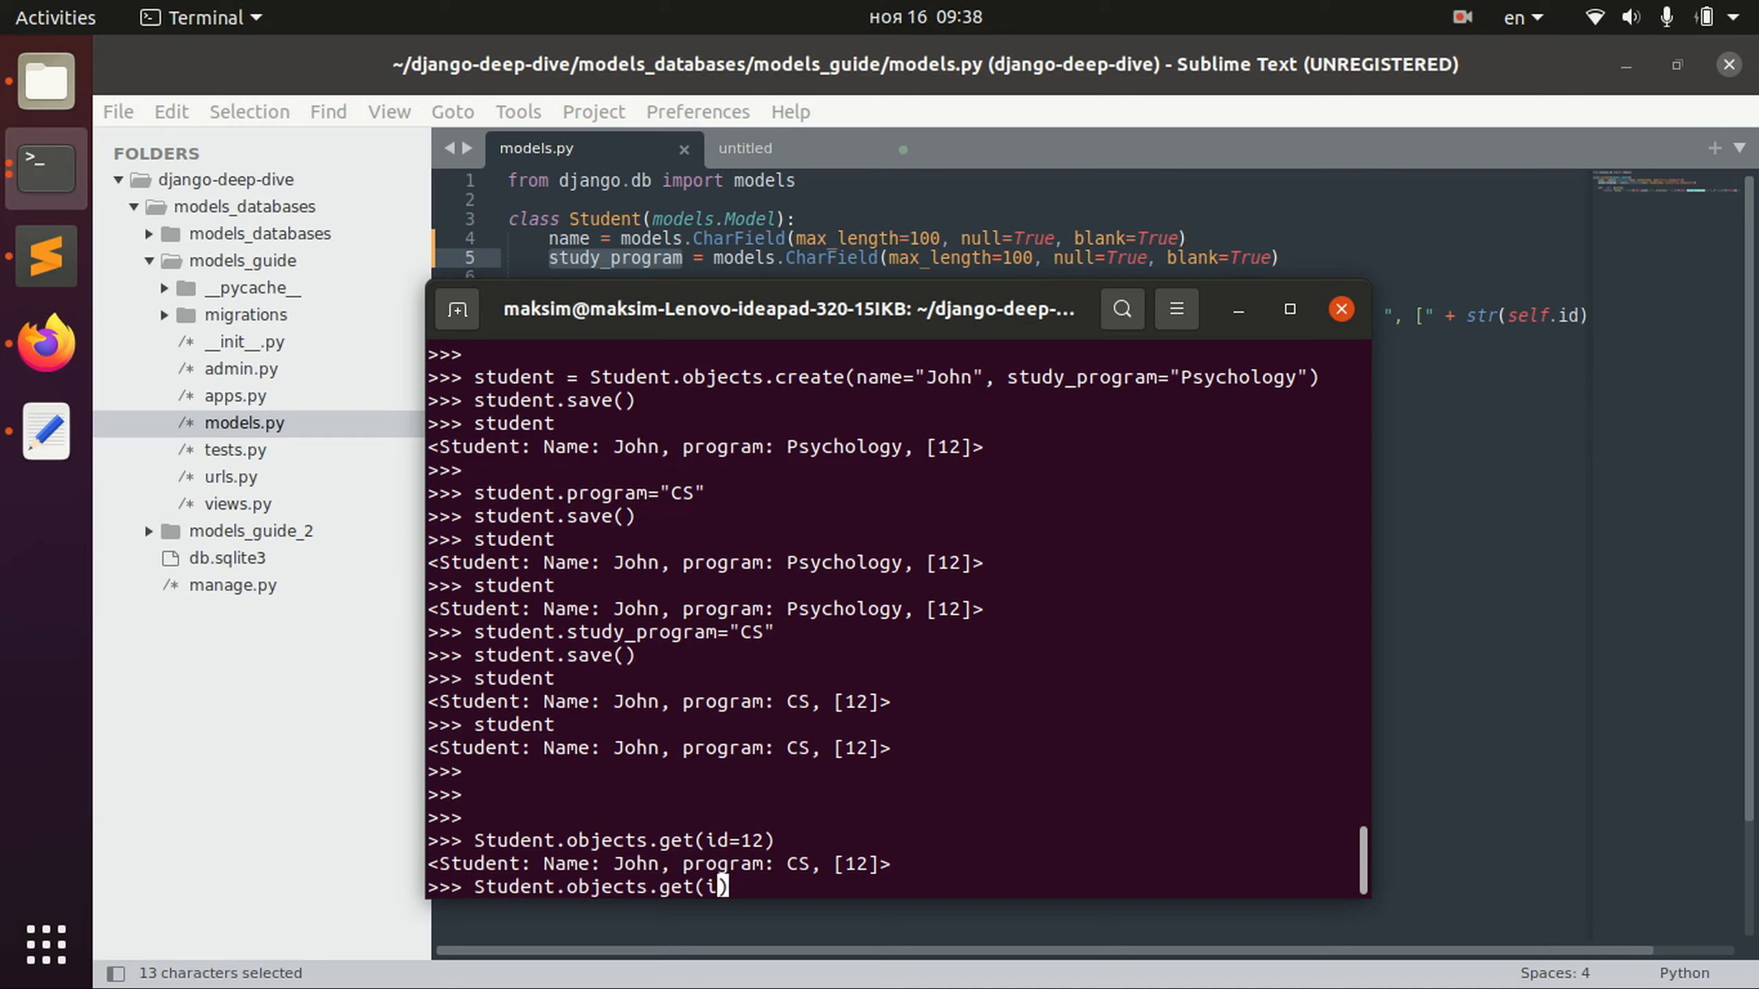
{"action": "type", "text": "name=\"John"}
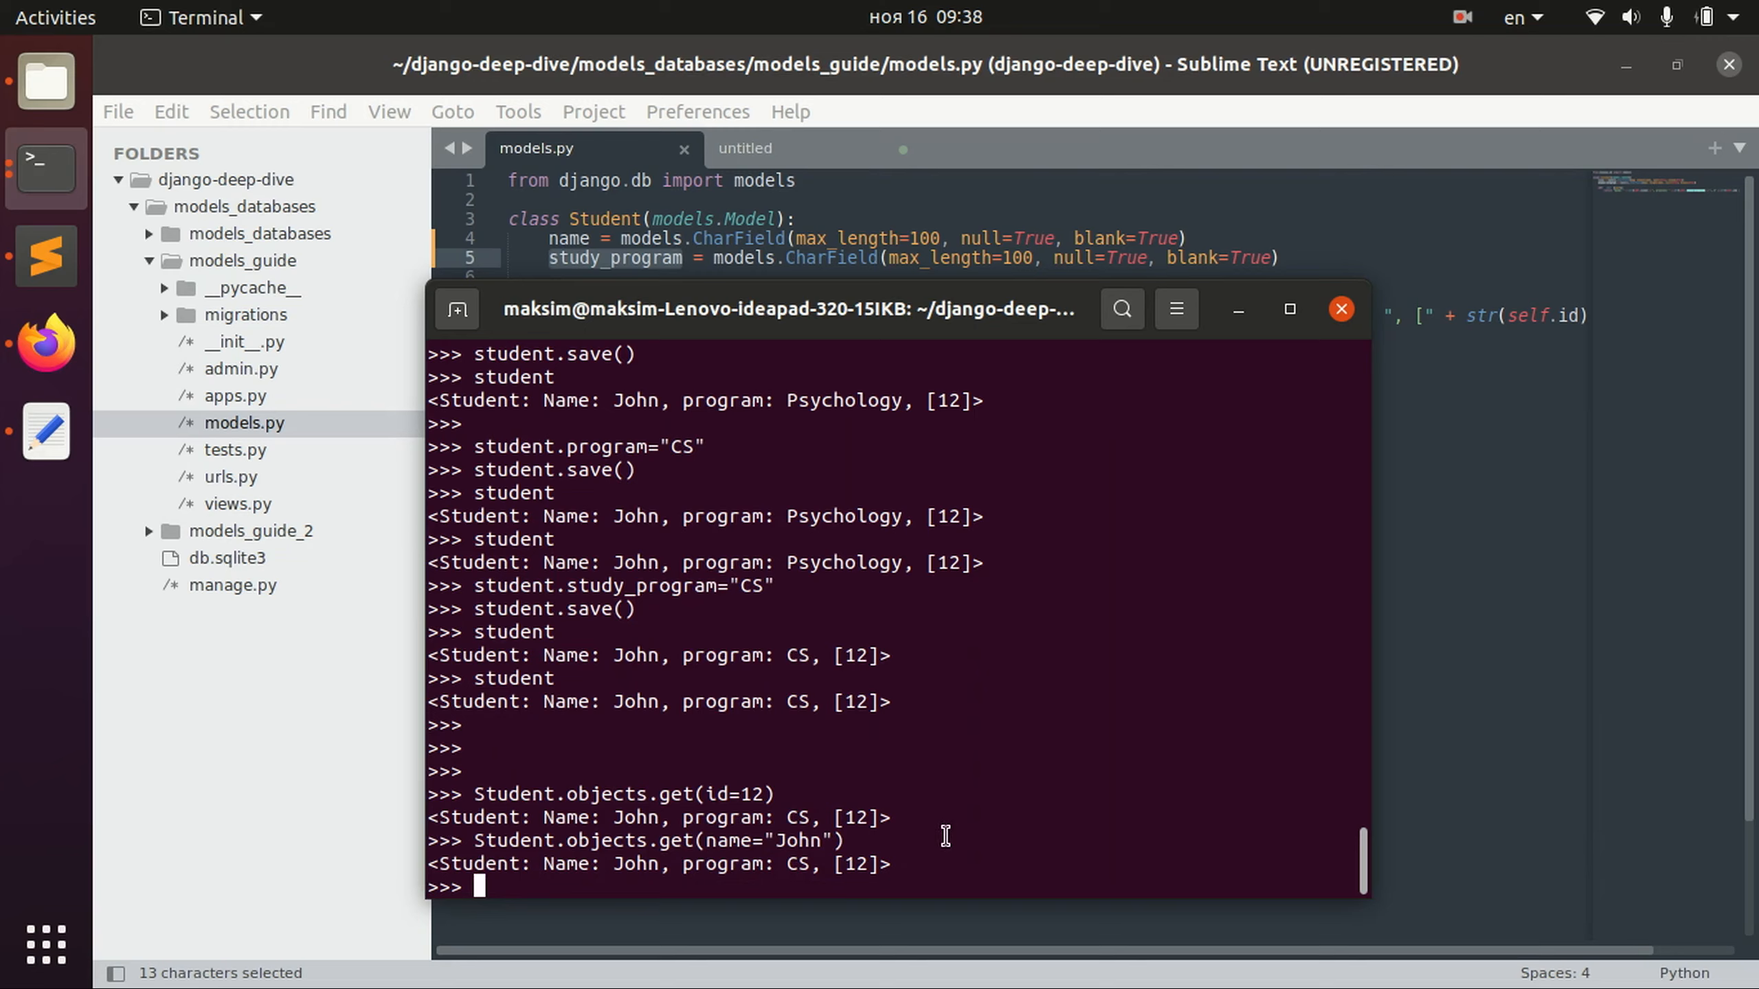
{"action": "mouse_move", "coordinate": [935, 637]}
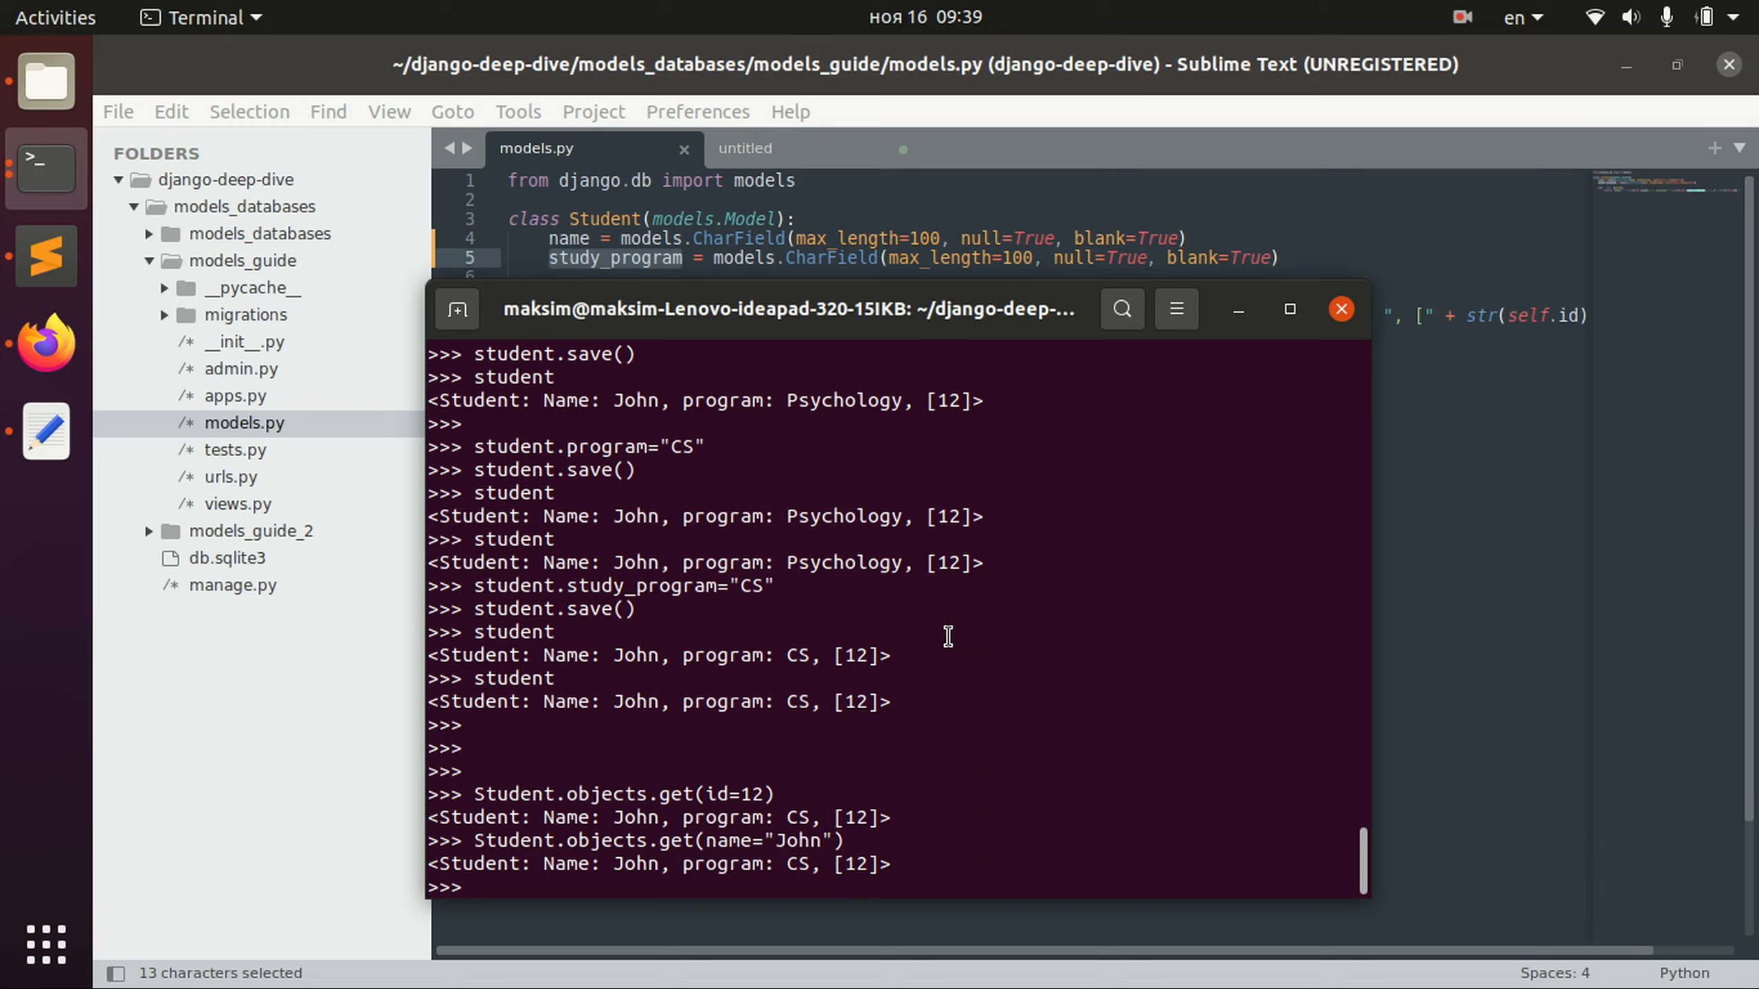
Create student_new as John in Psychology via Student.objects.create and save it.
{"action": "type", "text": "student"}
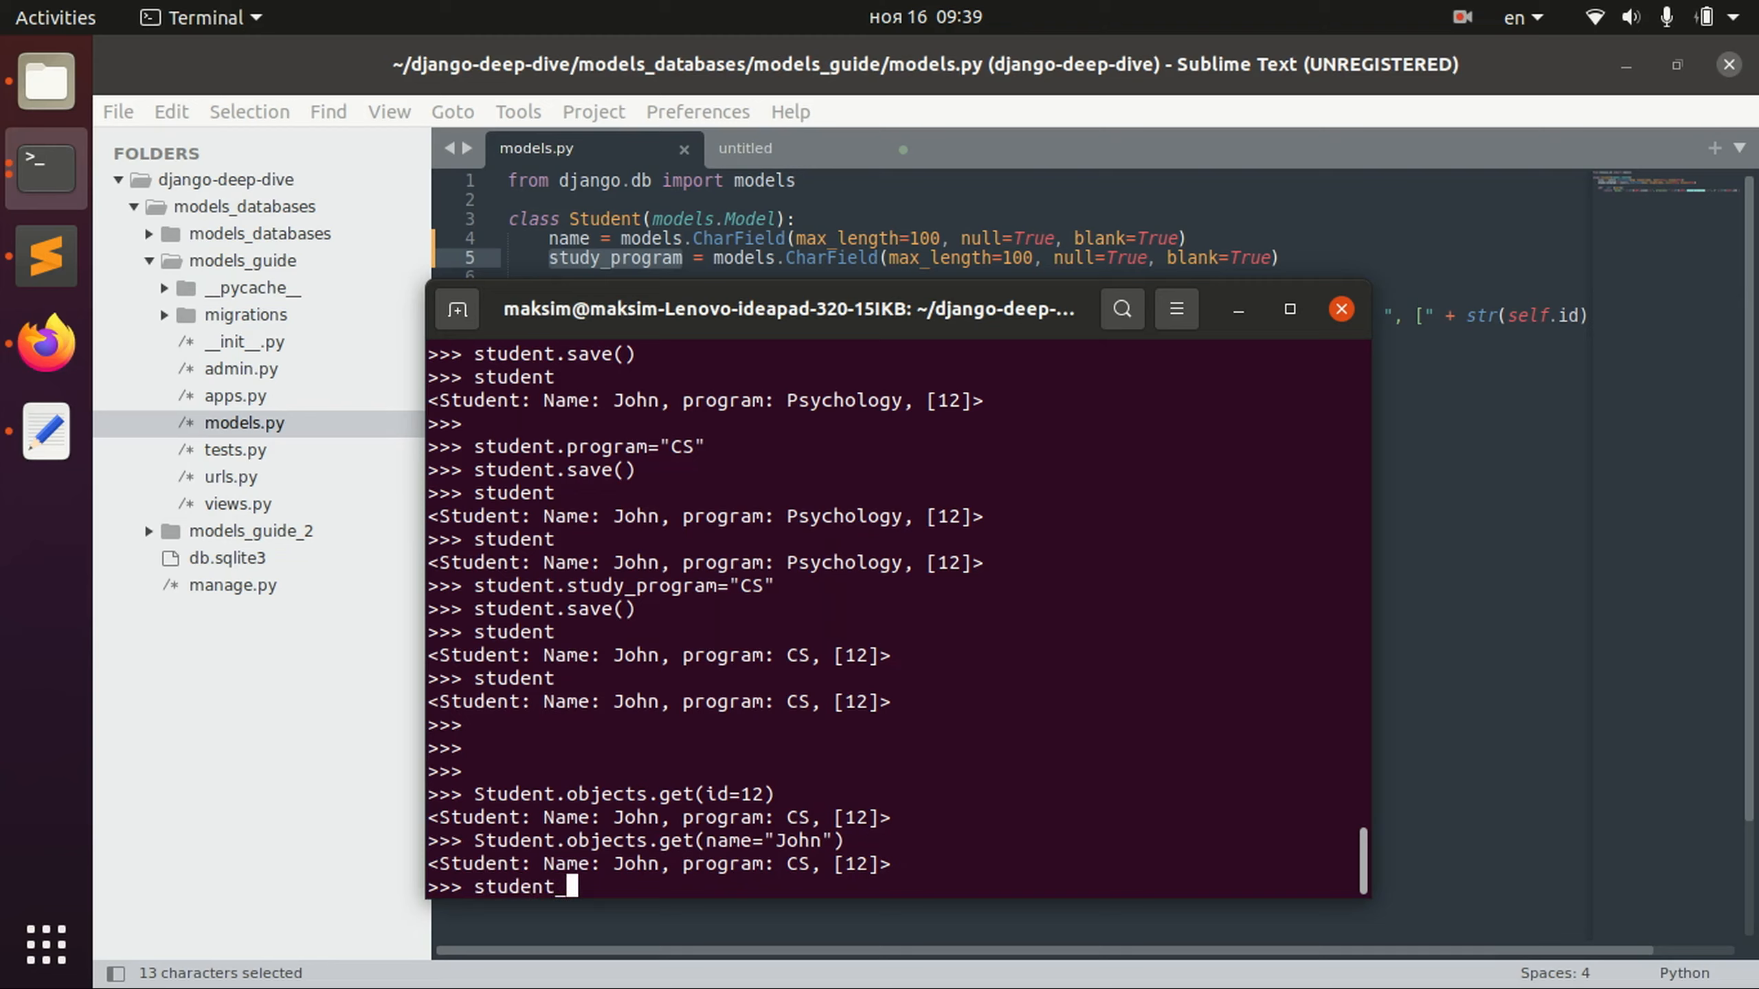
{"action": "type", "text": "_new ="}
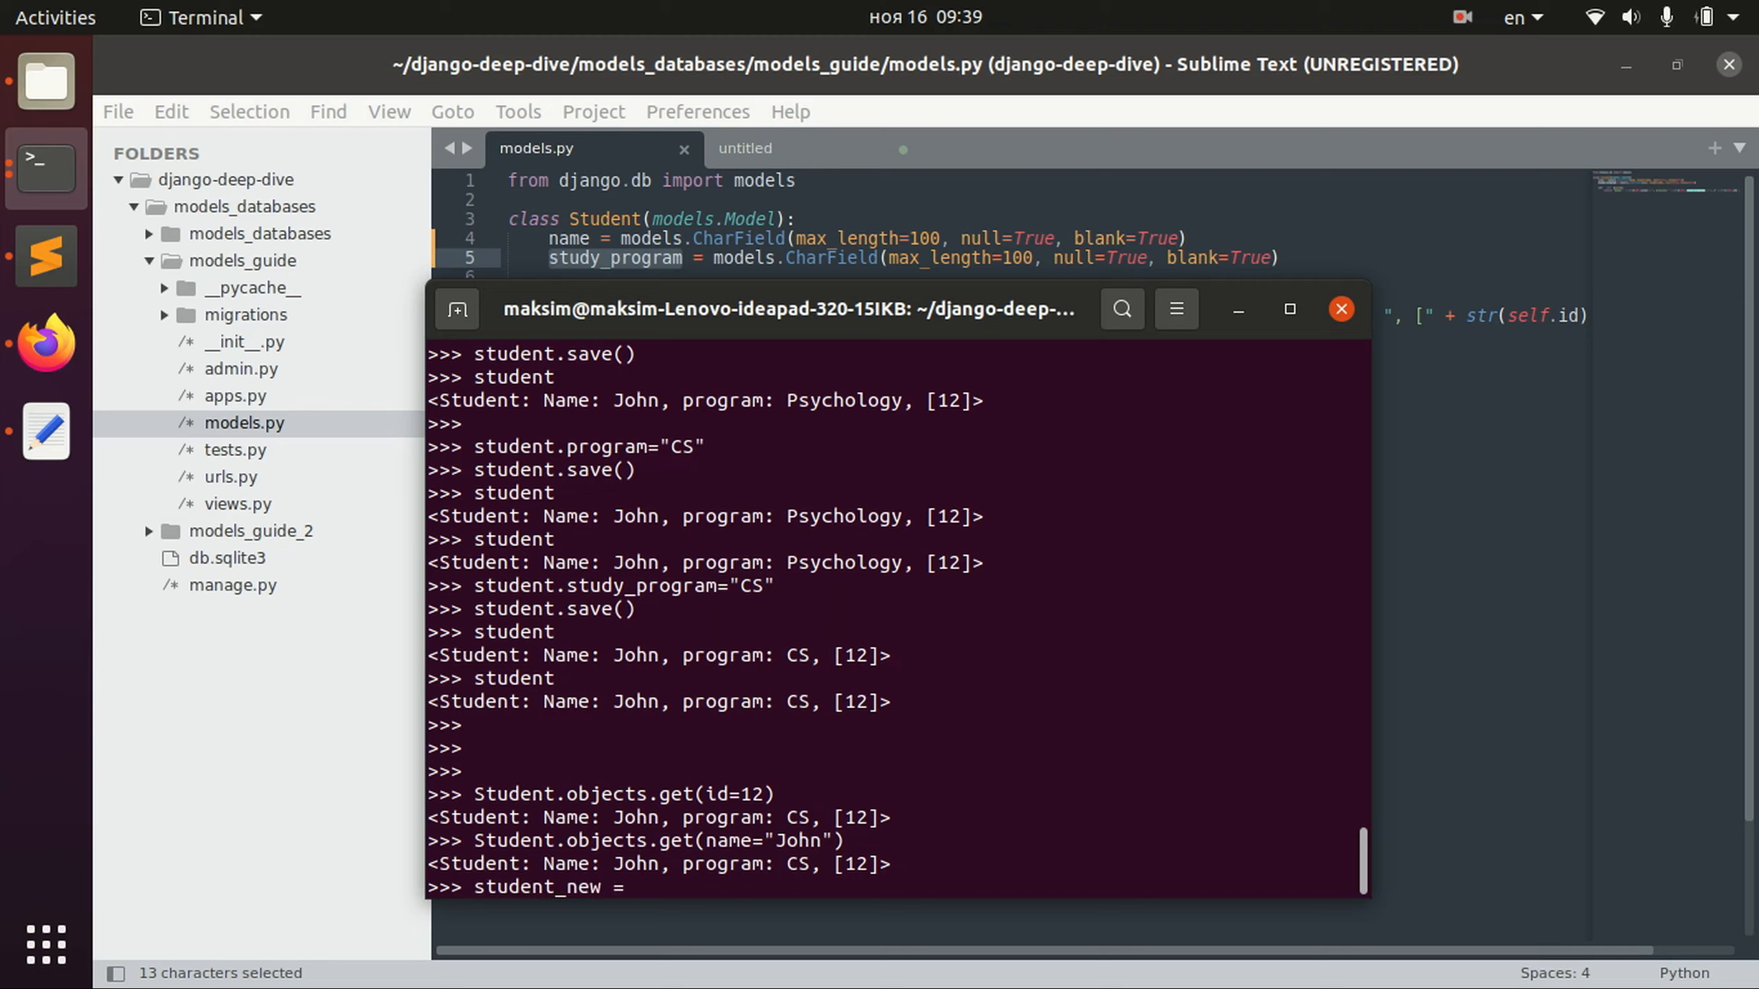
{"action": "type", "text": "Student.ob"}
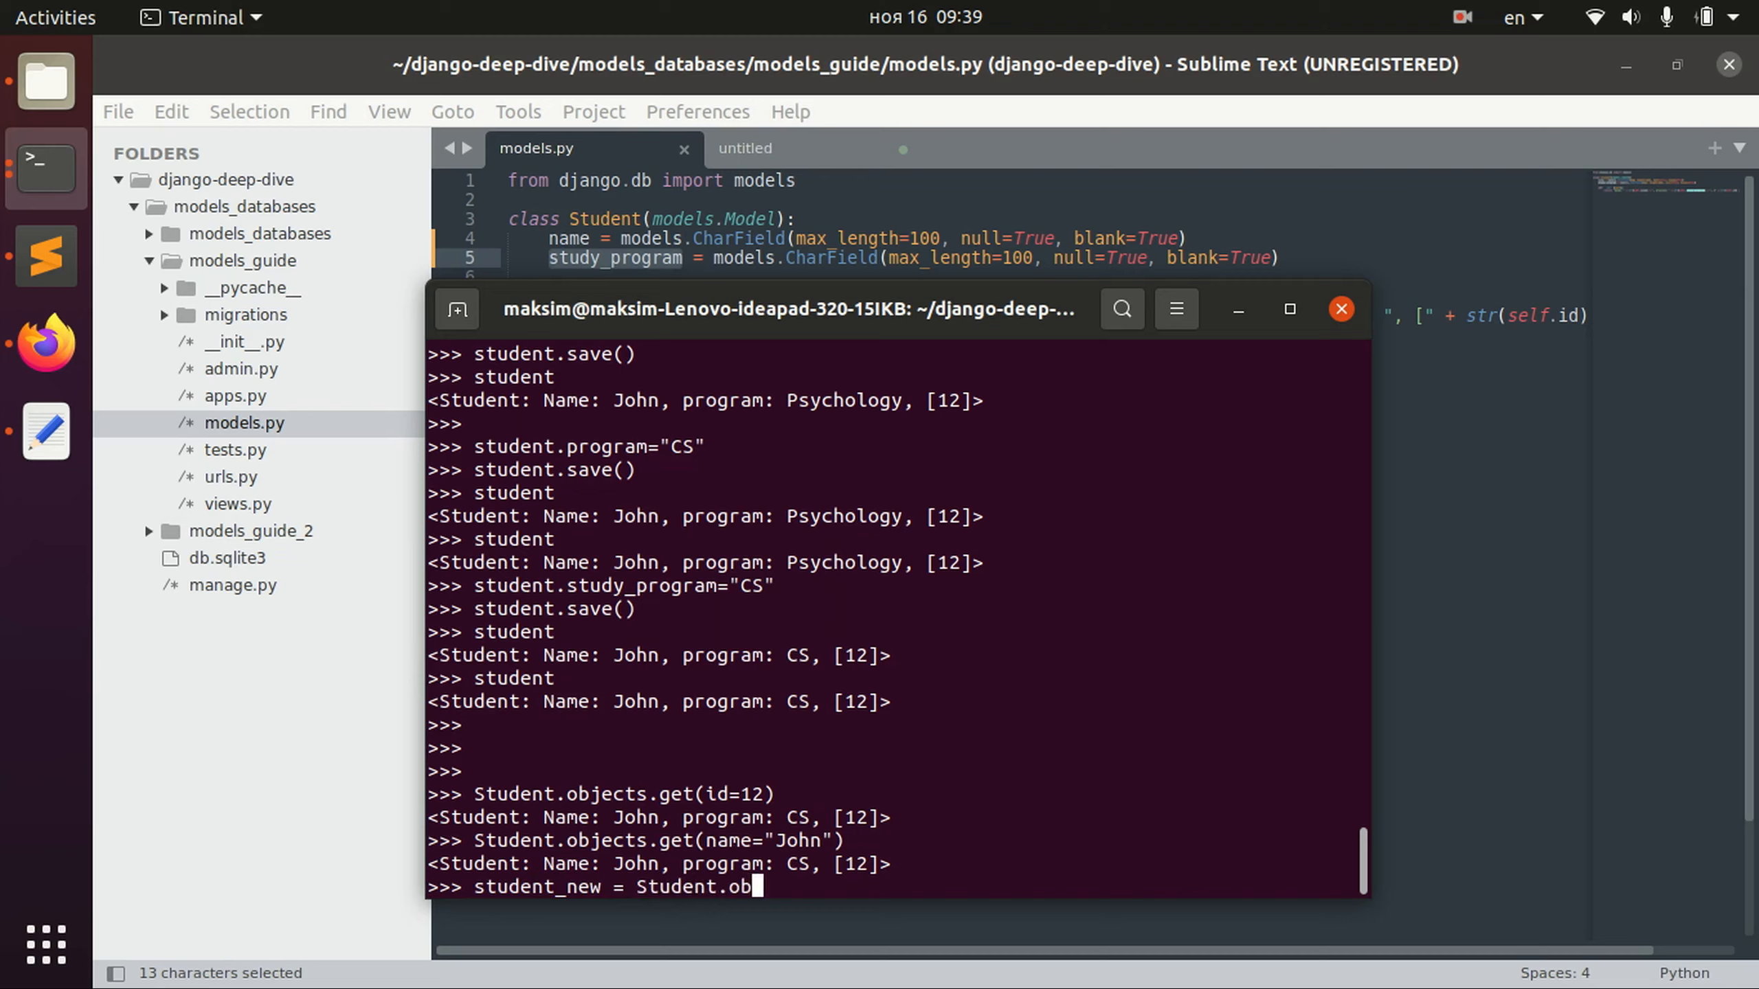
{"action": "type", "text": "jects.create("}
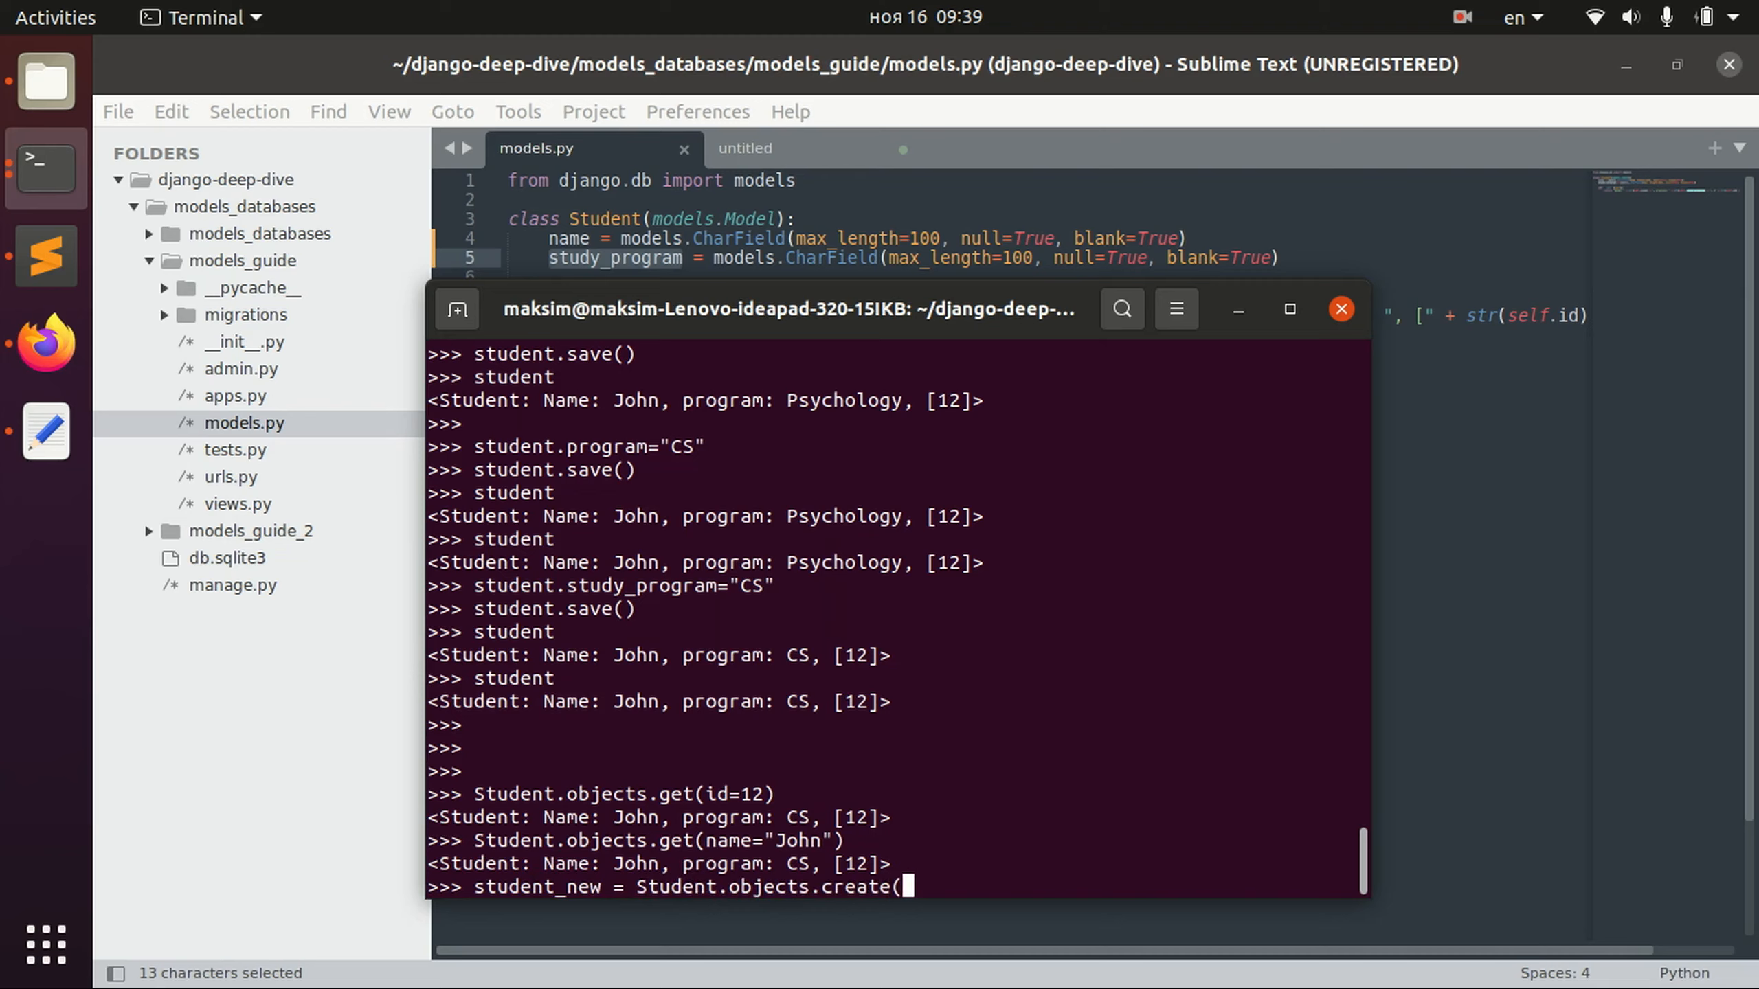
{"action": "type", "text": "name=\""}
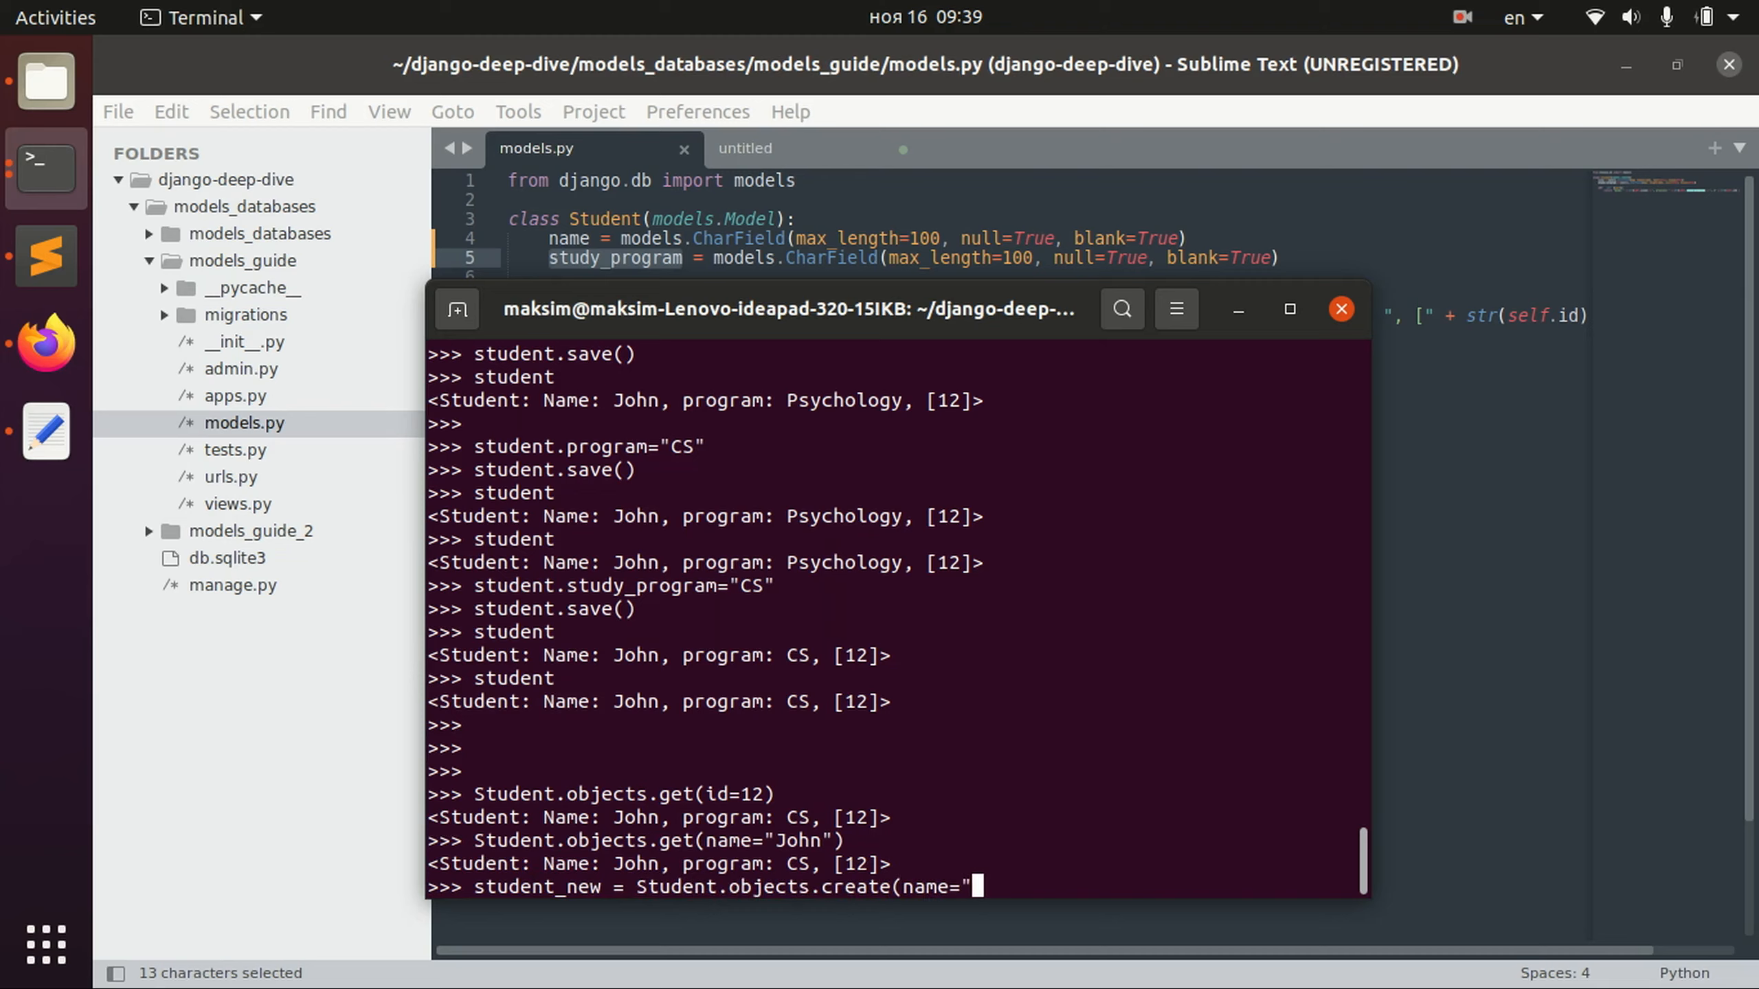
{"action": "type", "text": "John\","}
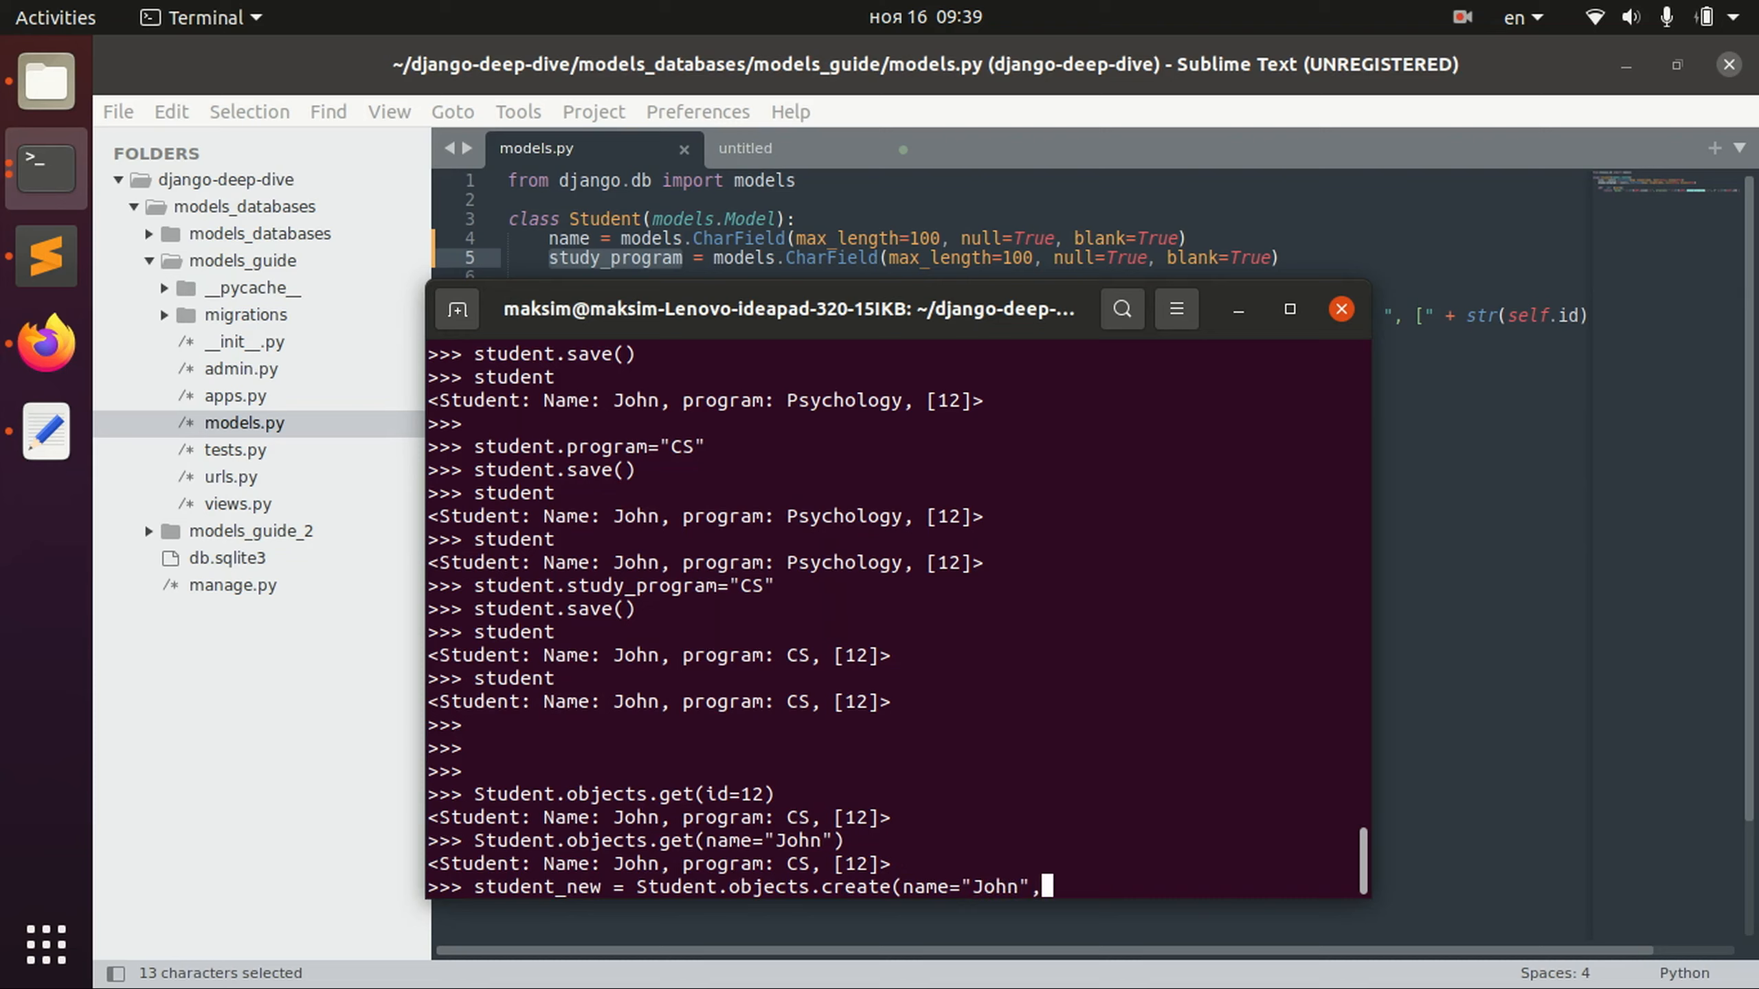
{"action": "type", "text": "study_prog"}
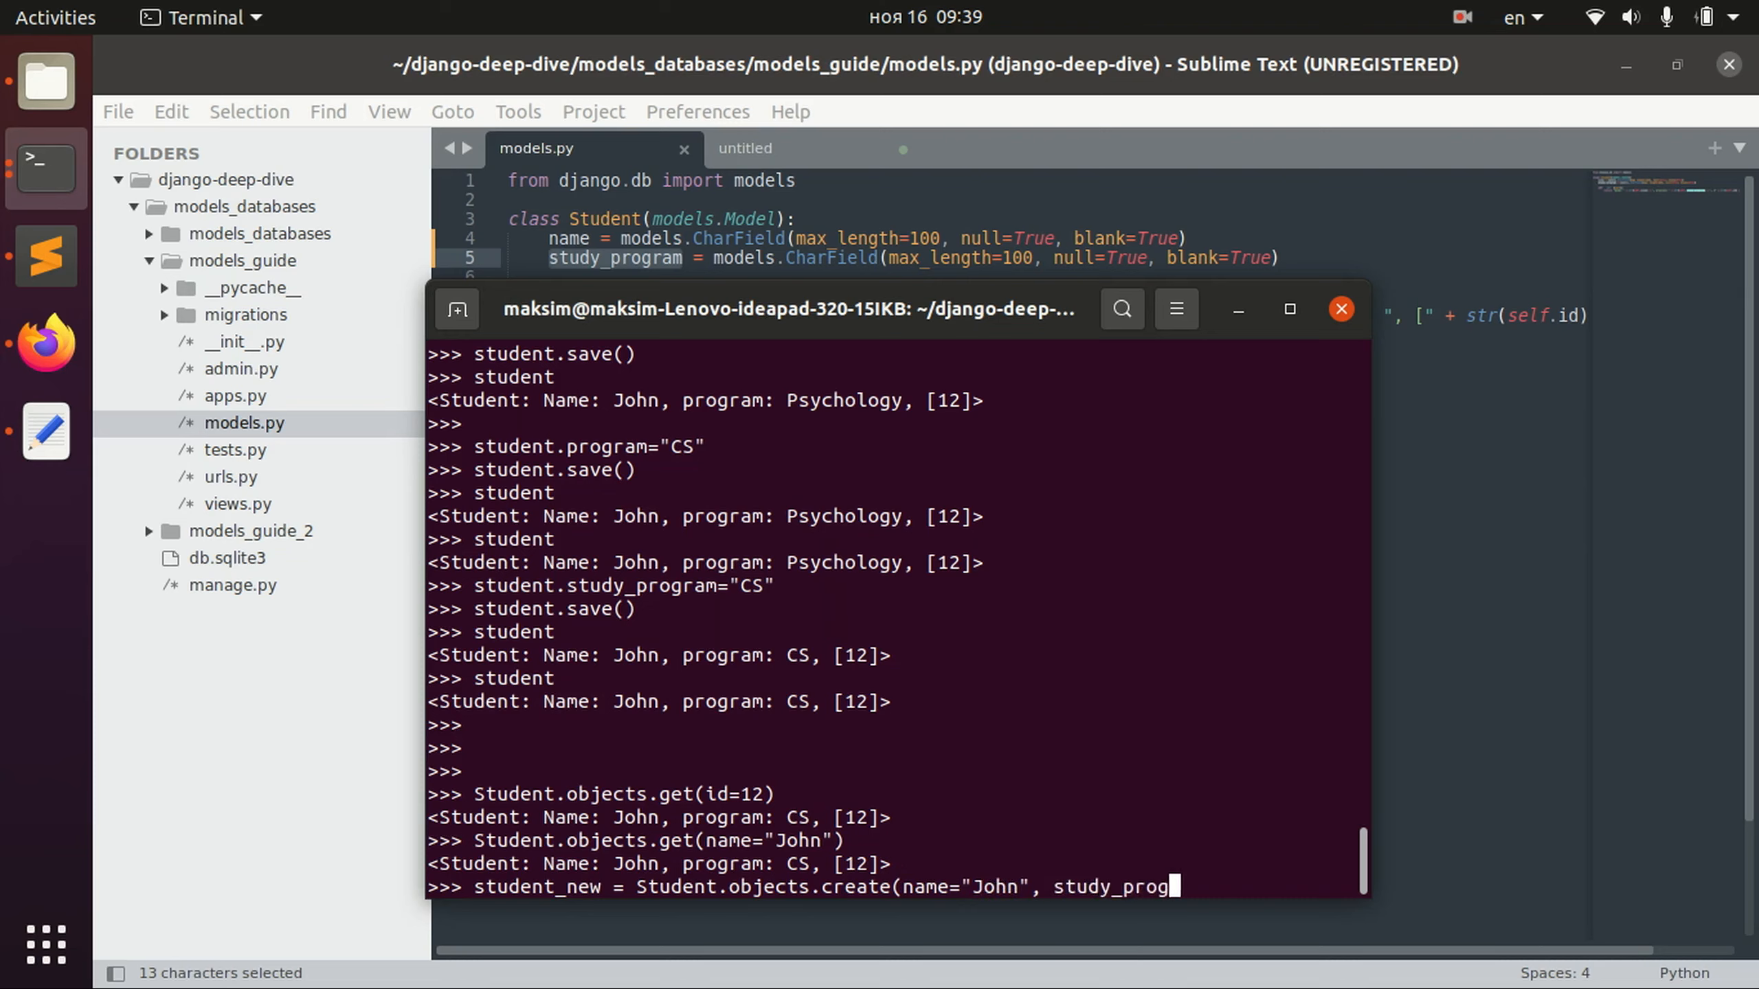
{"action": "type", "text": "ram=\""}
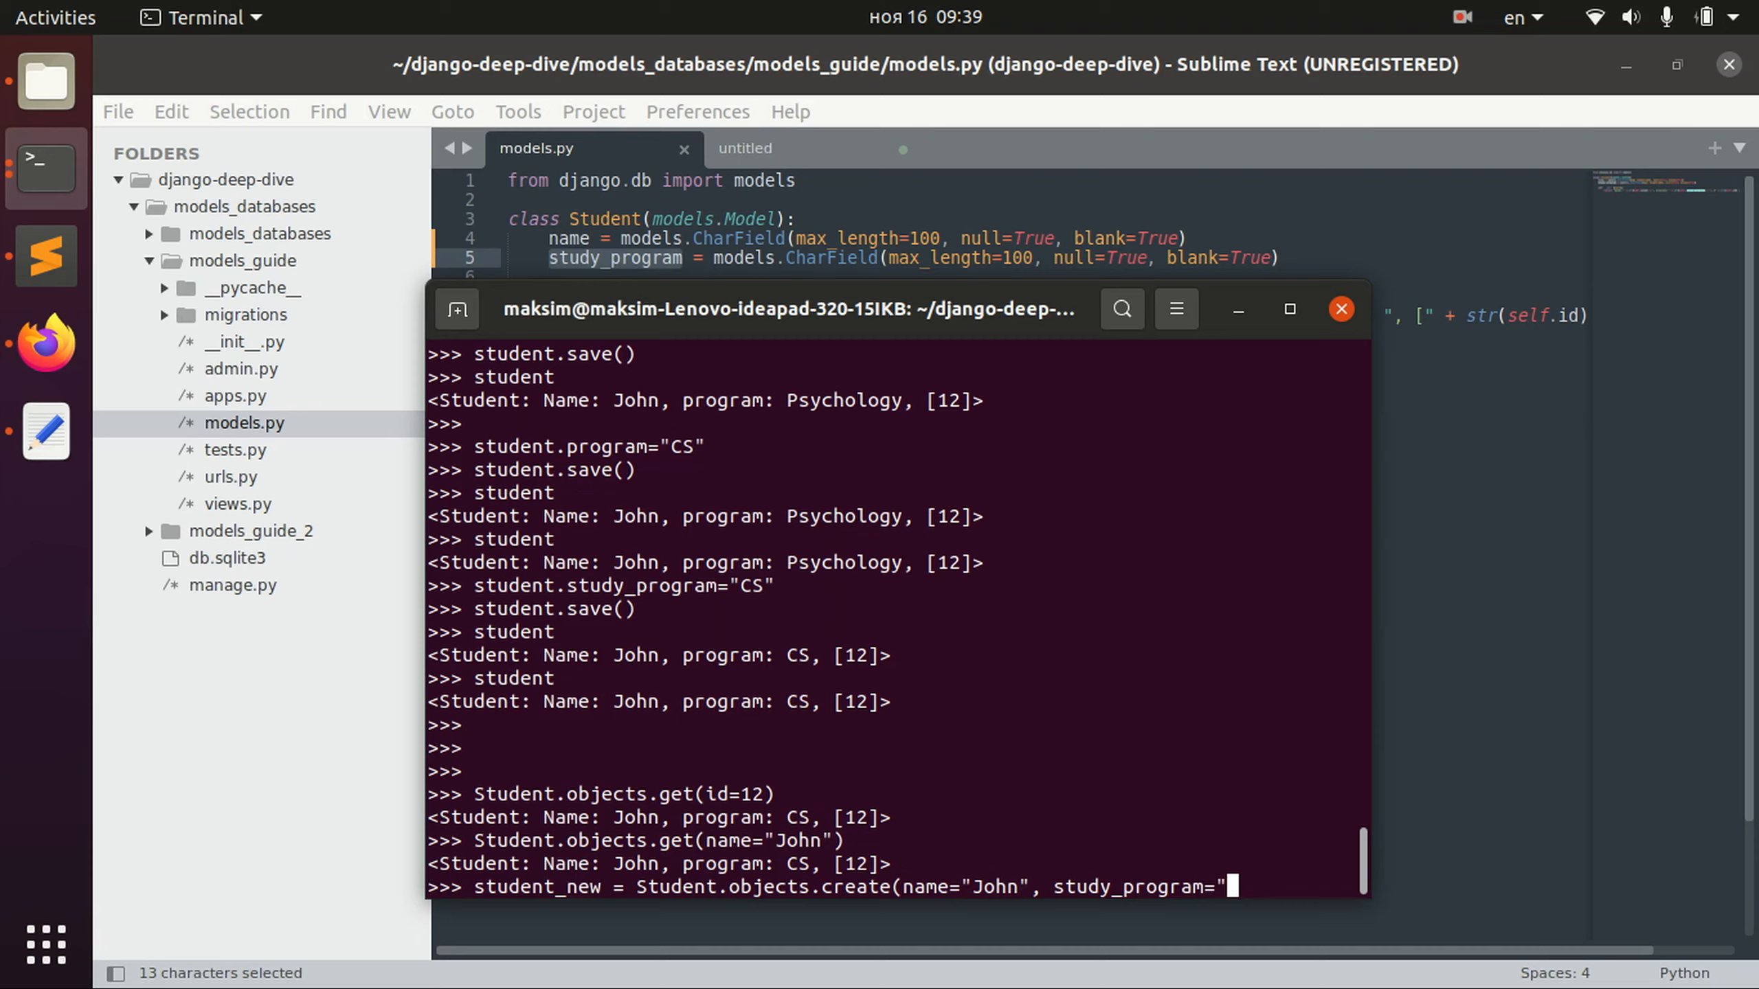
{"action": "type", "text": "Psycholog"}
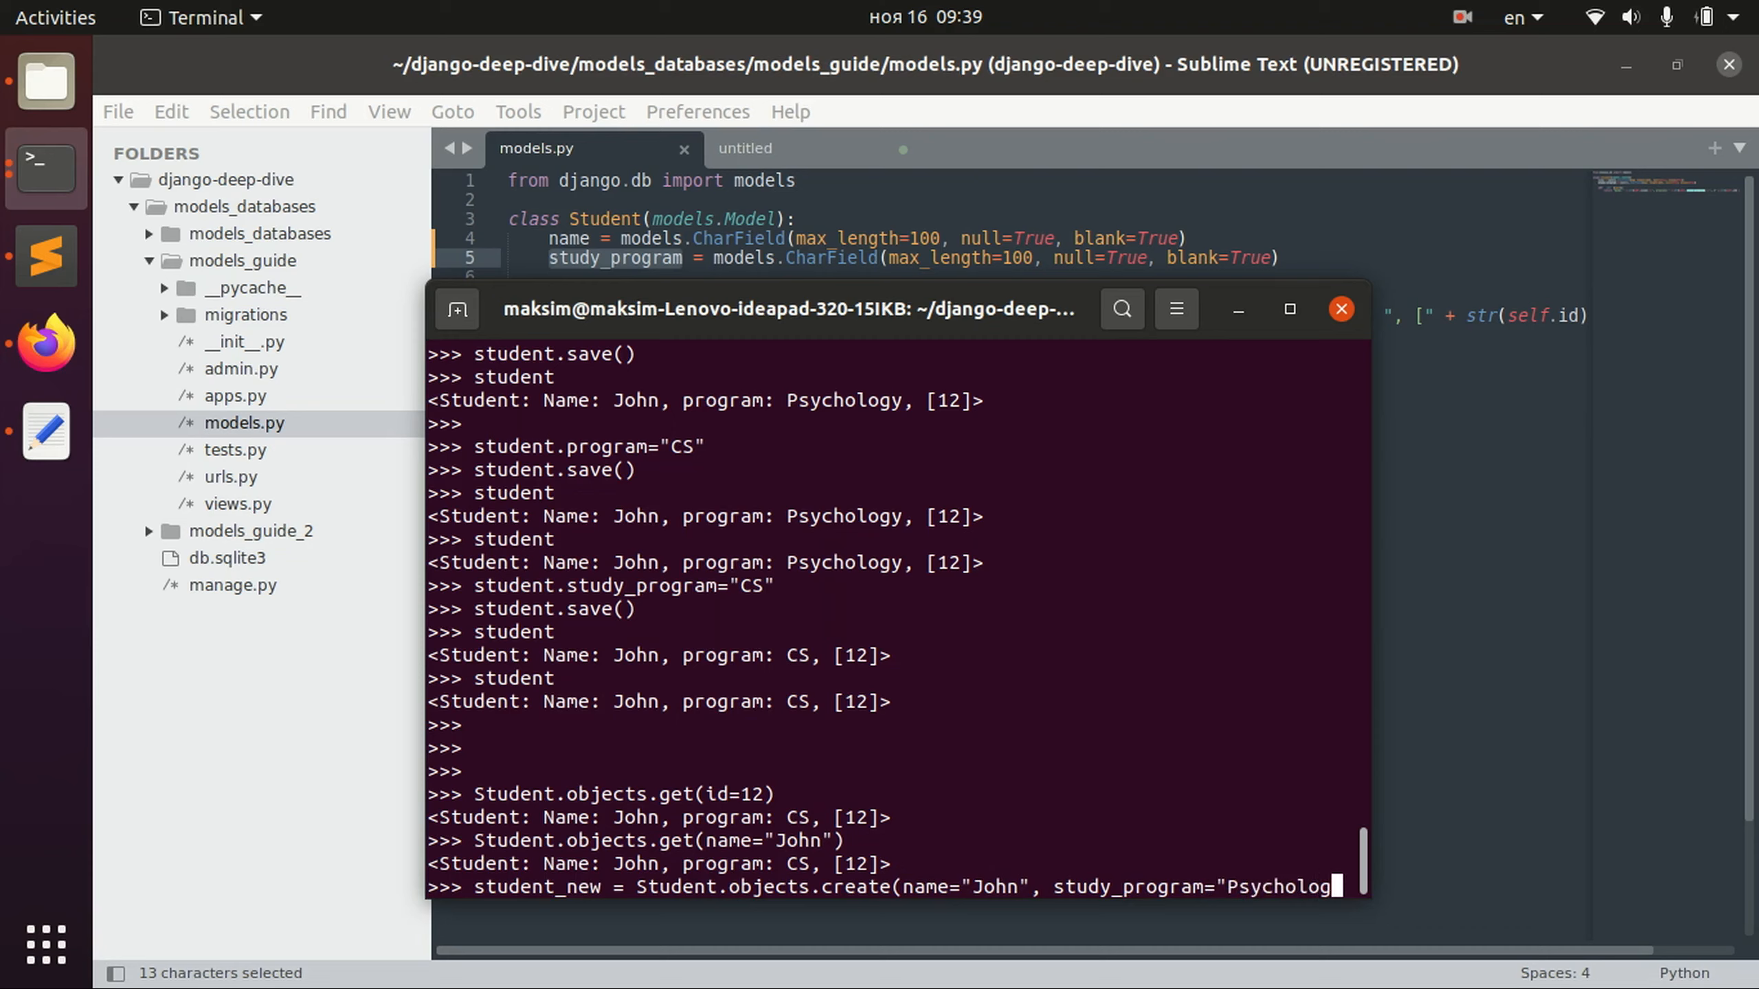
{"action": "type", "text": "y\")"}
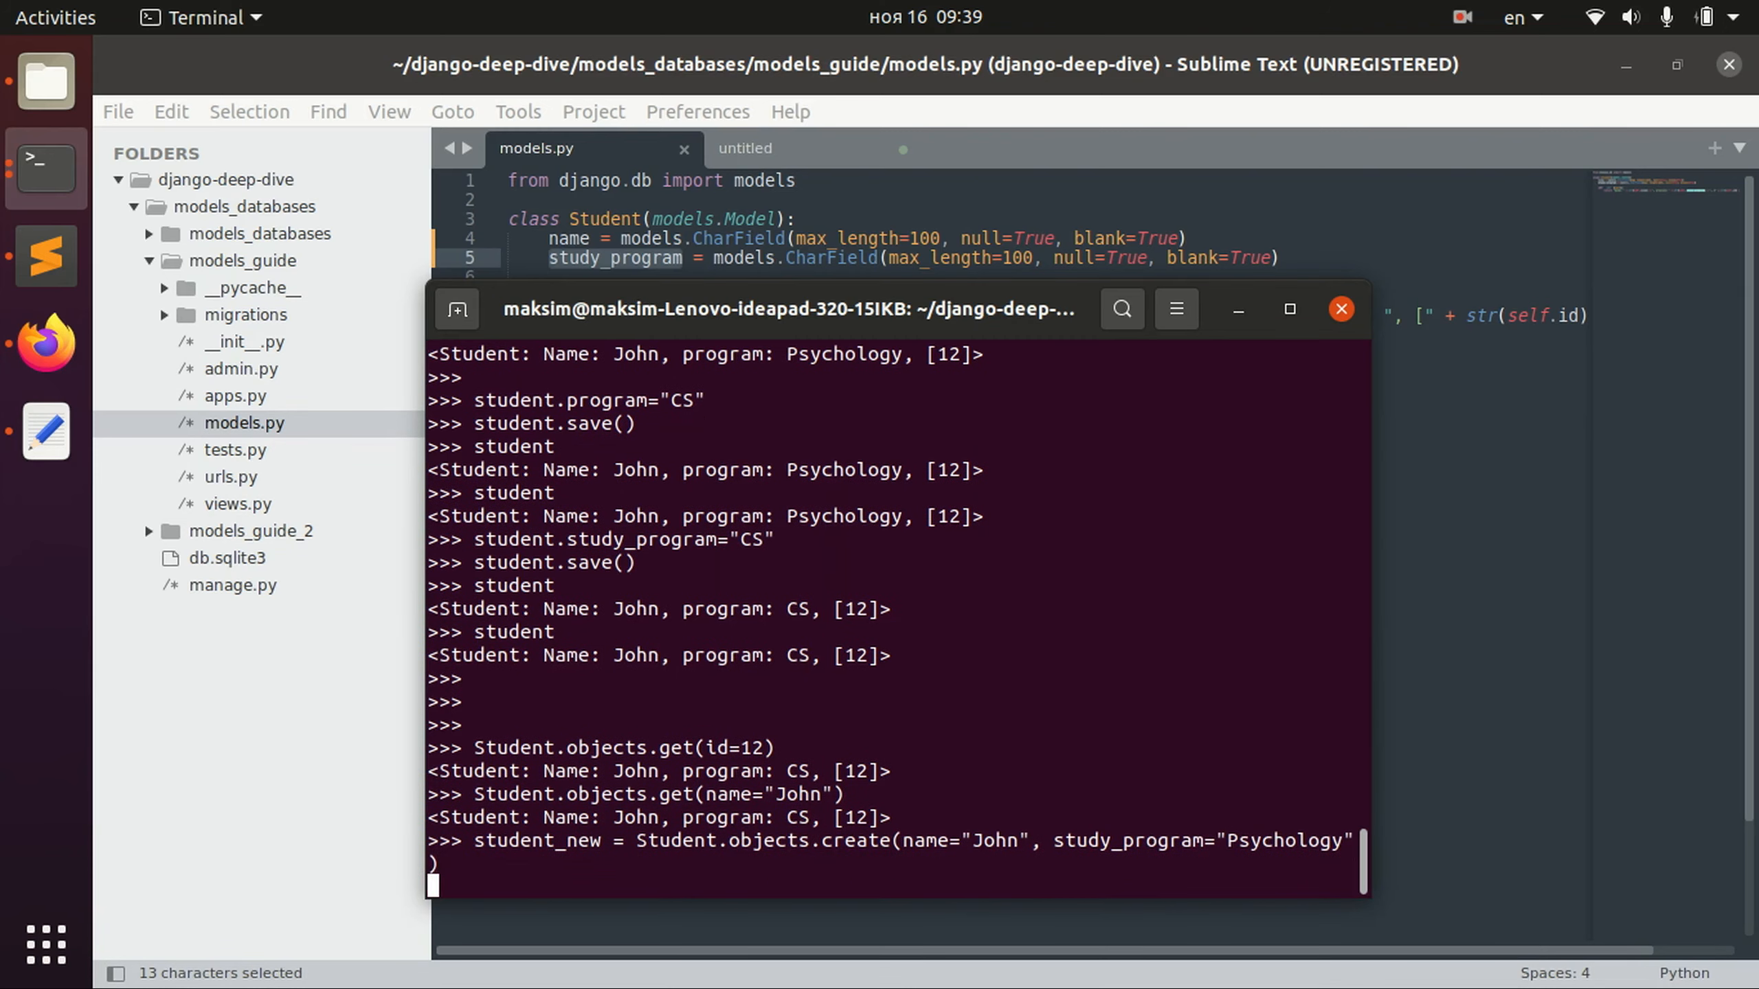
{"action": "type", "text": "student_new.save"}
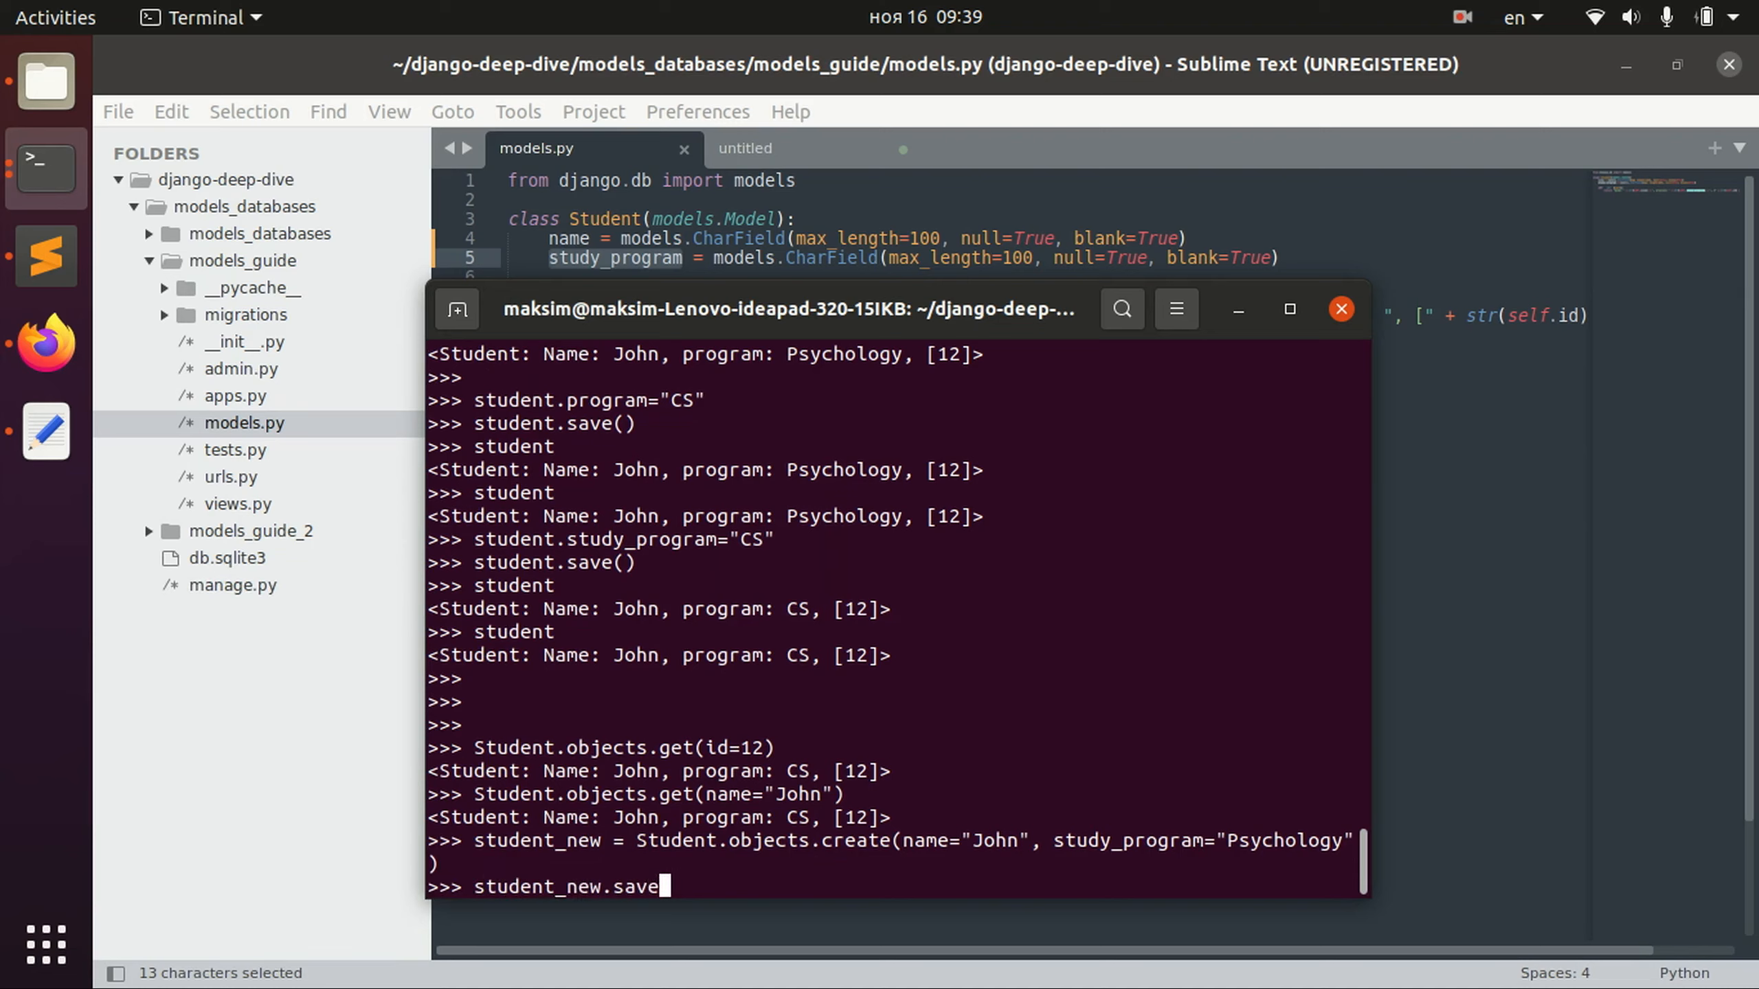
{"action": "key", "text": "Return"}
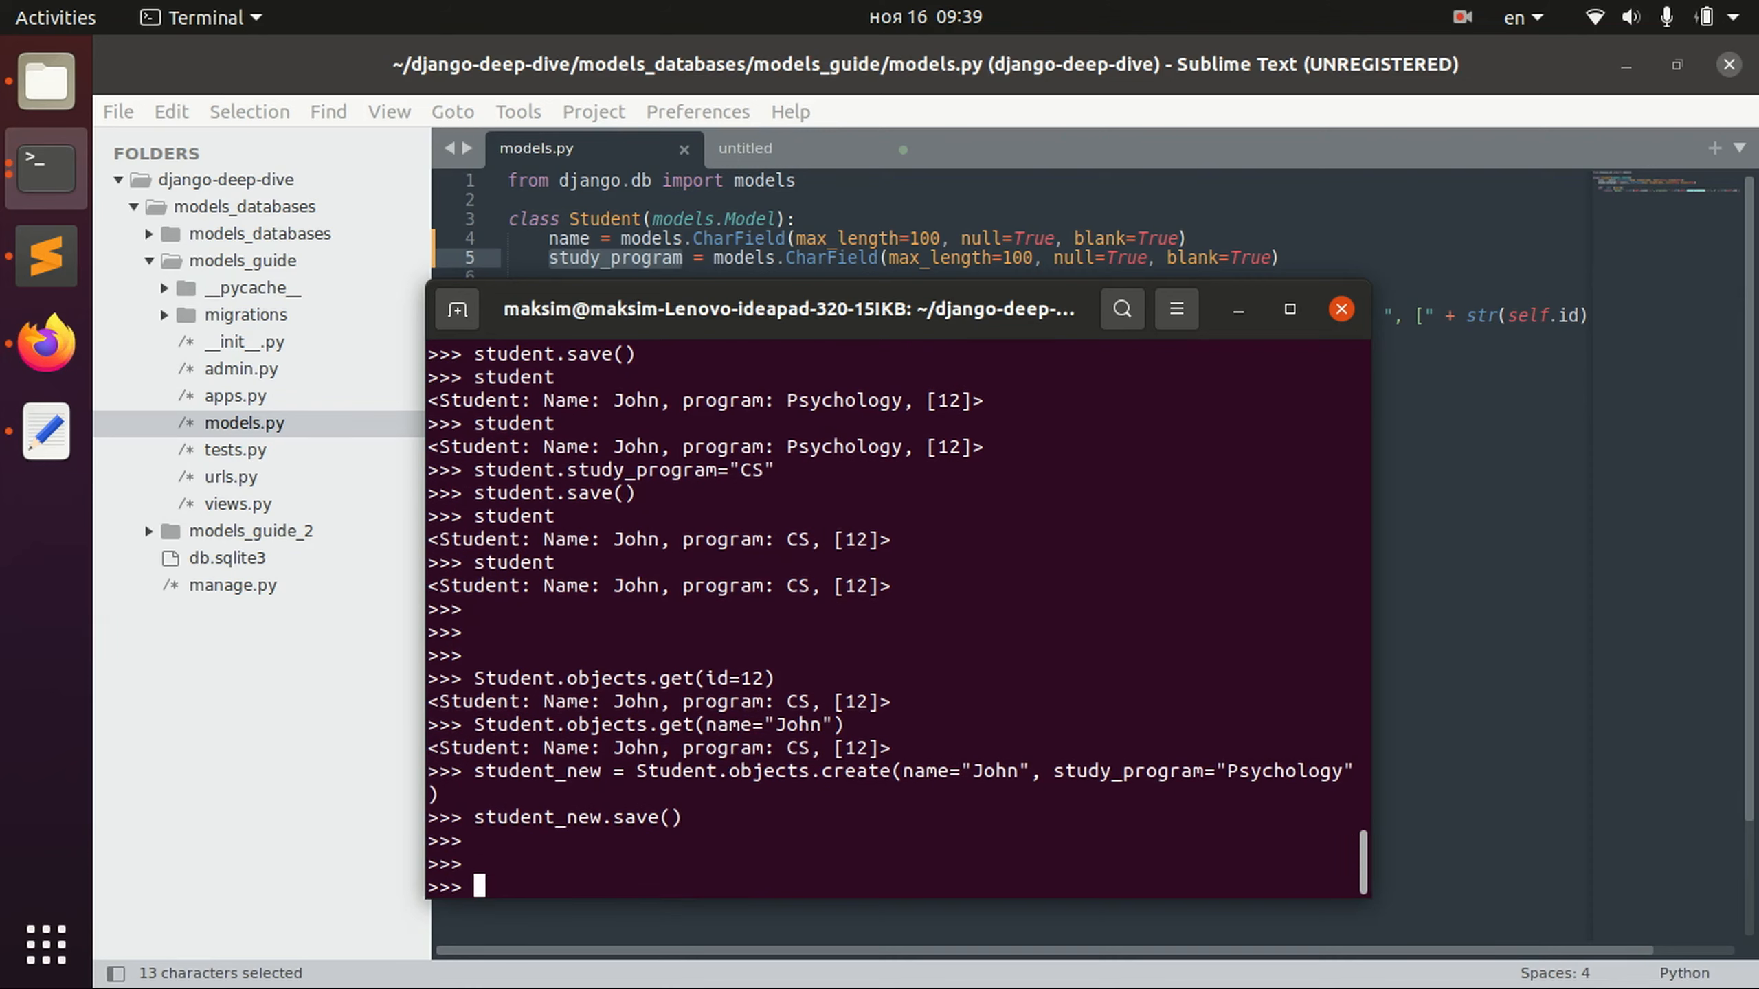
{"action": "mouse_move", "coordinate": [730, 798]}
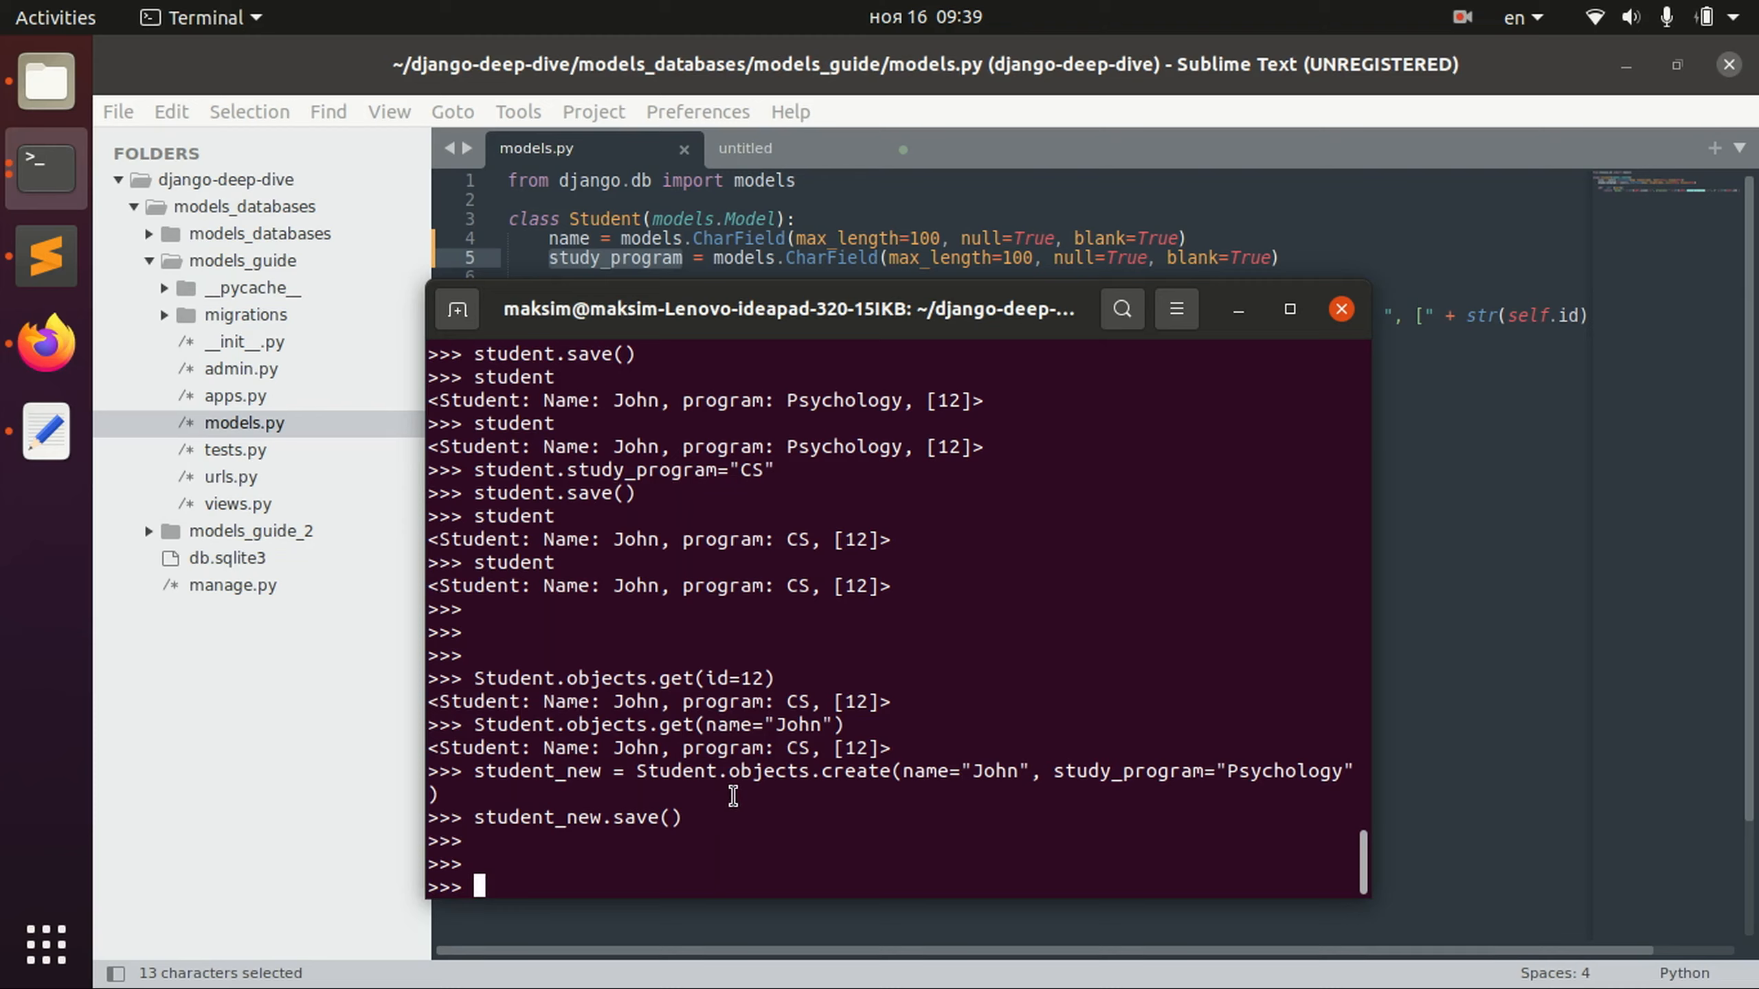
List all students with Student.objects.all(), showing Johns 12 and 13.
{"action": "type", "text": "Student."}
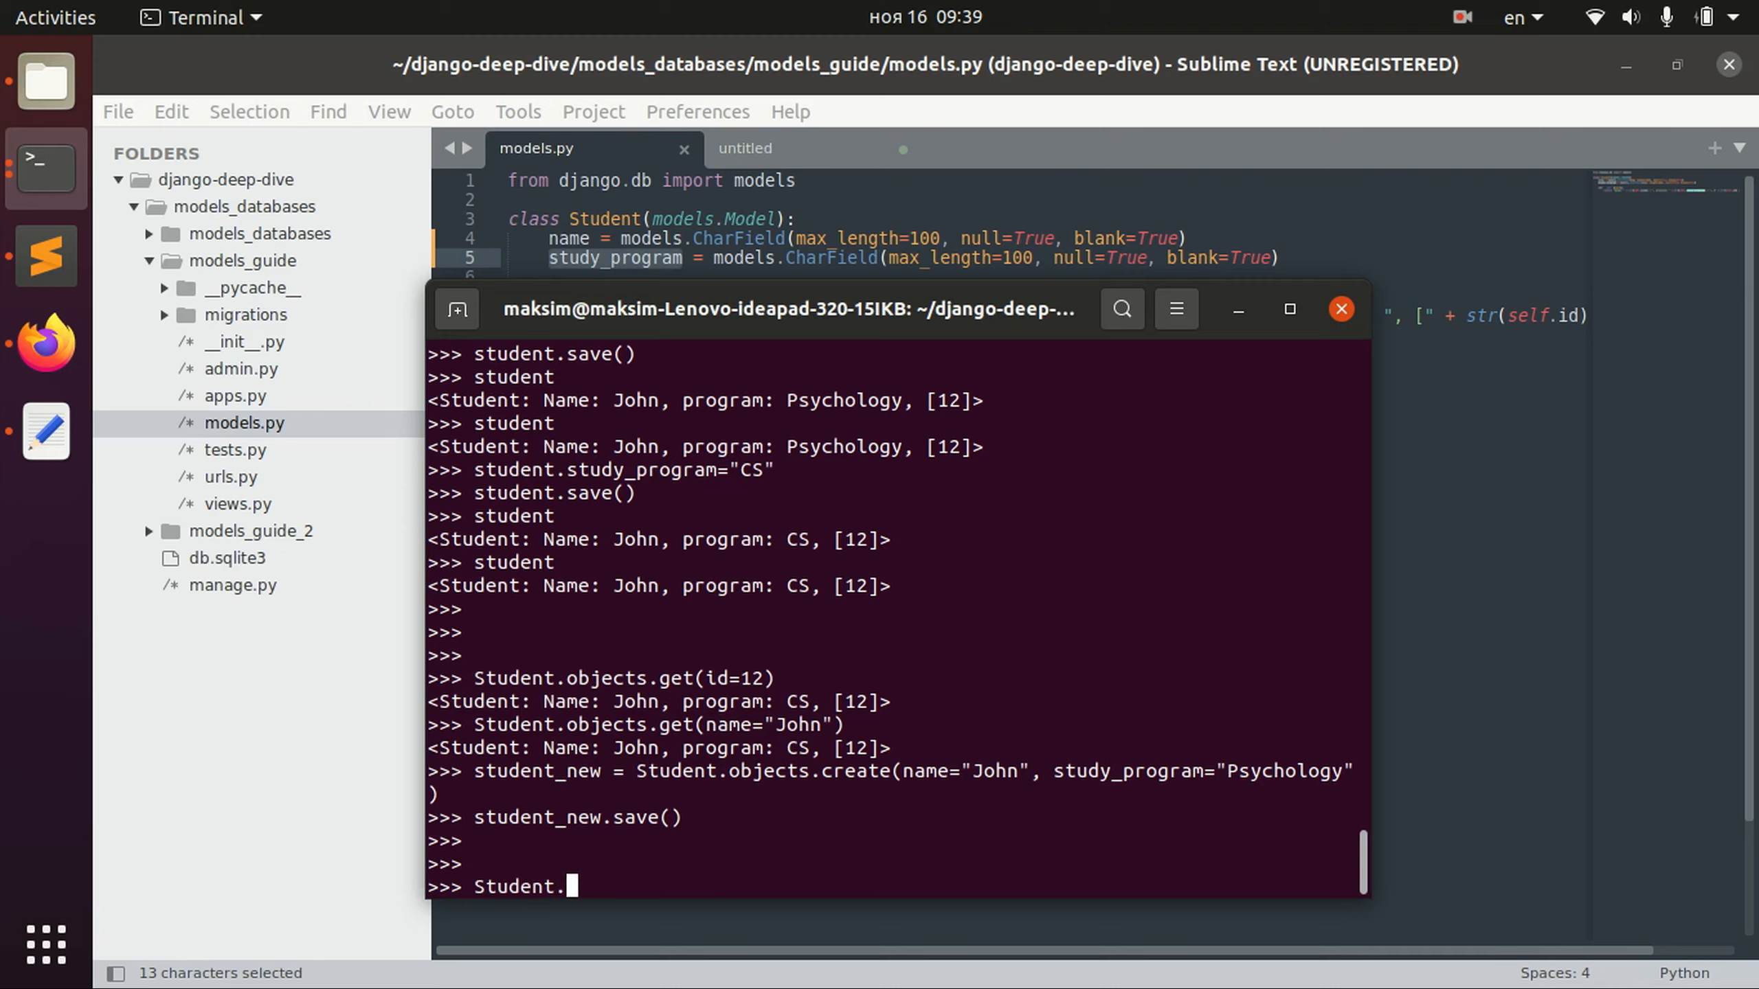
{"action": "type", "text": "objects.all("}
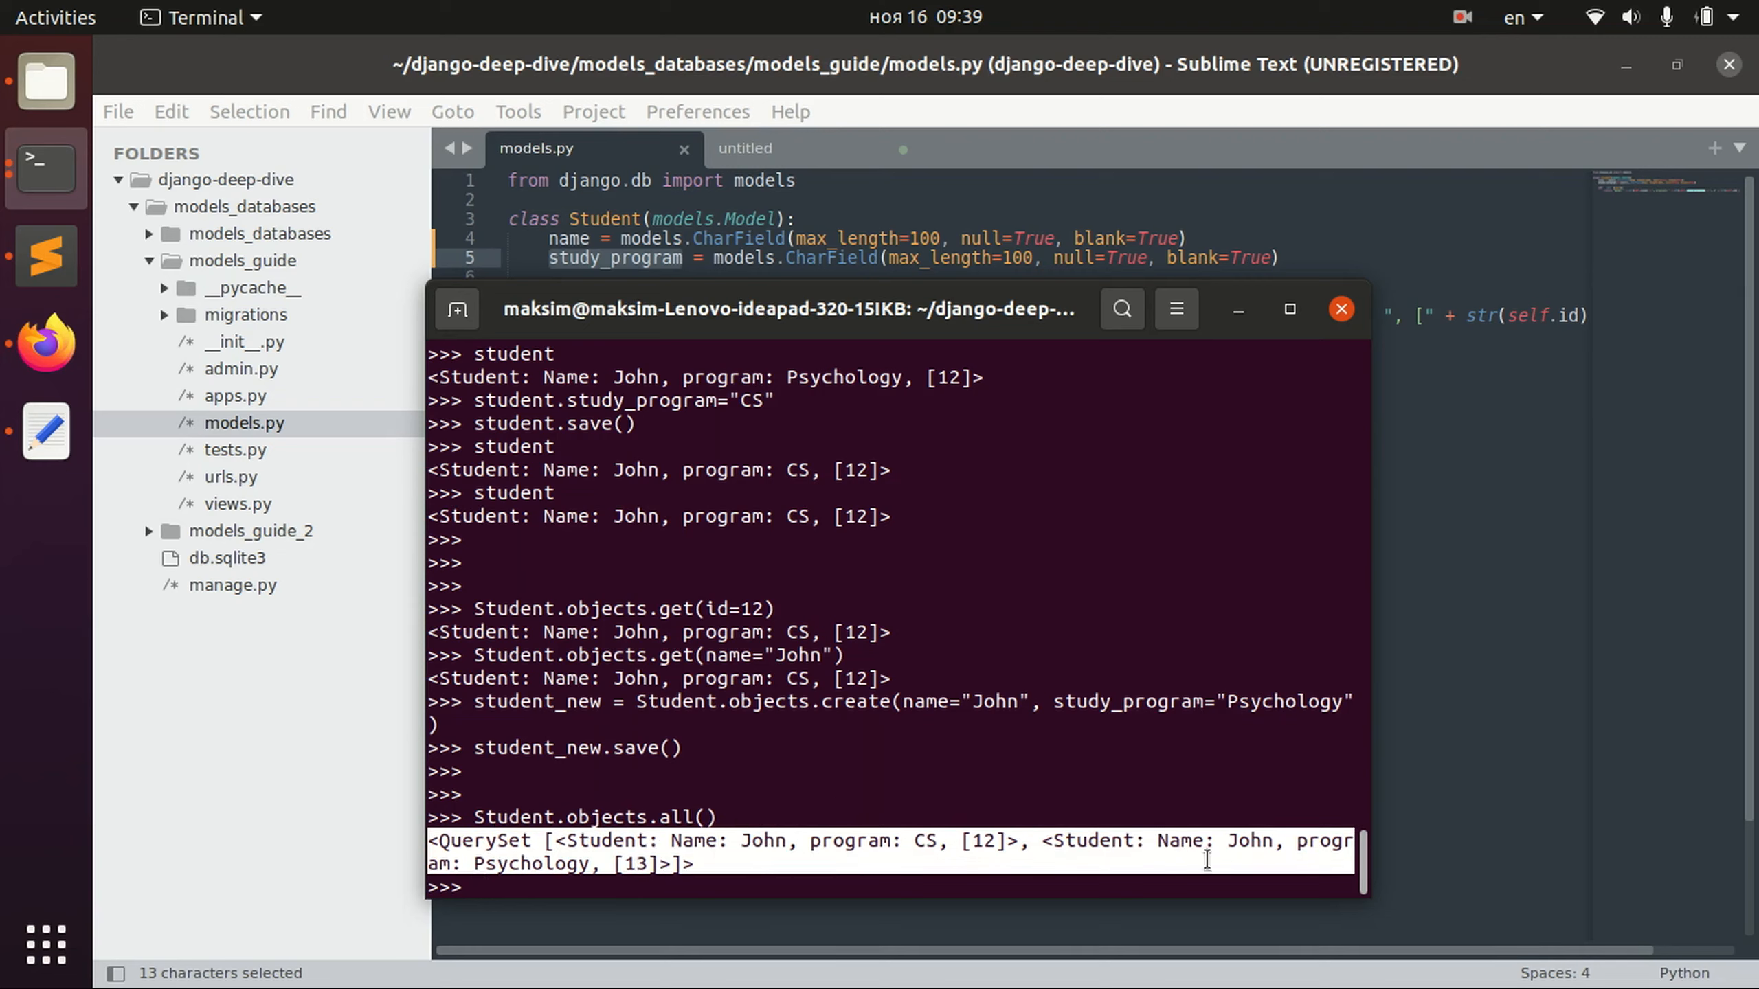
{"action": "type", "text": "Student.objects.all()"}
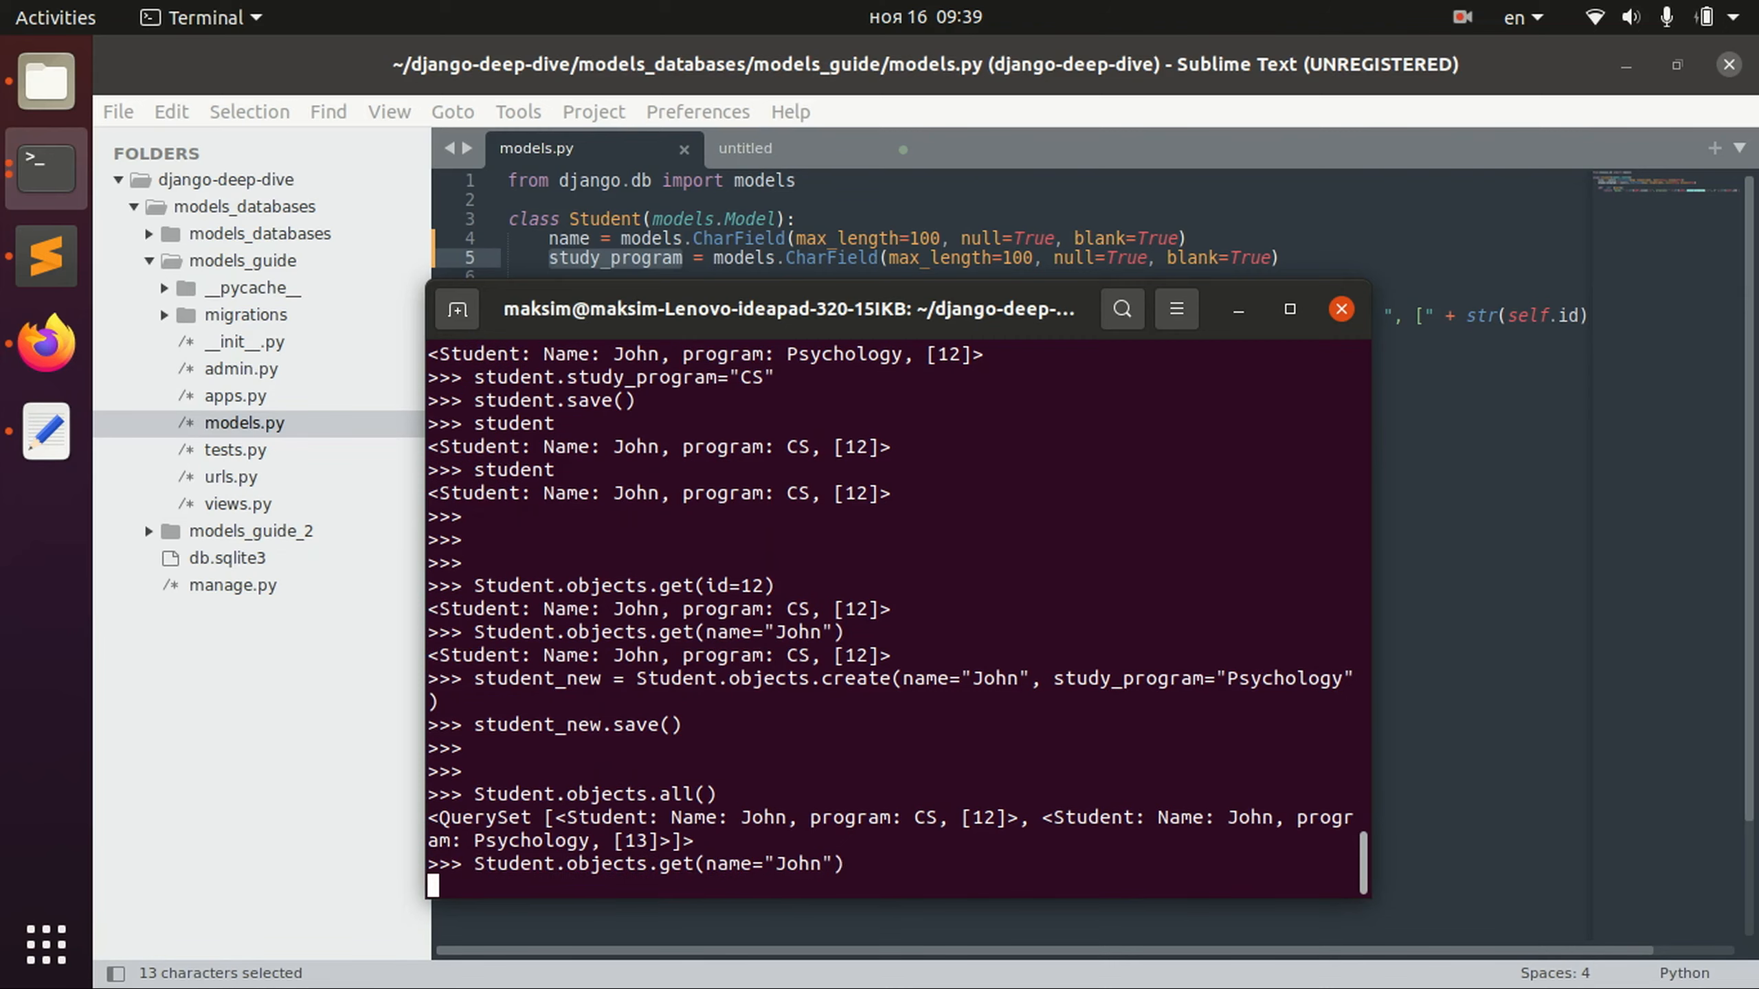
Run get(name="John") and read the MultipleObjectsReturned traceback.
{"action": "key", "text": "Return"}
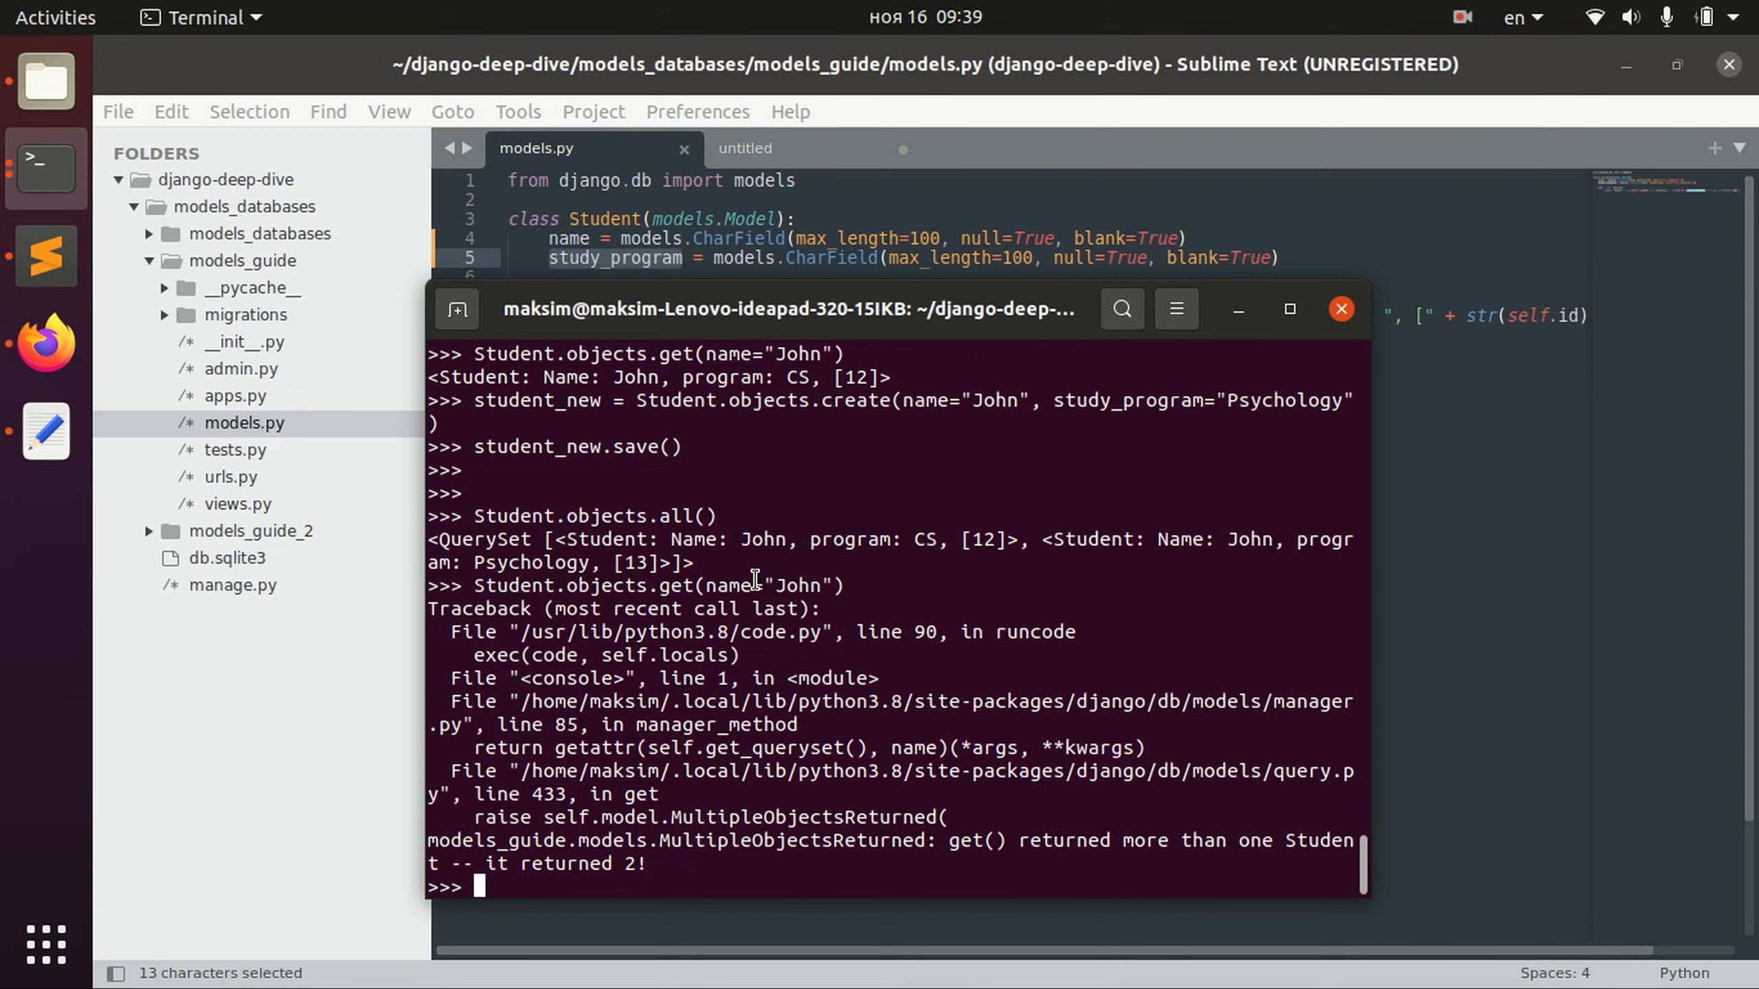
{"action": "double_click", "coordinate": [796, 585]}
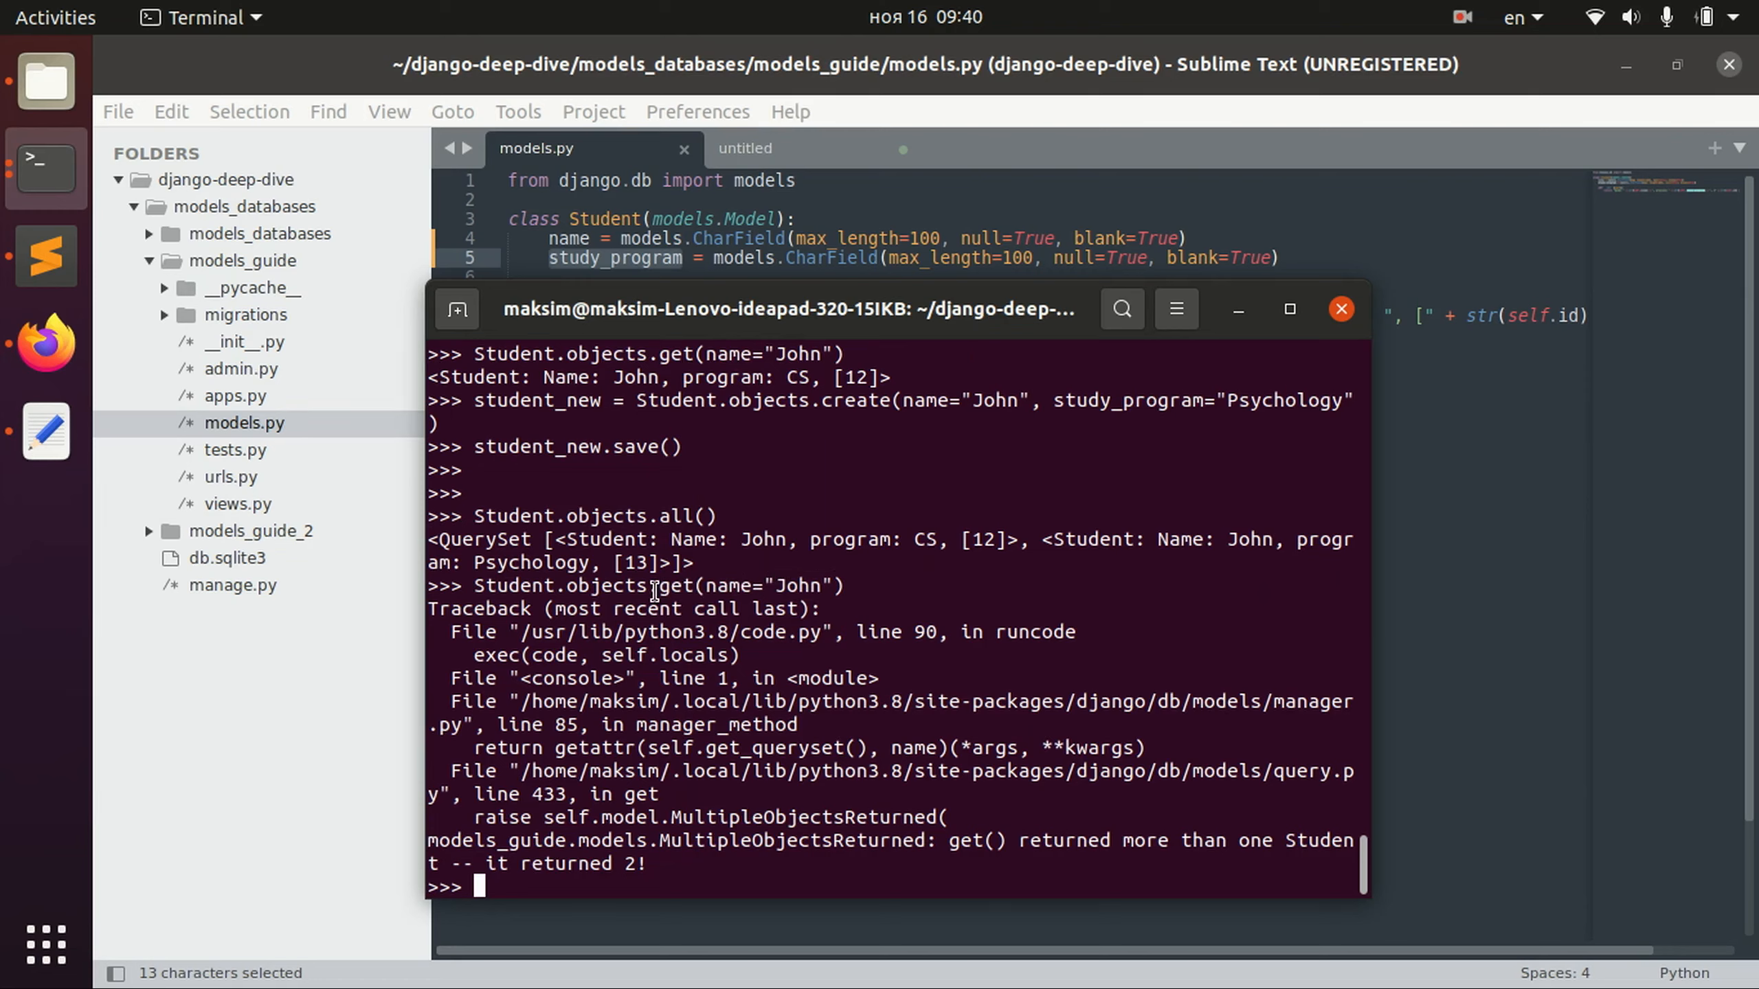
{"action": "double_click", "coordinate": [732, 585]}
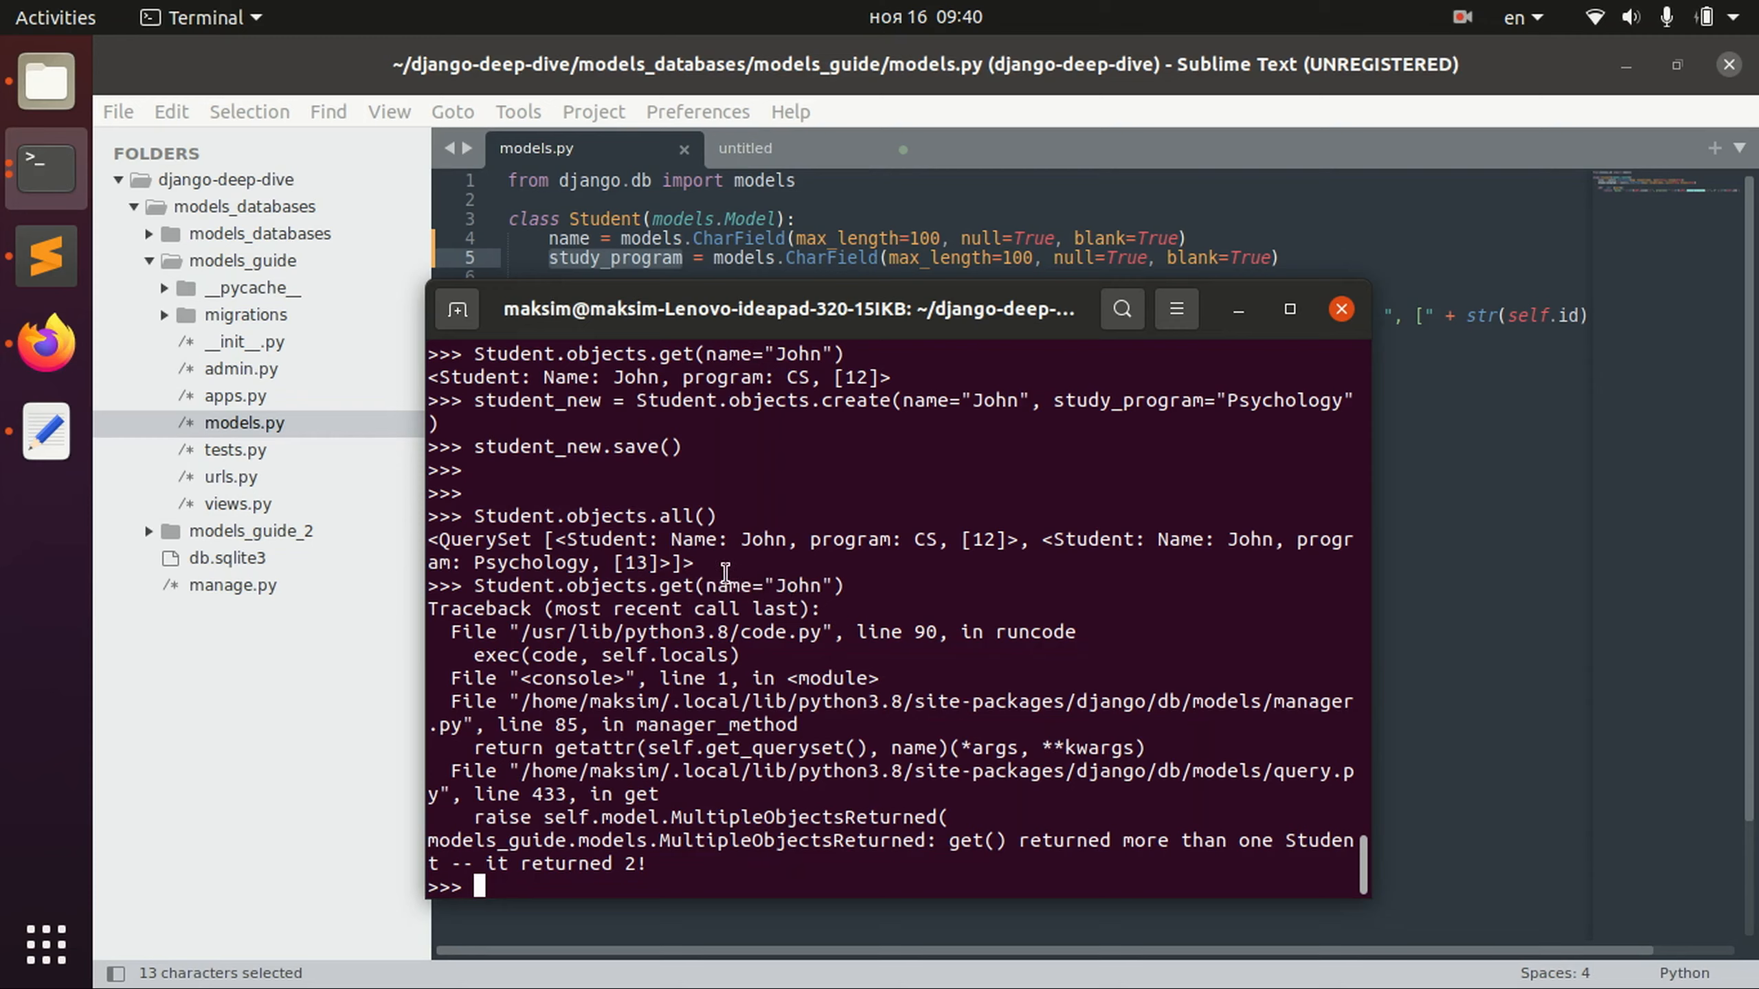
{"action": "double_click", "coordinate": [775, 584]}
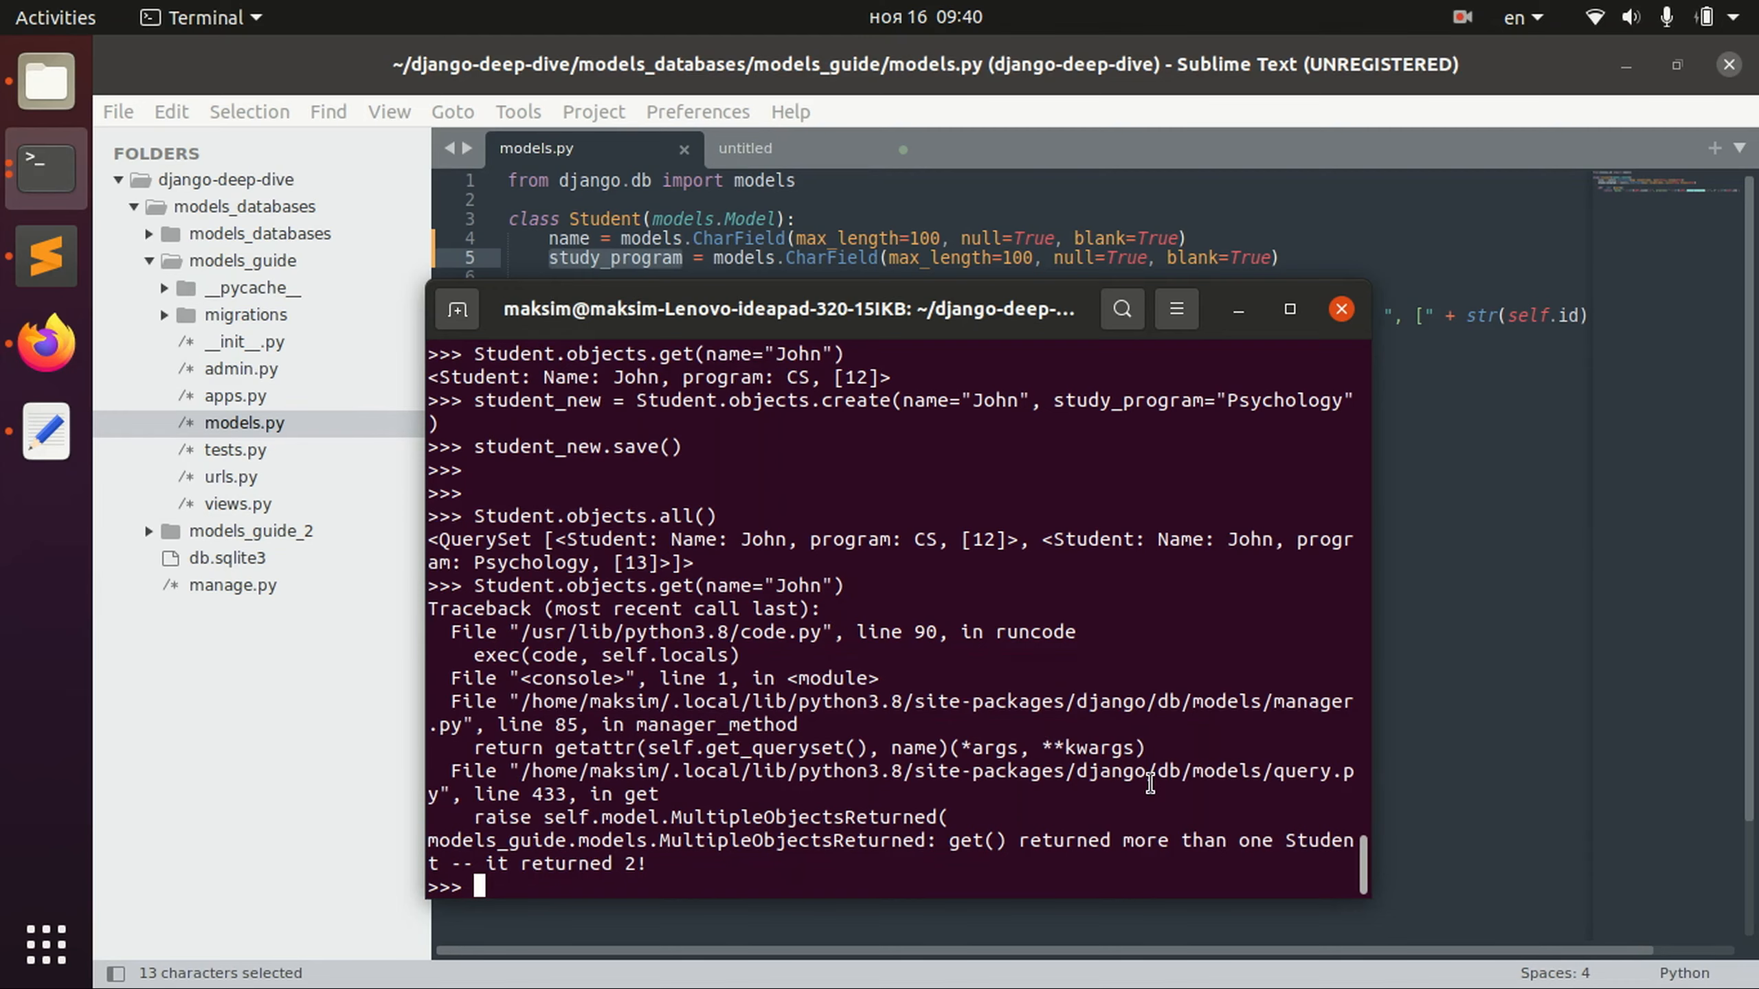
{"action": "type", "text": "Student.objects.get(name=\"John\")"}
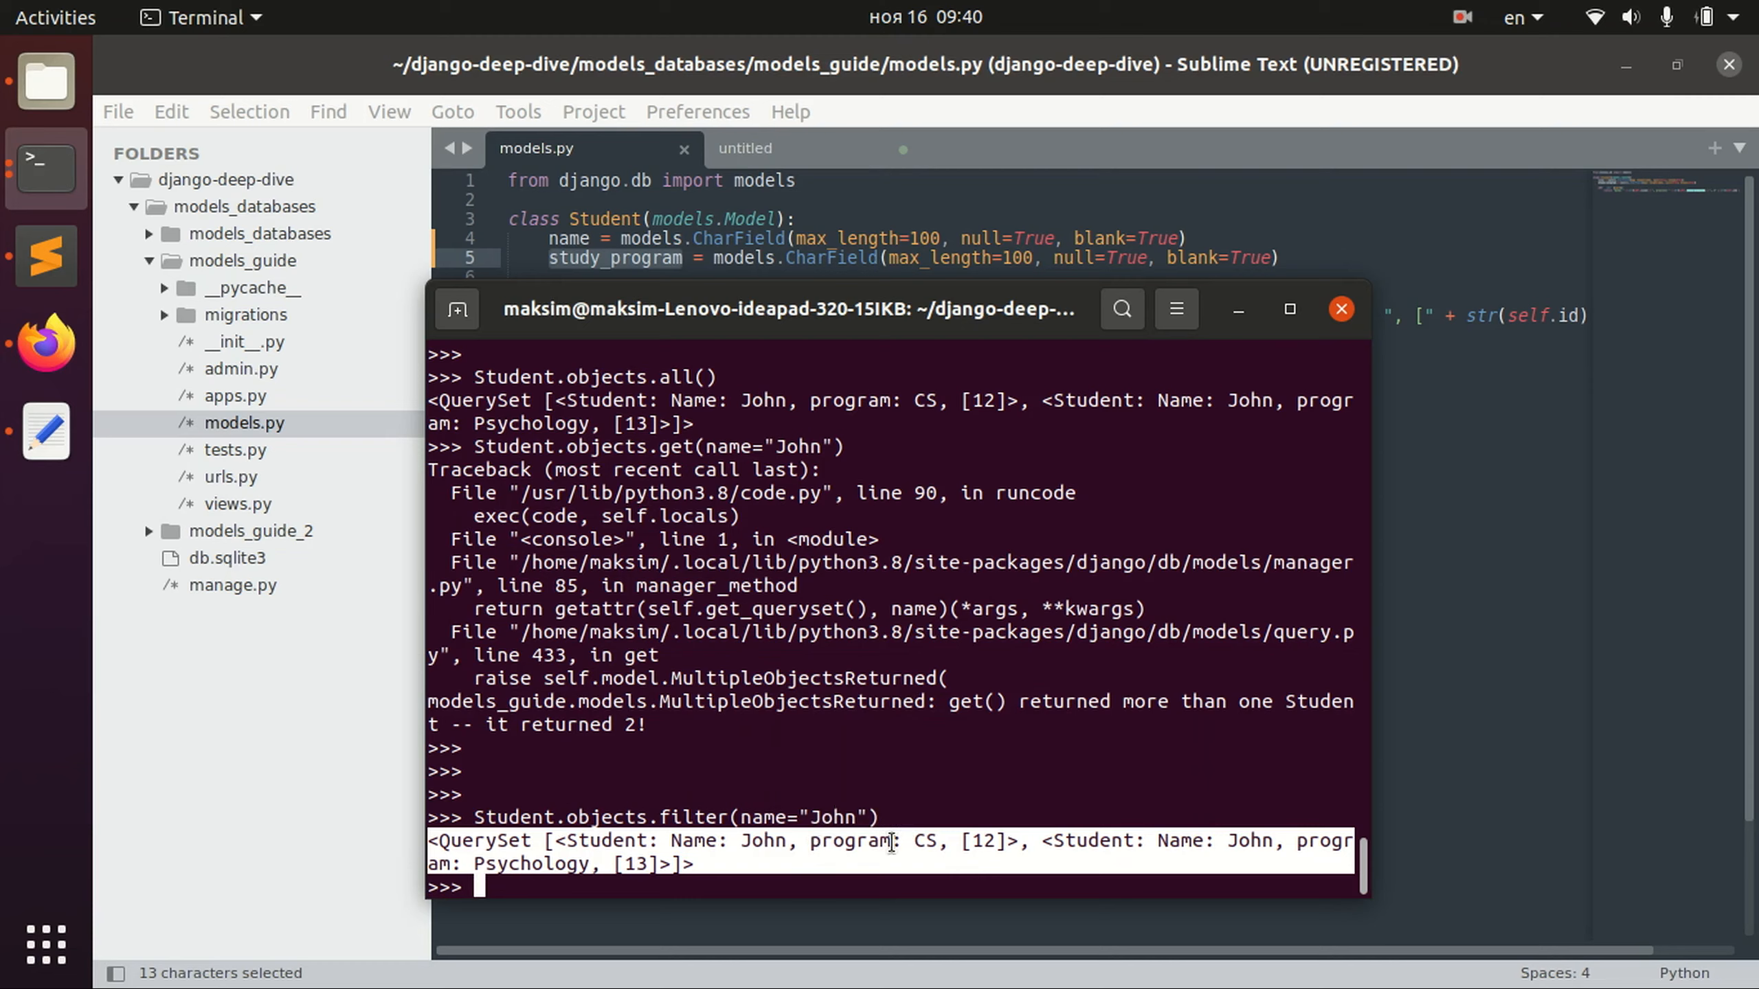
{"action": "mouse_move", "coordinate": [727, 788]}
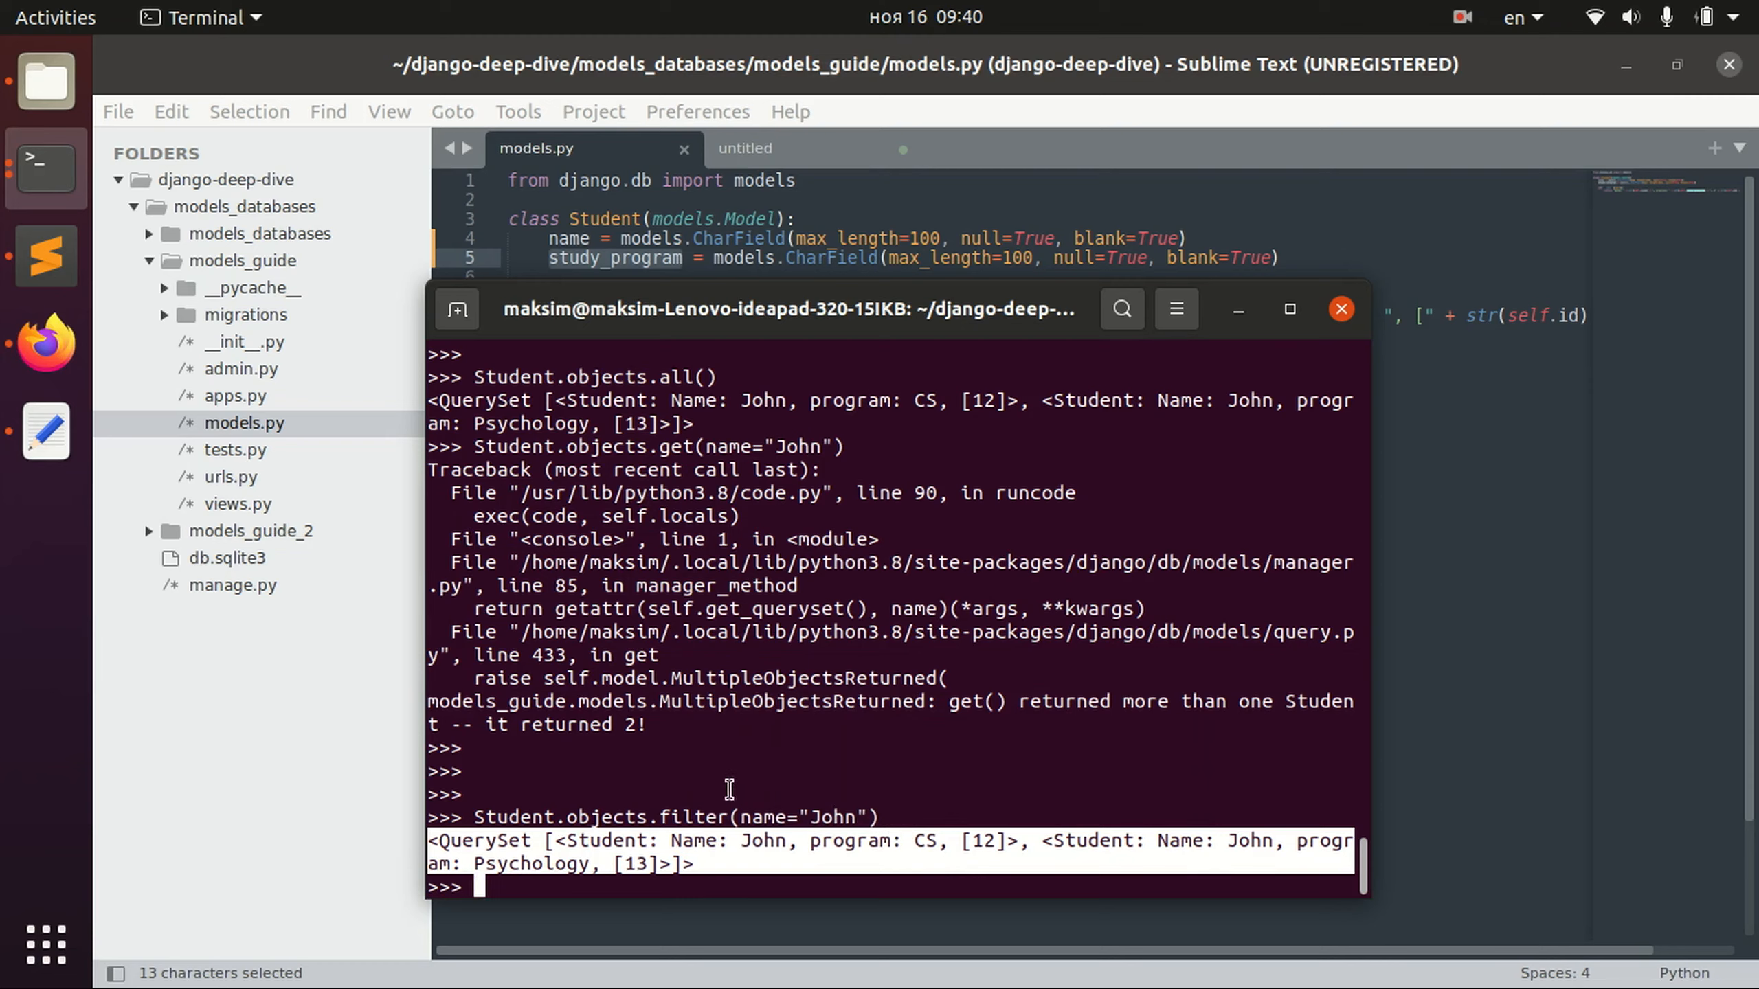
{"action": "mouse_move", "coordinate": [676, 470]}
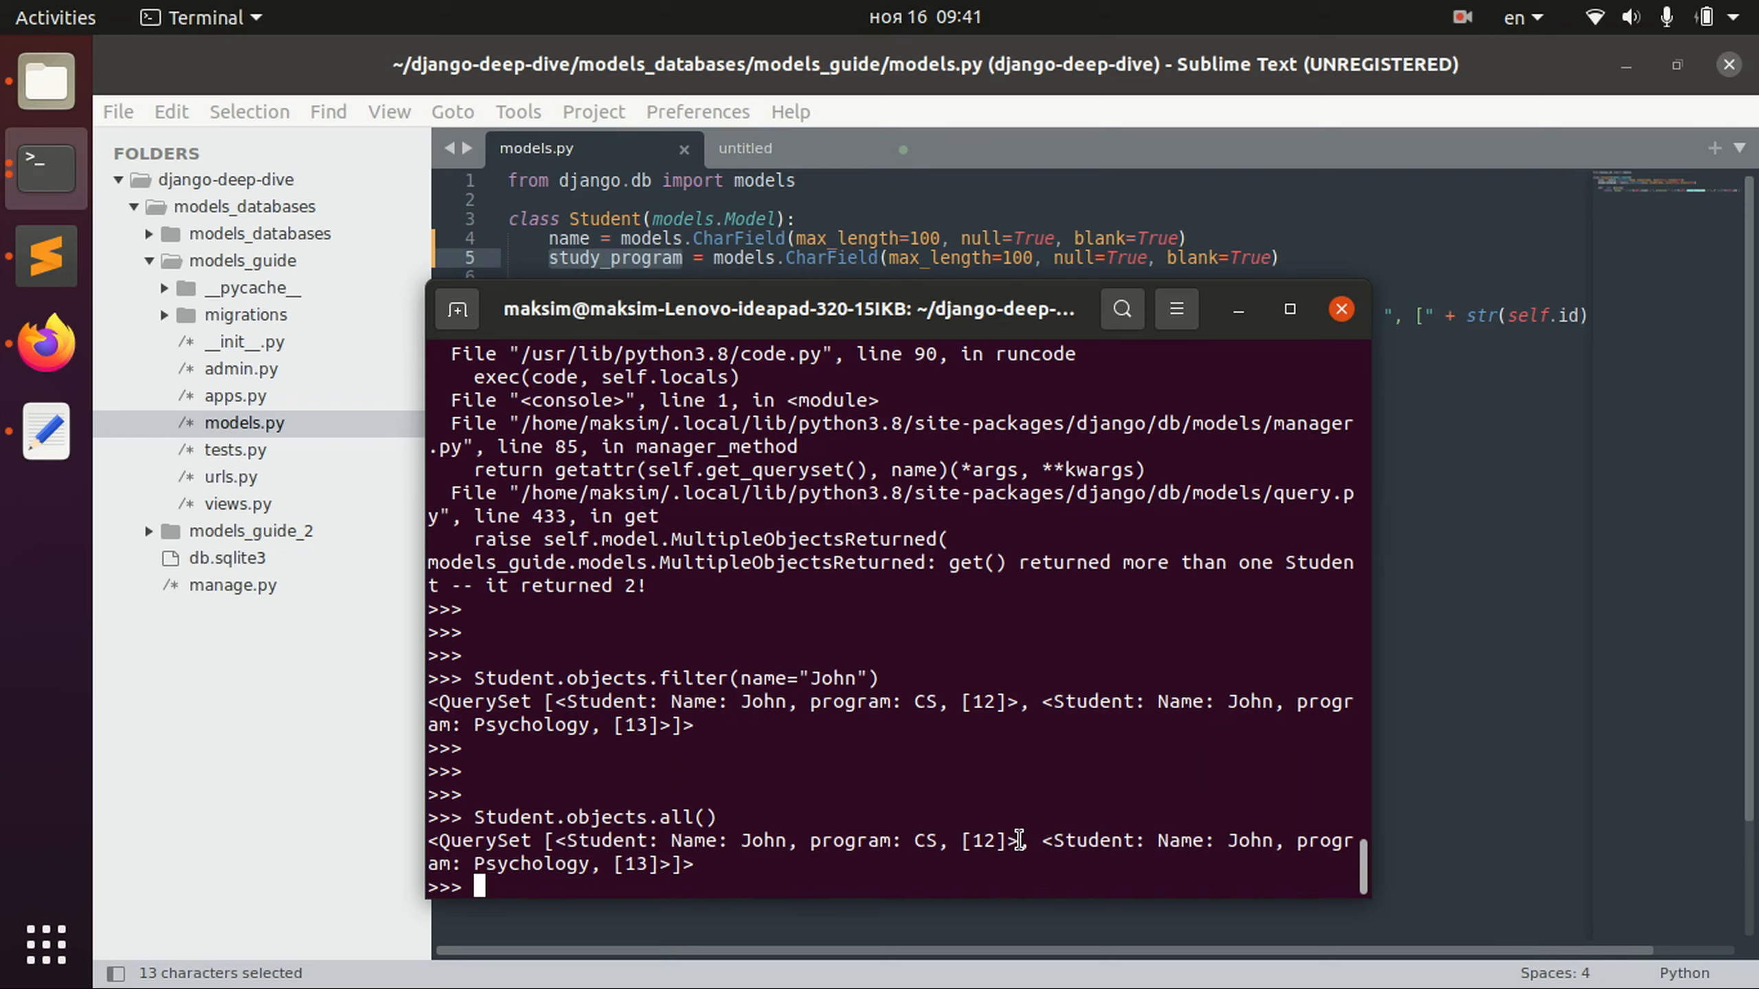
Set student_new.study_program to "CS" in the shell.
{"action": "type", "text": "Student."}
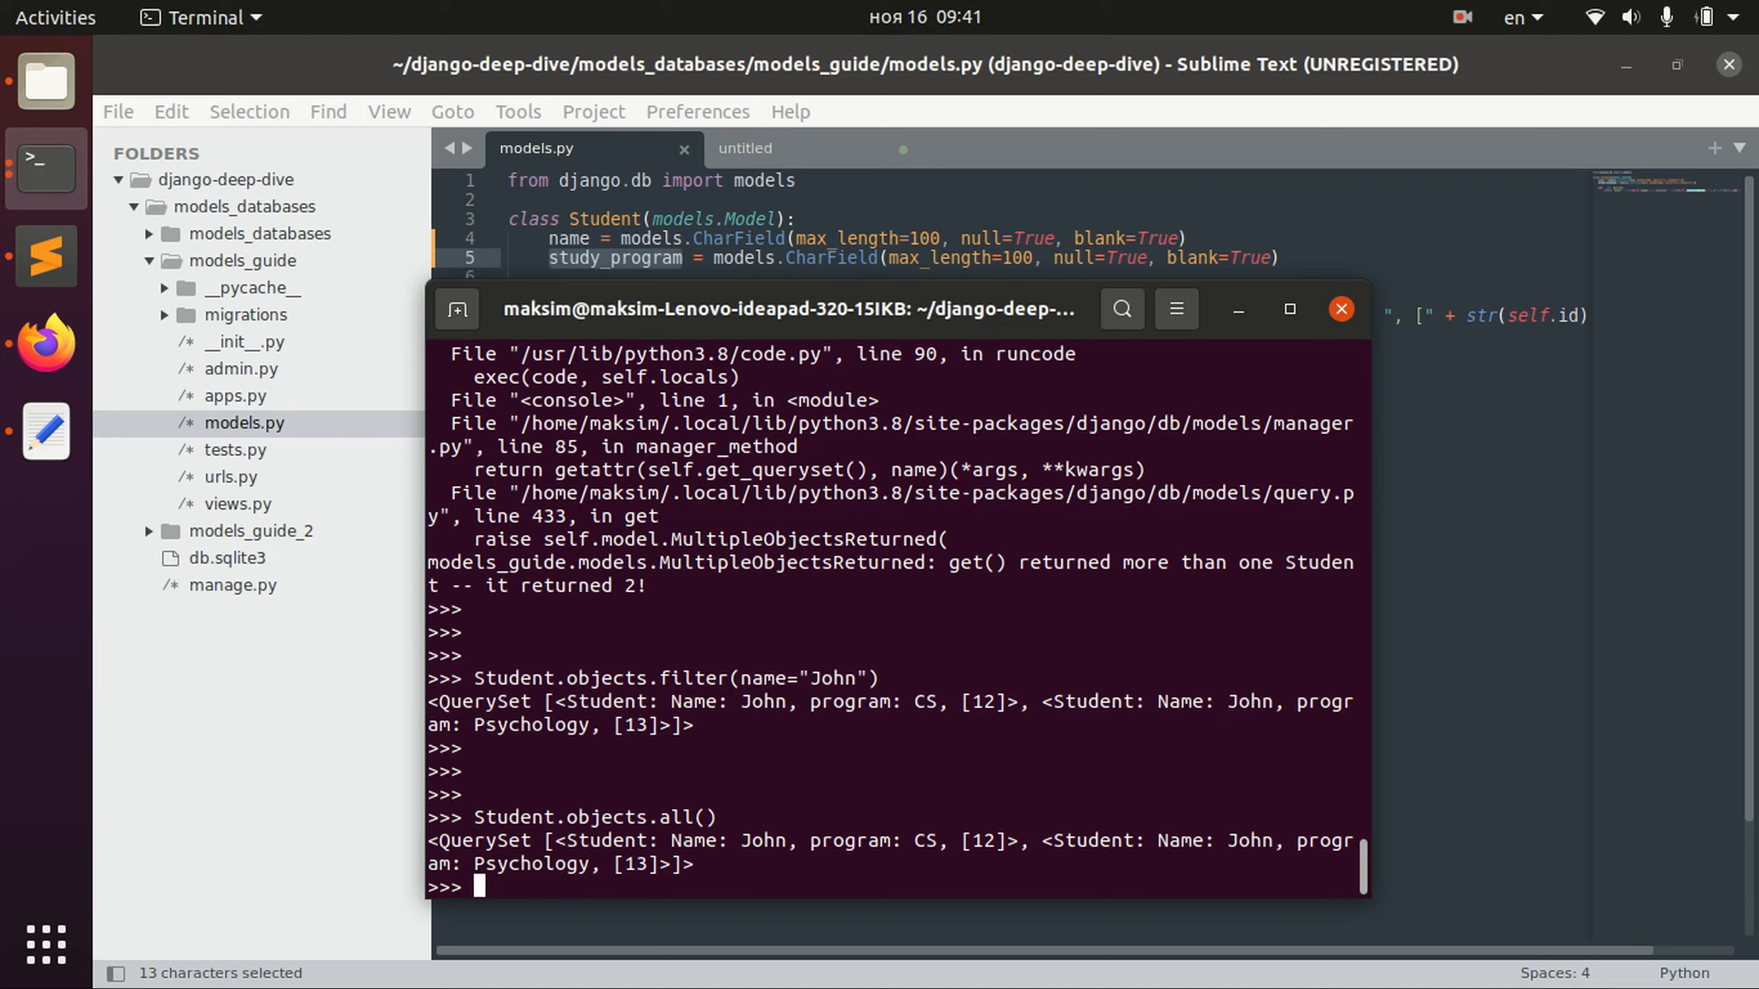
{"action": "type", "text": "student_"}
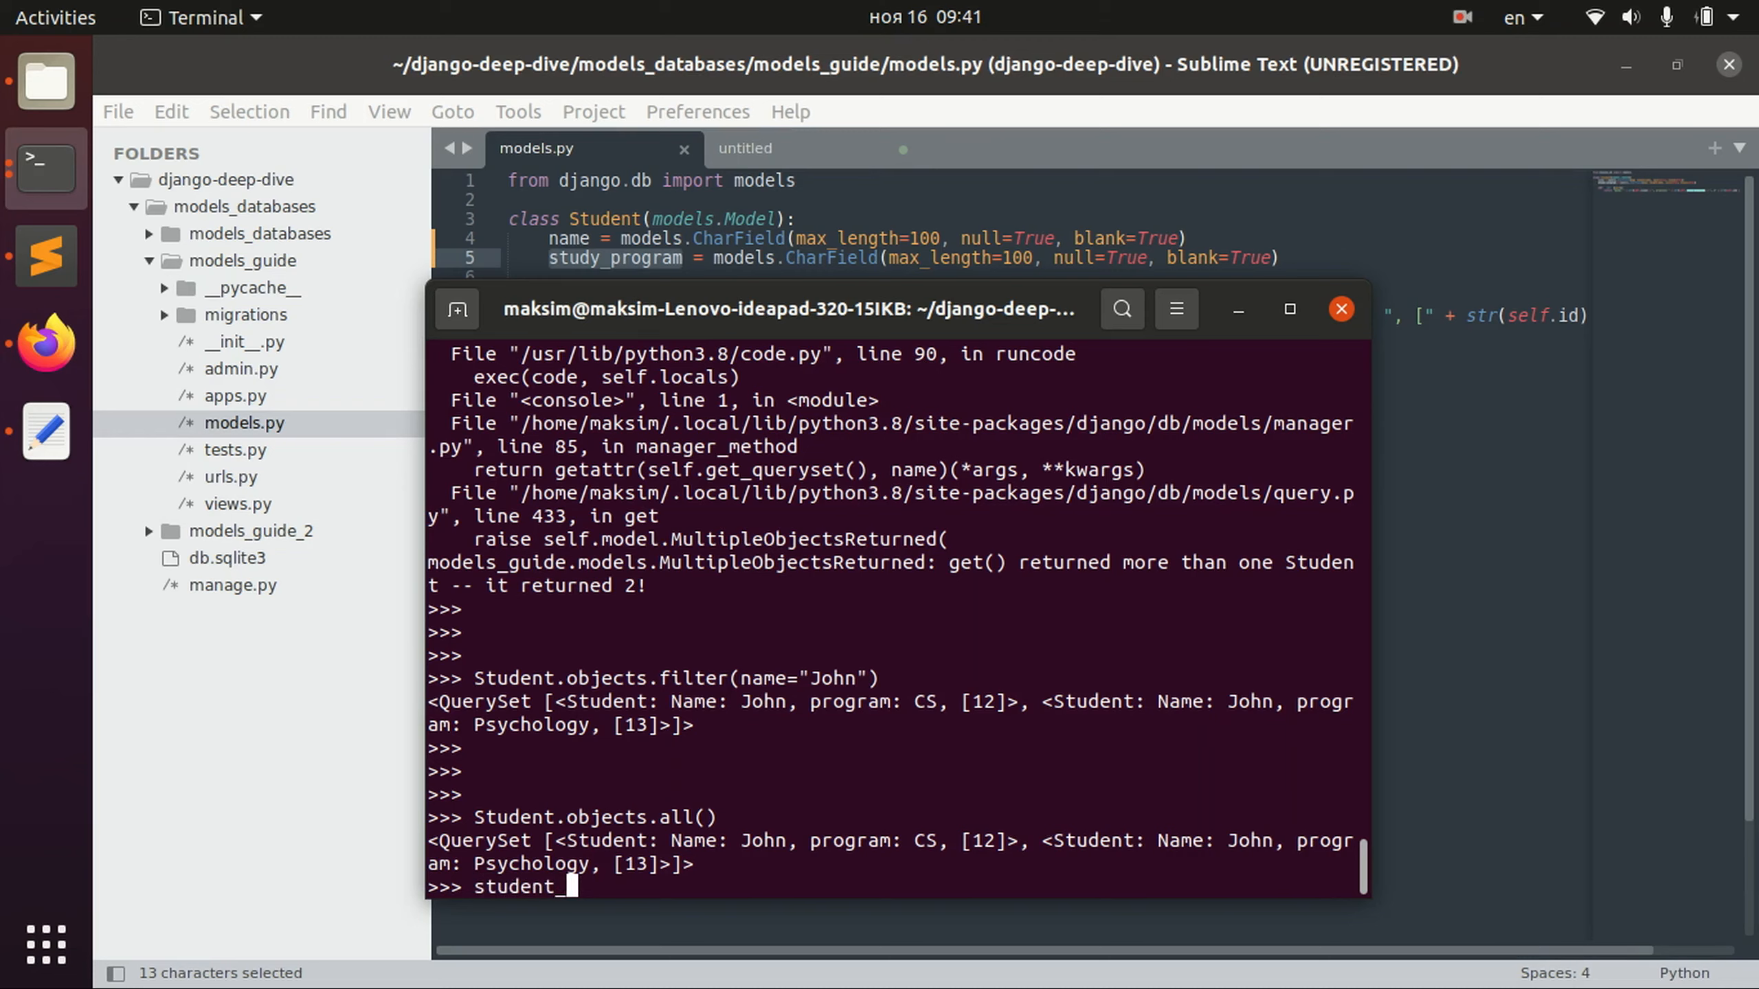
{"action": "type", "text": "new.p"}
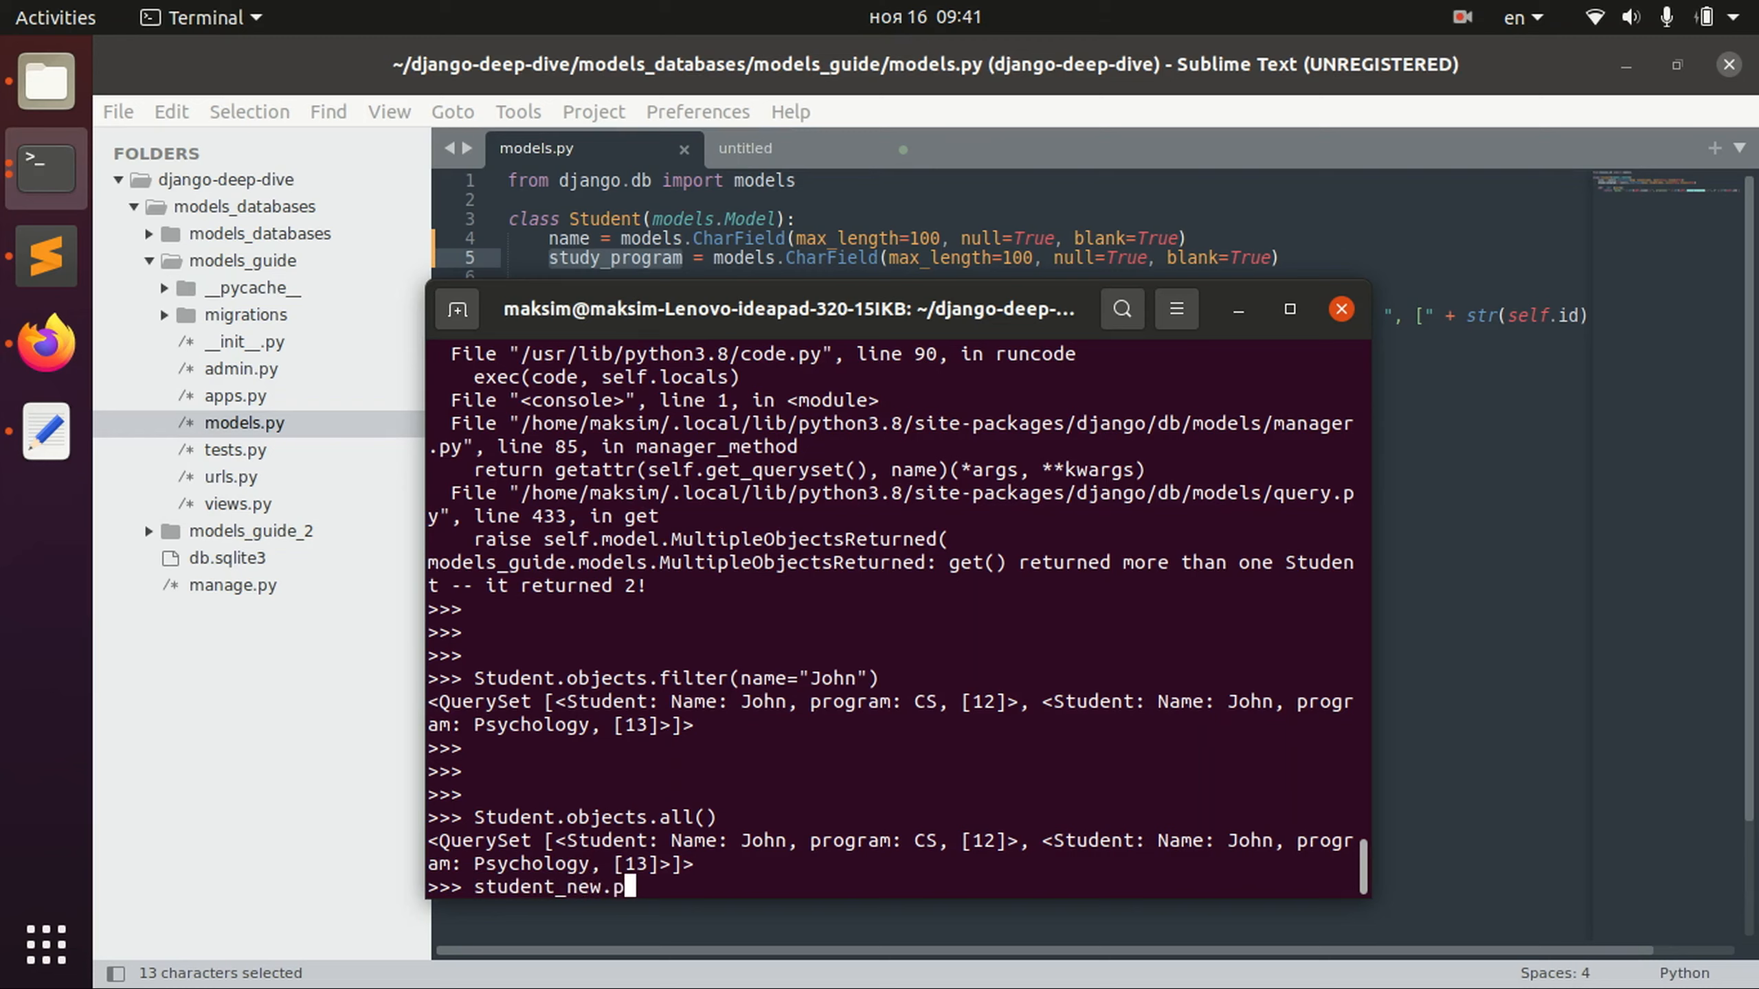
{"action": "type", "text": "study_progr"}
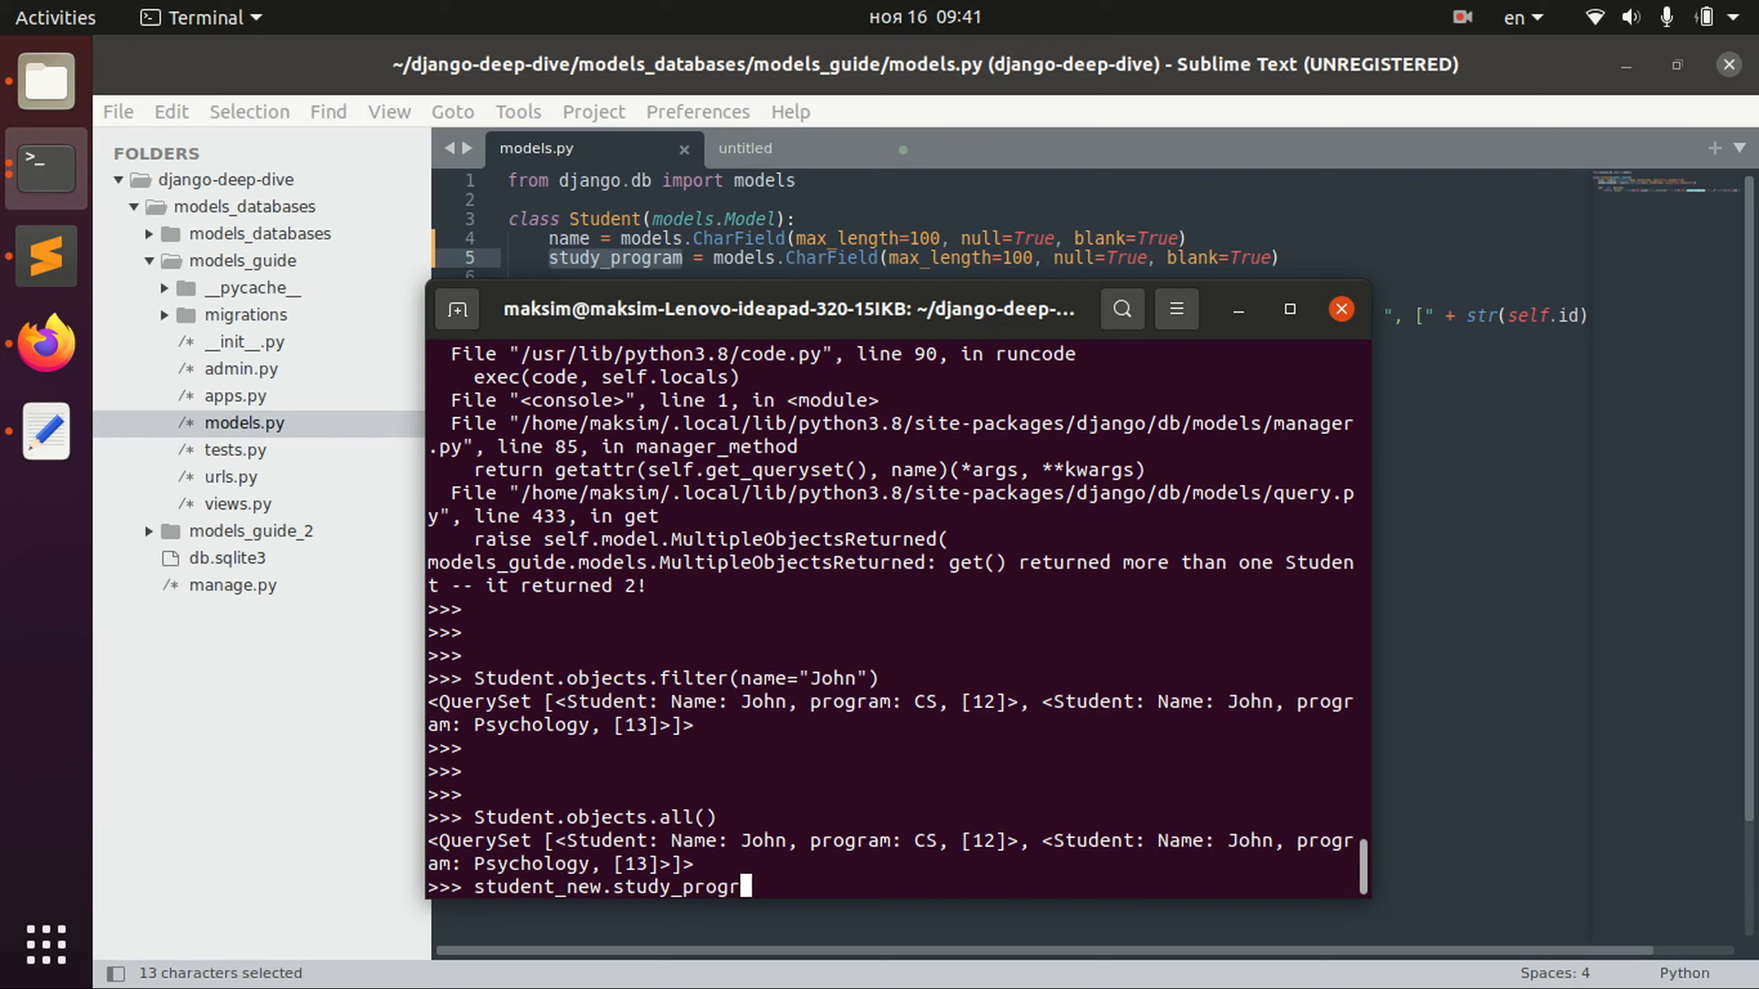
{"action": "type", "text": "am"}
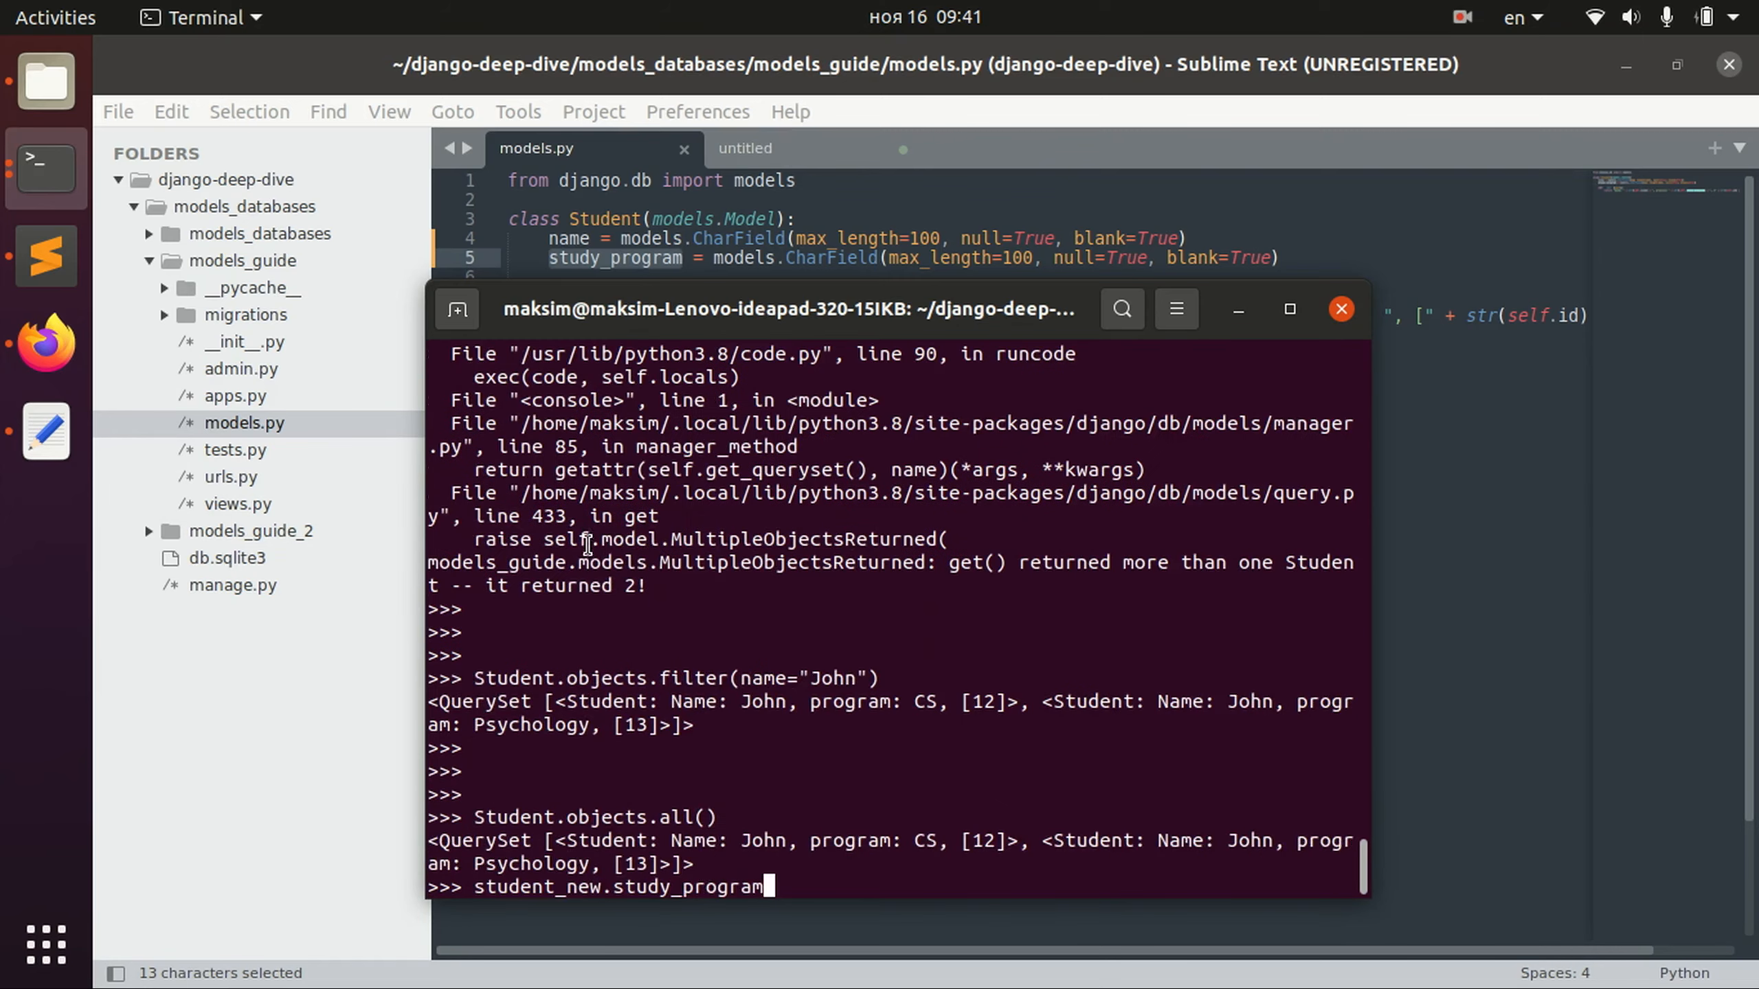
{"action": "type", "text": "=\"CS"}
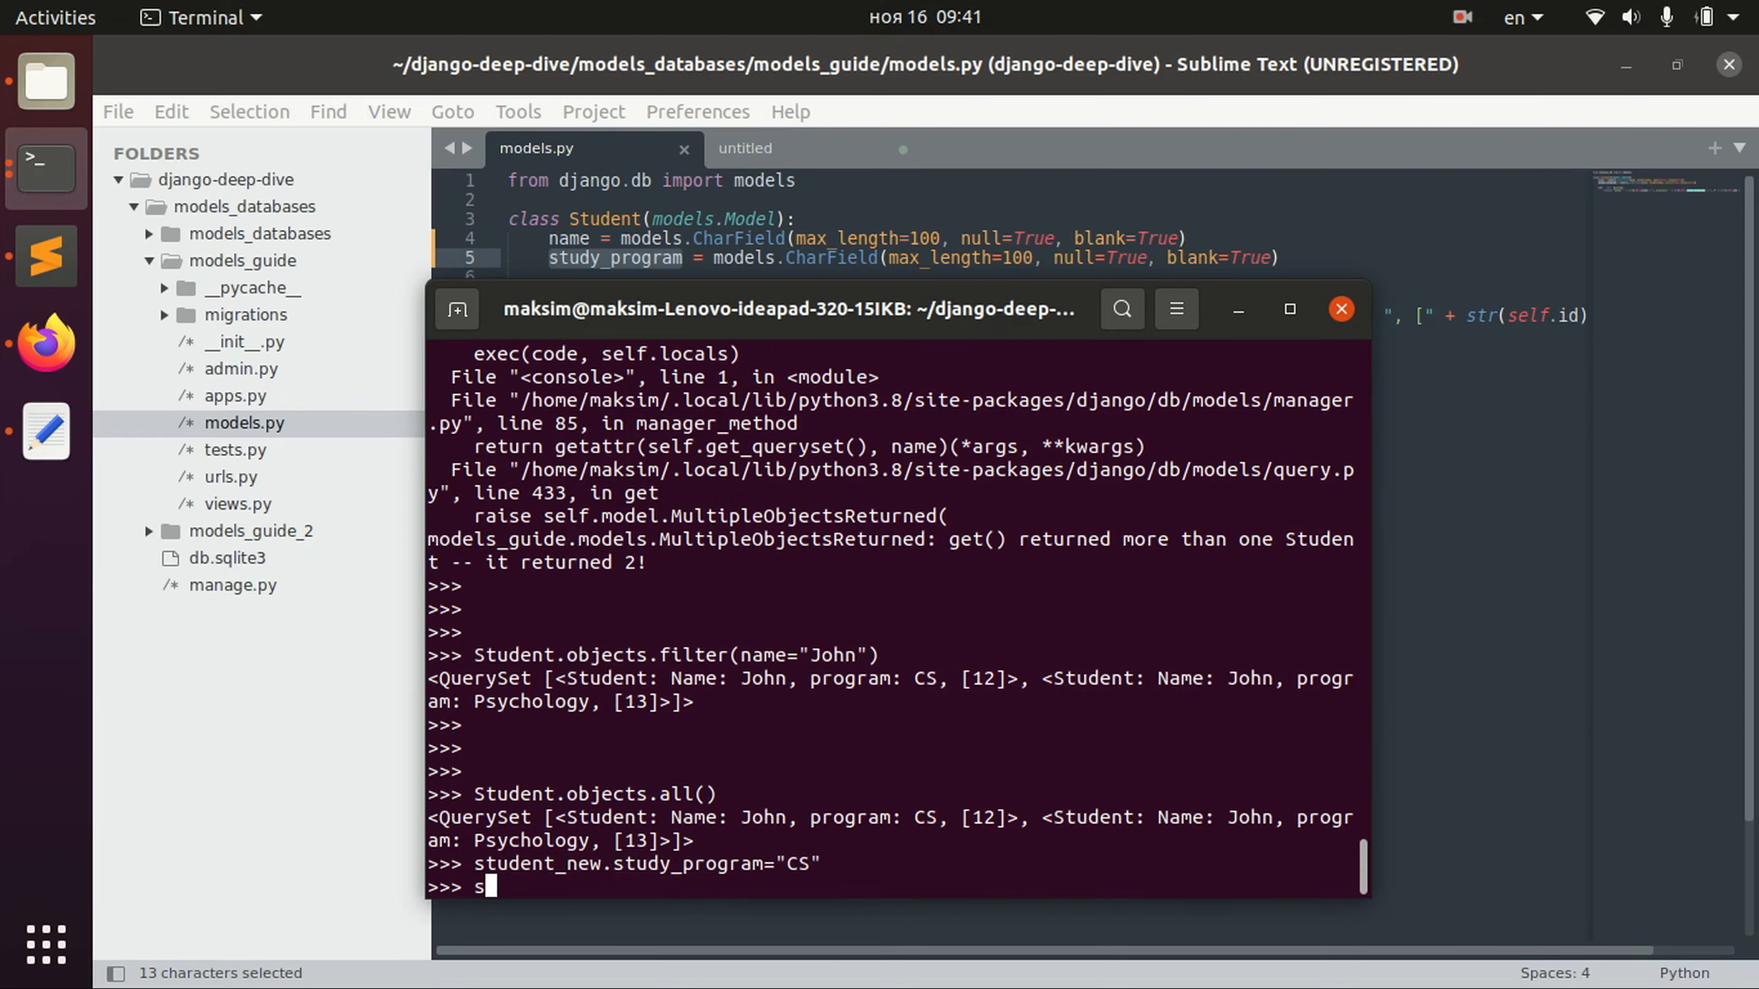
Save student_new and list all students, both now showing CS.
{"action": "type", "text": "tudent_new."}
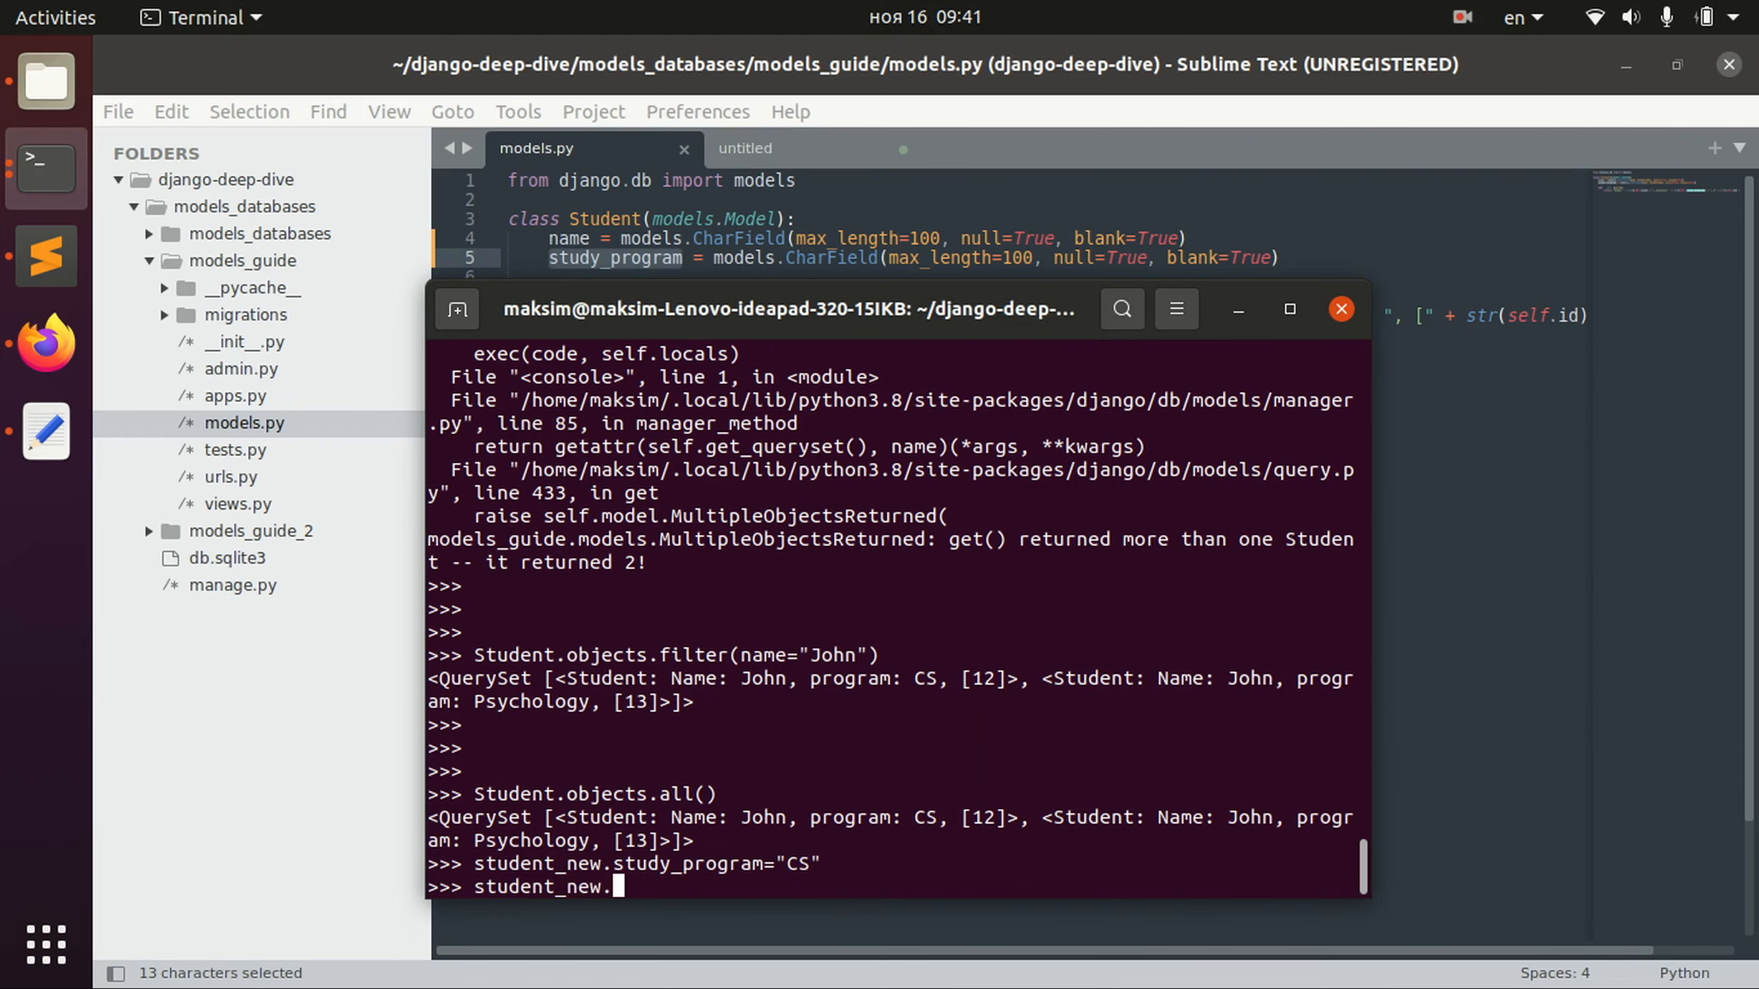
{"action": "type", "text": "save()"}
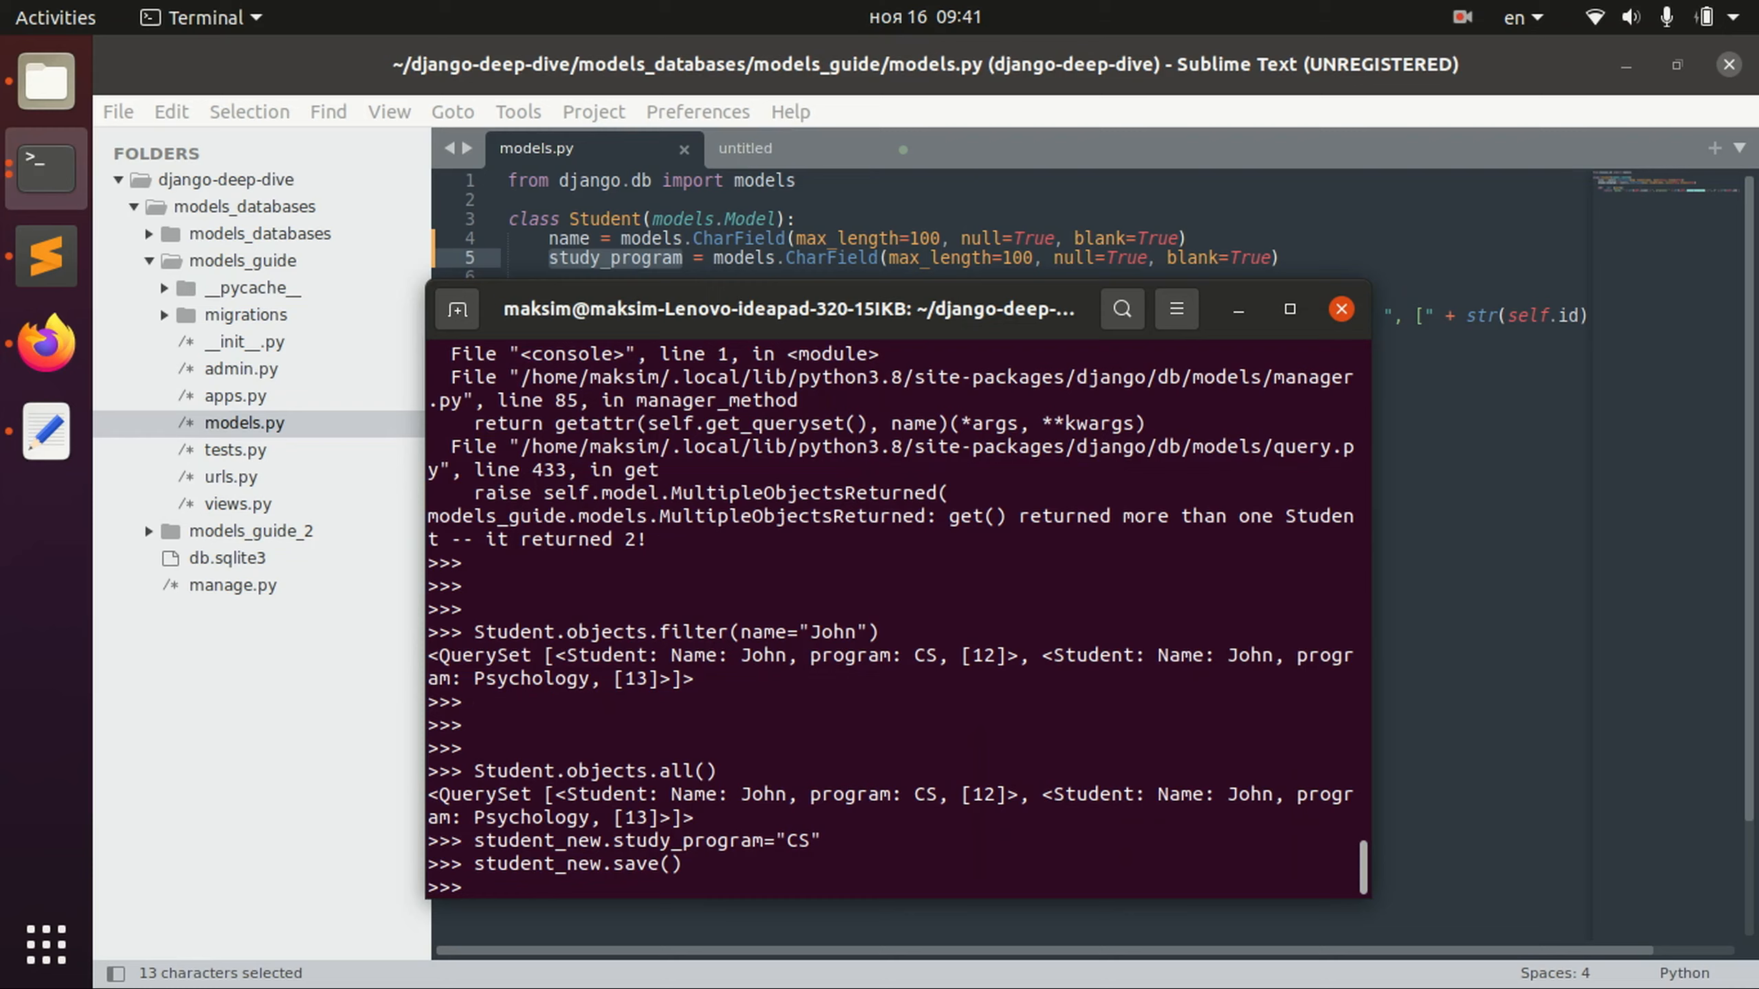
{"action": "type", "text": "Student.objects.all()"}
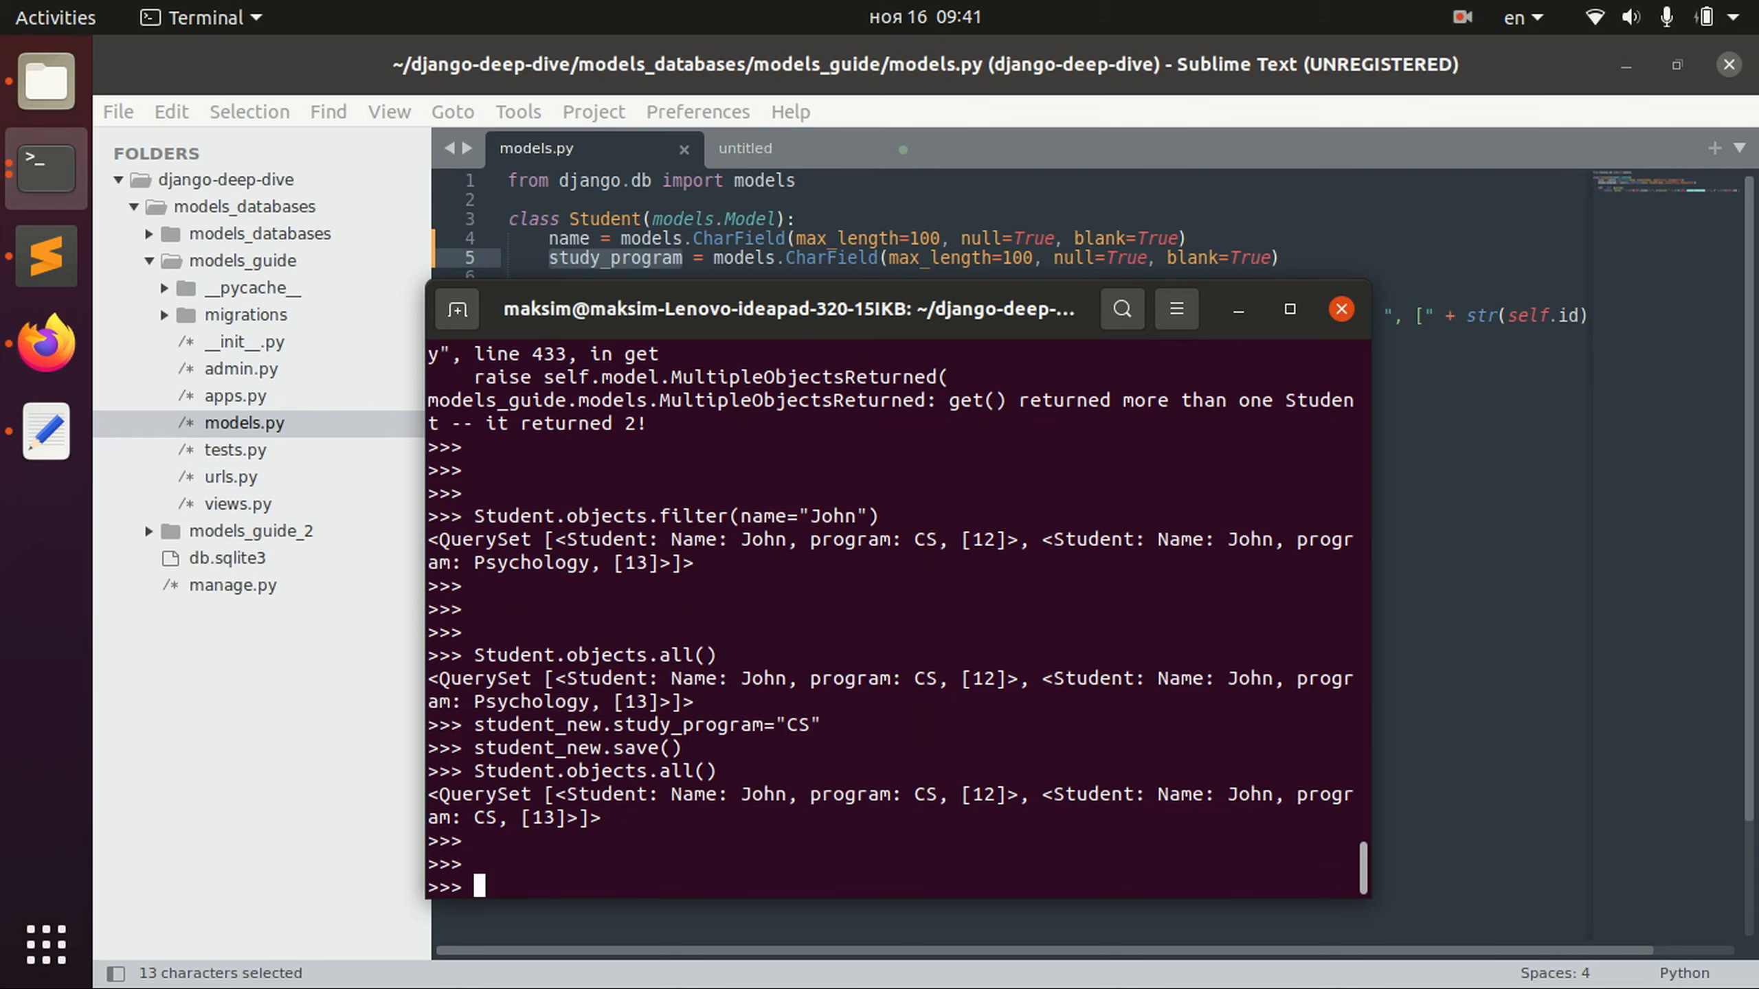
Set student to record 12 and compare it with student_new (False) and itself (True).
{"action": "type", "text": "student"}
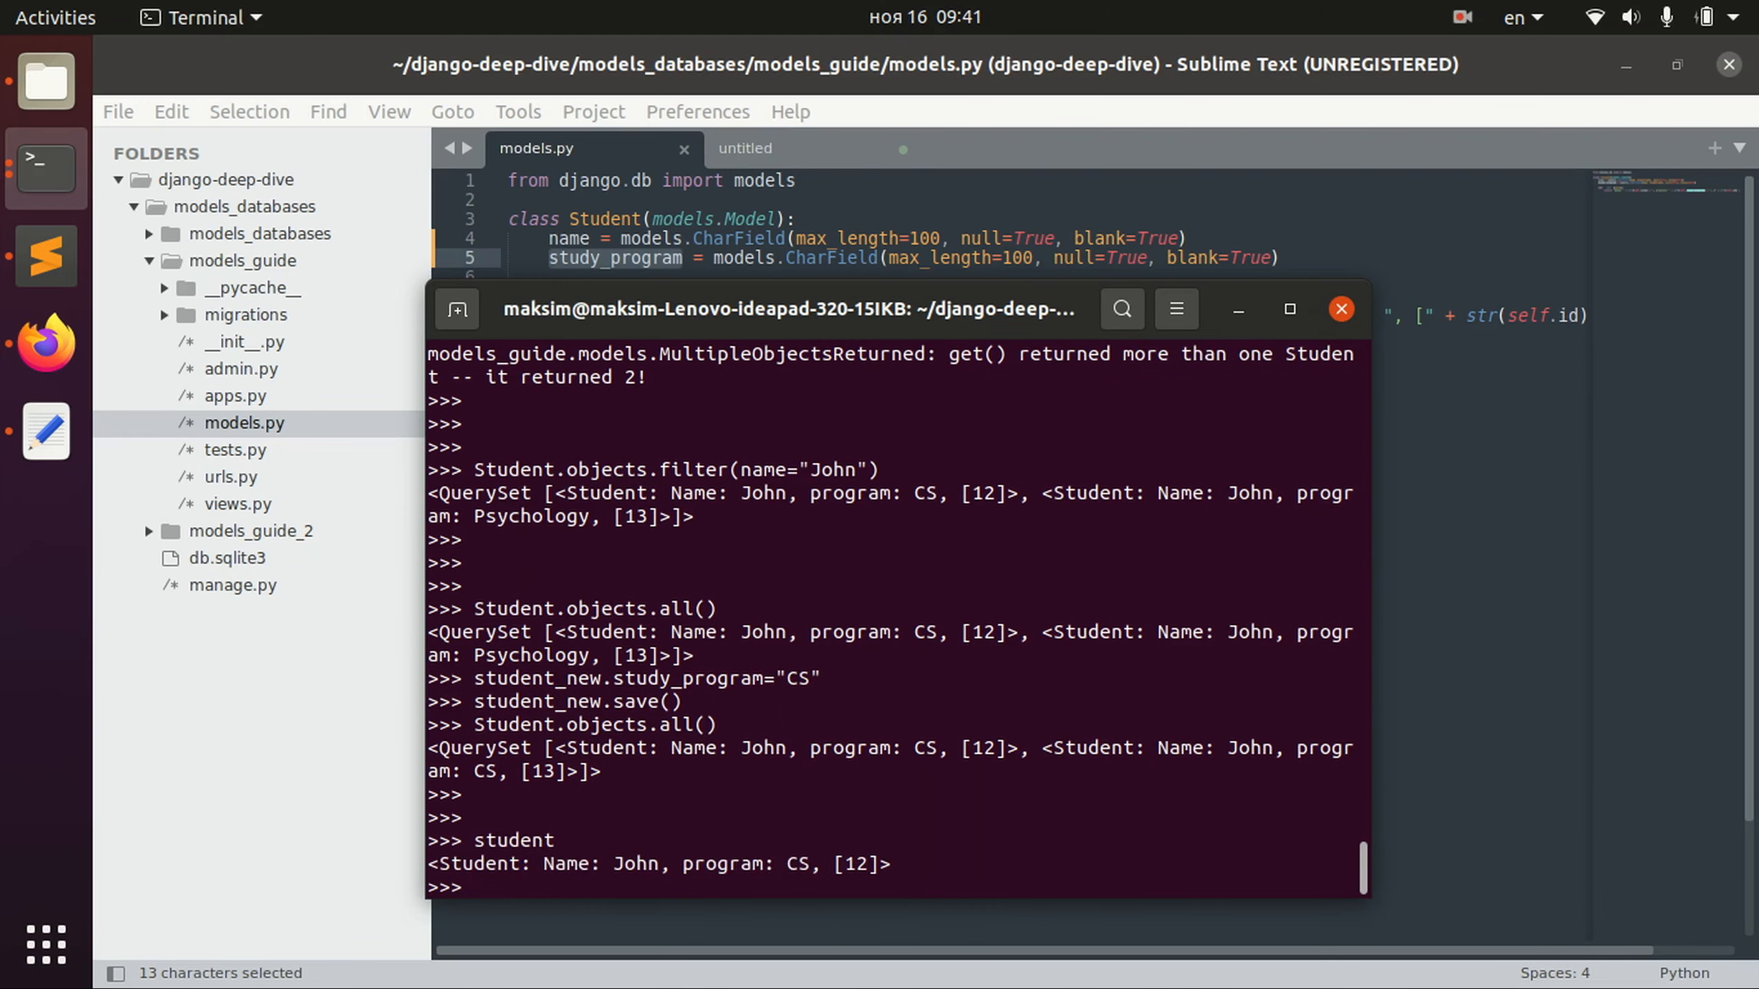
{"action": "type", "text": "student_new"}
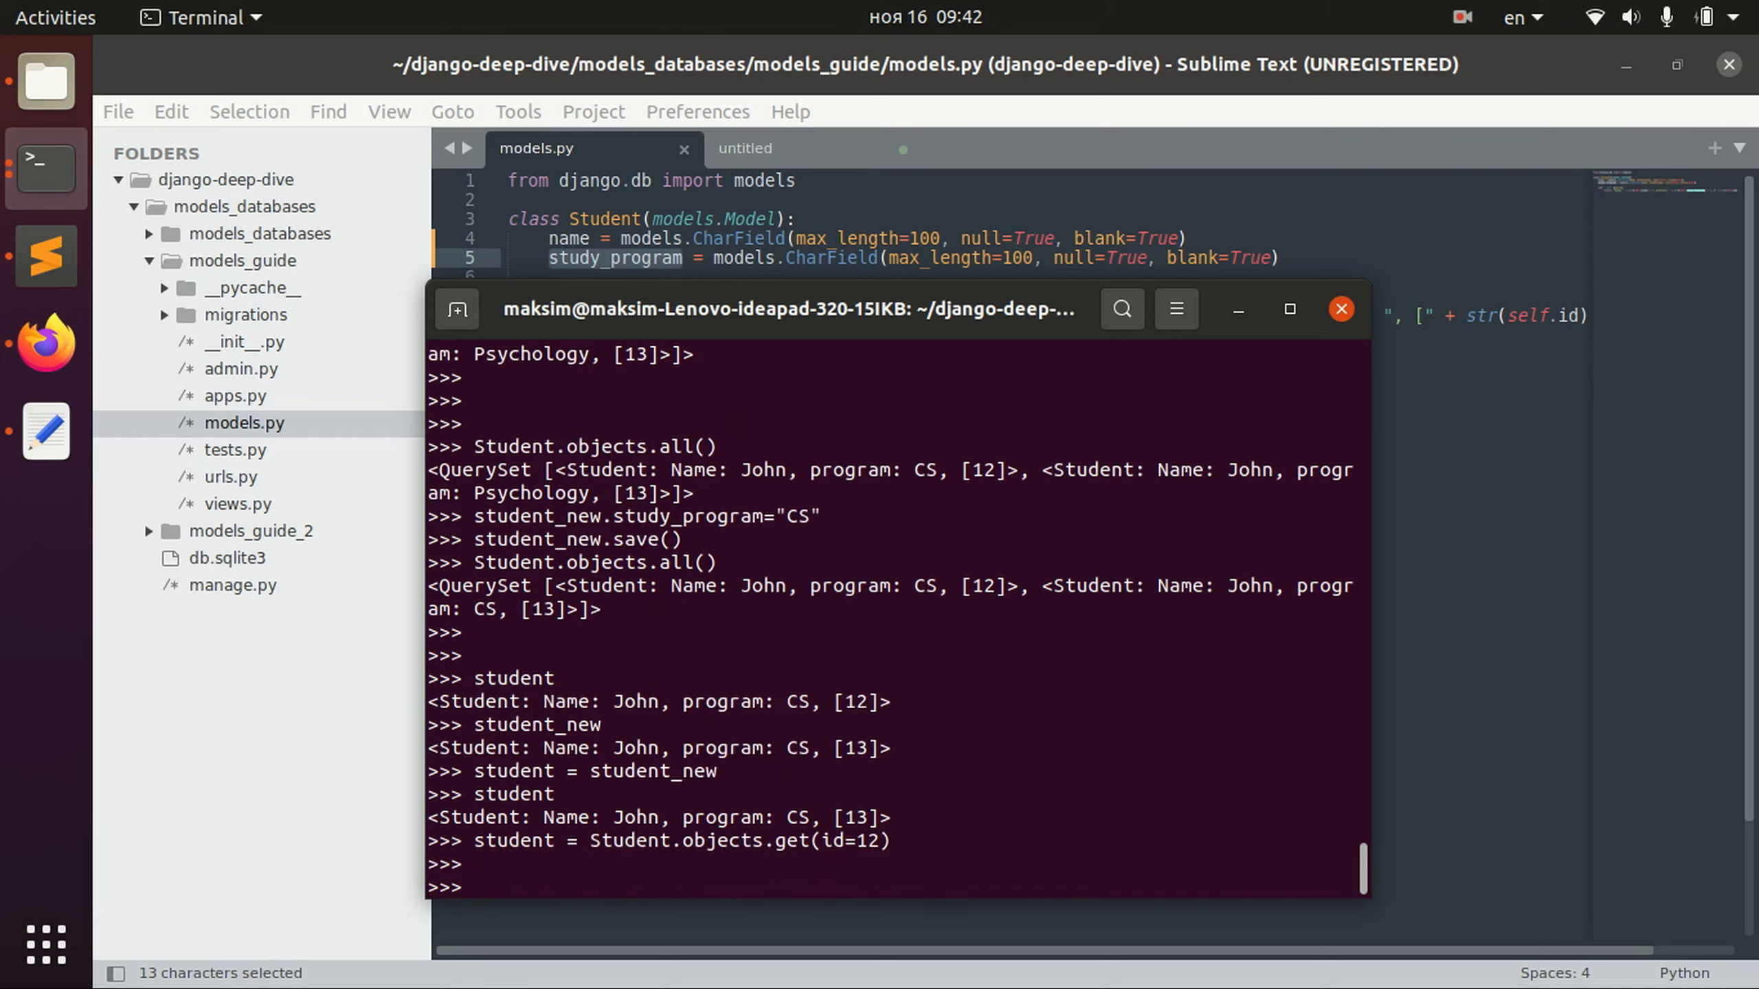
{"action": "type", "text": "student =="}
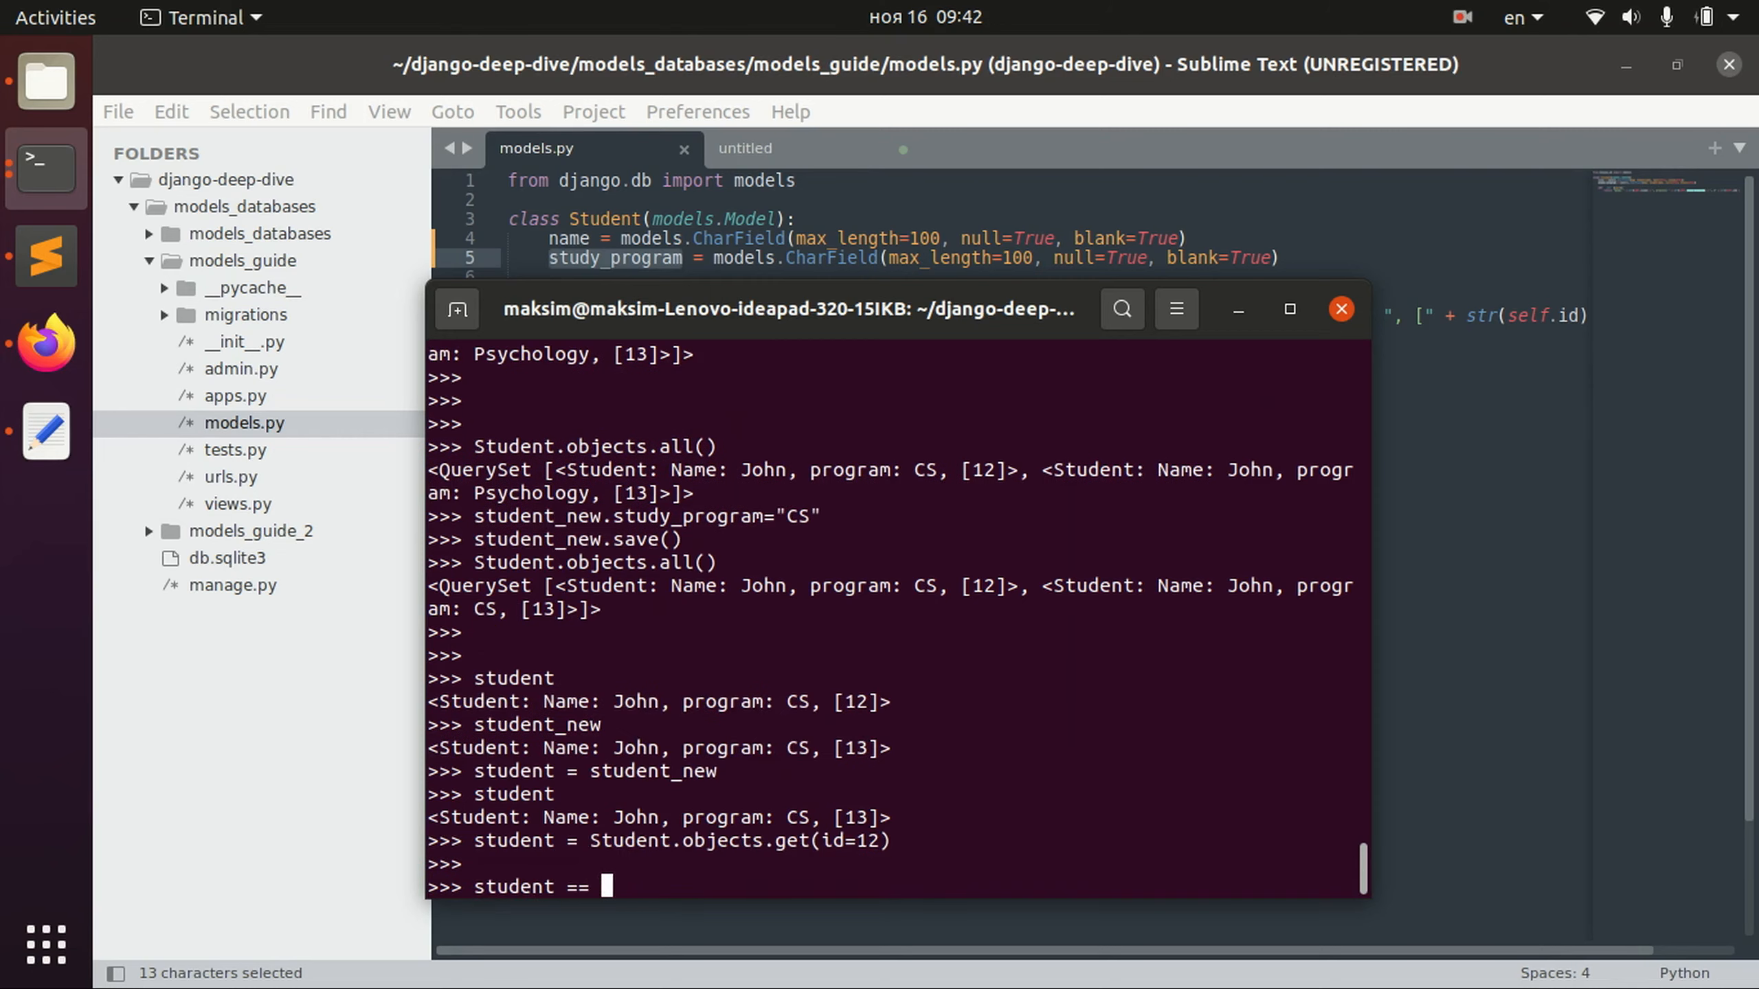
{"action": "type", "text": "stud"}
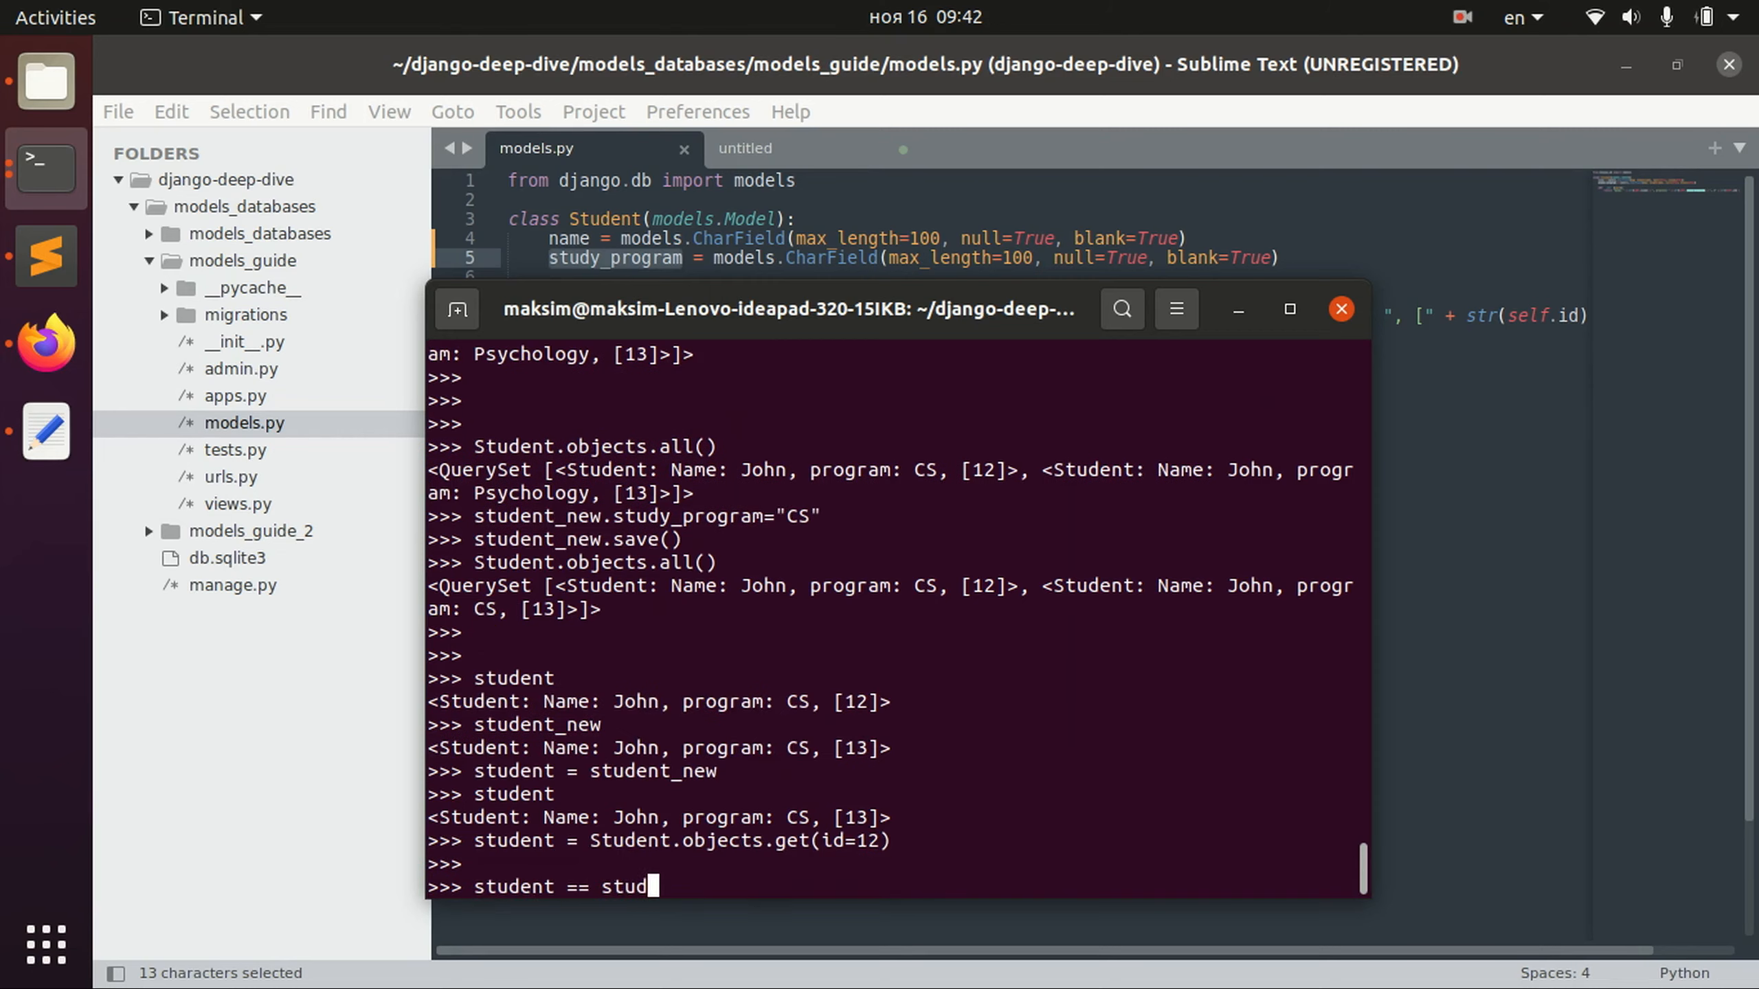
{"action": "type", "text": "ent_new"}
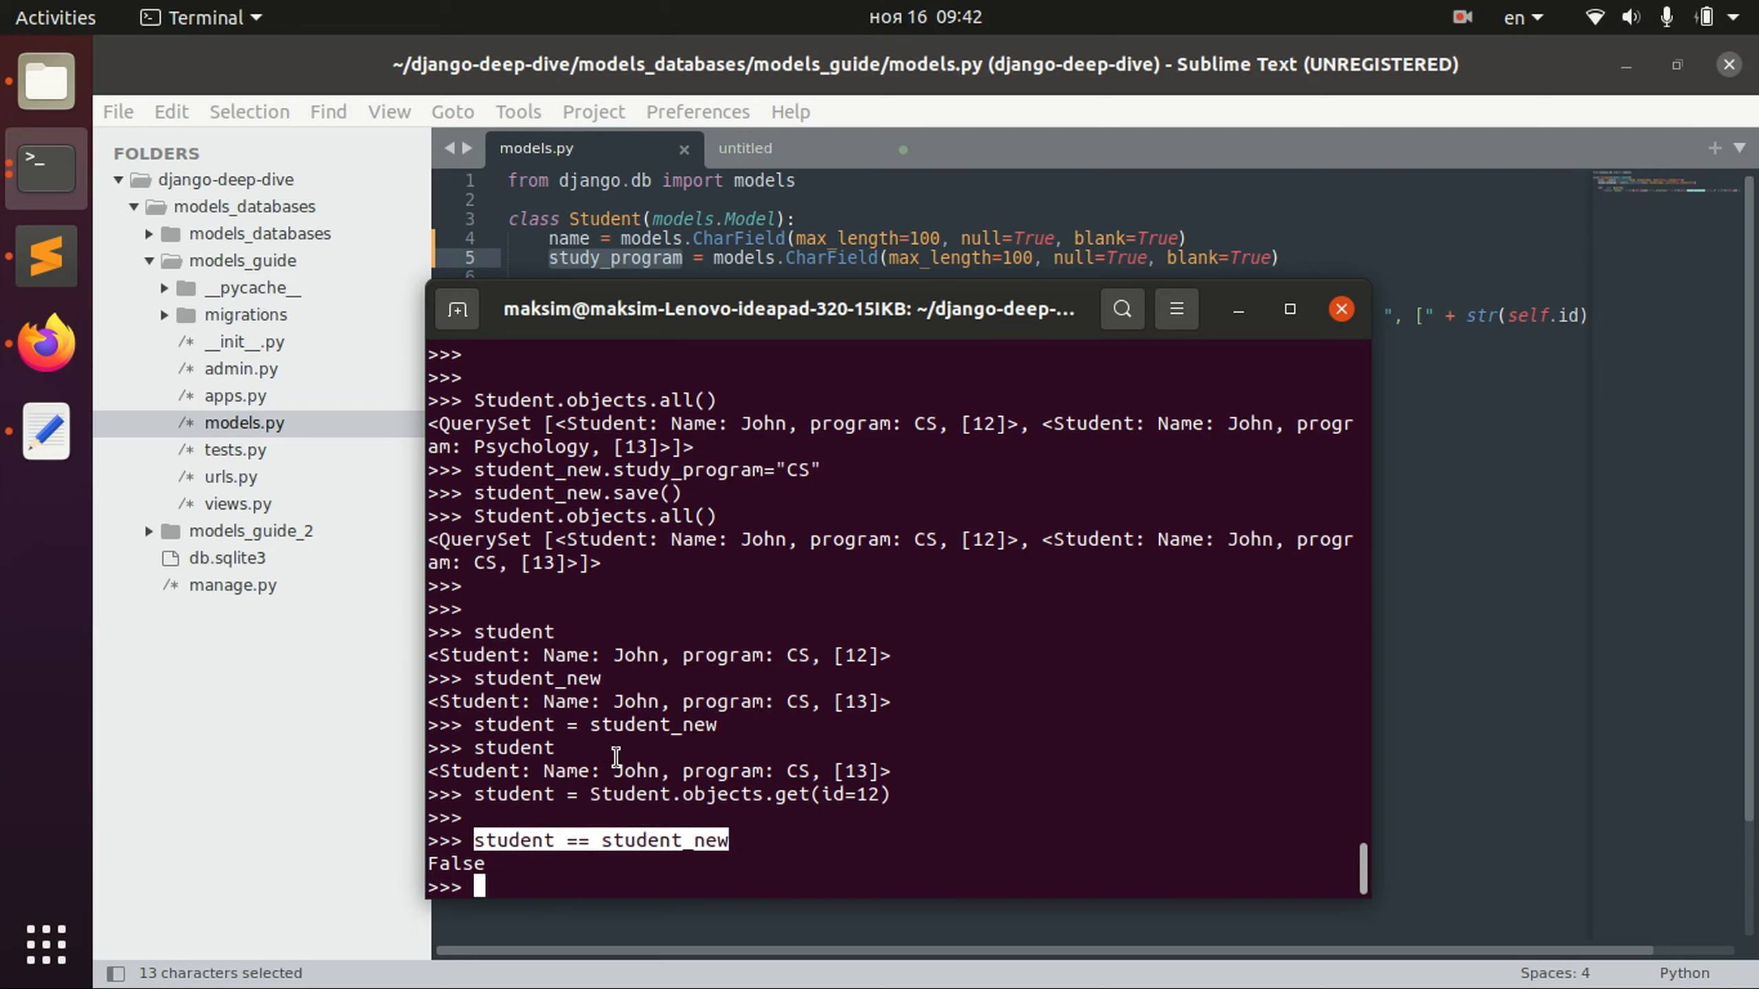
{"action": "mouse_move", "coordinate": [597, 872]}
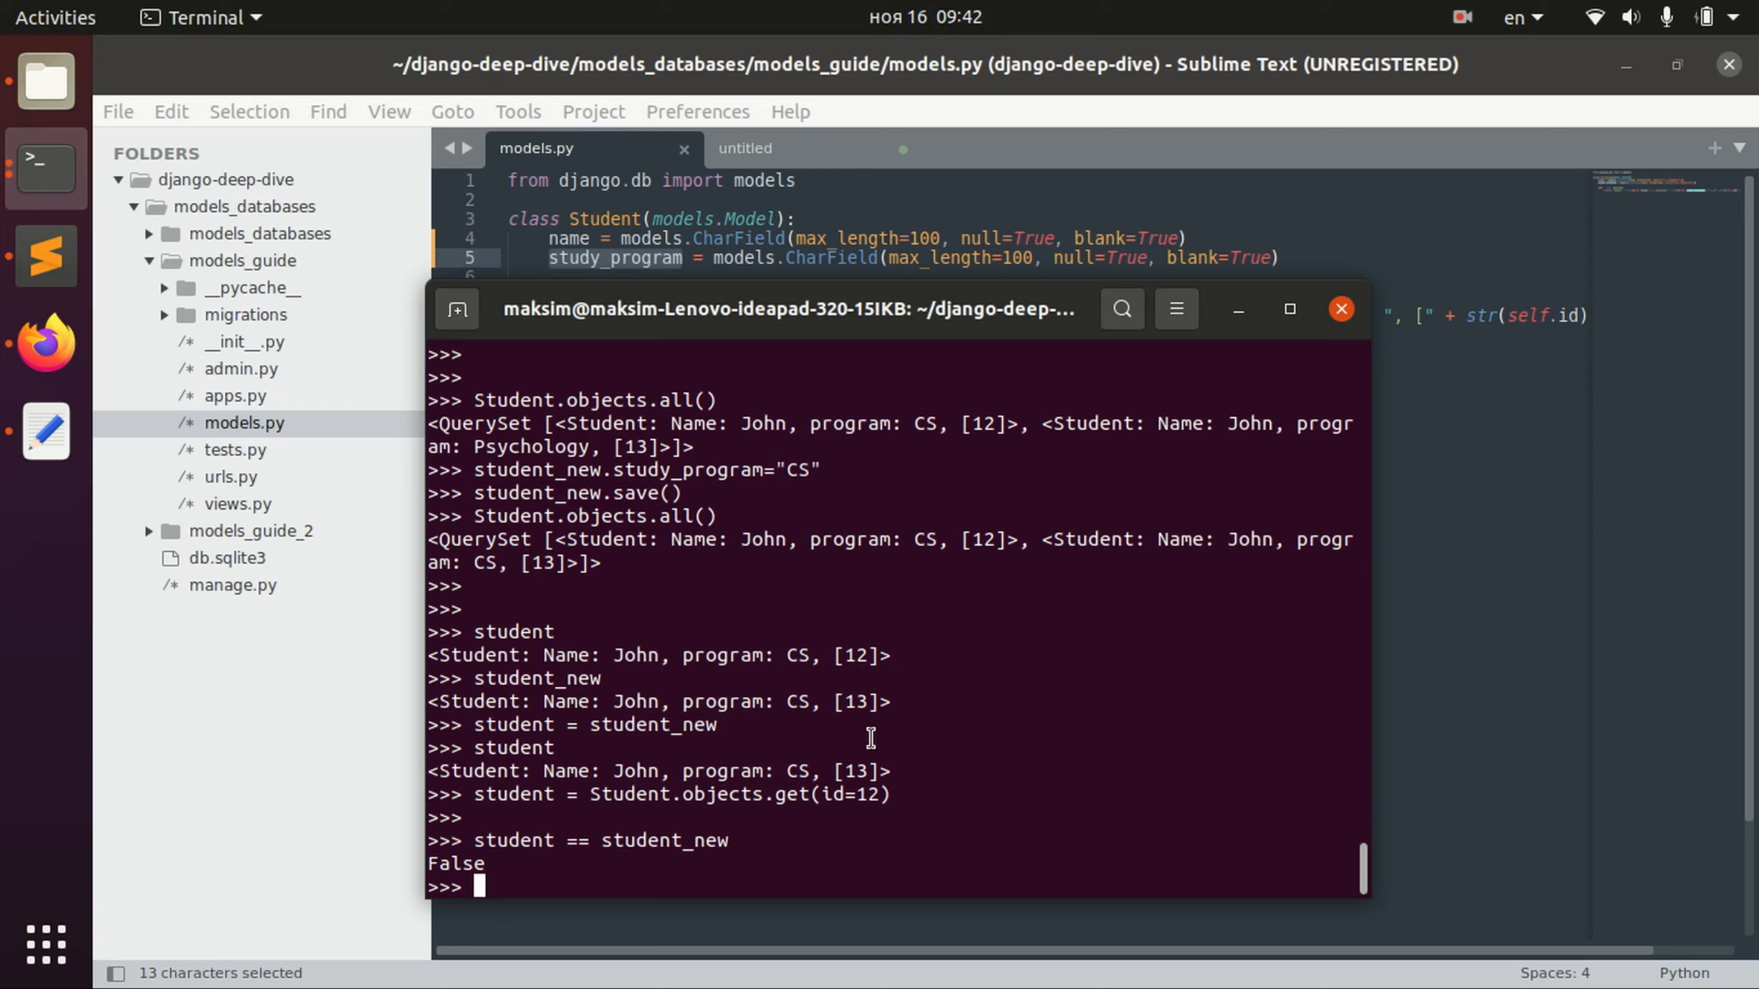
{"action": "double_click", "coordinate": [859, 655]}
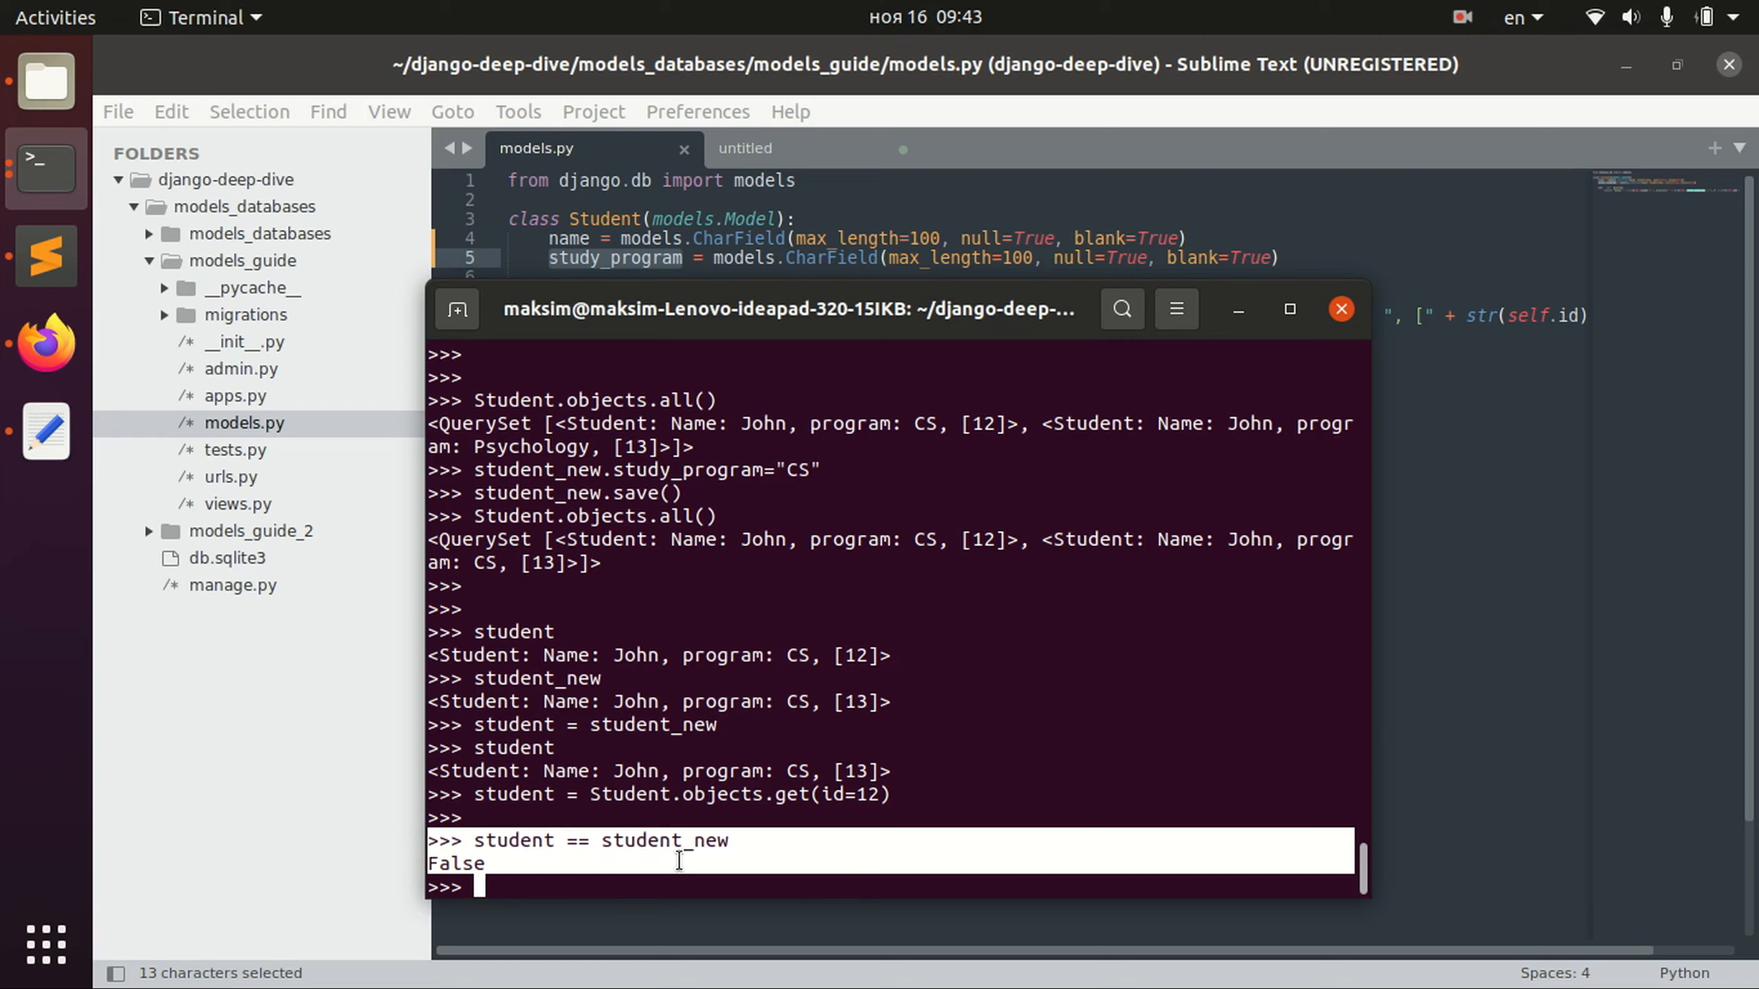
{"action": "mouse_move", "coordinate": [606, 856]}
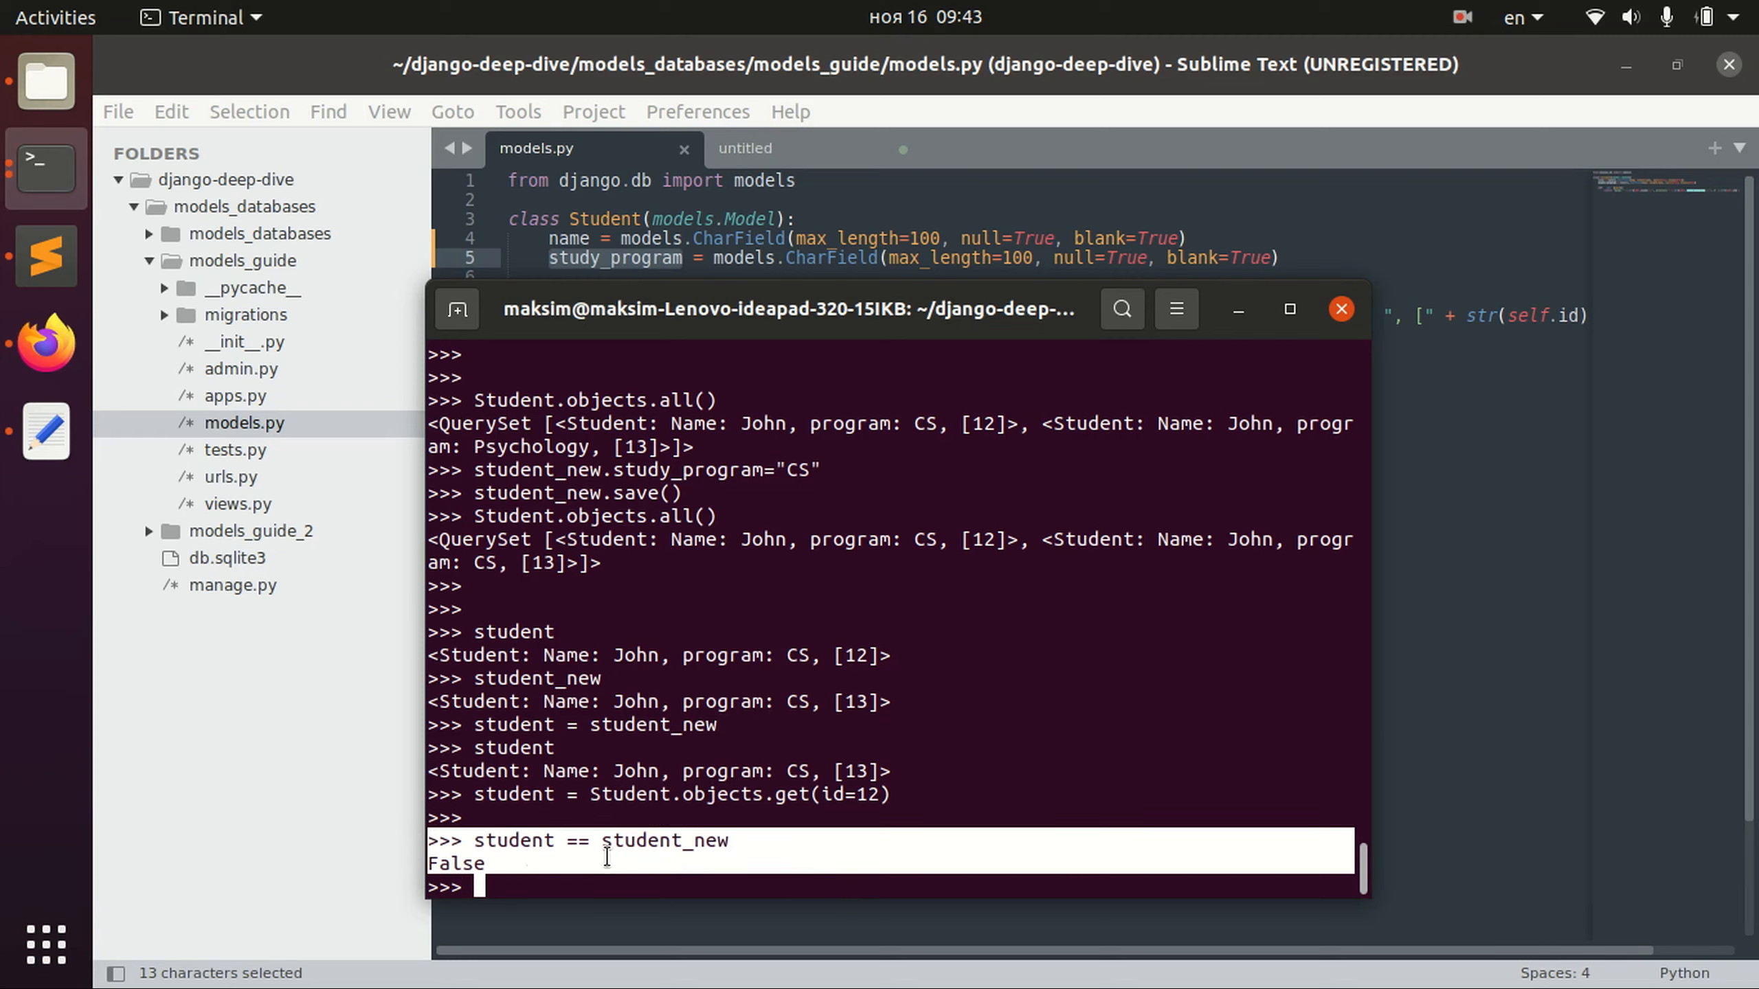
{"action": "type", "text": "student == s"}
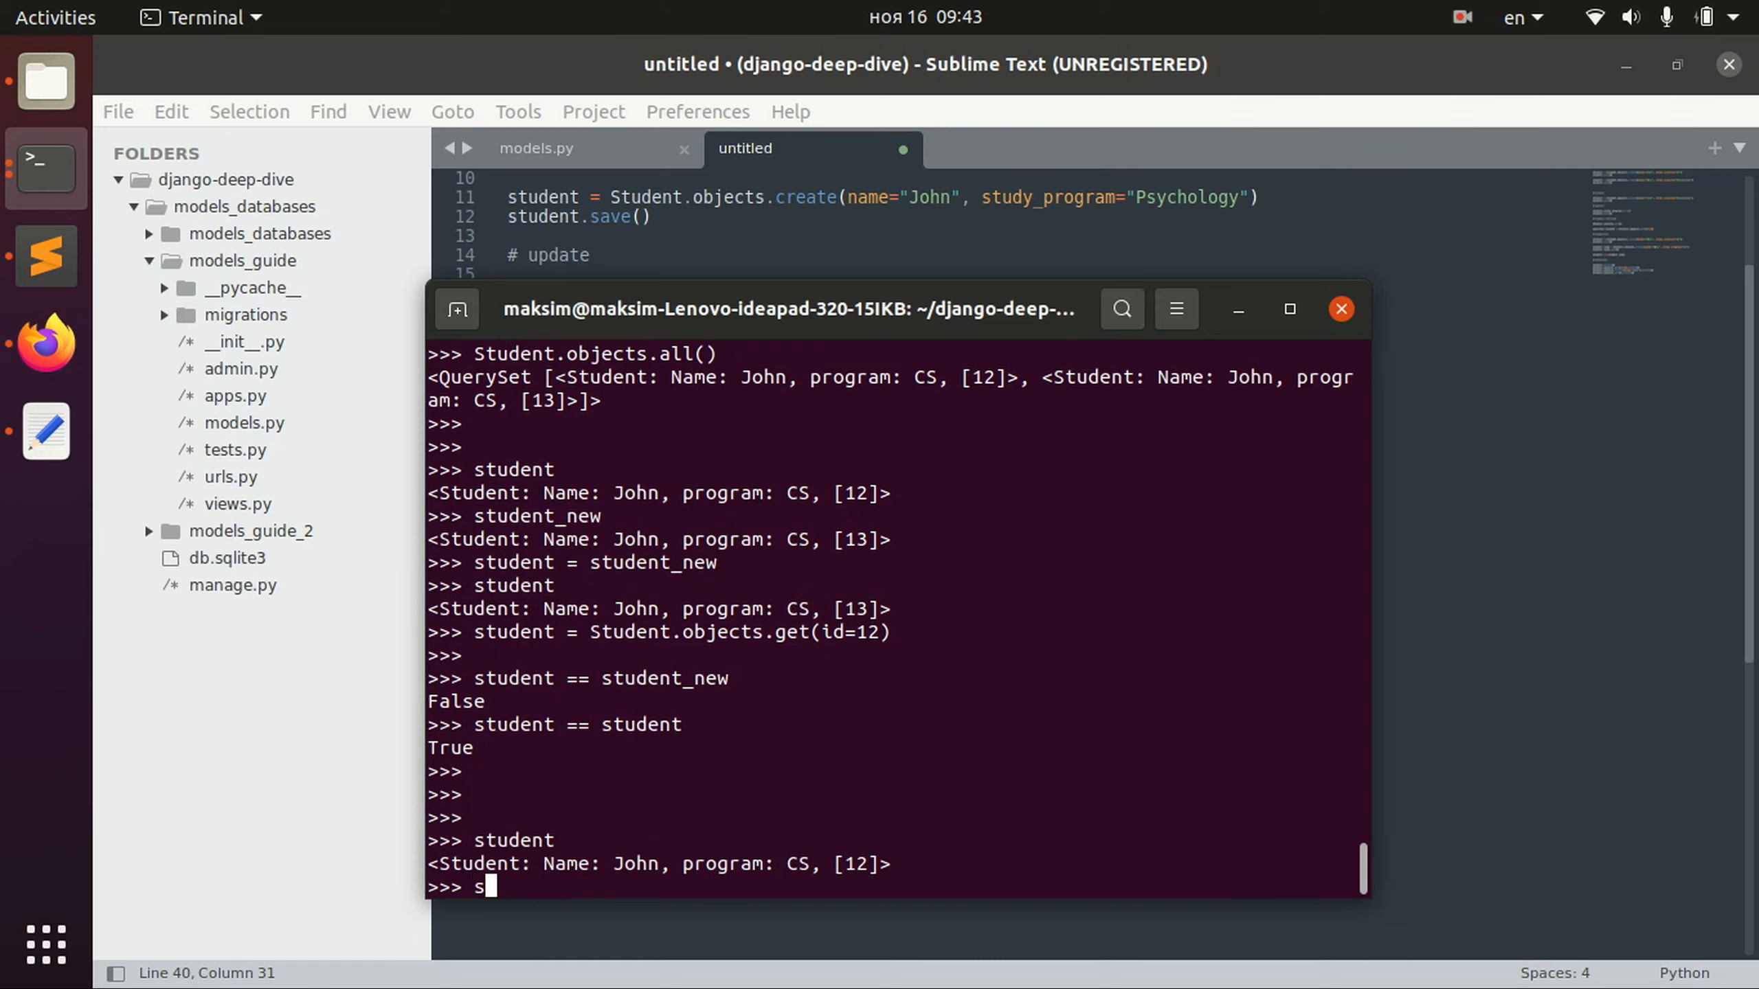
Delete the current student object and list the students that remain.
{"action": "type", "text": "tudent.delete("}
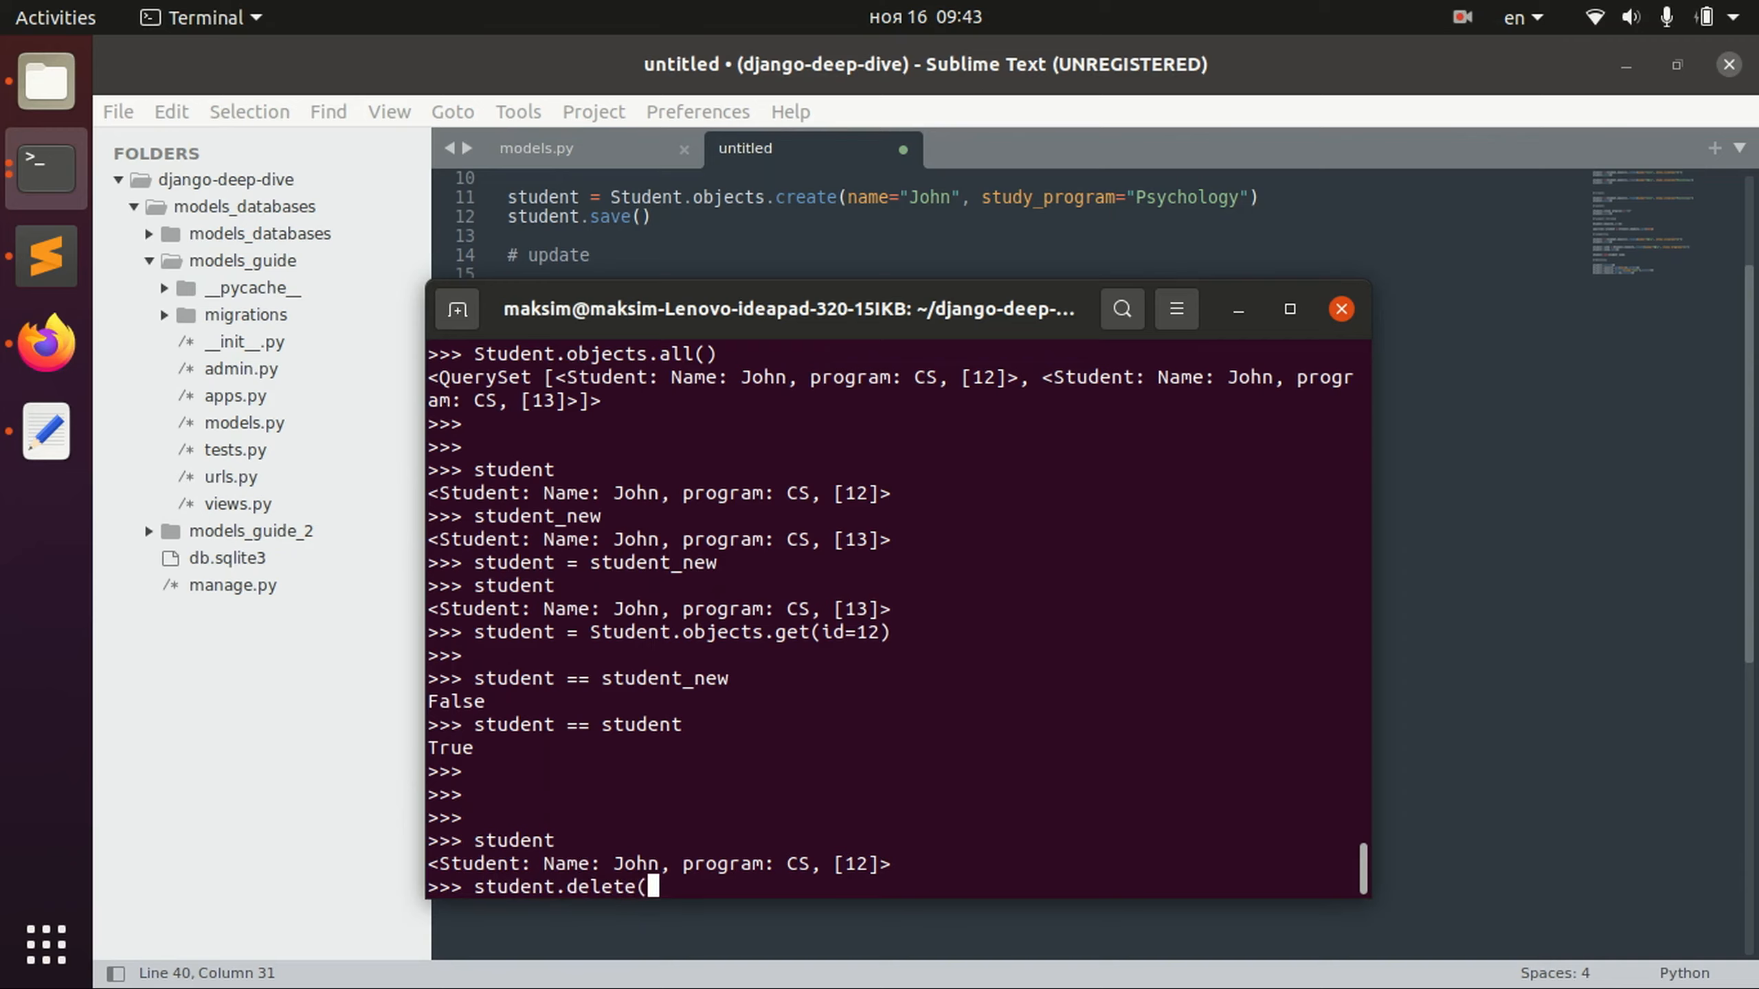
{"action": "type", "text": ")"}
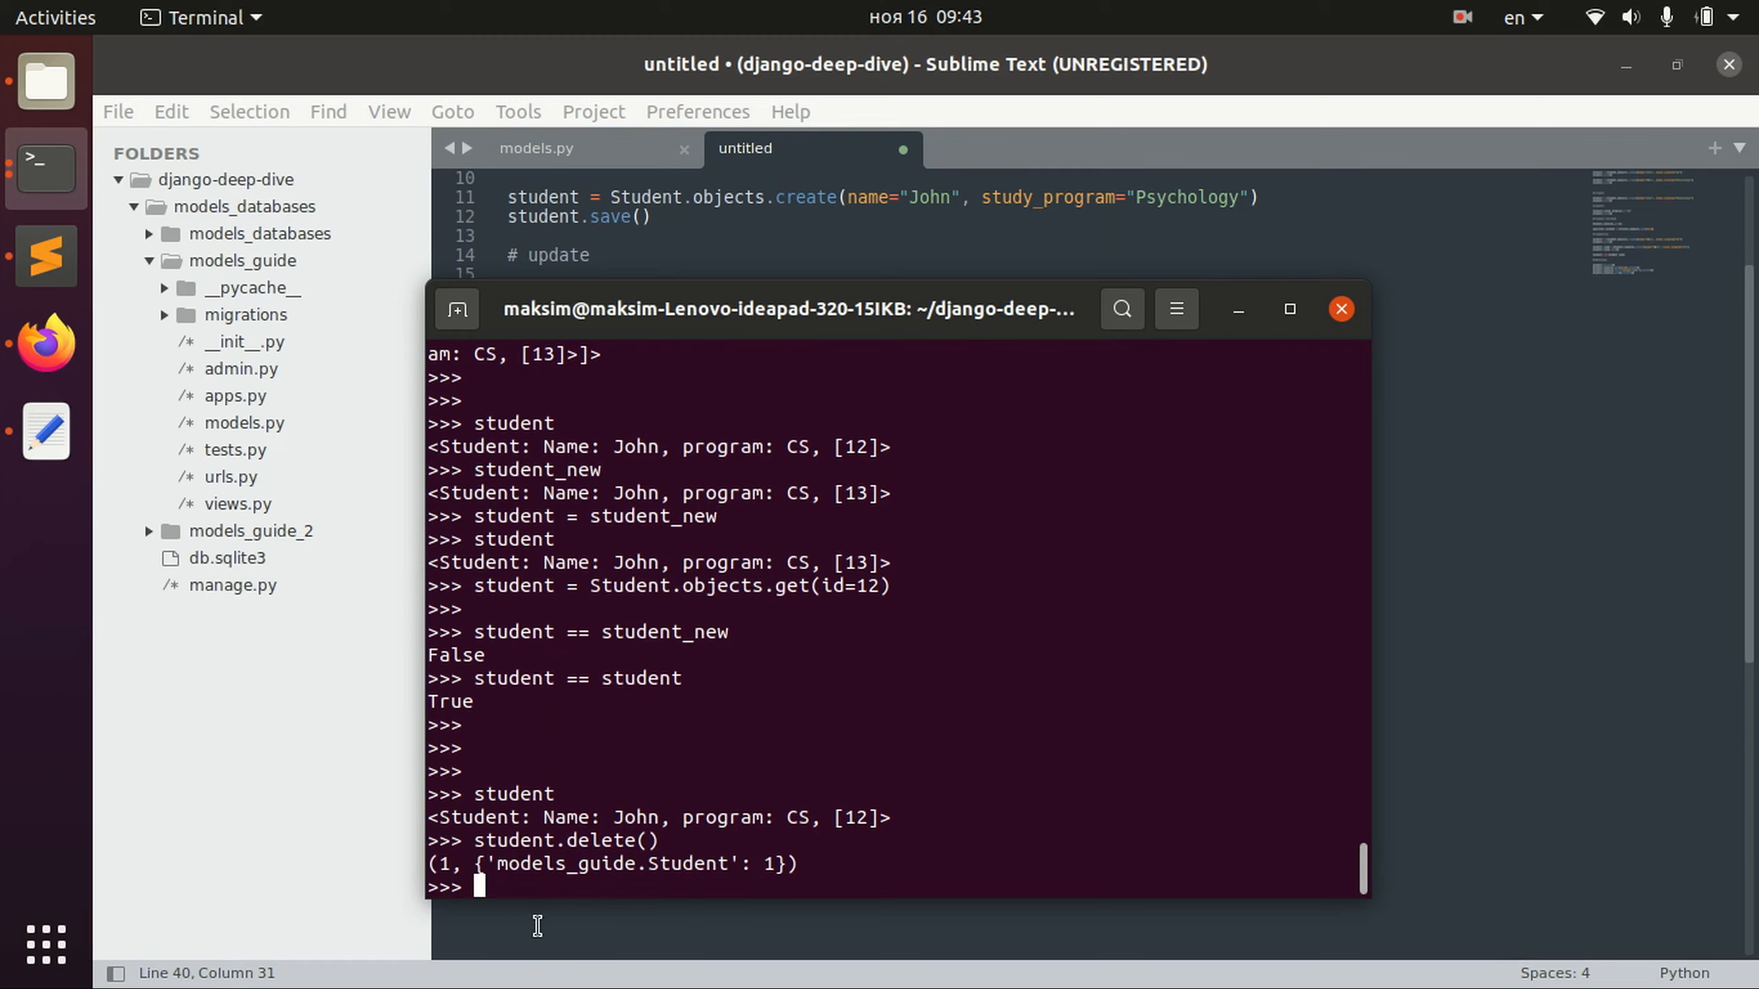
{"action": "type", "text": "student.objects.all("}
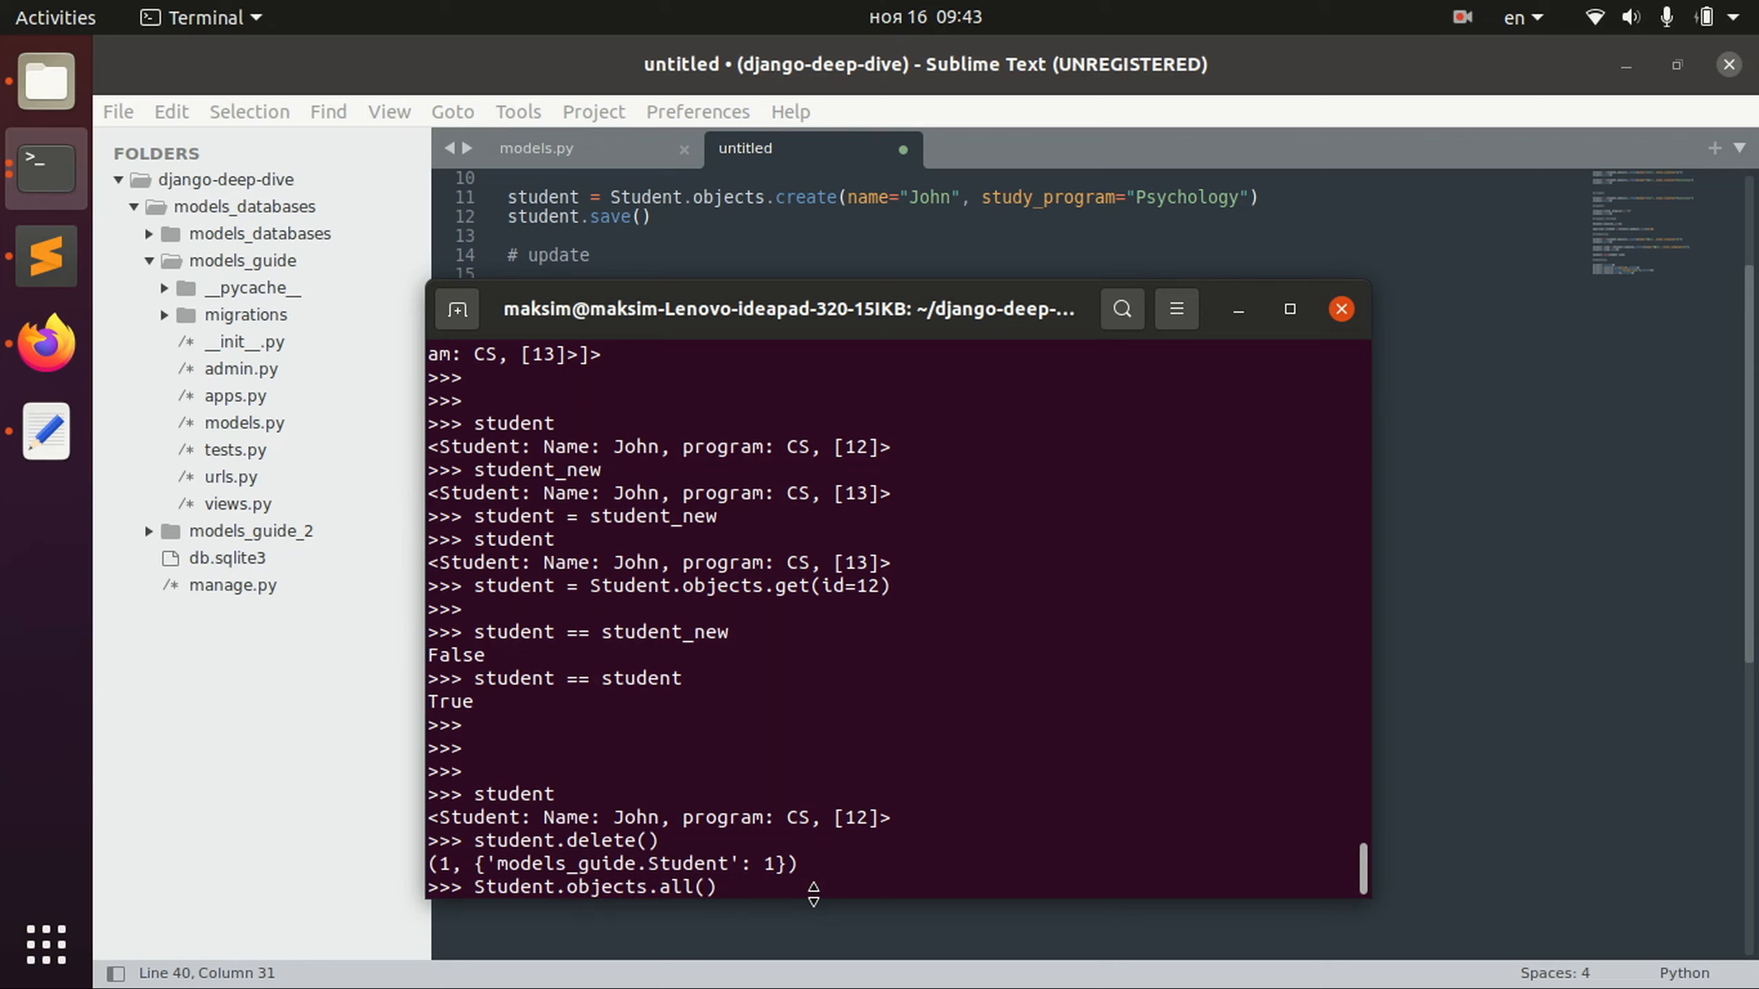
{"action": "key", "text": "Return"}
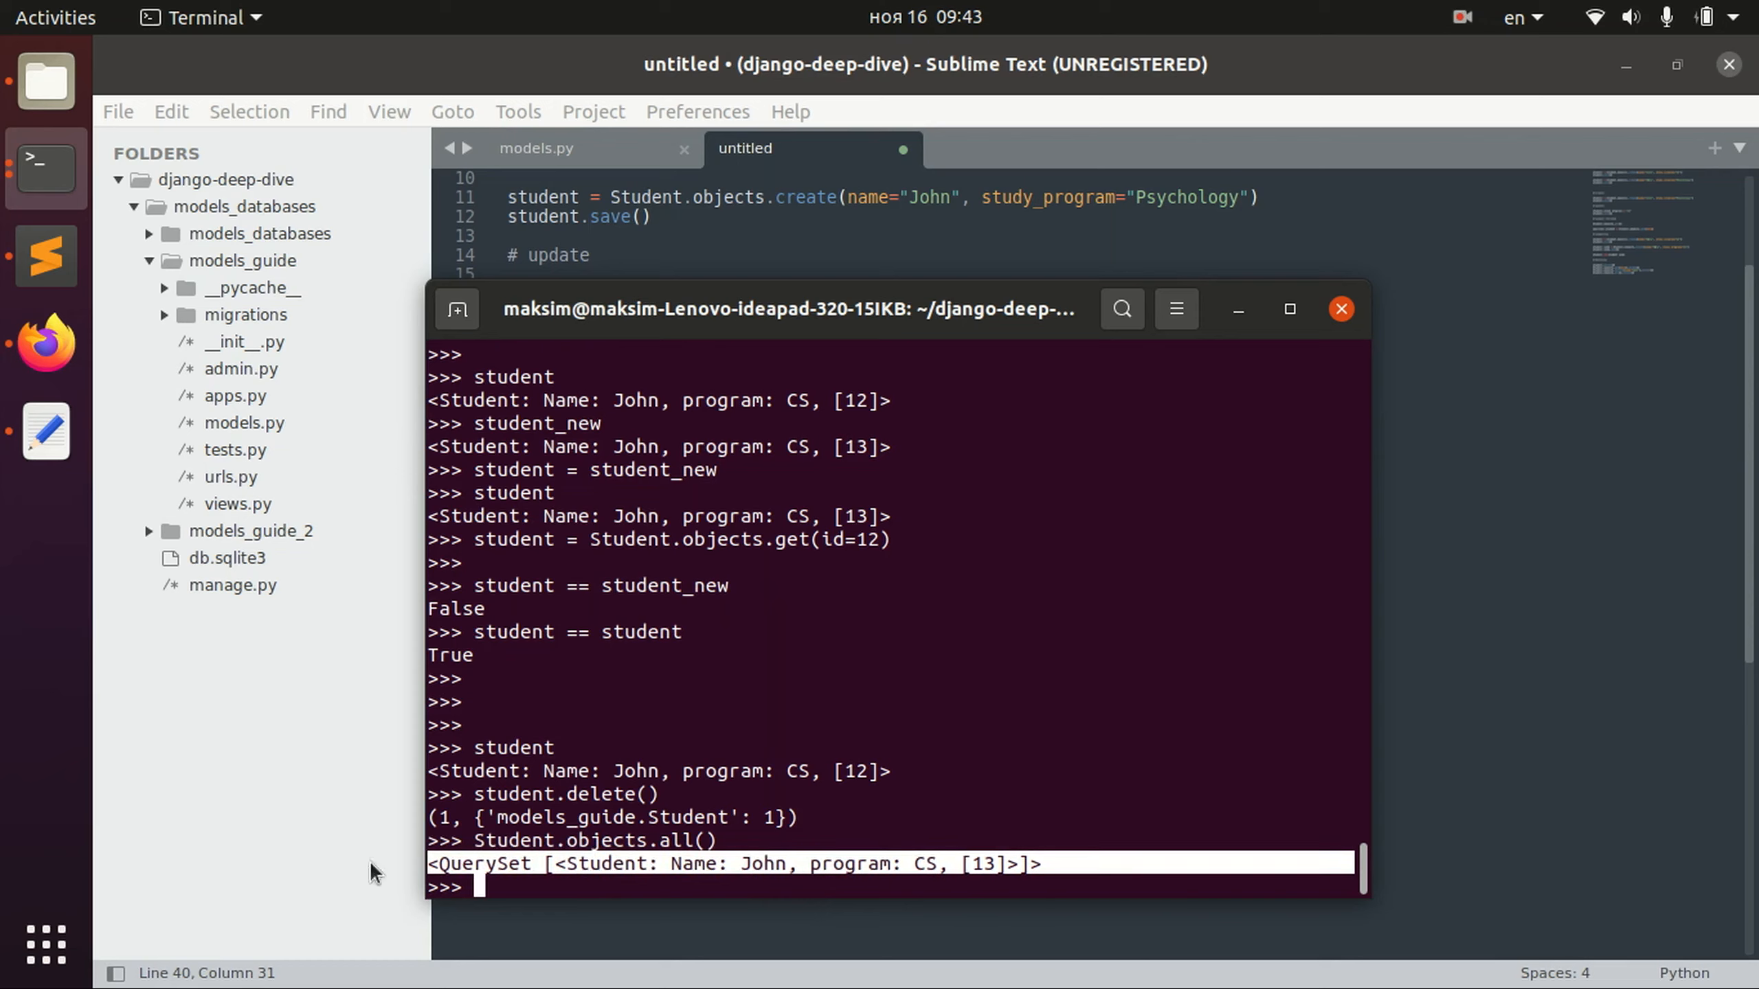
{"action": "left_click", "coordinate": [550, 148]}
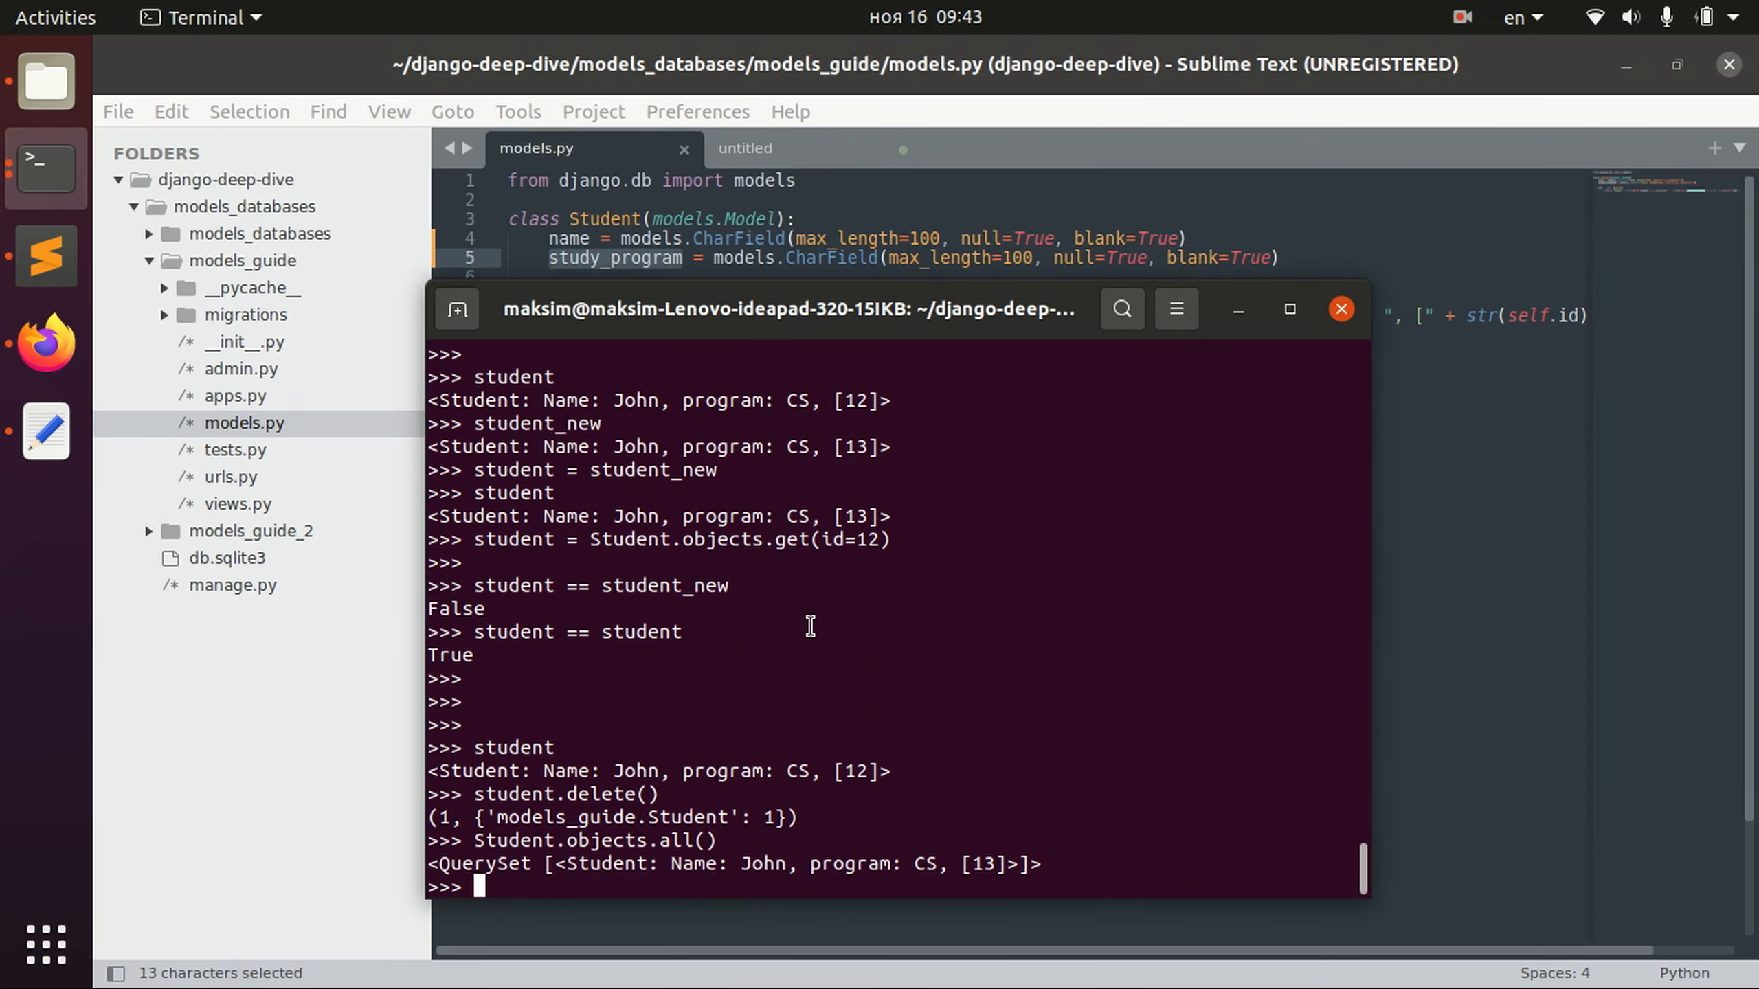
Delete the John with id 13 and confirm Student.objects.all() returns an empty QuerySet.
{"action": "type", "text": "Student"}
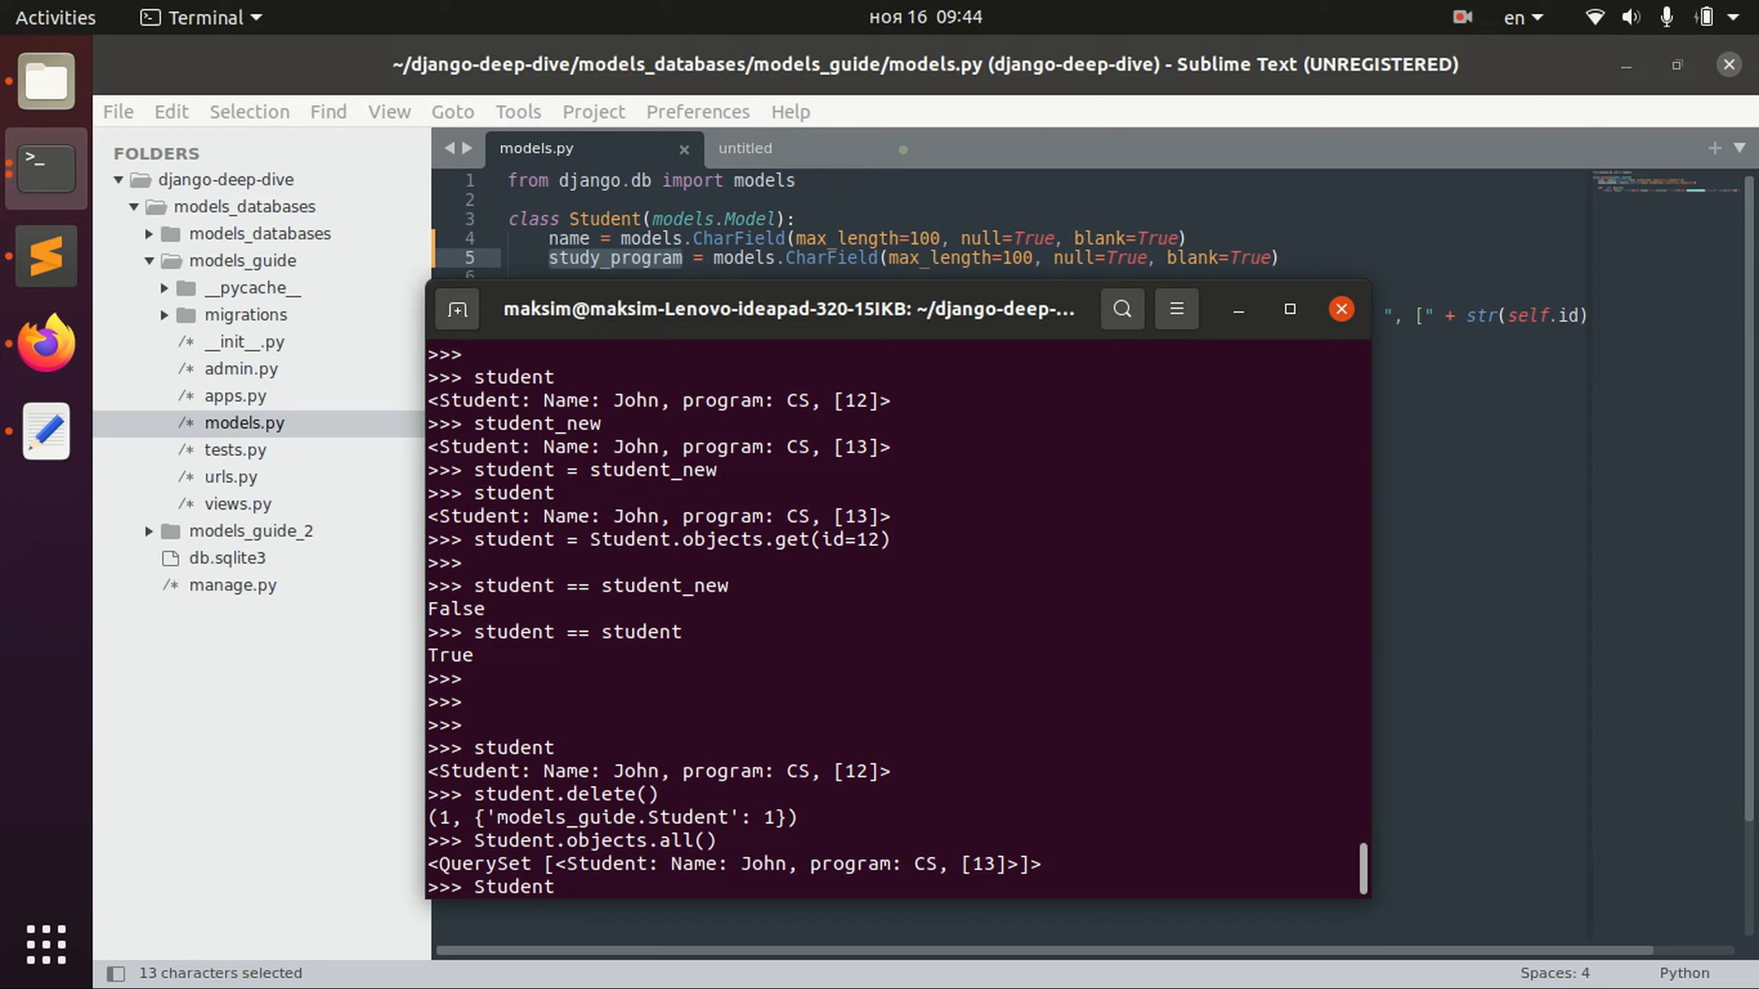
{"action": "type", "text": ".objects"}
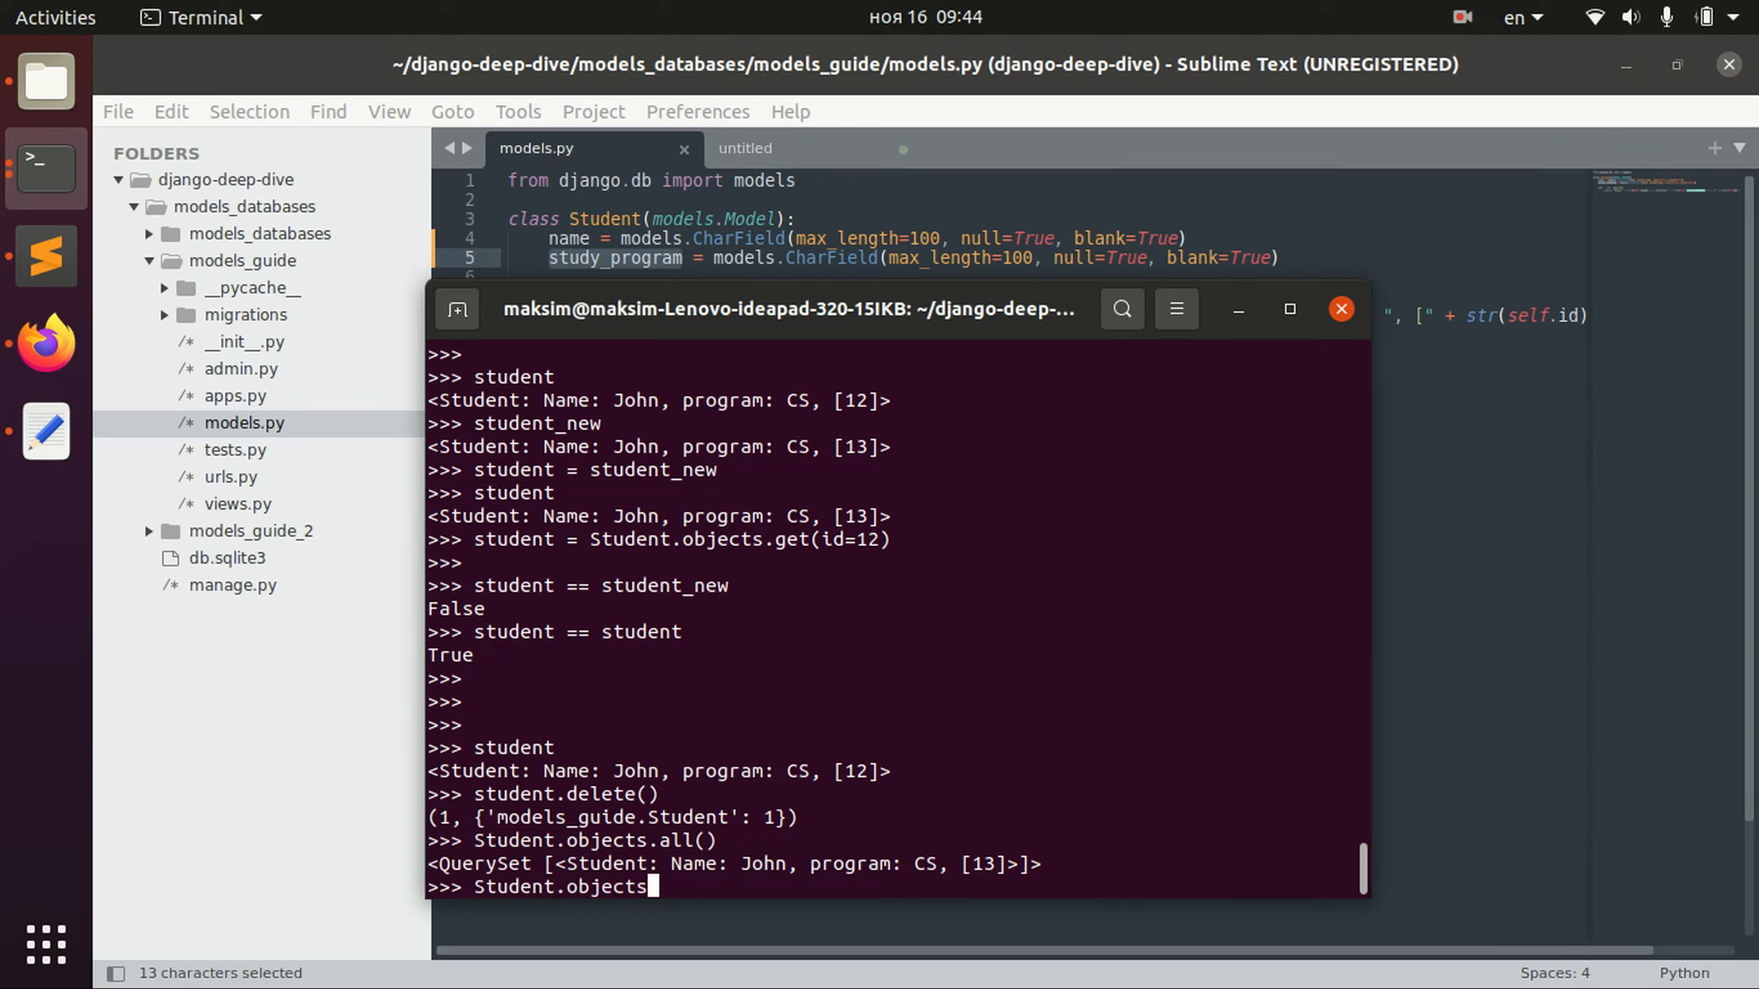
{"action": "type", "text": ".get("}
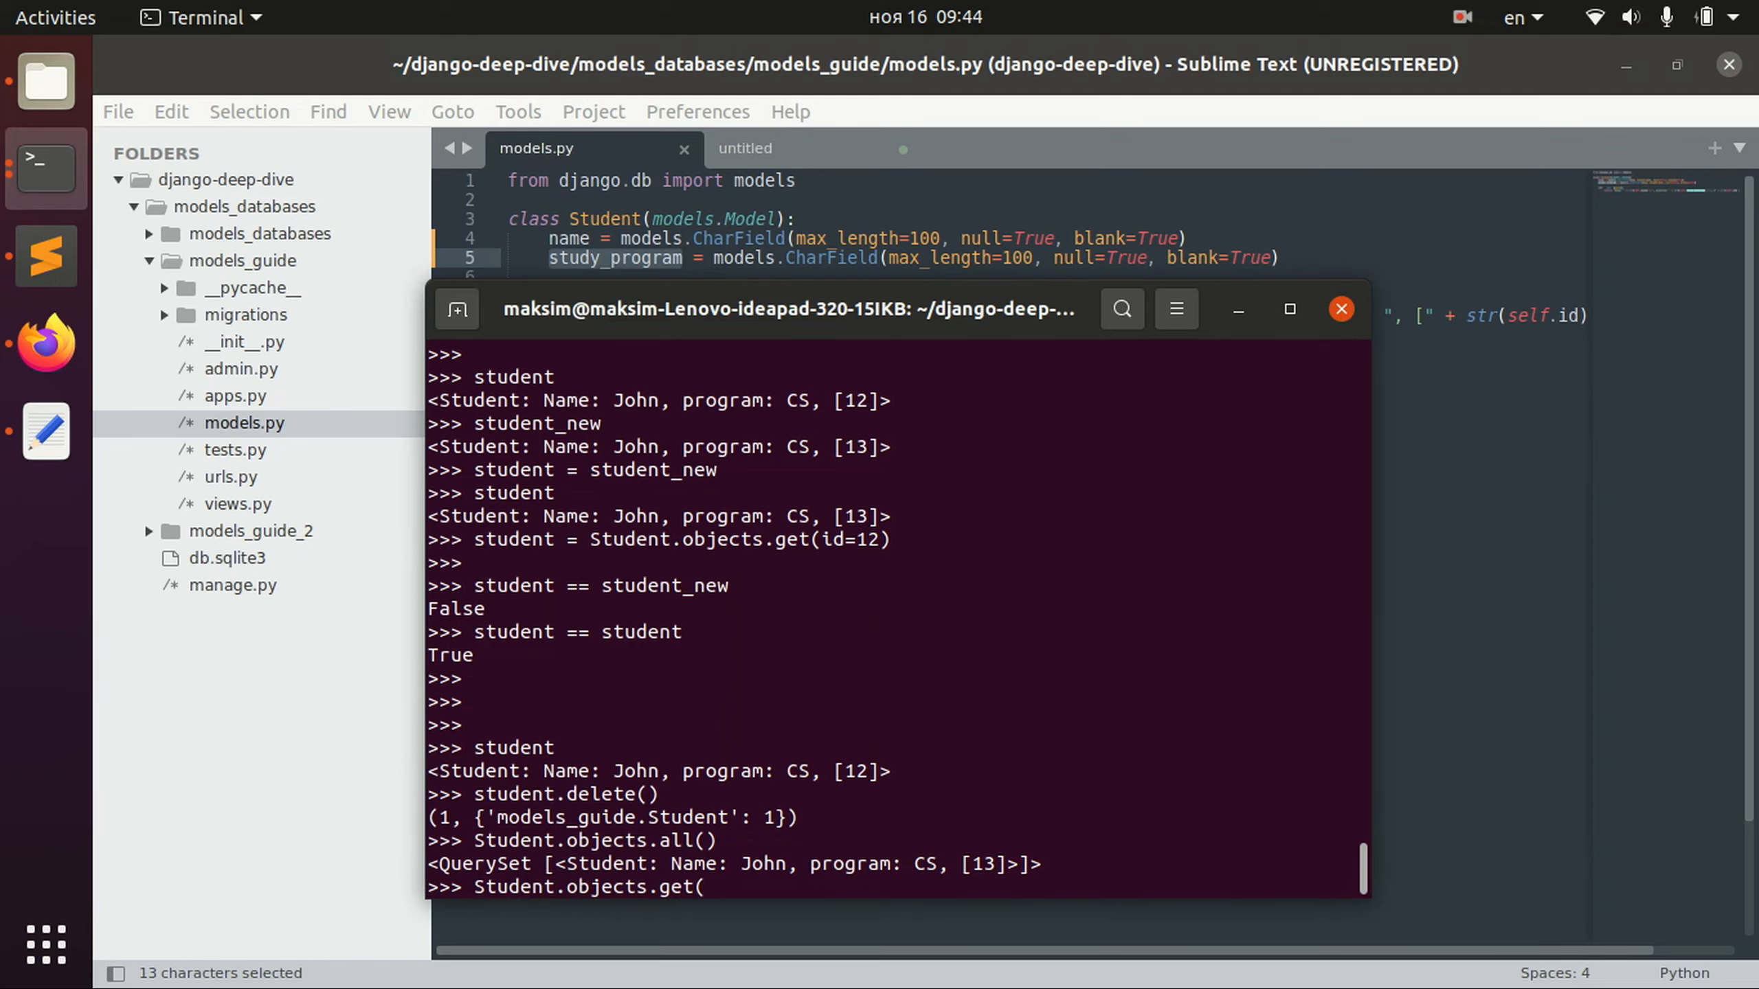
{"action": "type", "text": "id=13)"}
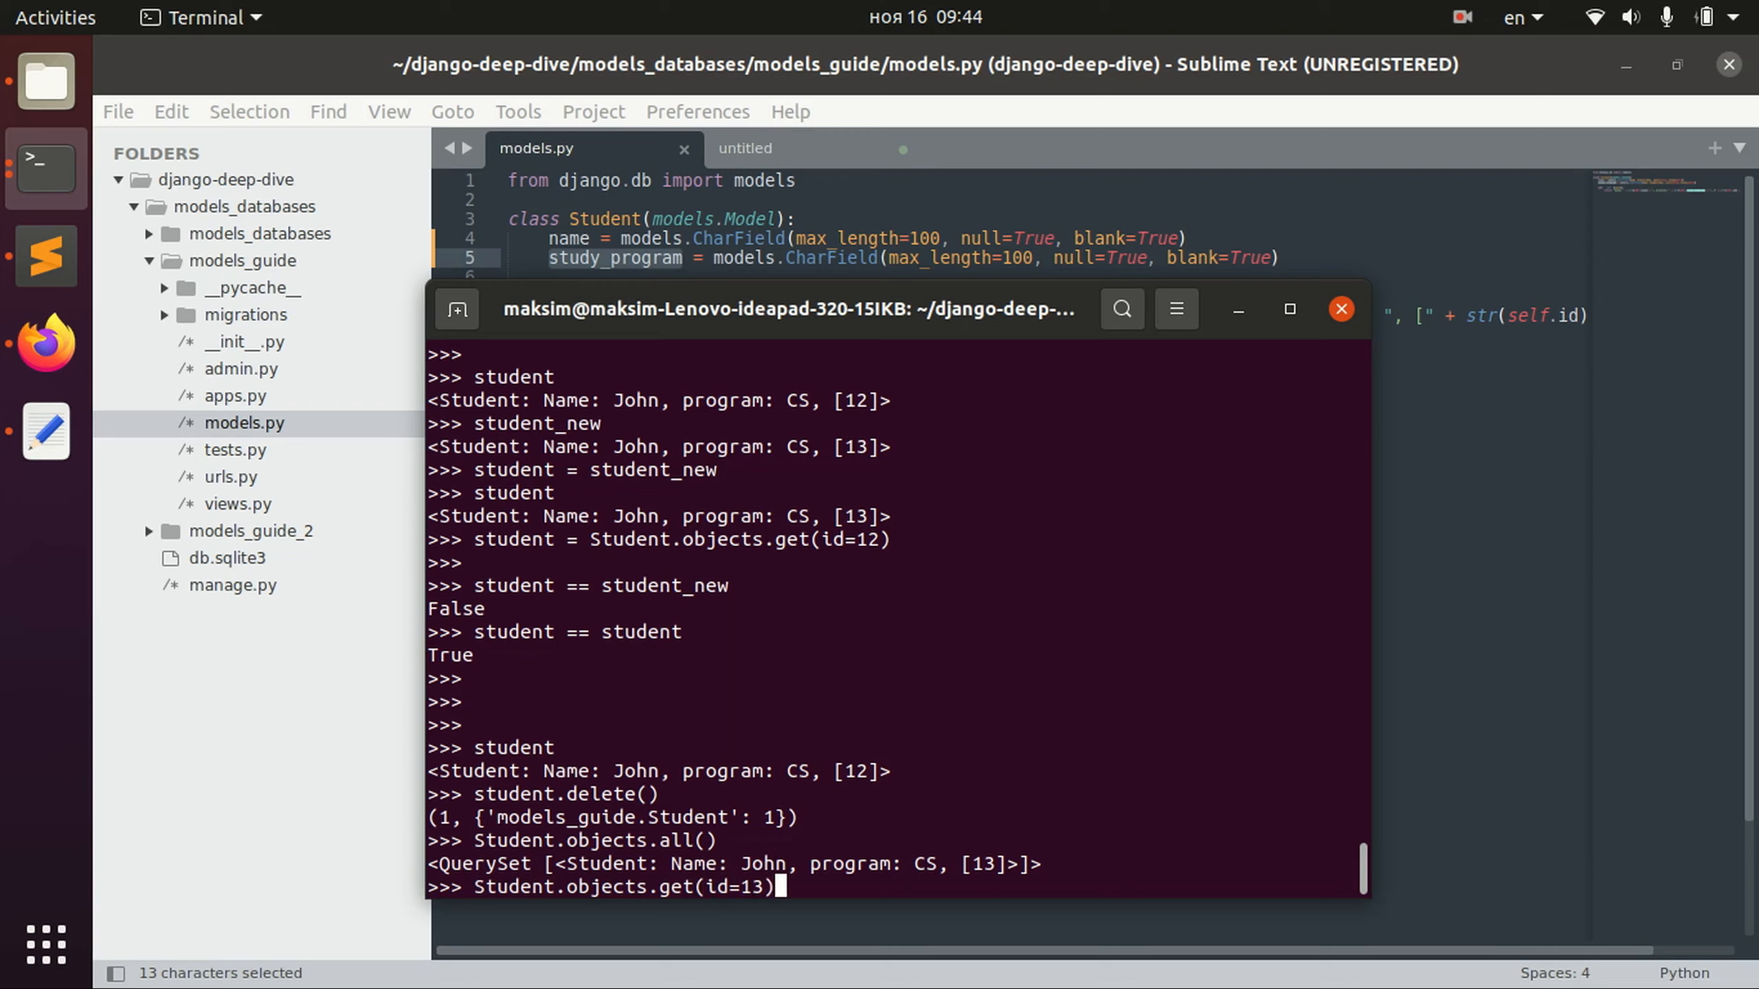
{"action": "type", "text": ".delete()"}
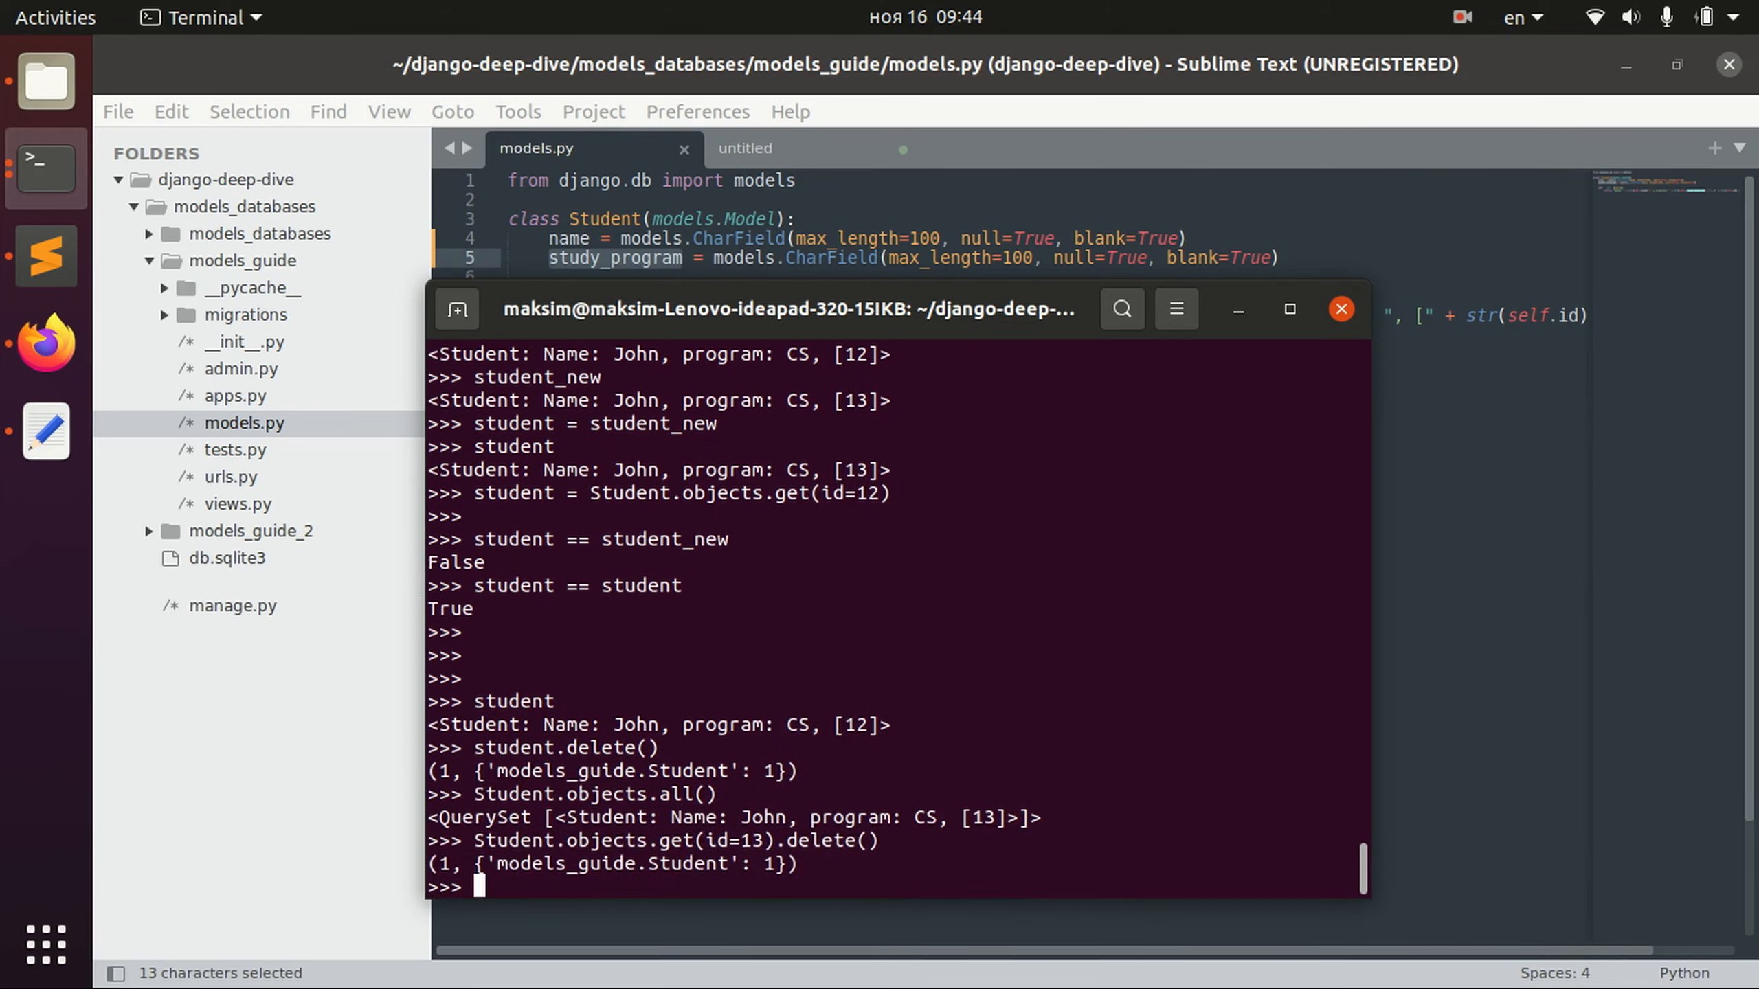
{"action": "type", "text": "Student.objects.all()"}
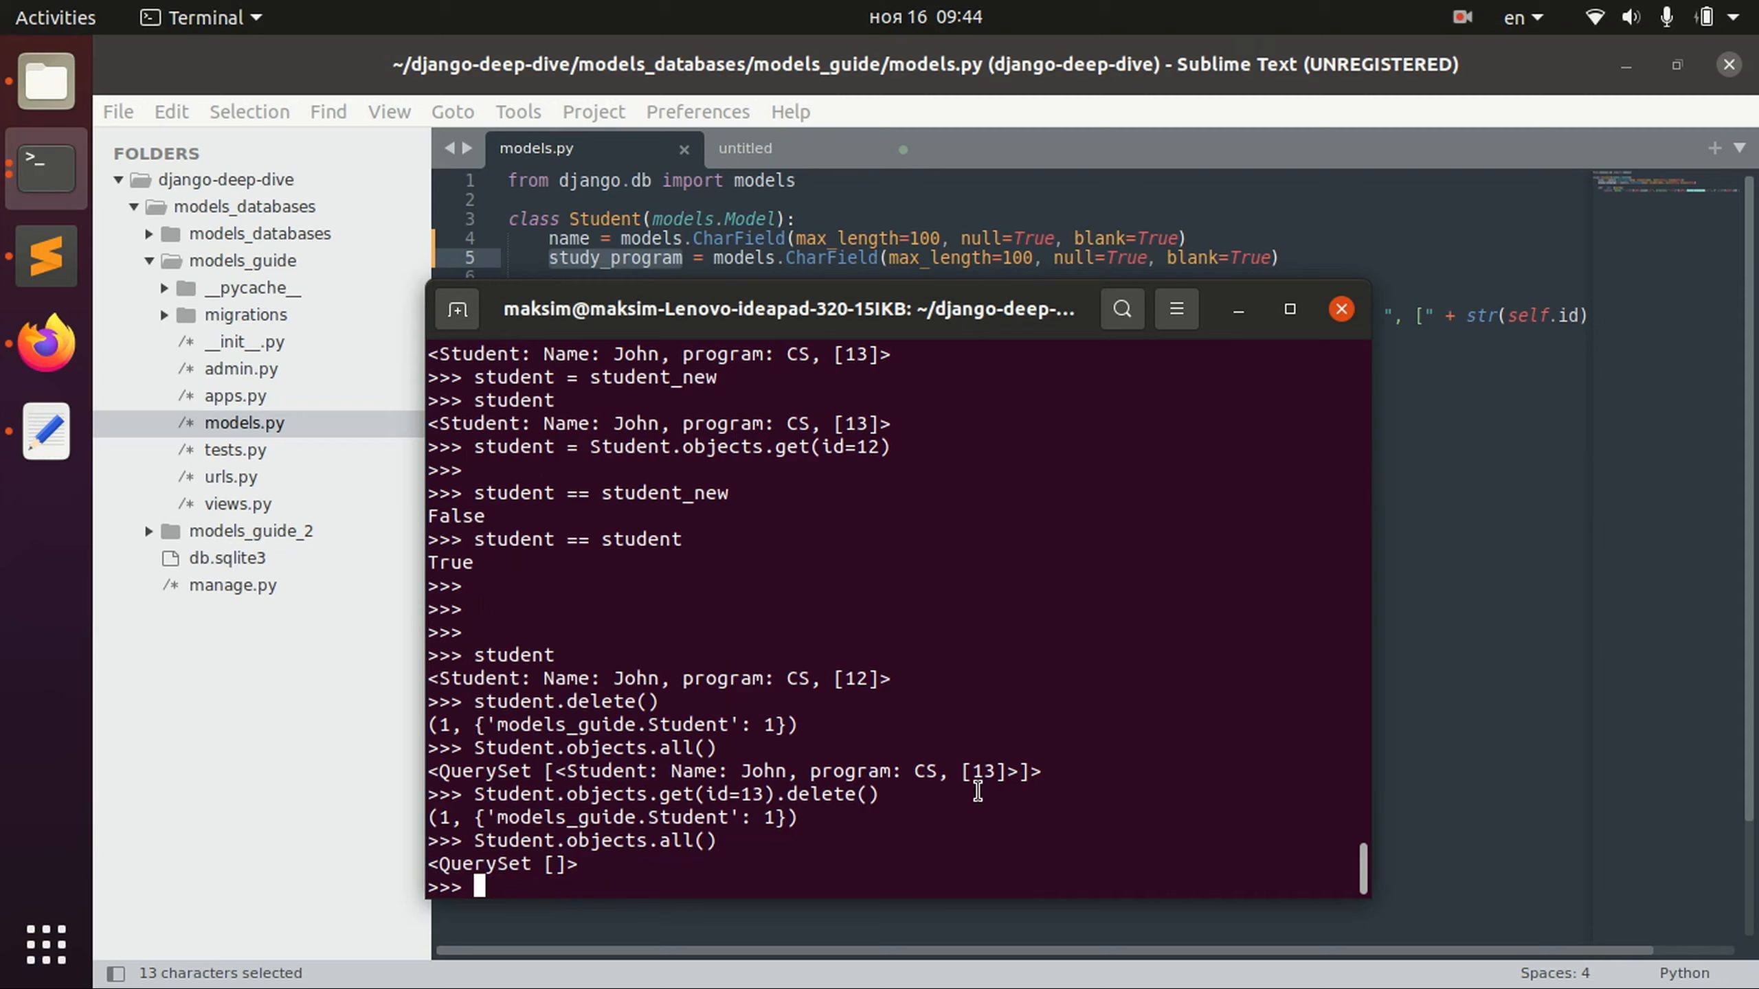
Create Johns with no program via objects.create(name="John"), saving student and student_new.
{"action": "type", "text": "student"}
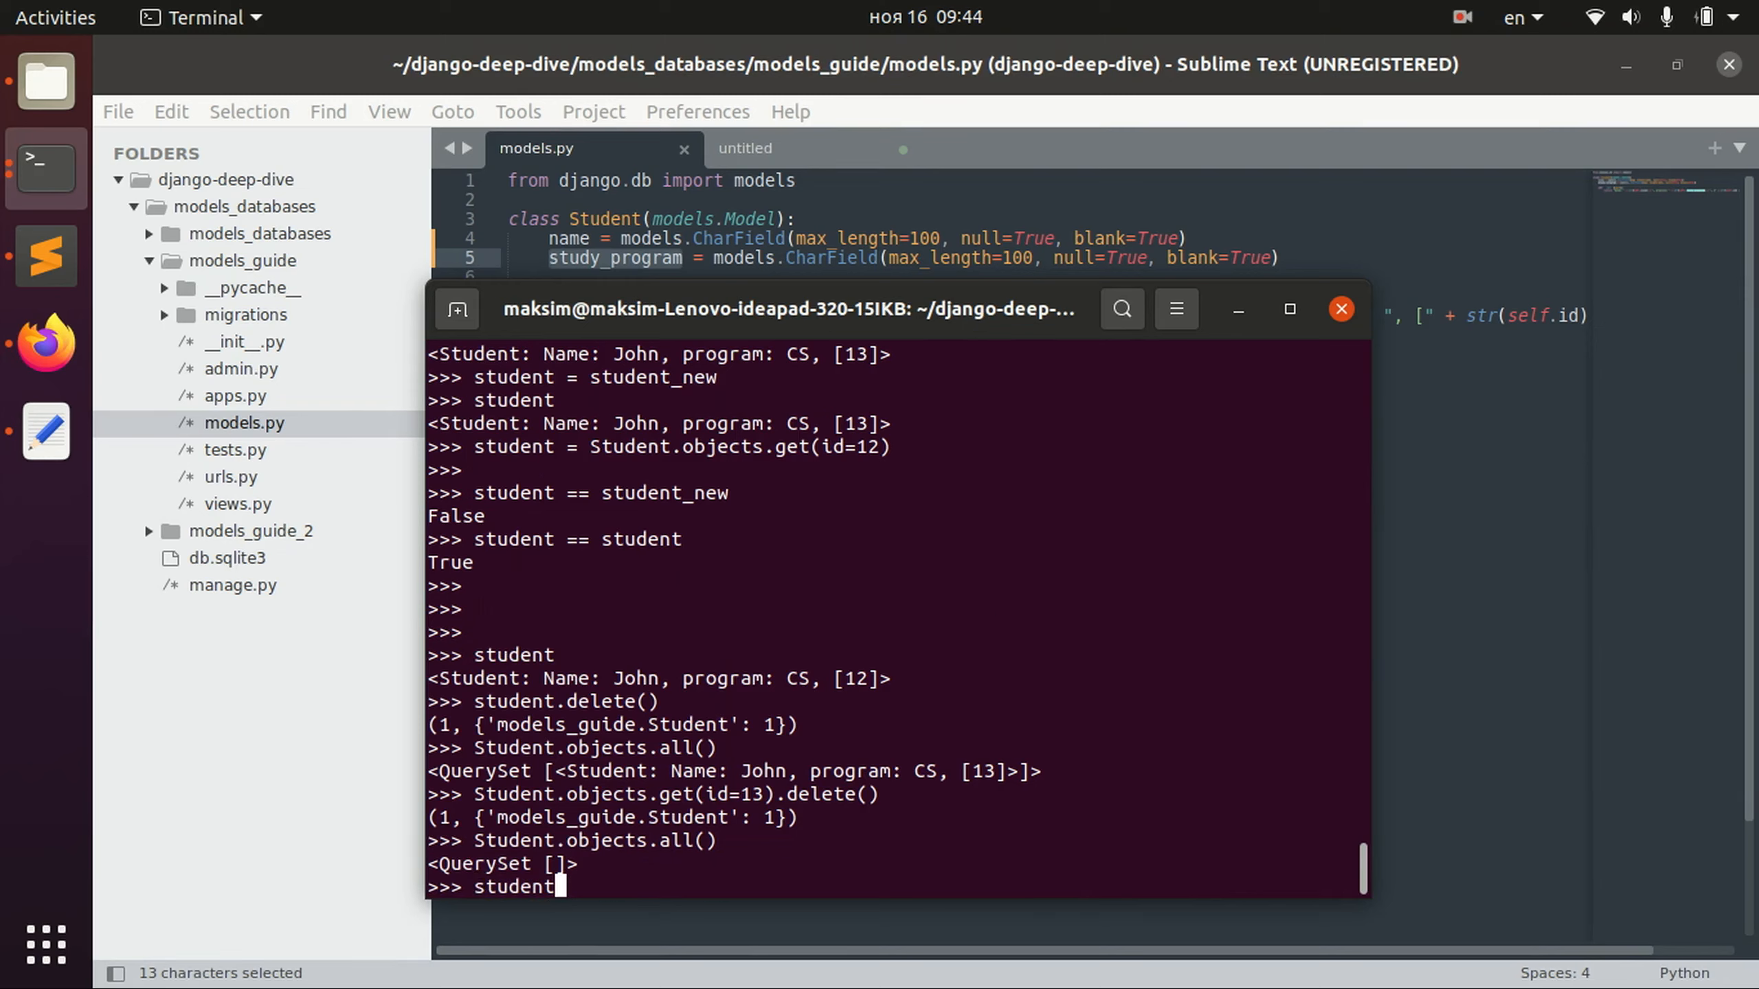
{"action": "type", "text": "== student."}
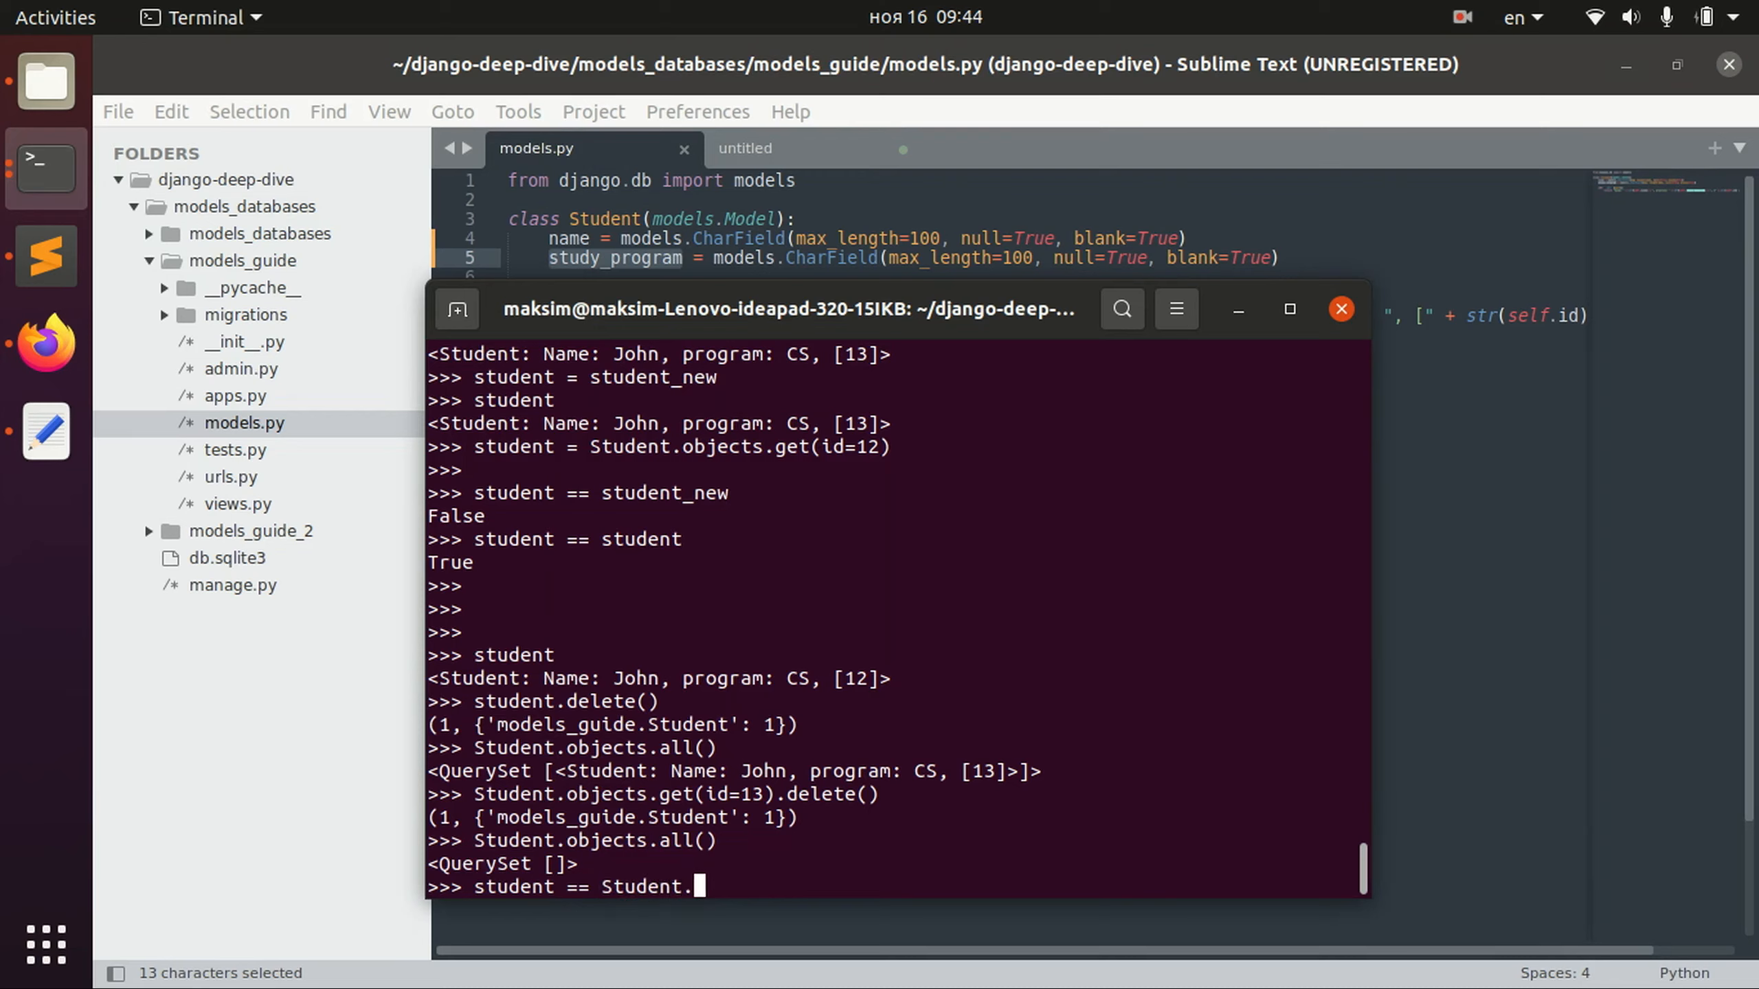
{"action": "type", "text": "objects.create("}
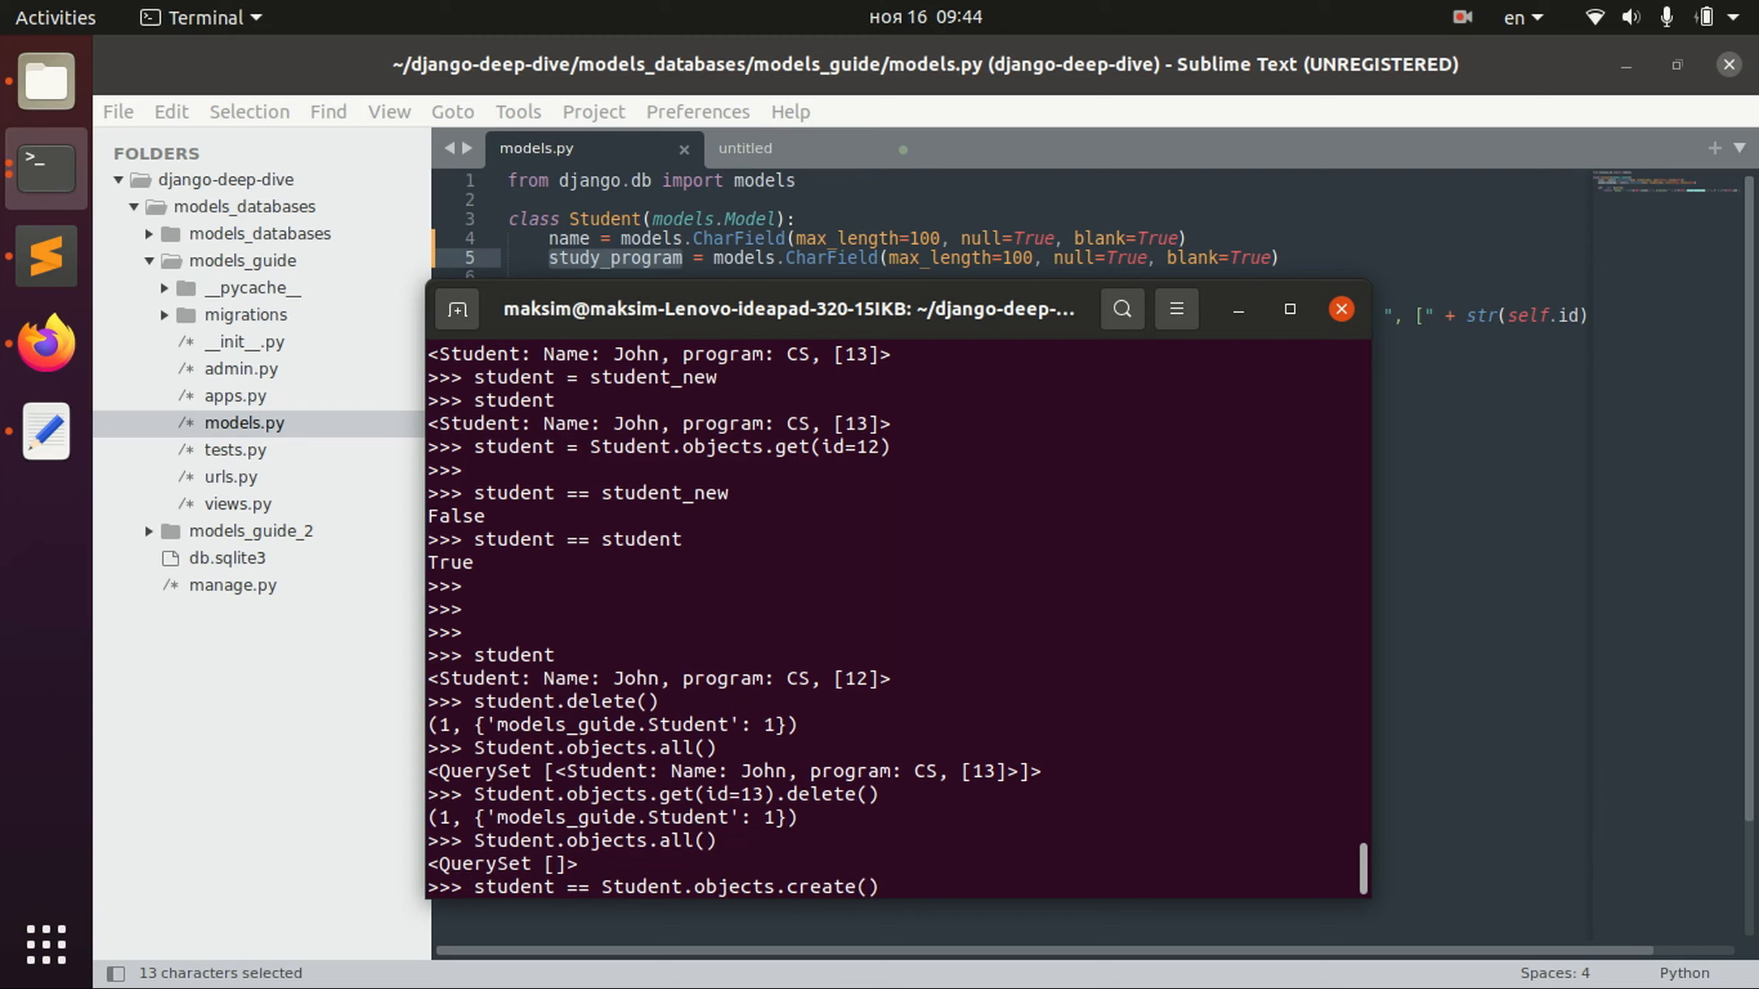
{"action": "type", "text": "n"}
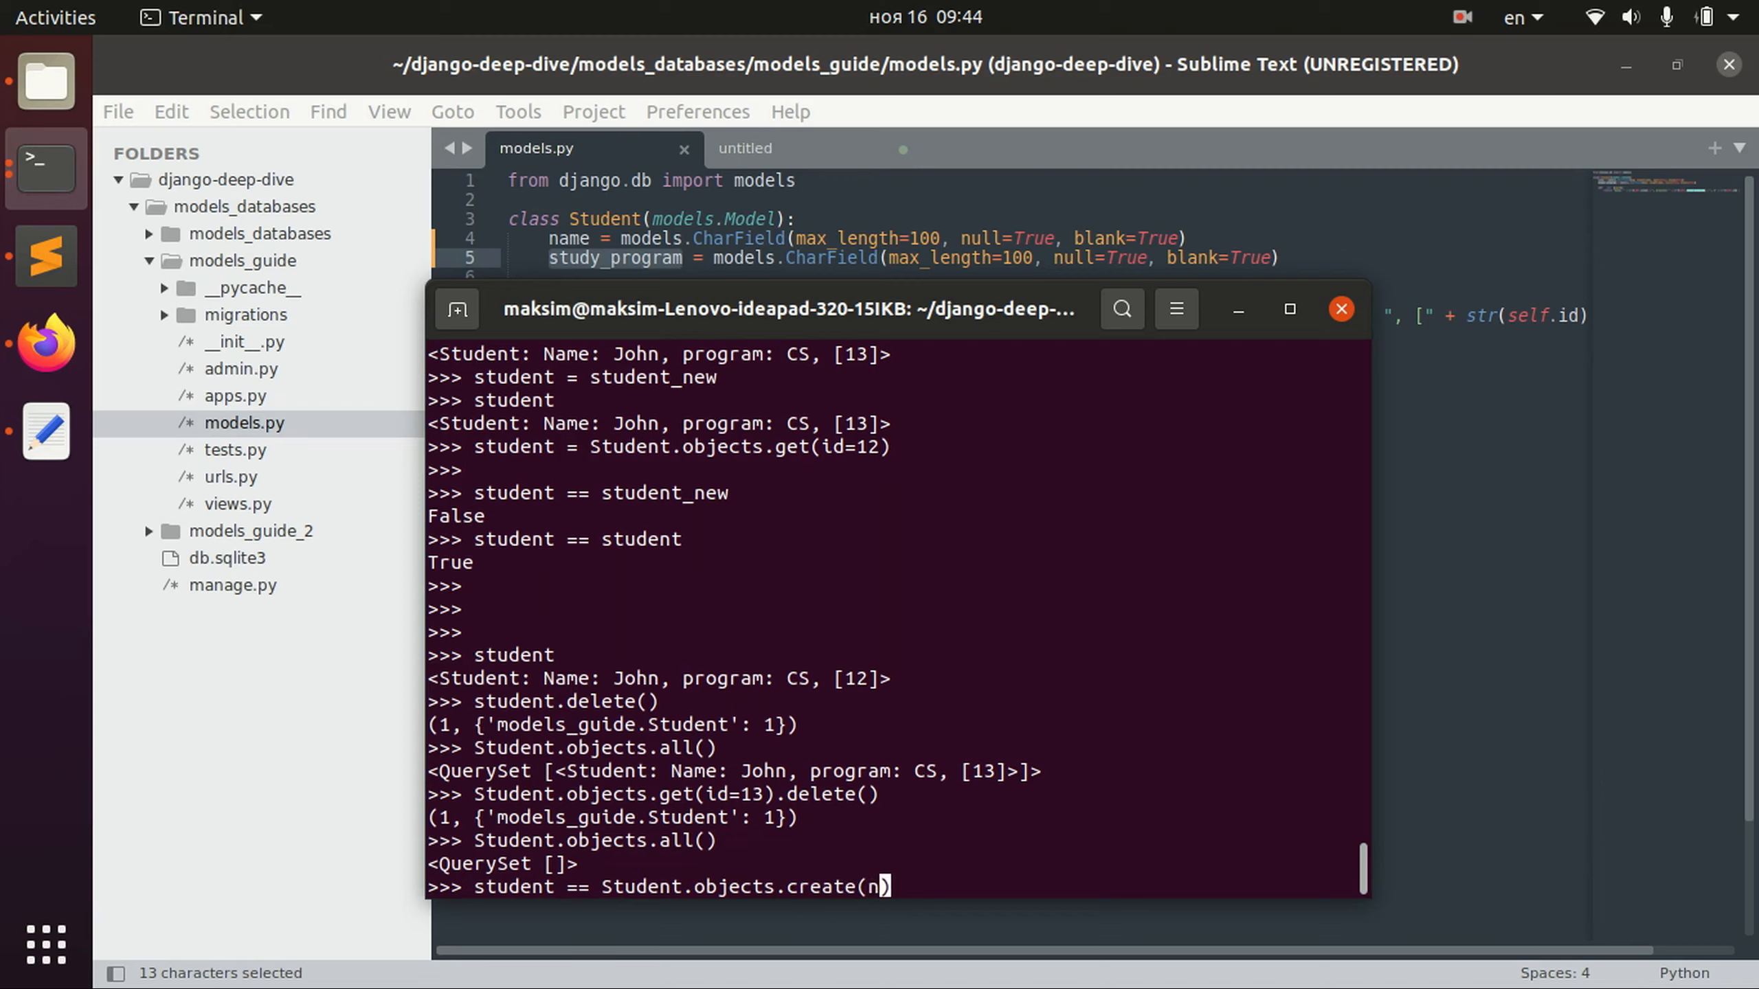
{"action": "type", "text": "ame=\"John"}
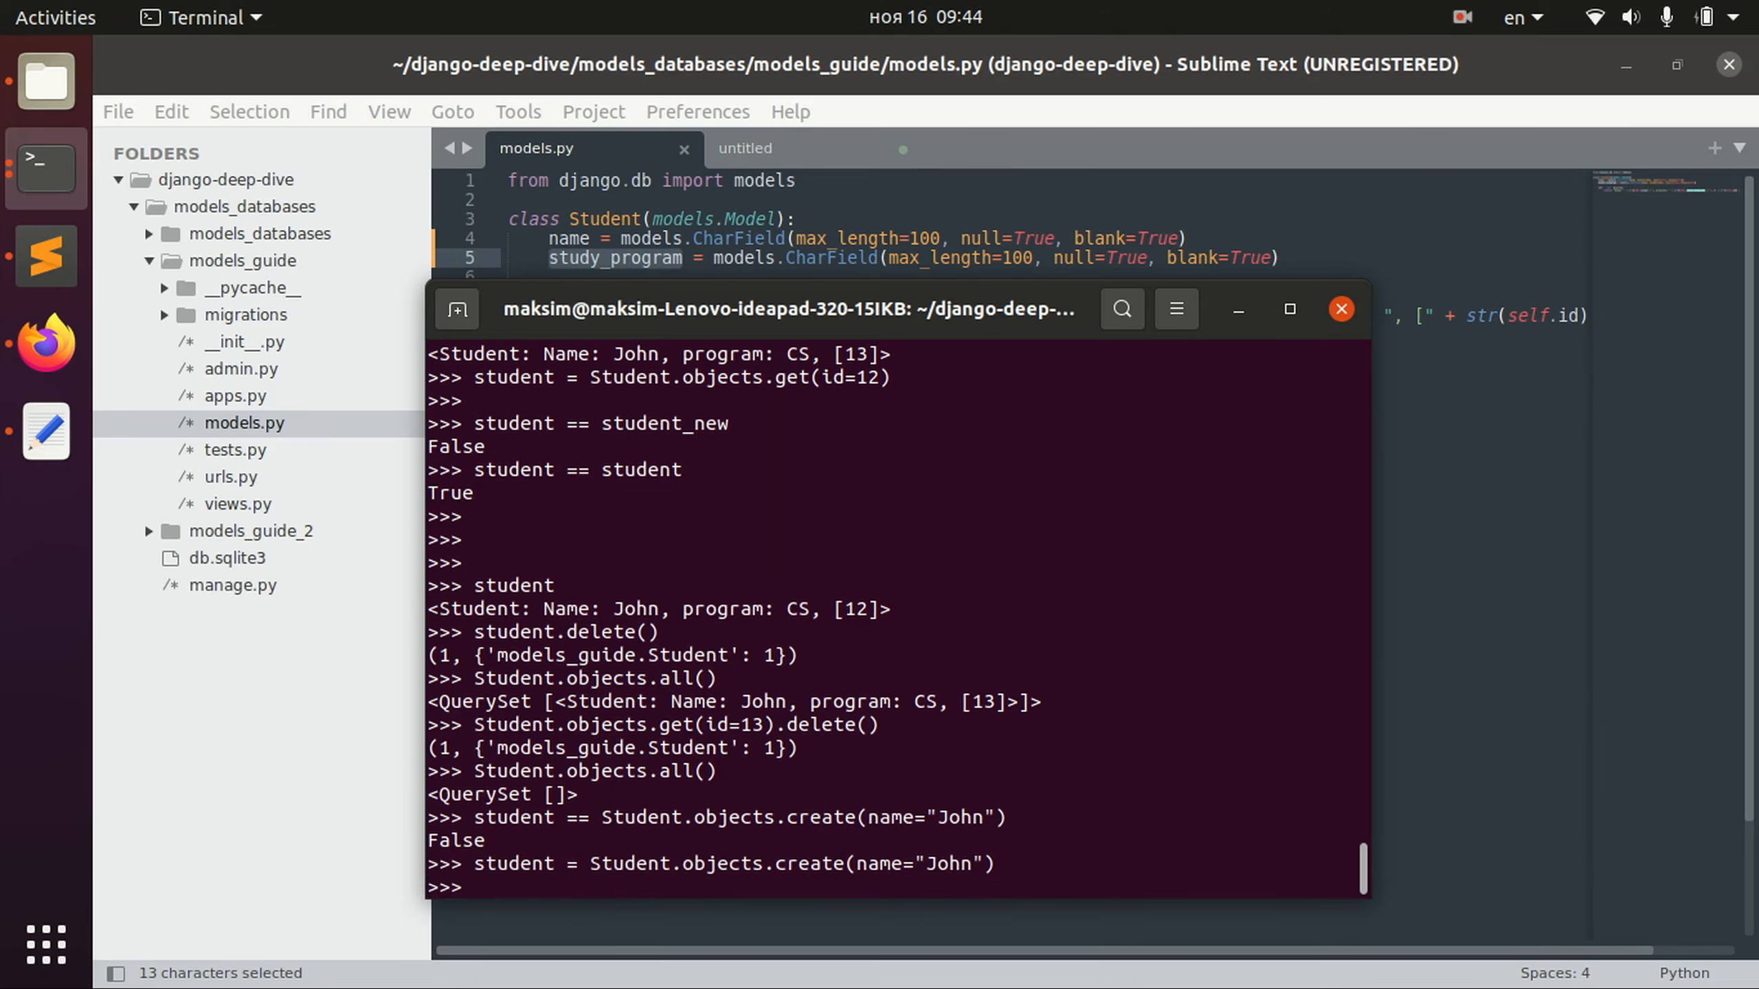
{"action": "type", "text": "student.save("}
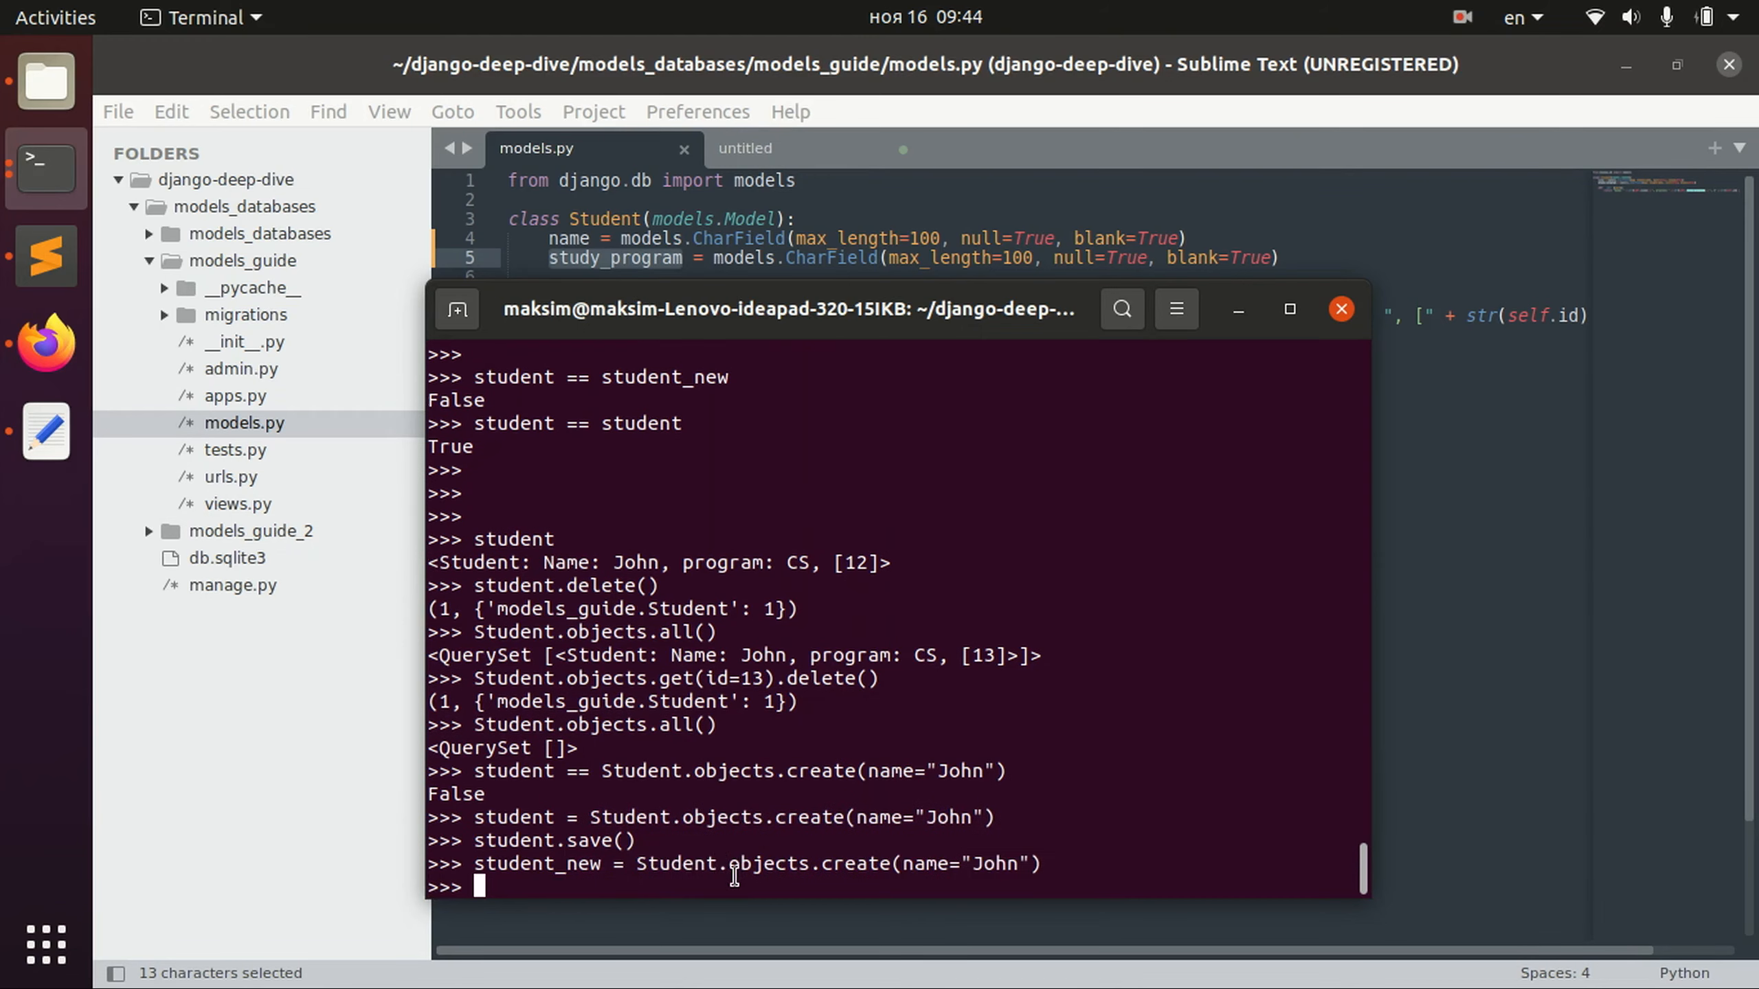
{"action": "type", "text": "student_new"}
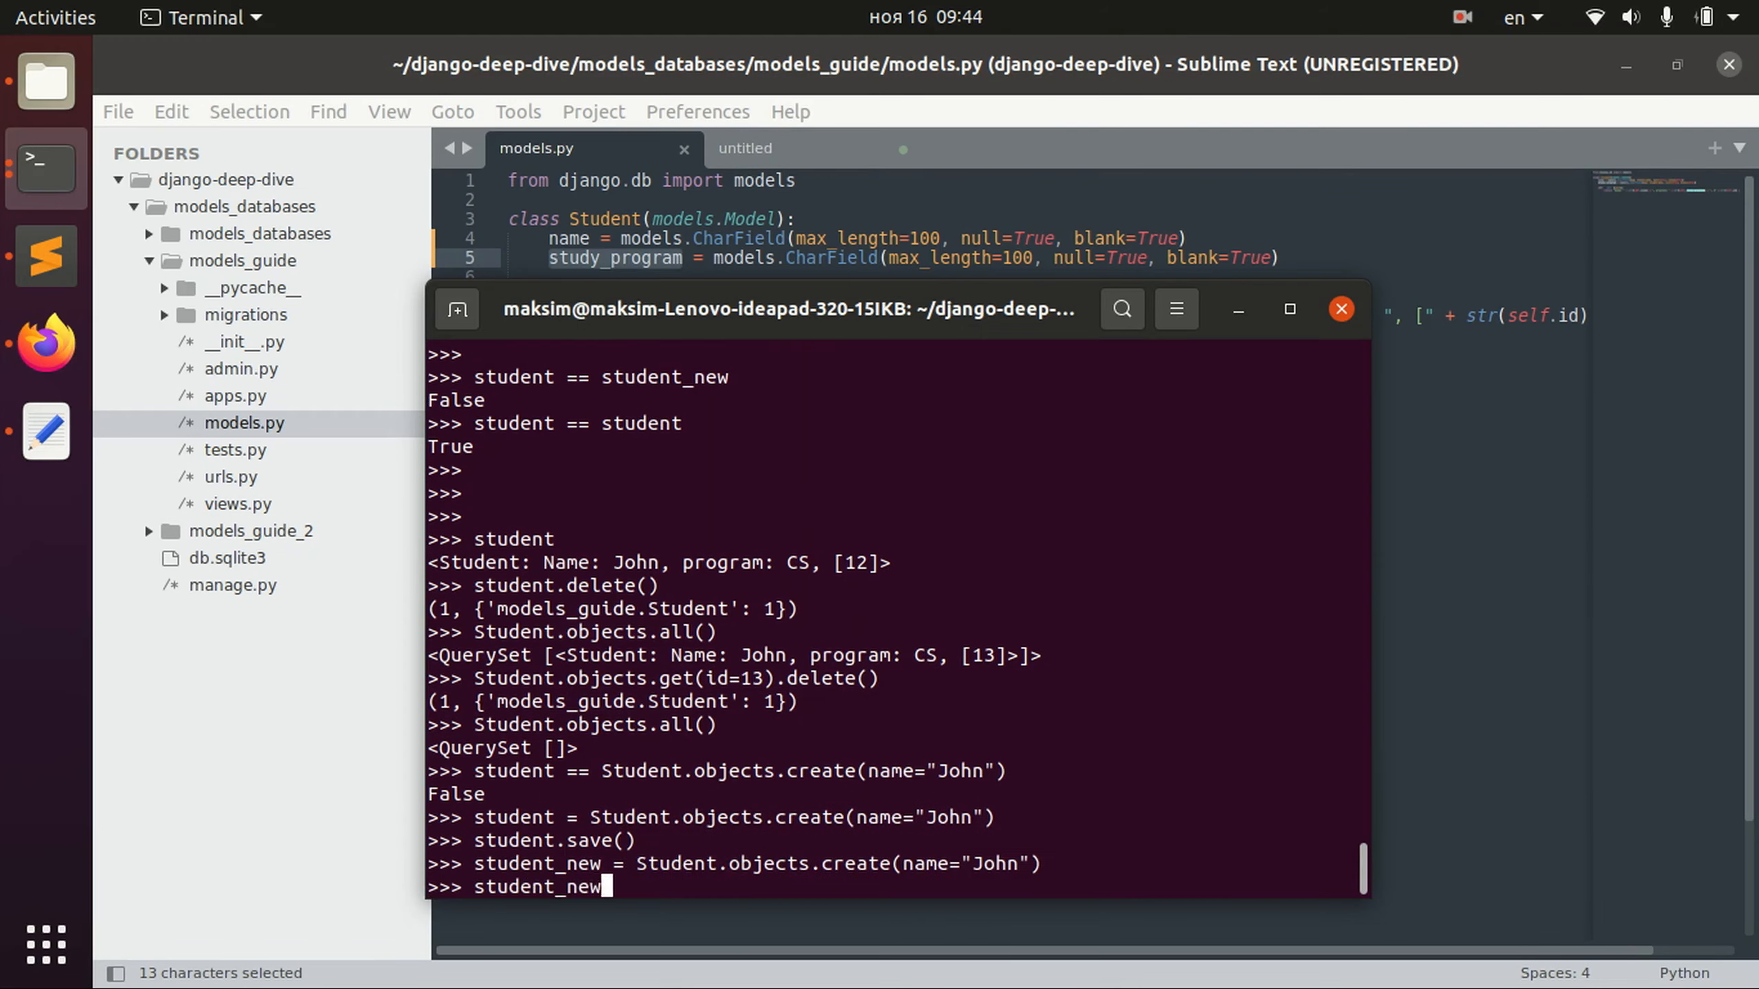
{"action": "type", "text": ".save("}
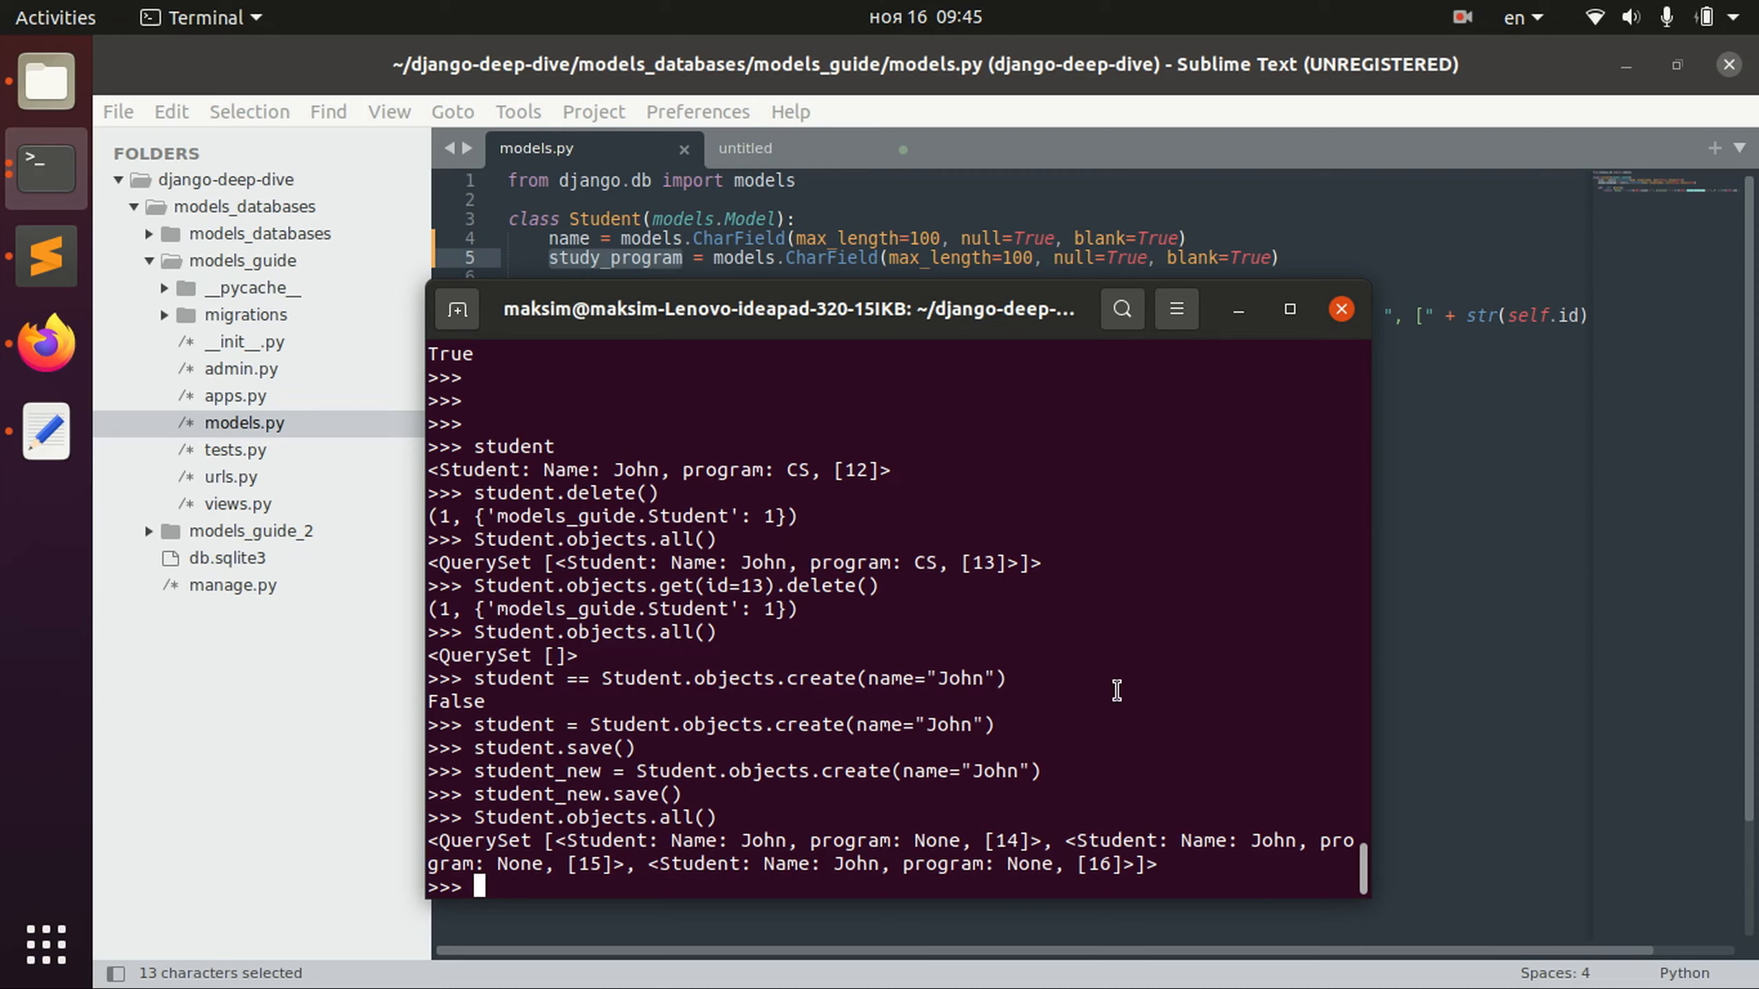
Remove every Student named 'John' with filter(name="John").delete(), leaving an empty QuerySet.
{"action": "type", "text": "St"}
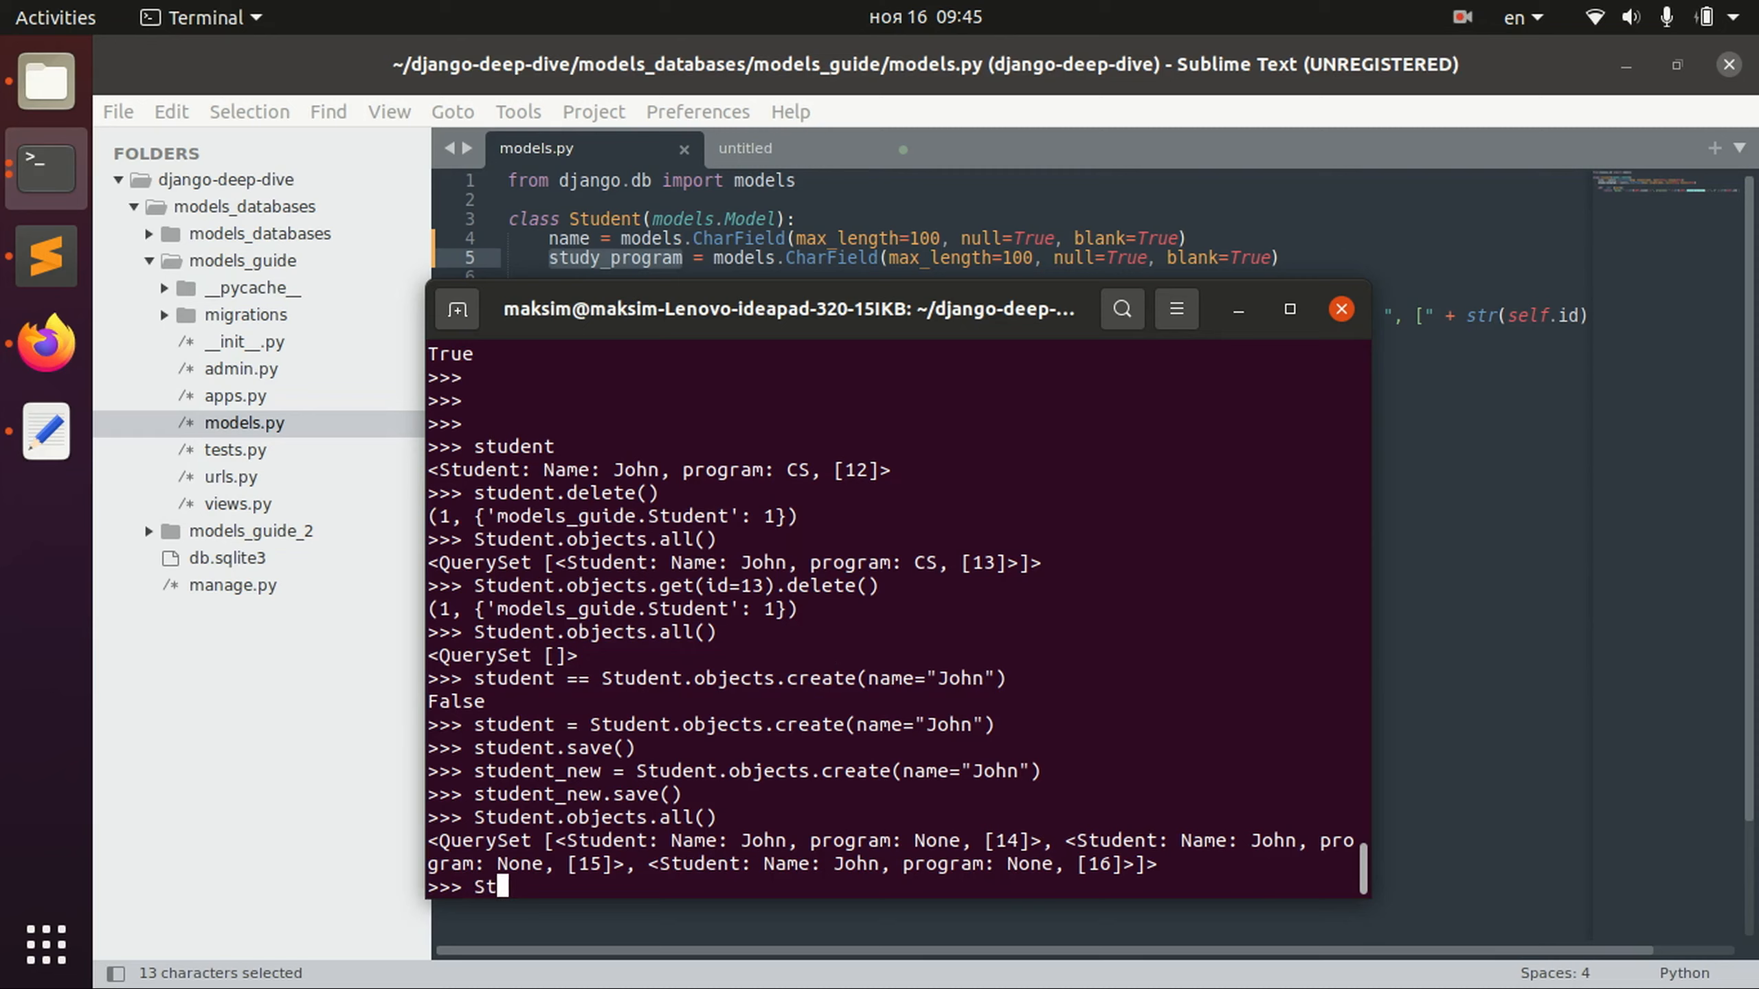
{"action": "type", "text": "udent.objects.filter"}
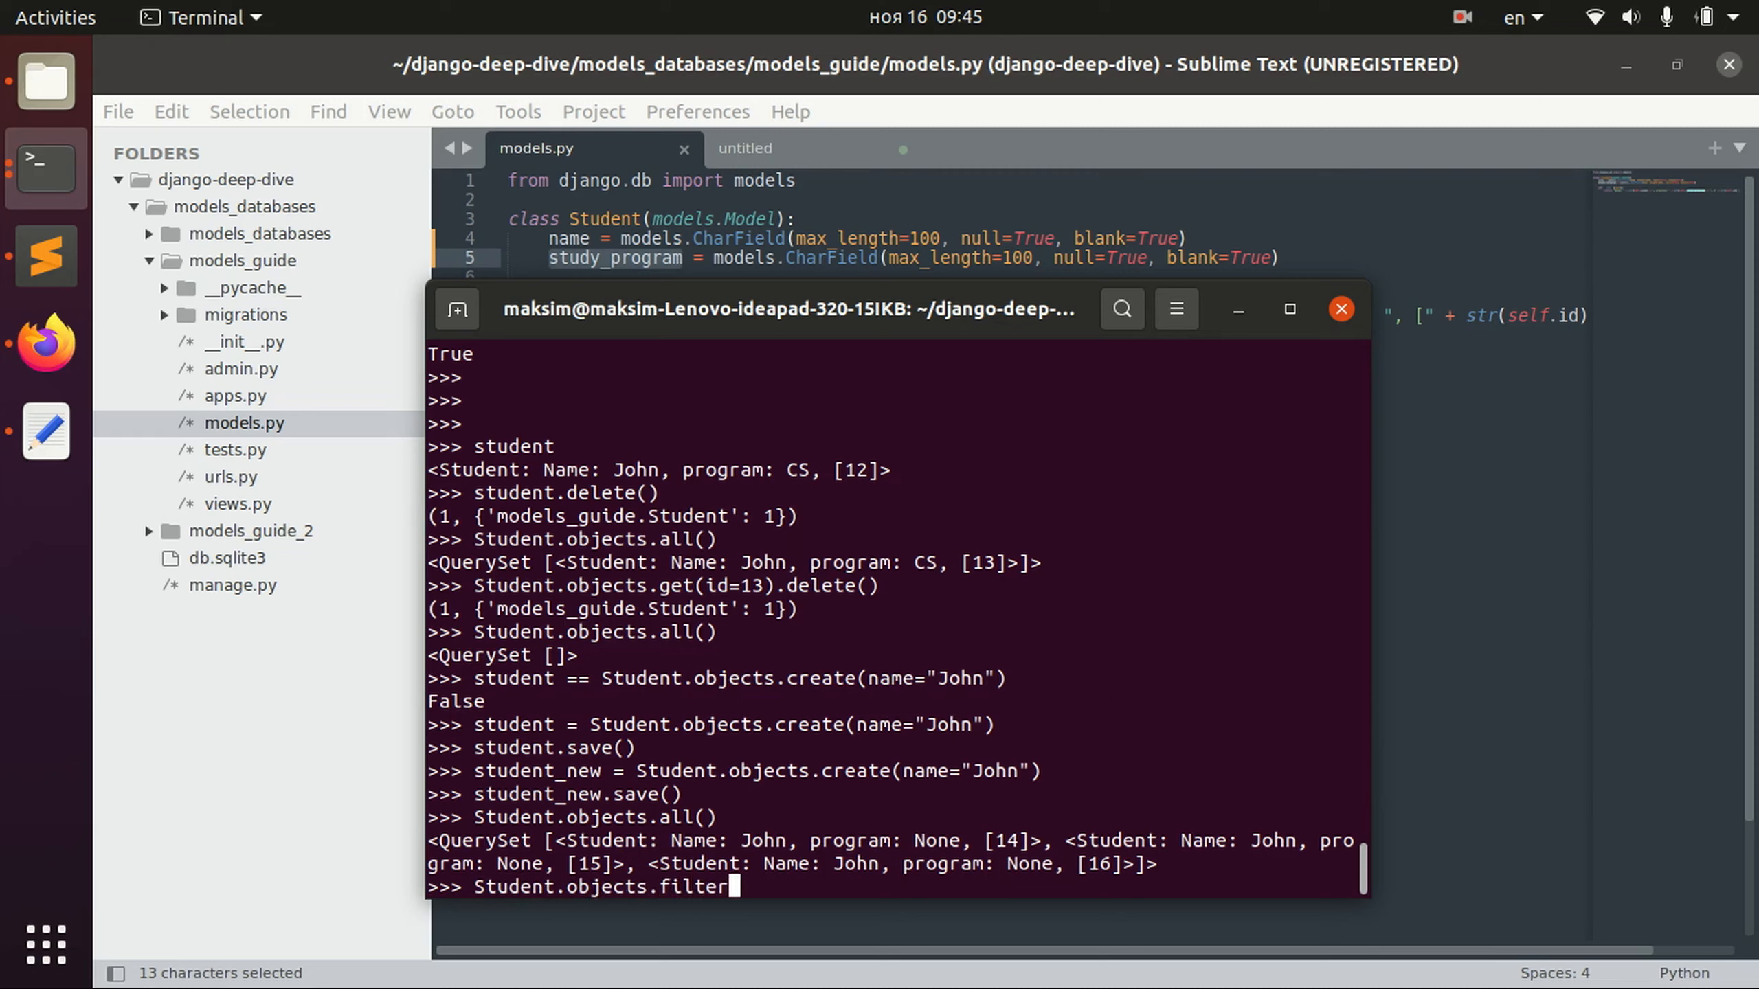
{"action": "type", "text": "(name=\"Jo"}
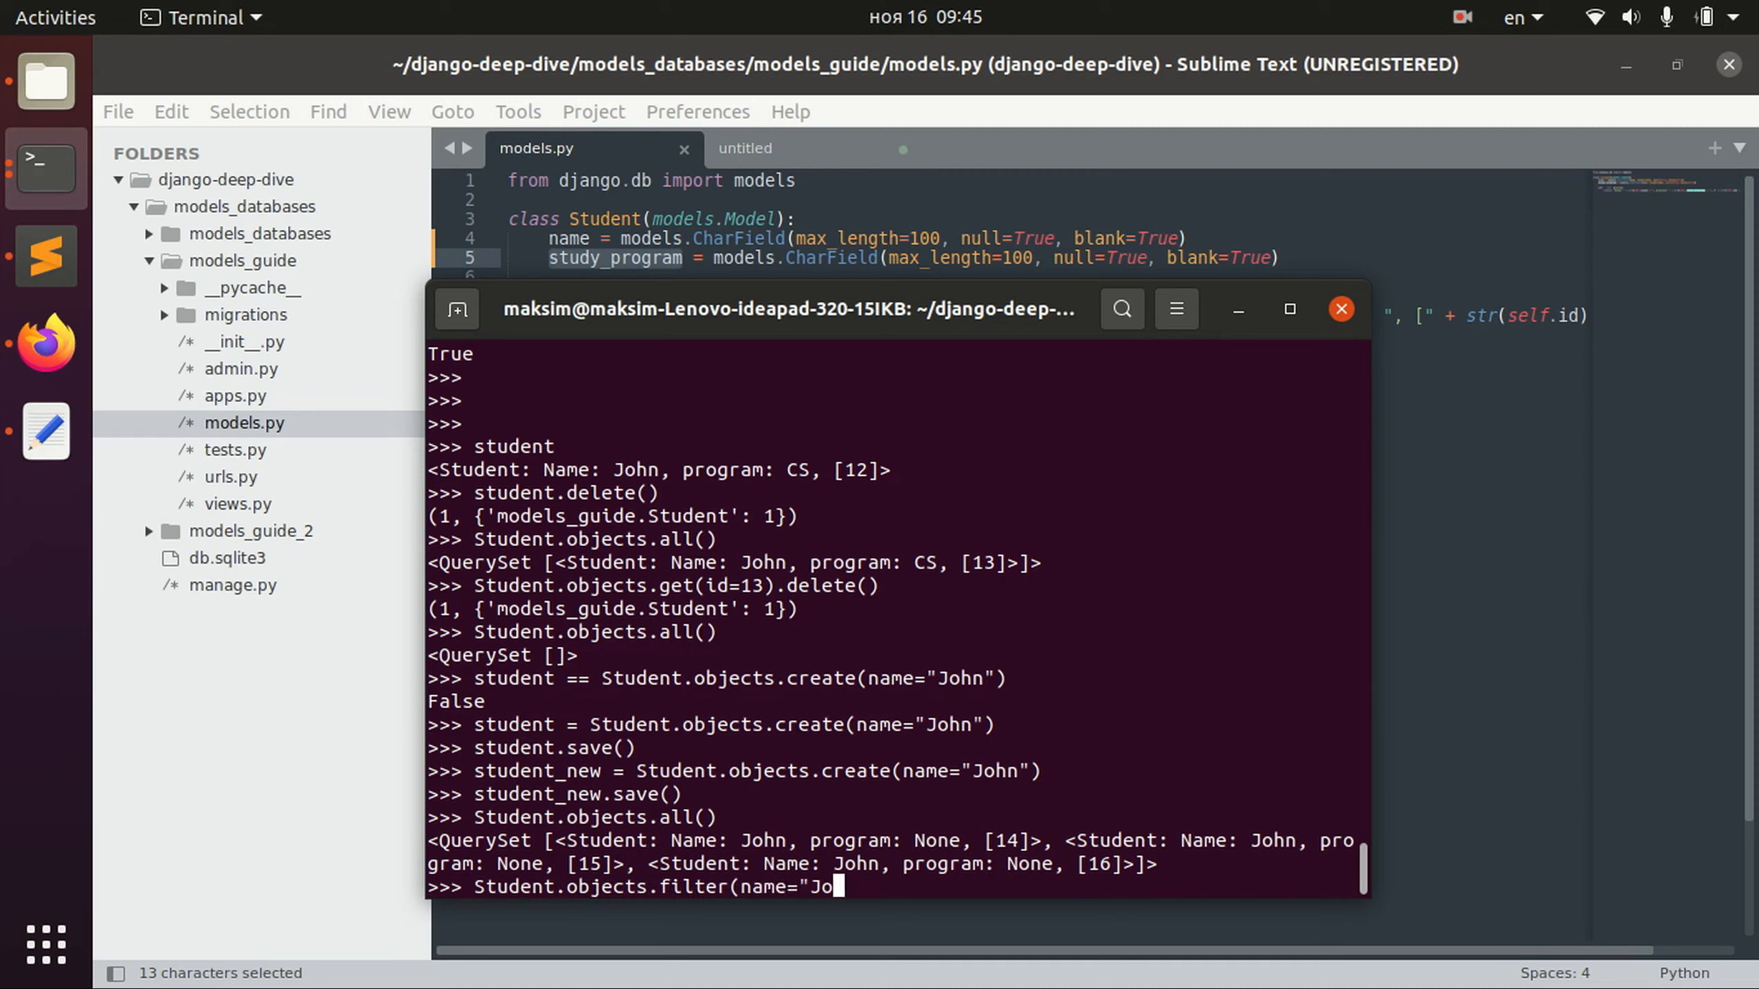
{"action": "type", "text": "n\").e"}
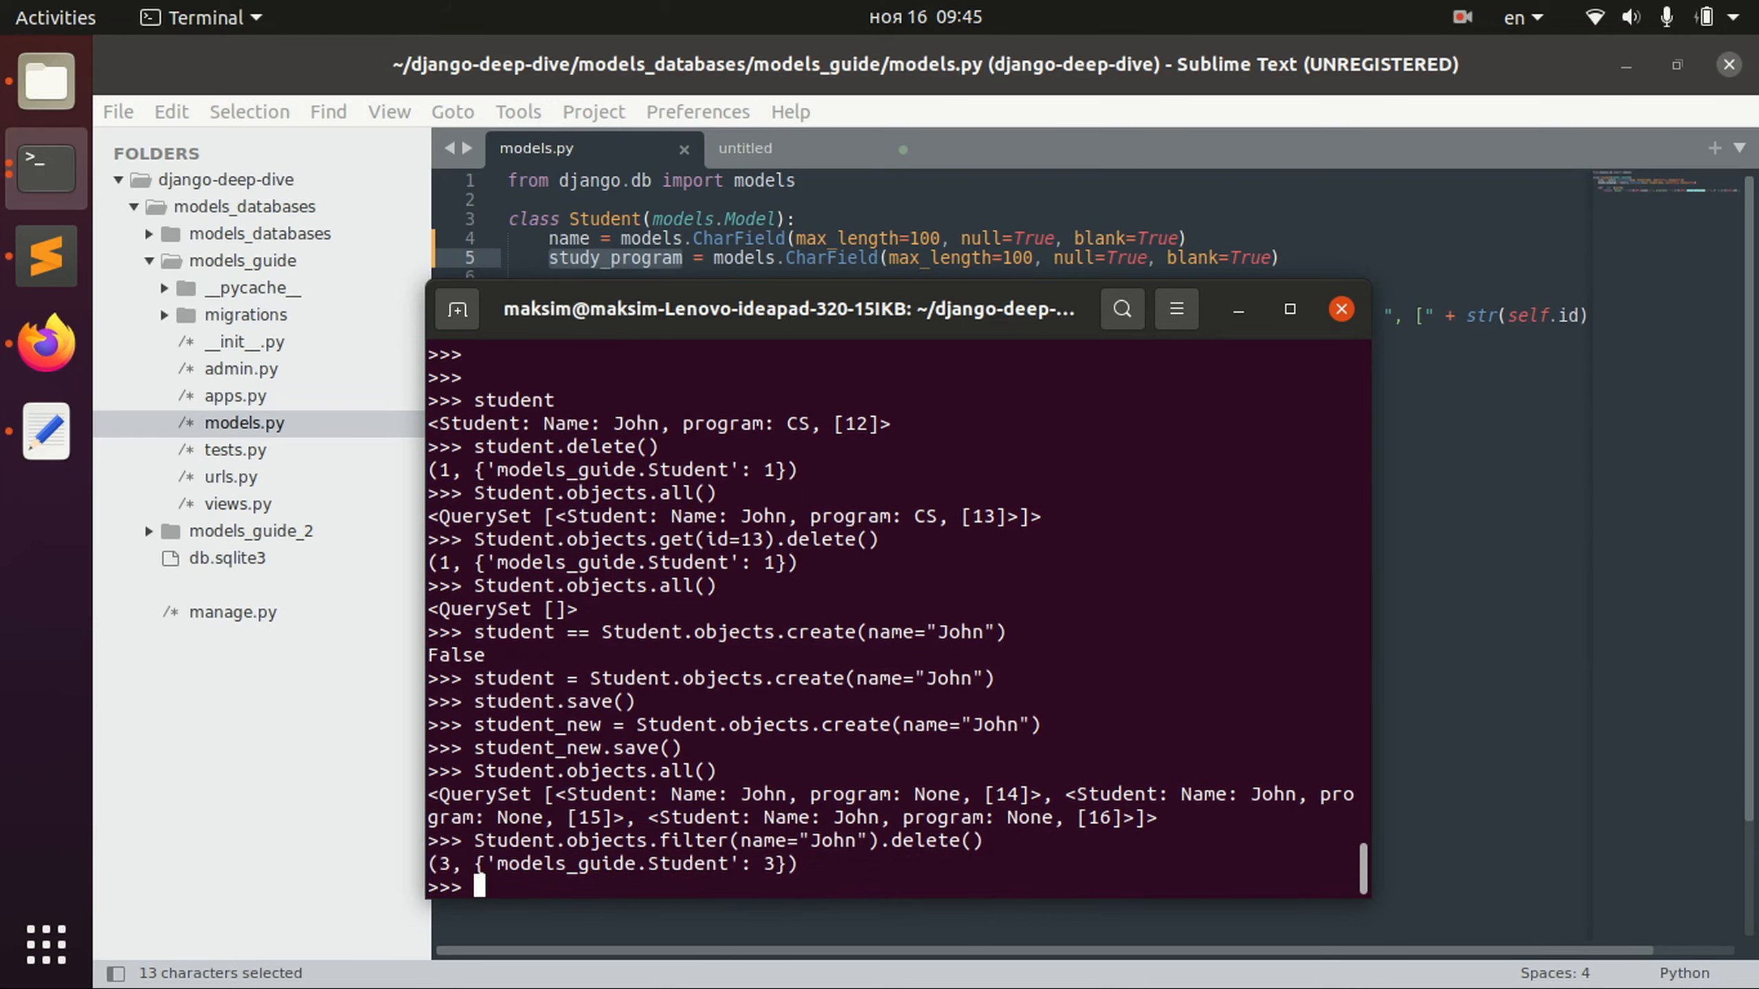
{"action": "key", "text": "Return"}
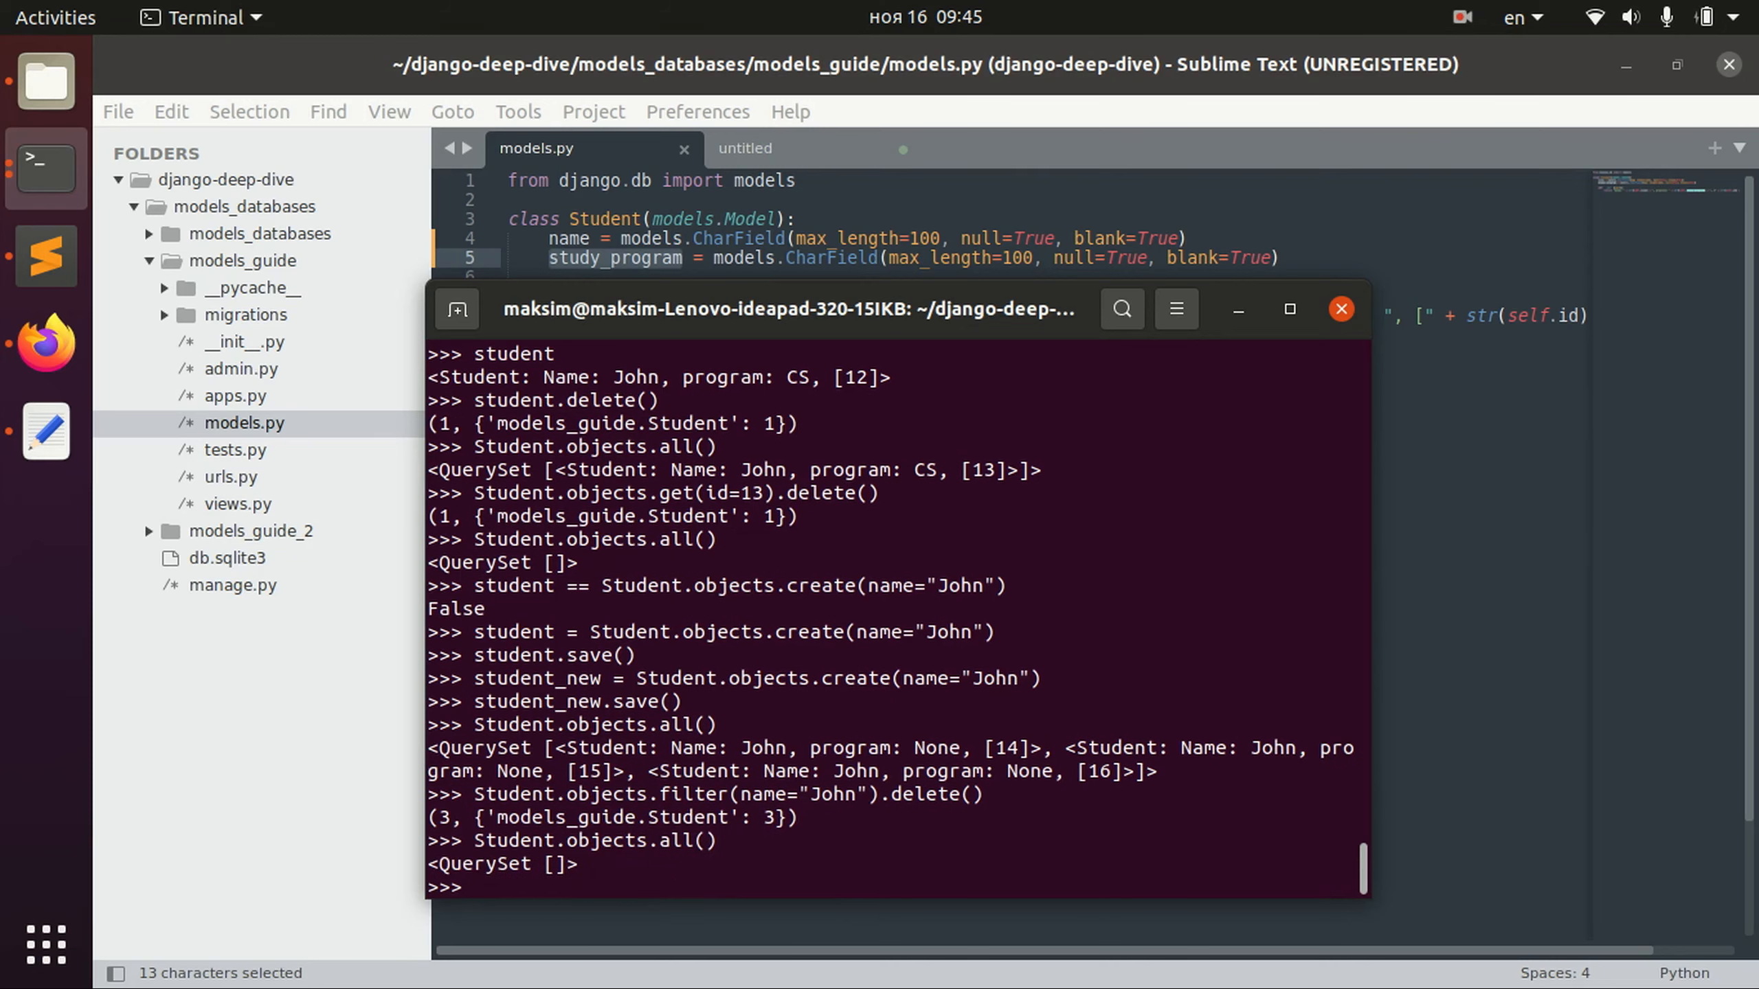
{"action": "type", "text": "student_new.save()"}
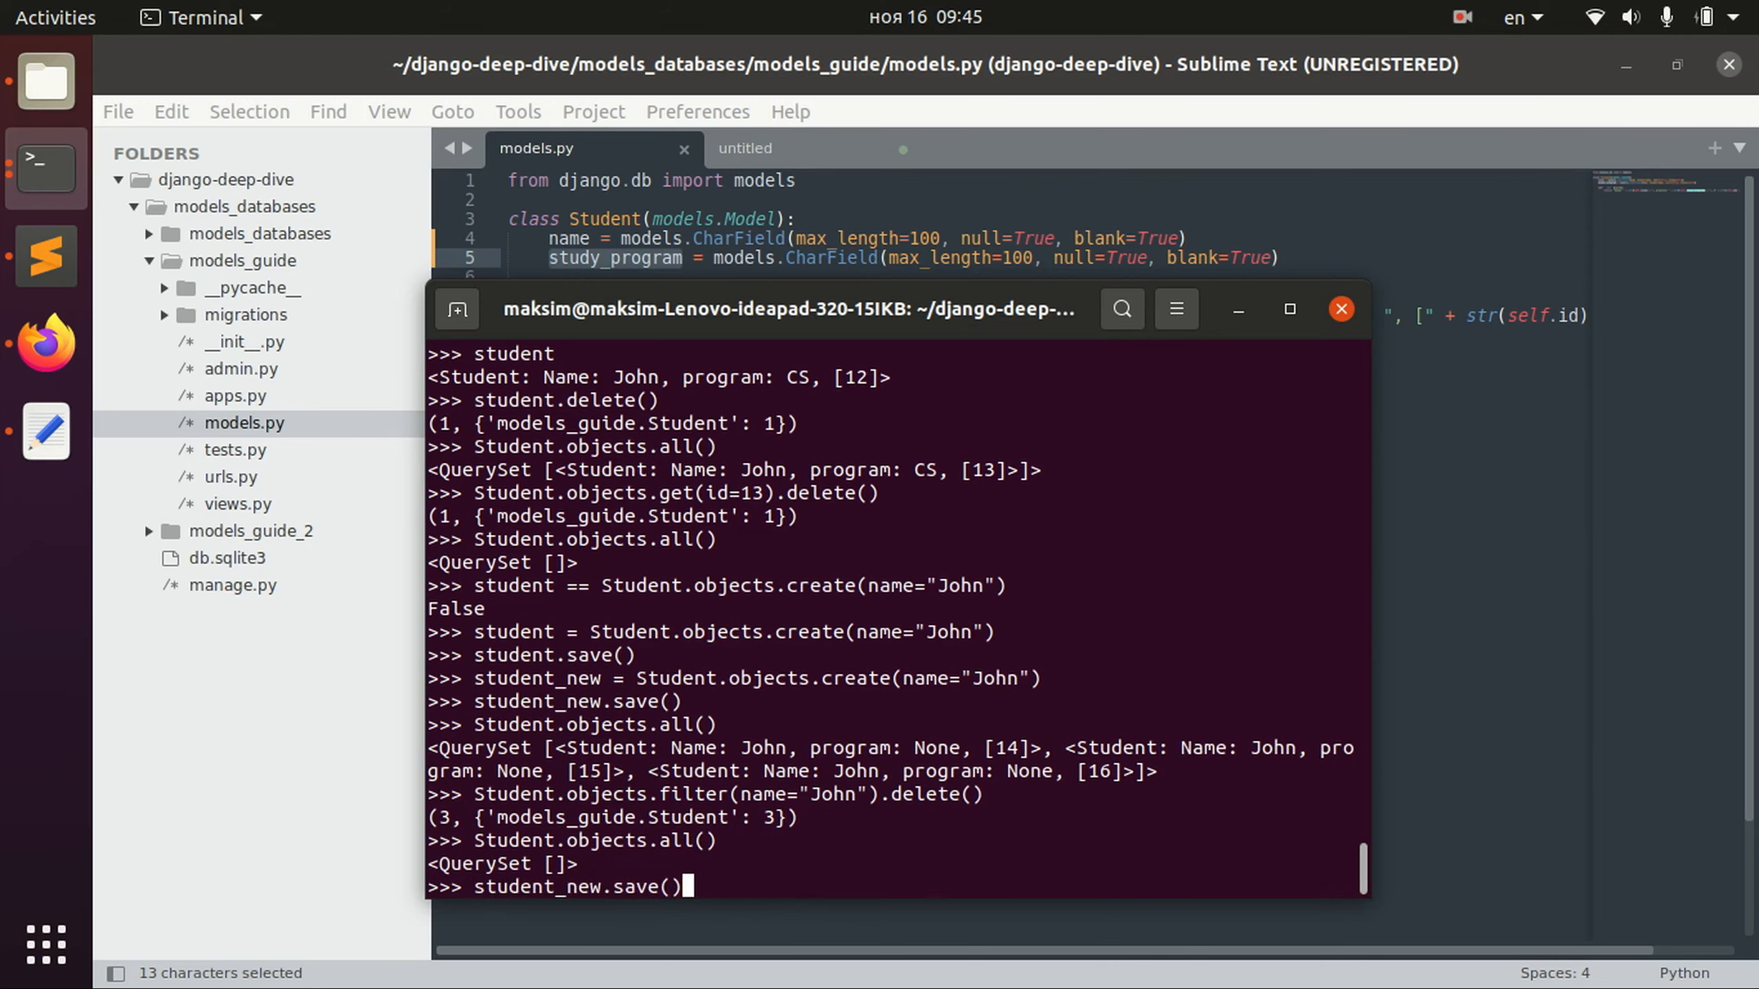
Create and save a new John student, record 17.
{"action": "type", "text": "student = Student.objects.create(name=\"John\")"}
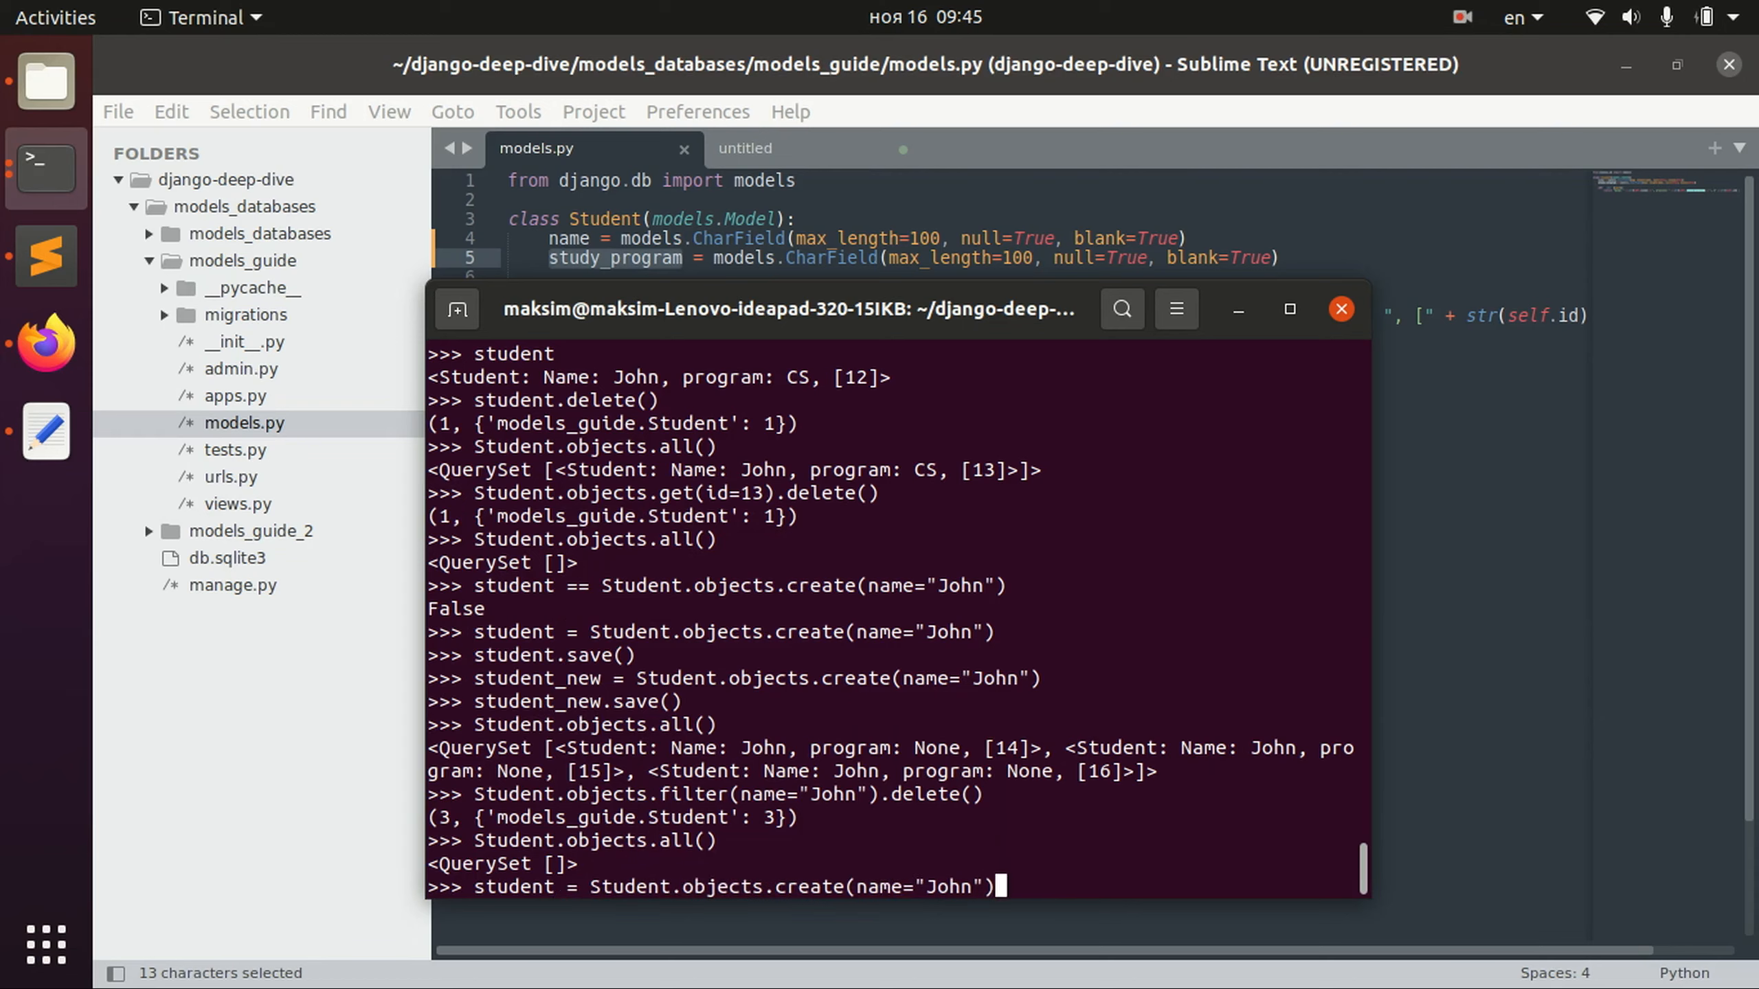
{"action": "type", "text": "student.sa"}
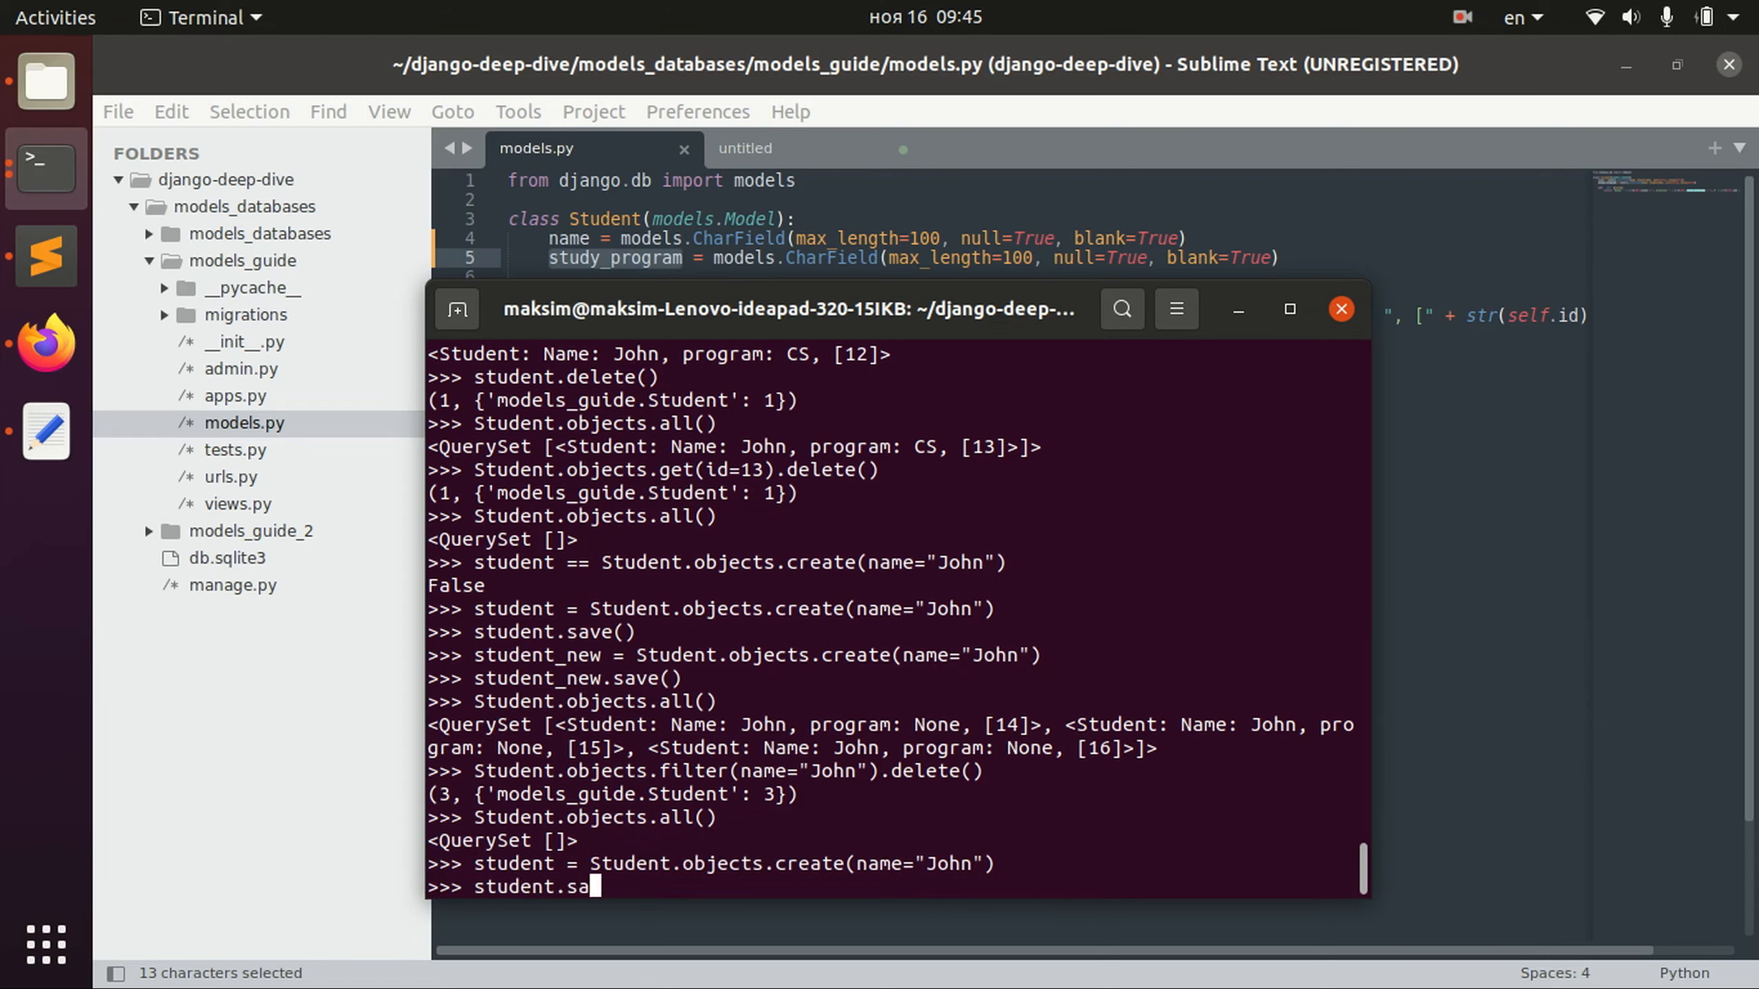
{"action": "key", "text": "Return"}
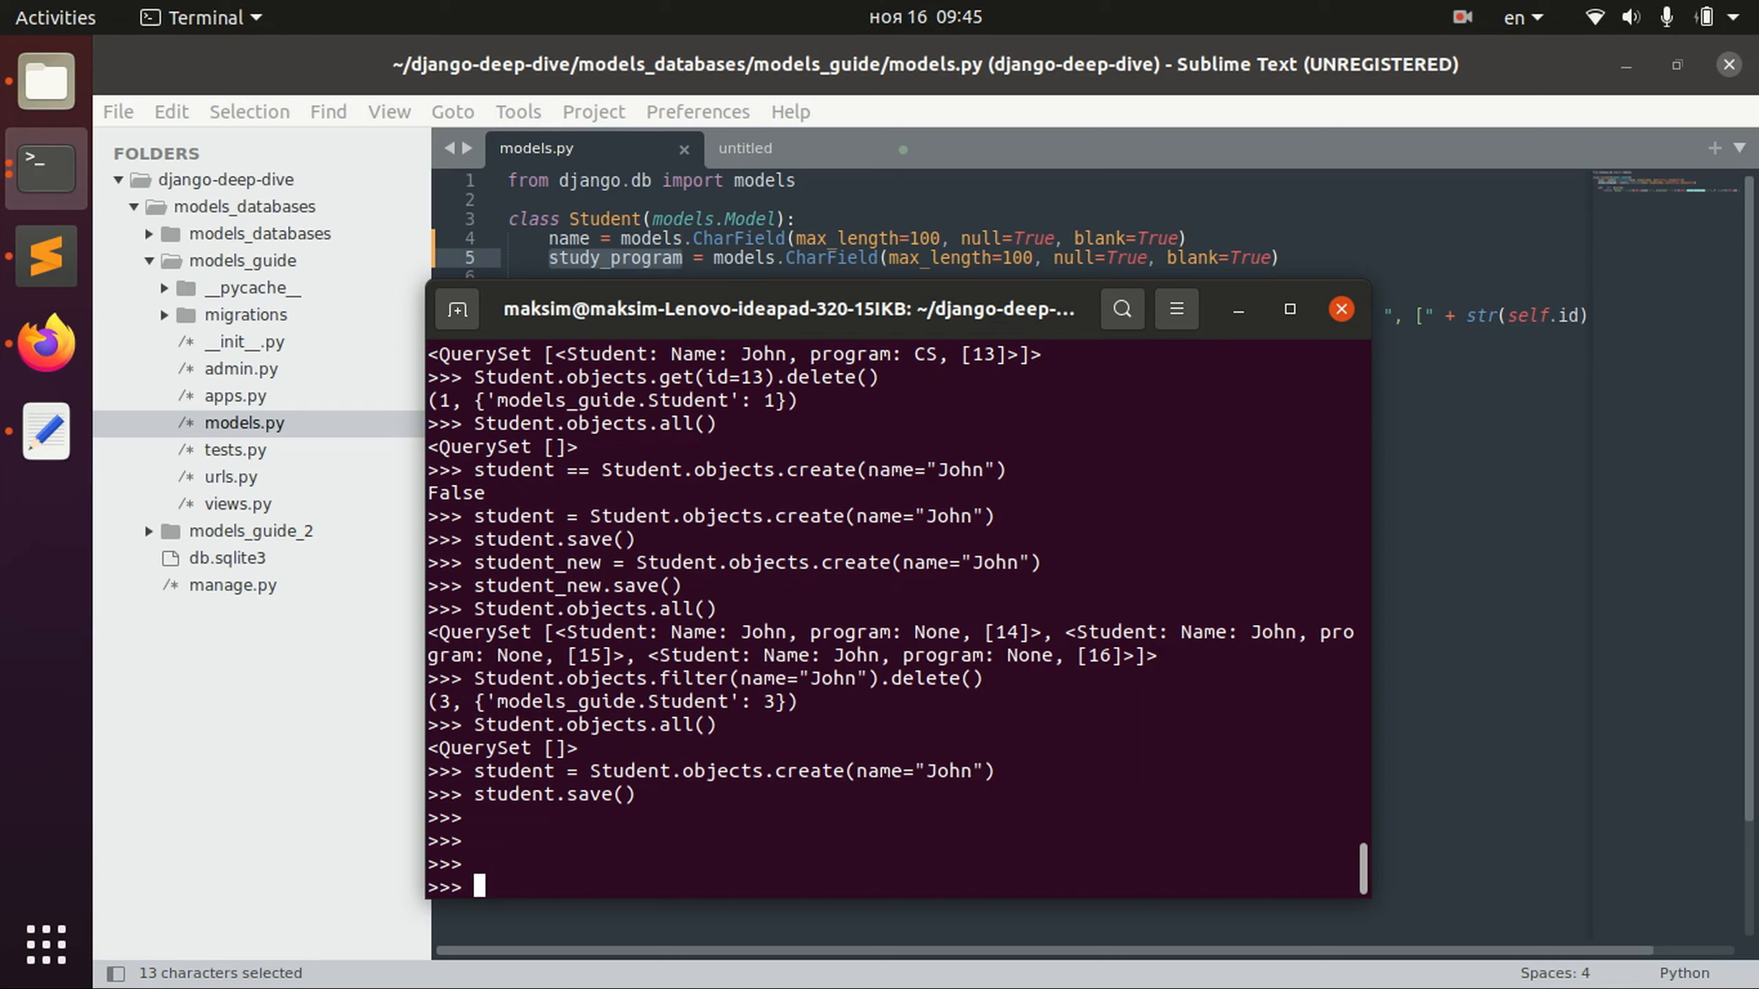
List all students and type Student.objects.all().delete() without running it.
{"action": "type", "text": "Student.objects.all("}
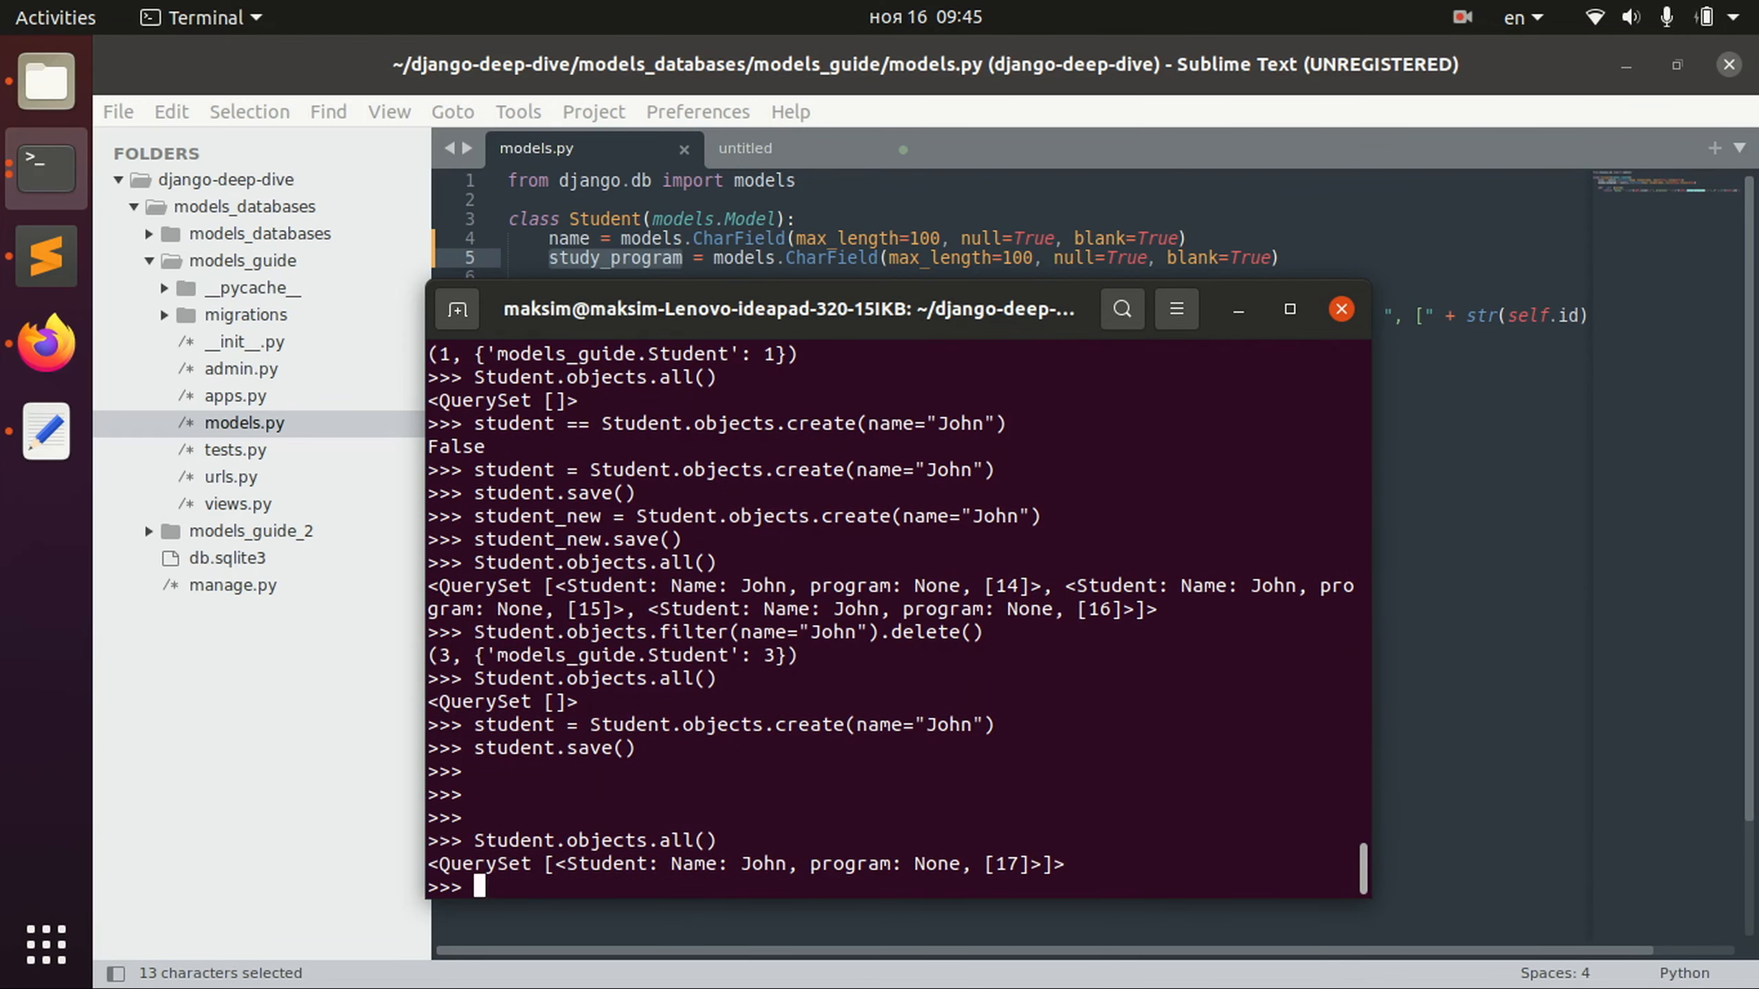
{"action": "type", "text": "Student.objects.all()."}
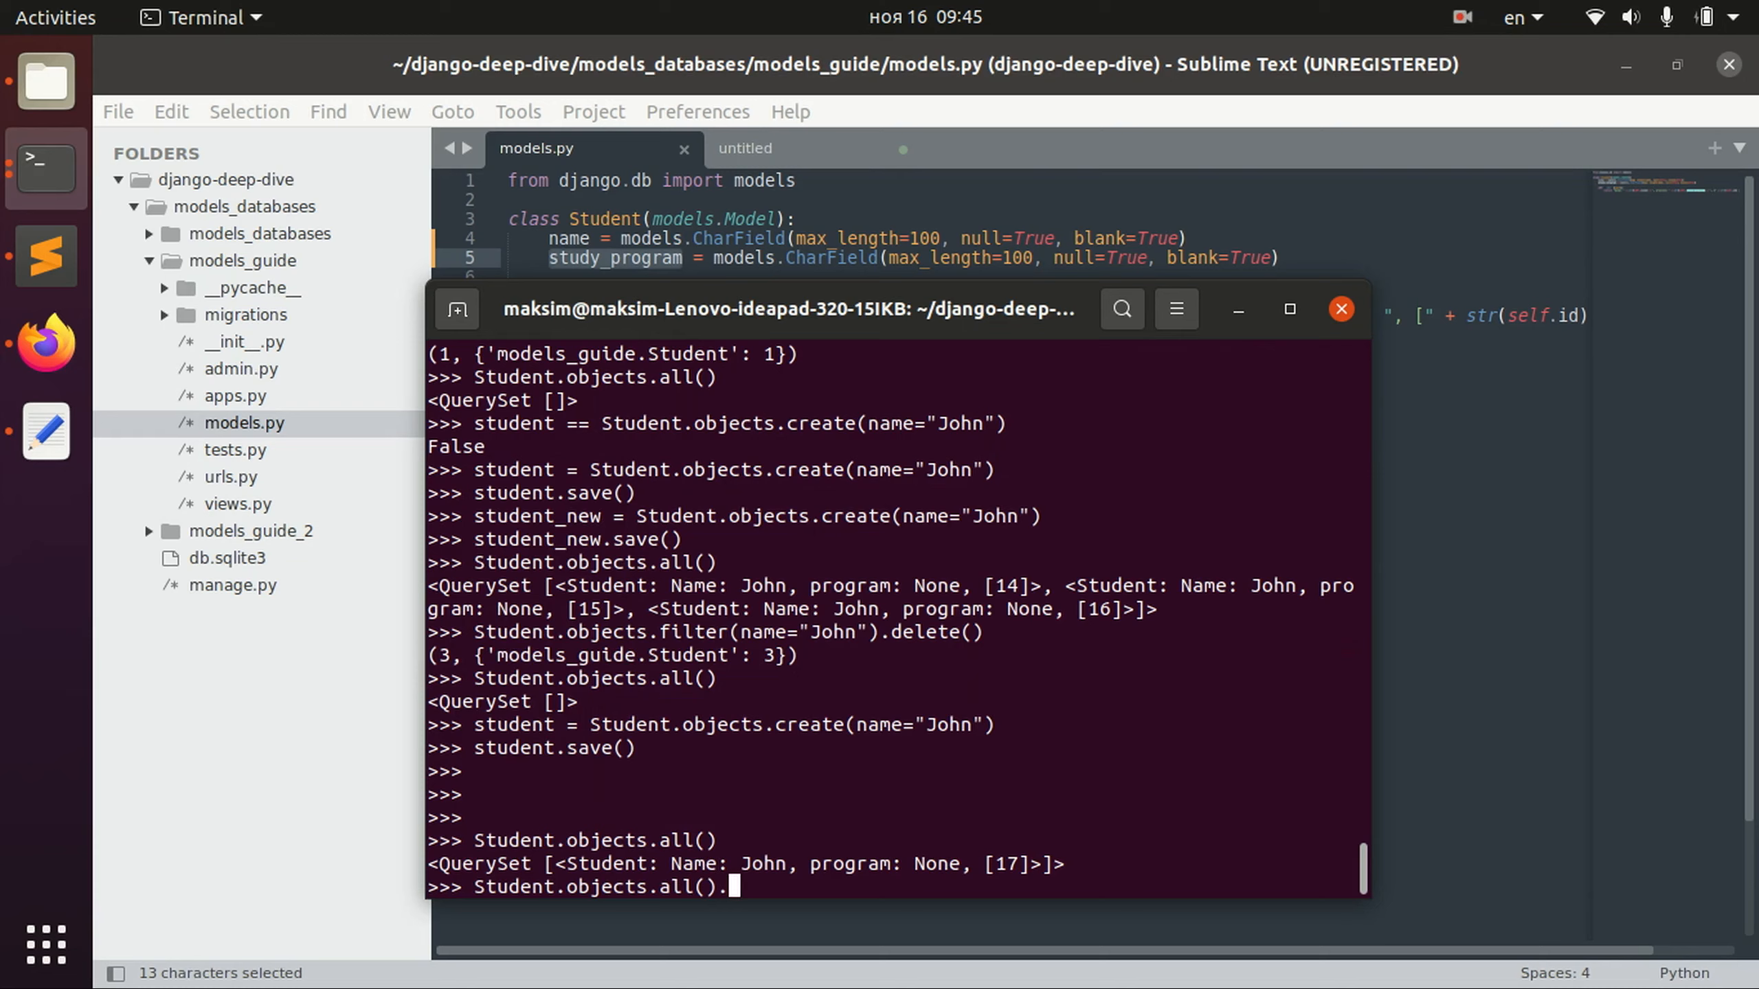
{"action": "type", "text": "delete()"}
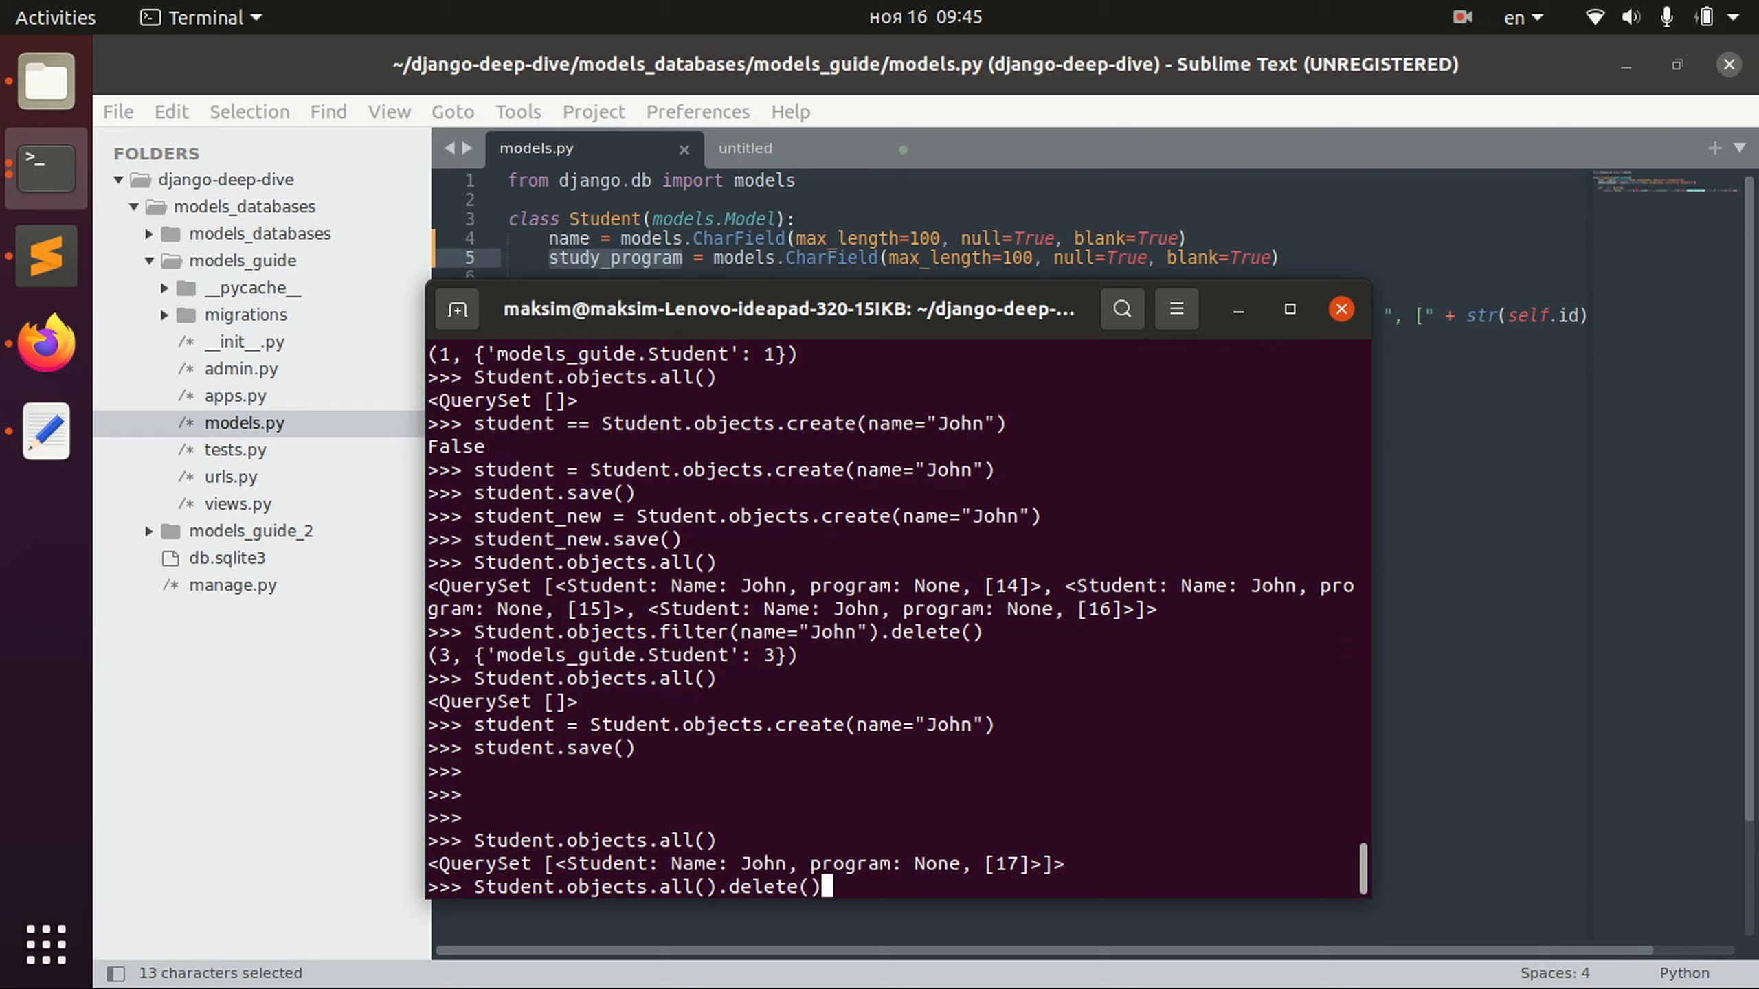